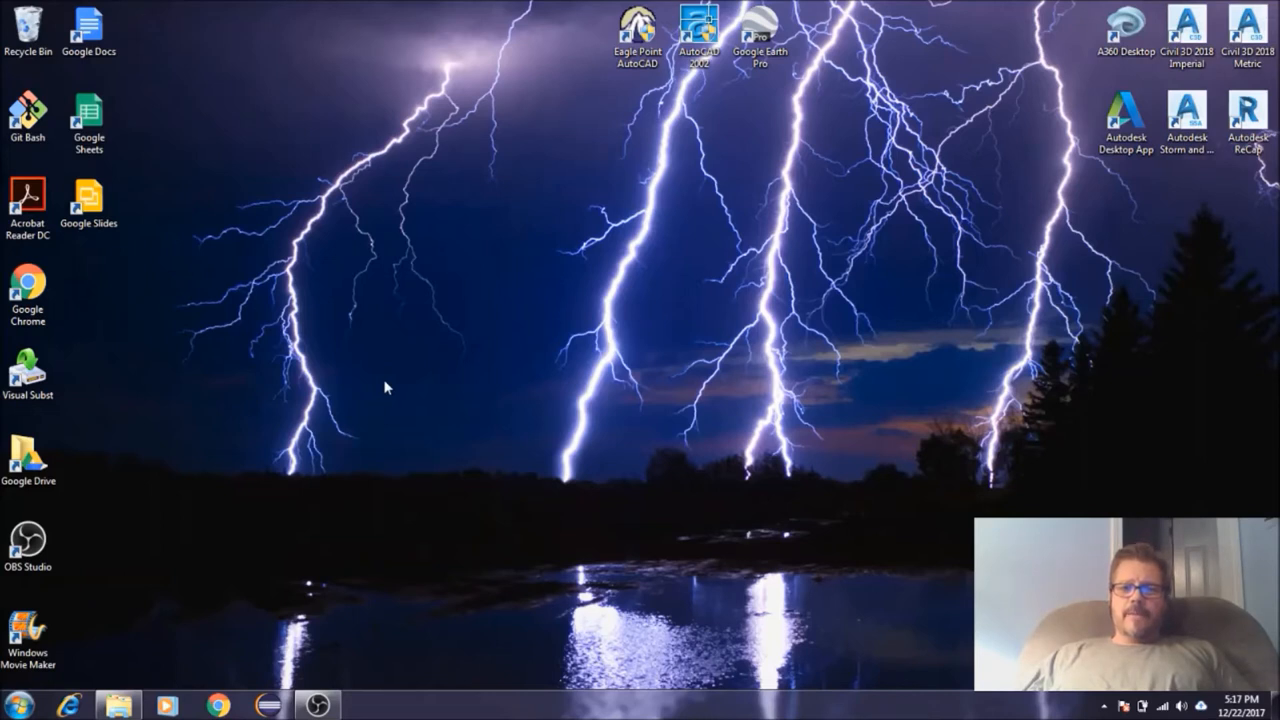
{"action": "mouse_move", "coordinate": [68, 644]}
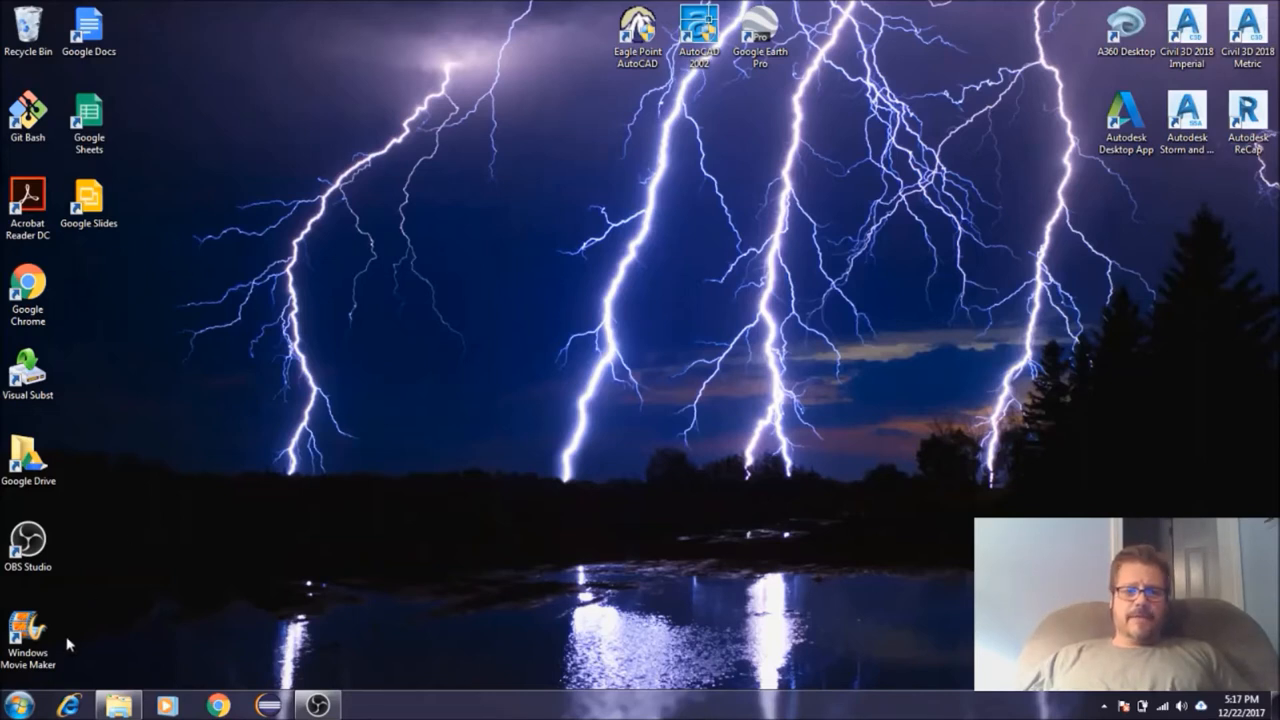
Open Command Prompt from the Start menu search and enter the notepad++ command.
{"action": "left_click", "coordinate": [10, 706]}
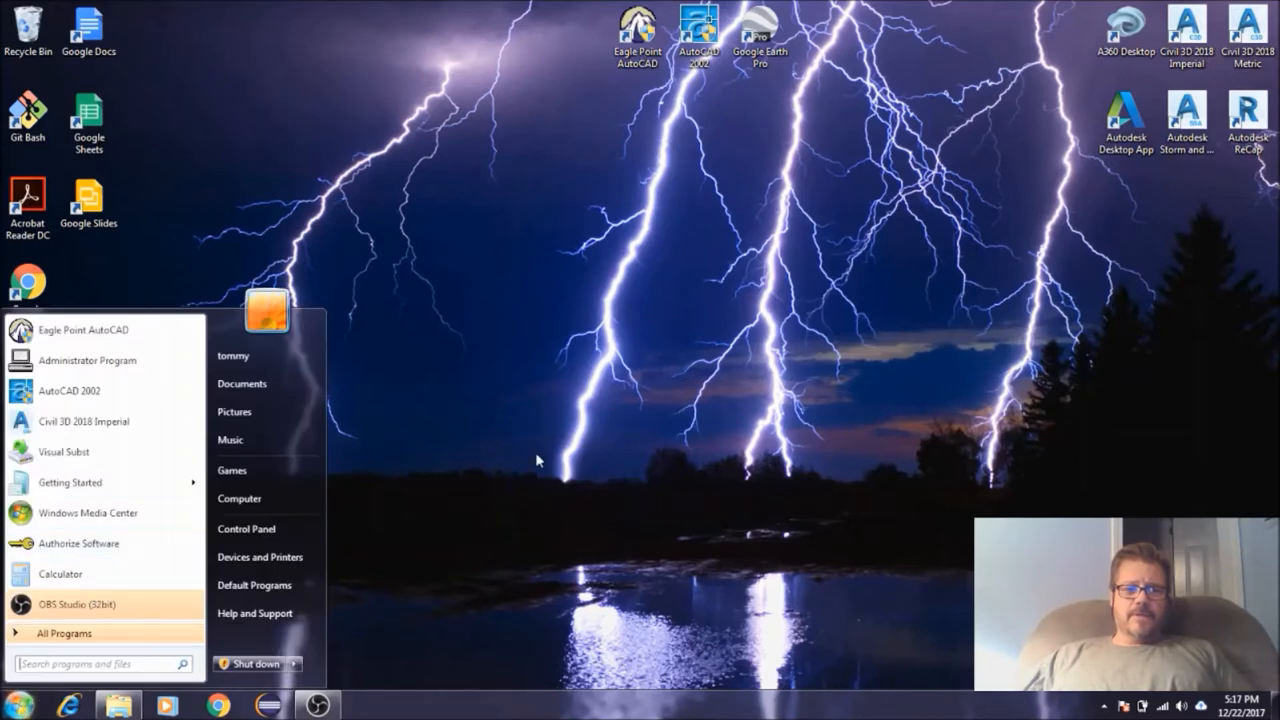
{"action": "left_click", "coordinate": [95, 663]}
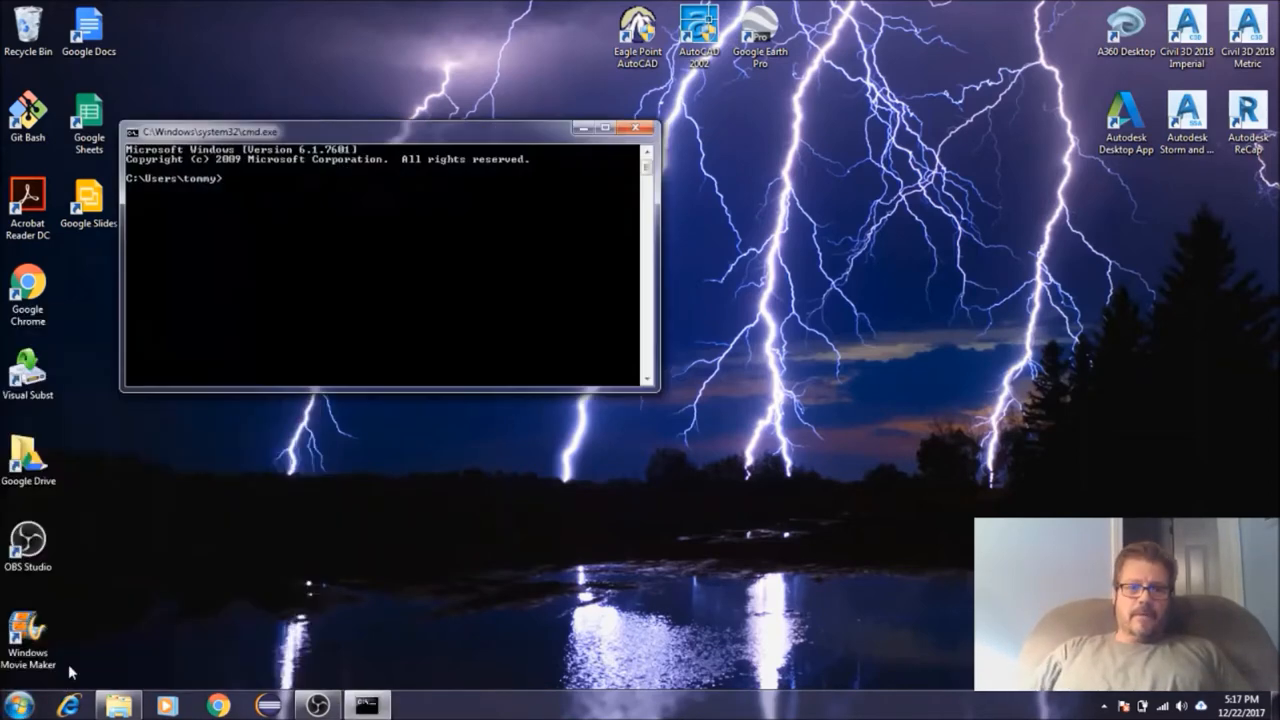
{"action": "type", "text": "notepad++"}
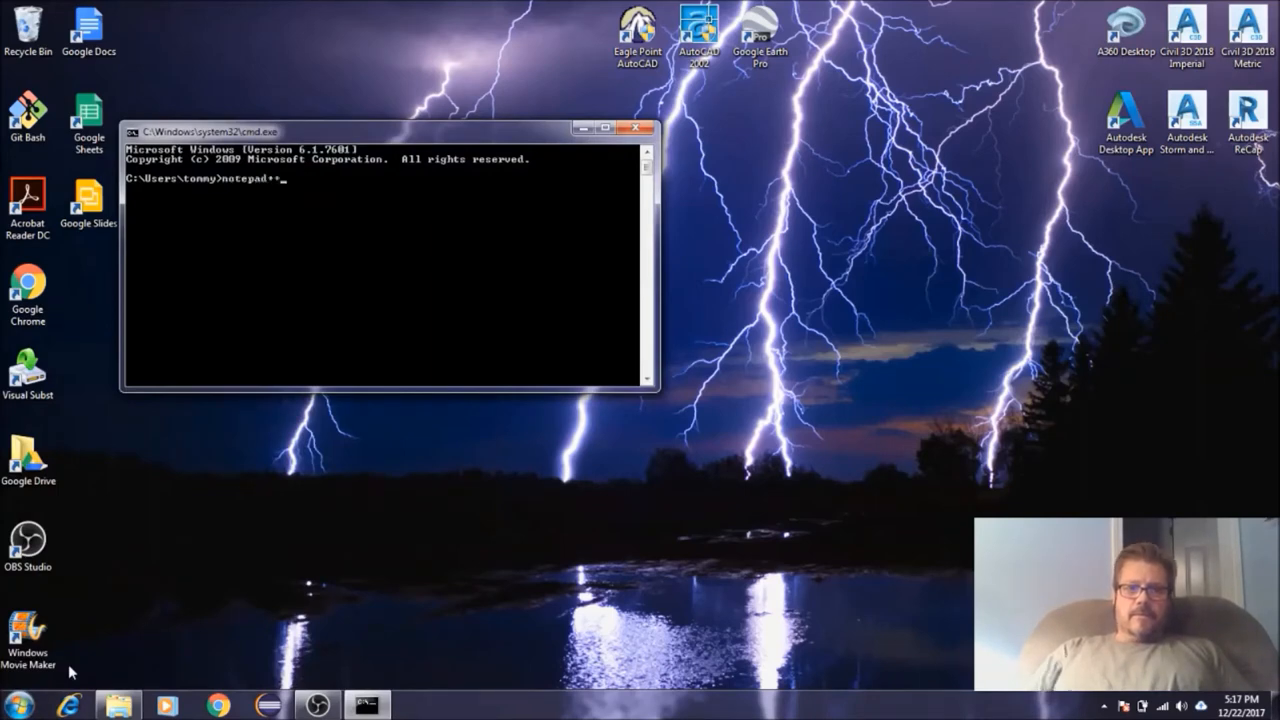
Launch Notepad++ showing notes on DraftSight, Google Earth Pro, XTrak and exporting DXF.
{"action": "key", "text": "enter"}
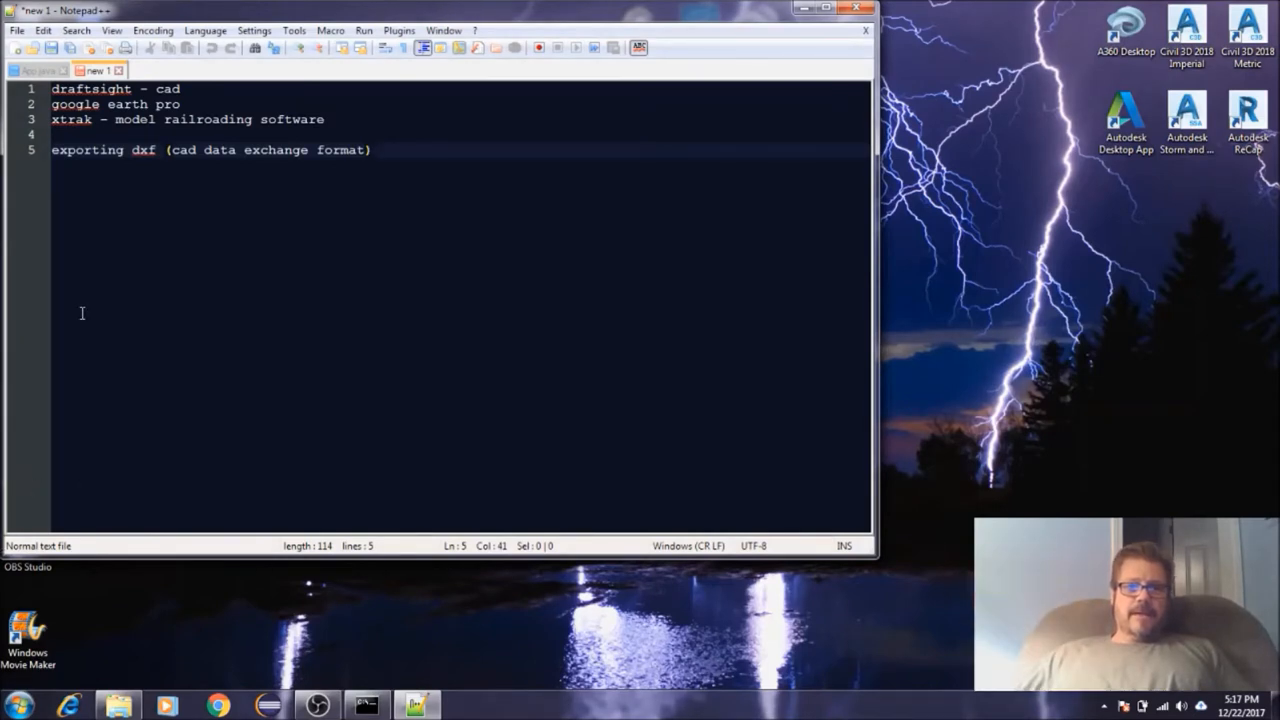
{"action": "key", "text": "ctrl+a"}
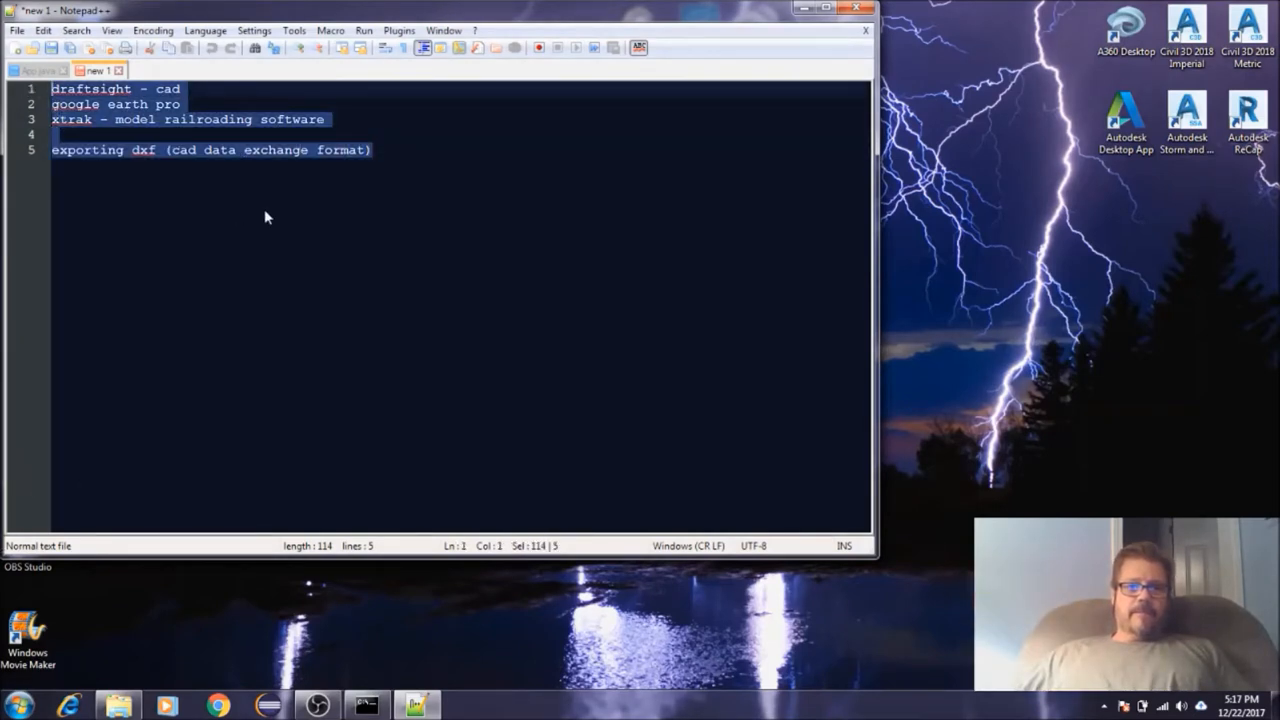
{"action": "left_click", "coordinate": [372, 150]}
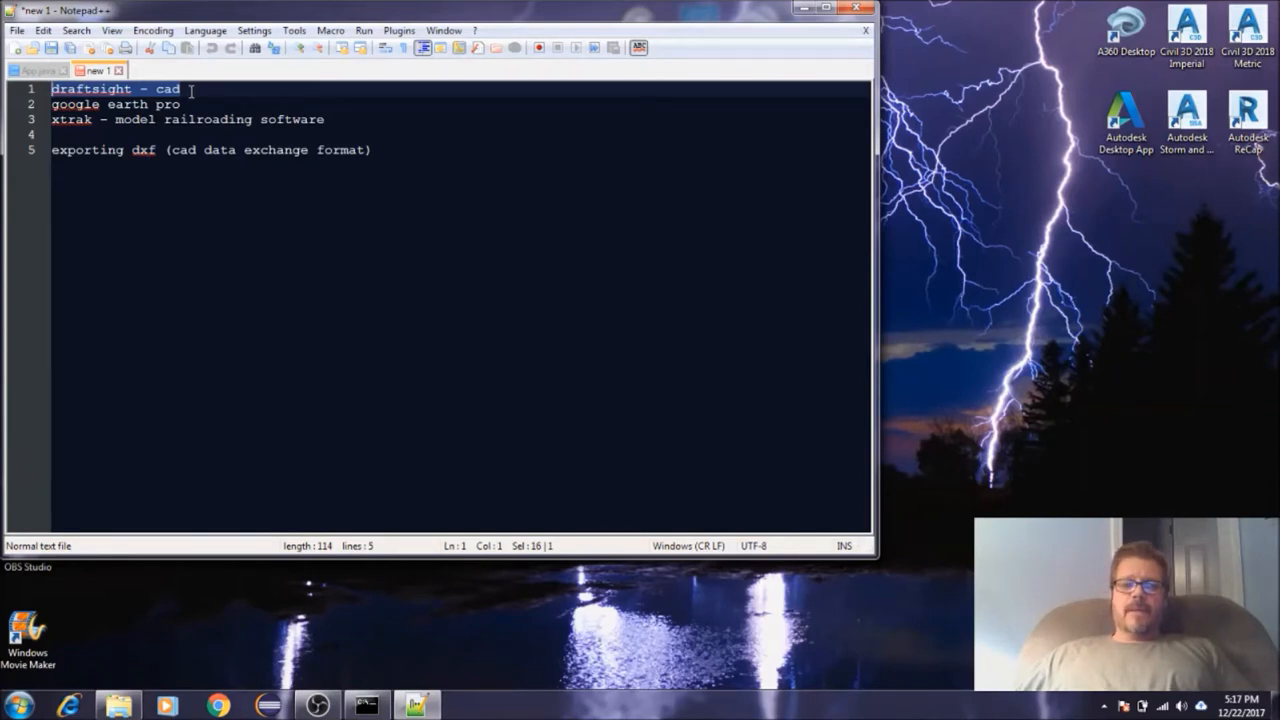
{"action": "left_click", "coordinate": [190, 89]}
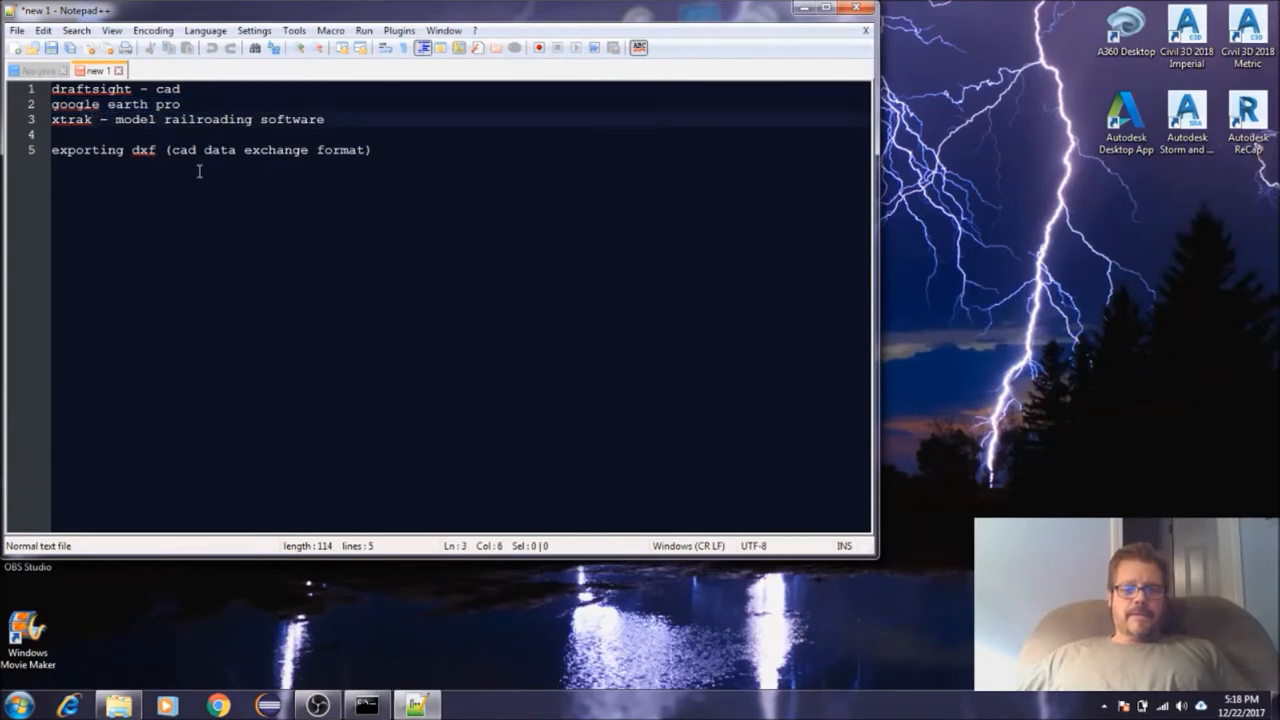
Correct 'xtrak' to 'xtraks' on line 3 of the notes.
{"action": "type", "text": "s"}
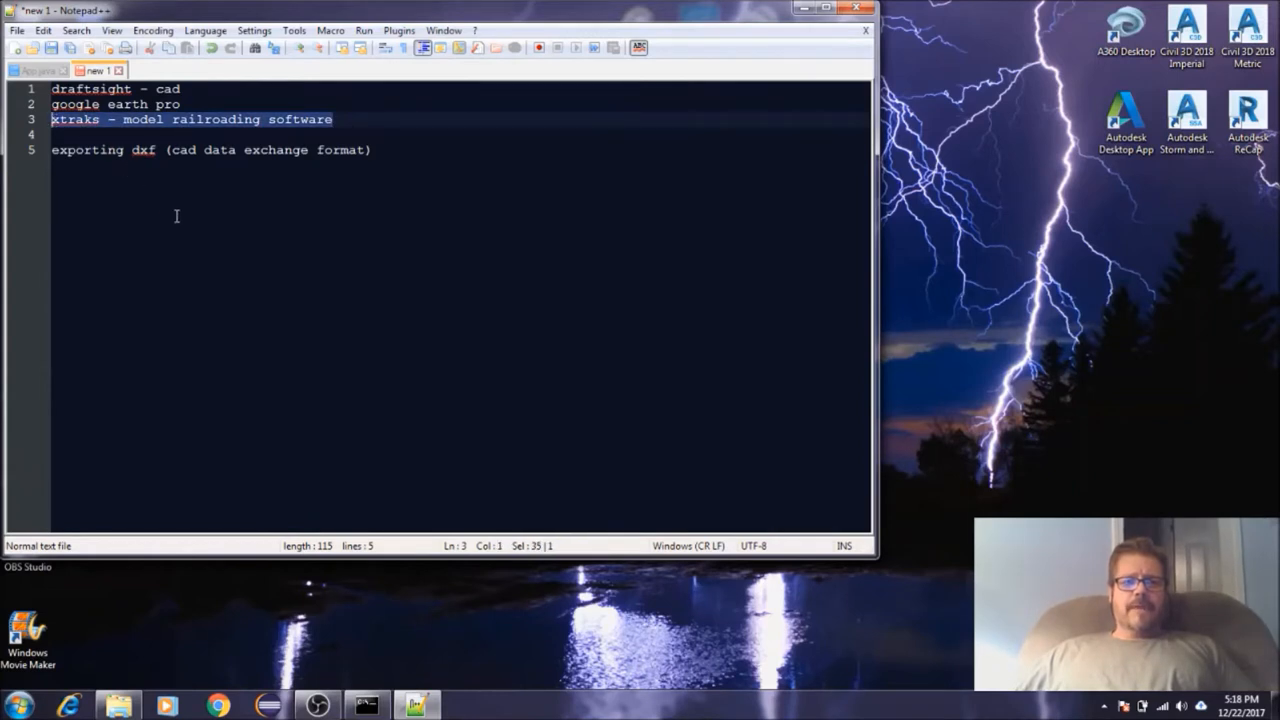
{"action": "mouse_move", "coordinate": [176, 144]}
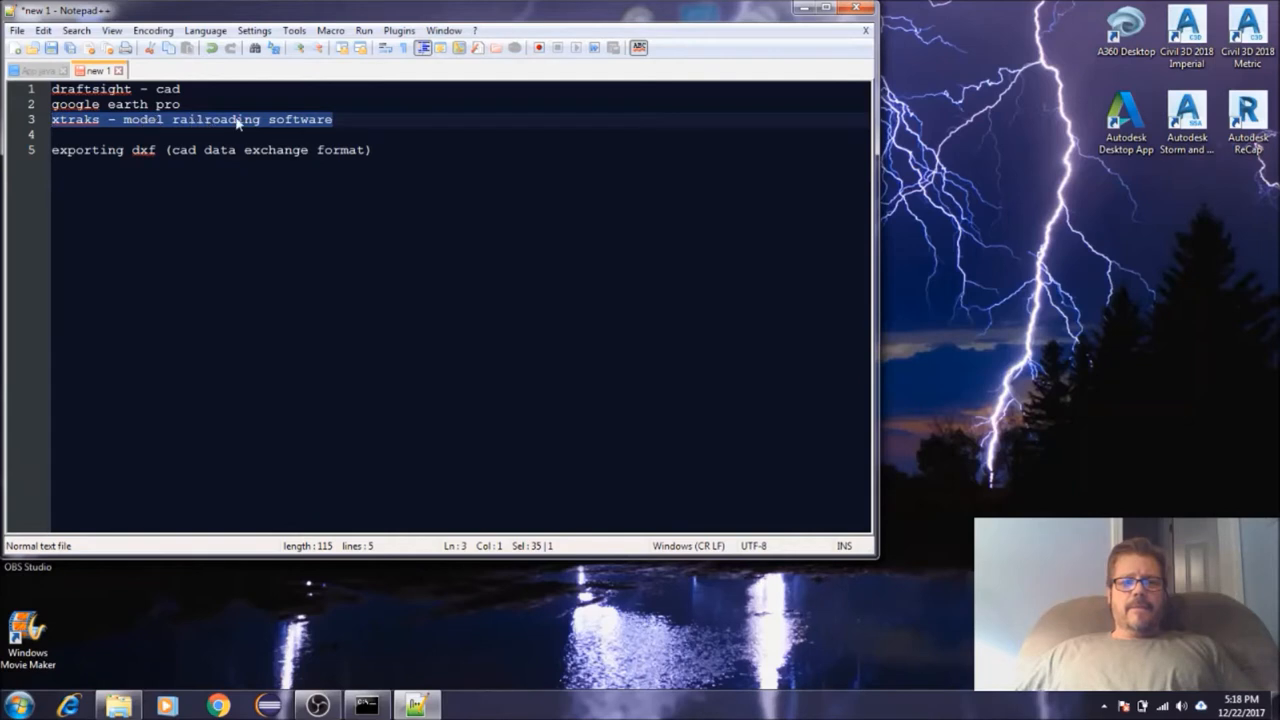
{"action": "left_click", "coordinate": [340, 119]}
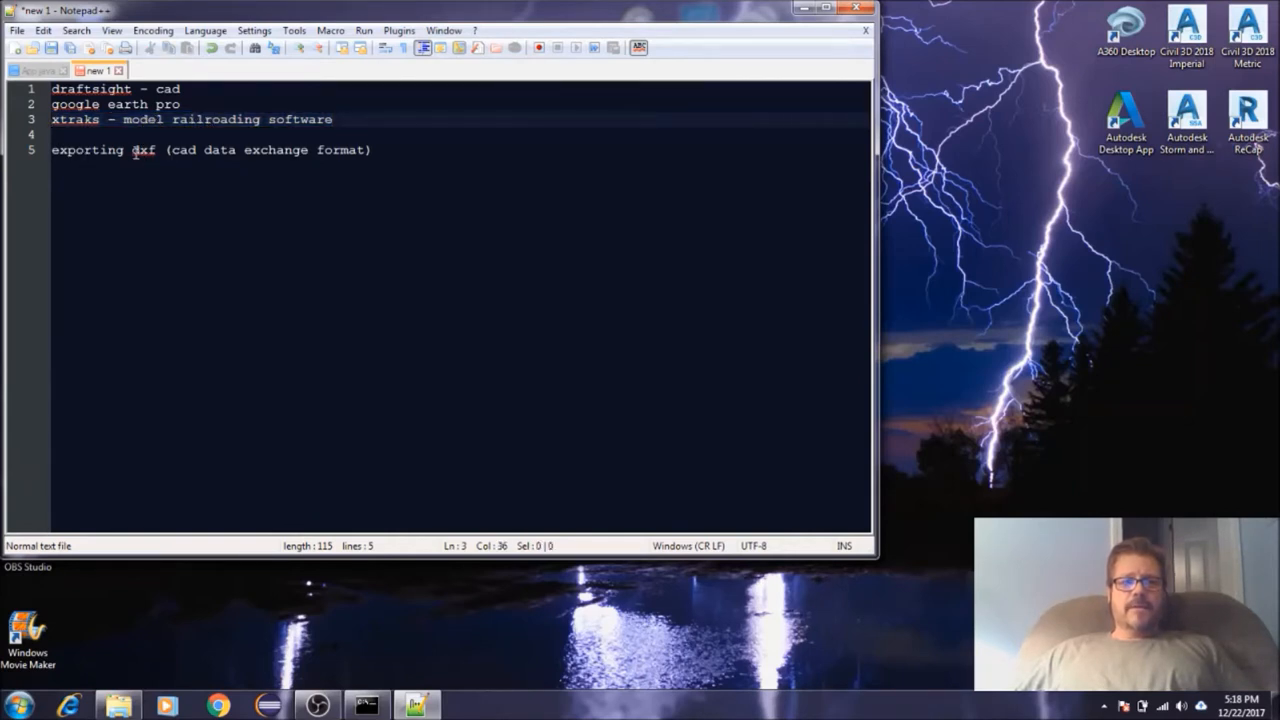
{"action": "double_click", "coordinate": [143, 150]}
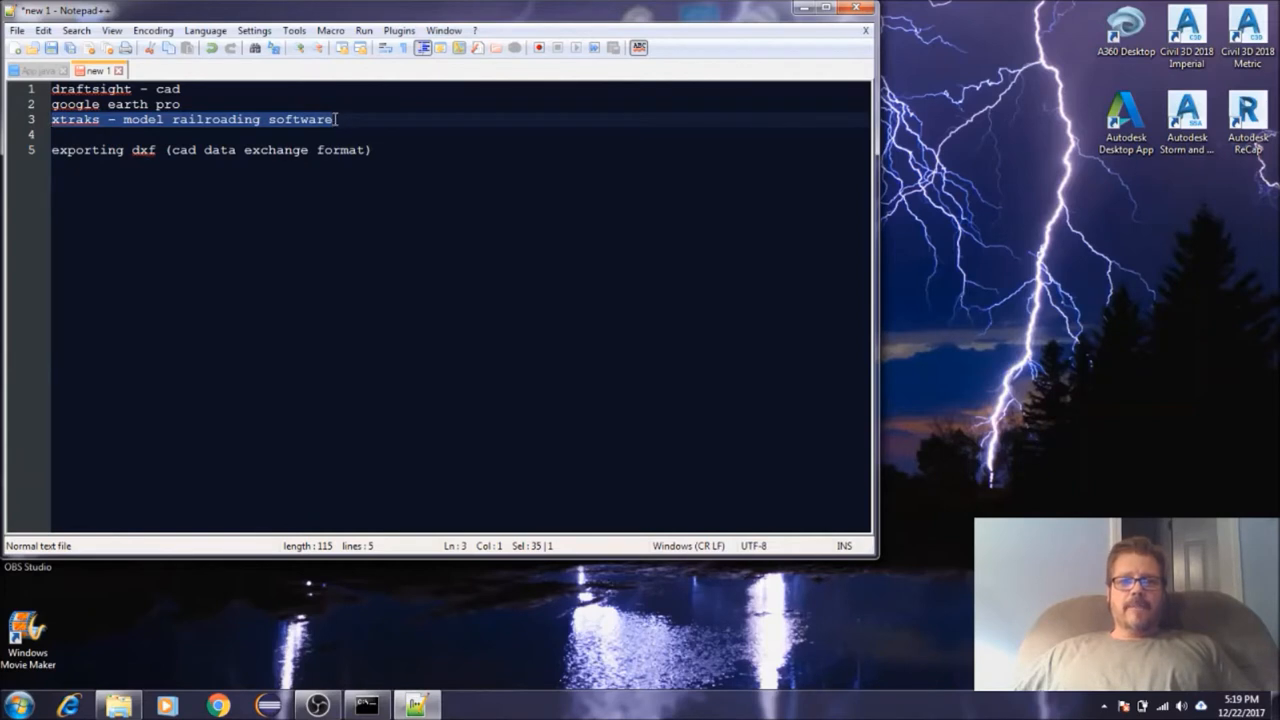
{"action": "left_click", "coordinate": [335, 119]}
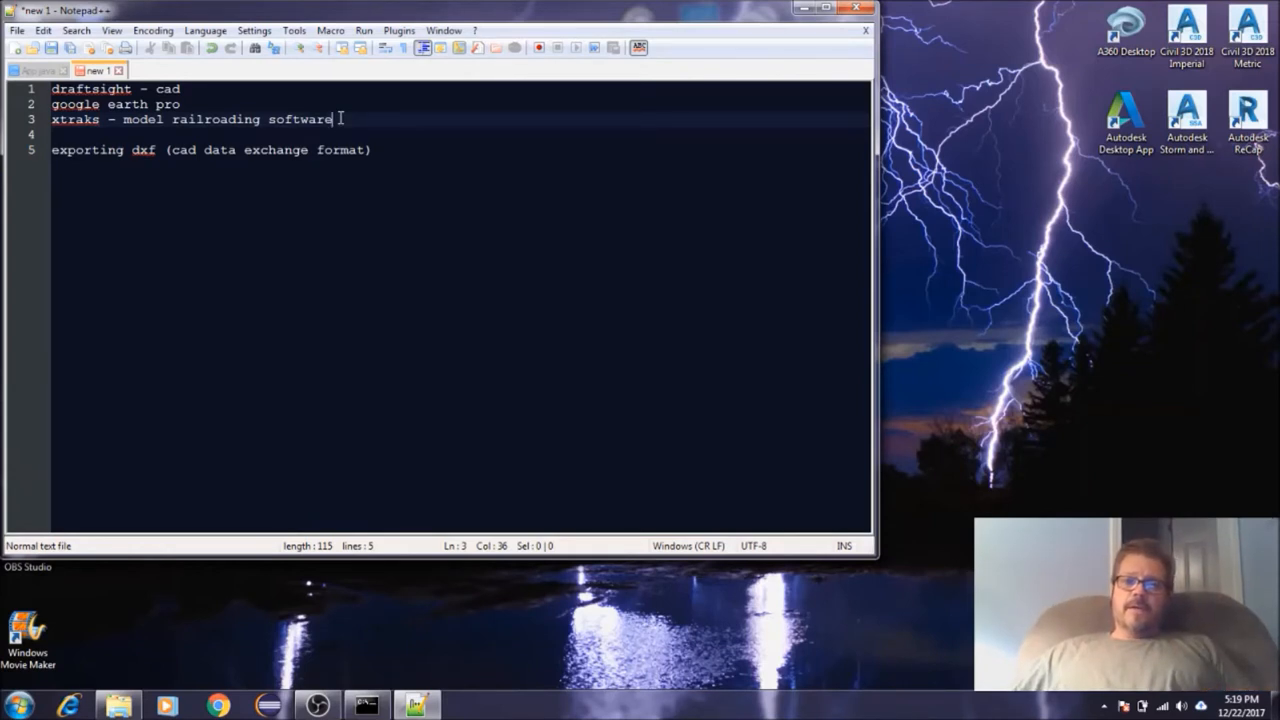
{"action": "mouse_move", "coordinate": [440, 112]}
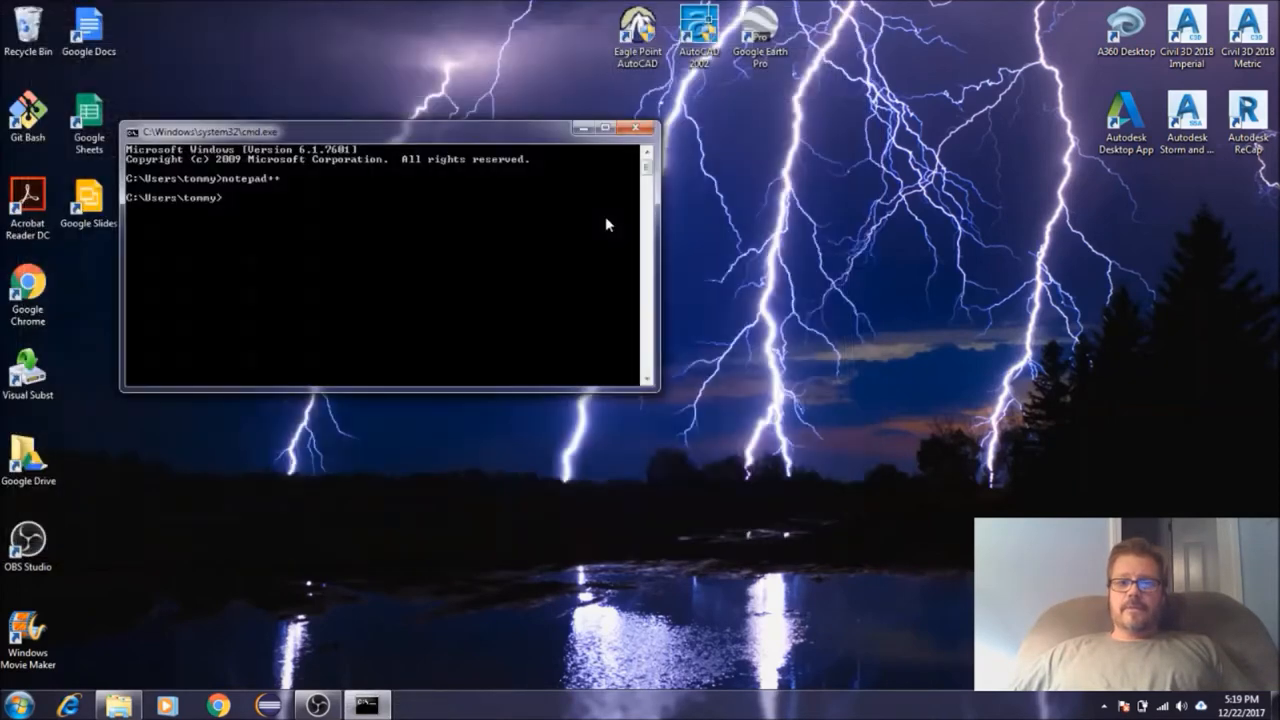
Close Command Prompt and search 'google earth pro' in Chrome.
{"action": "left_click", "coordinate": [637, 127]}
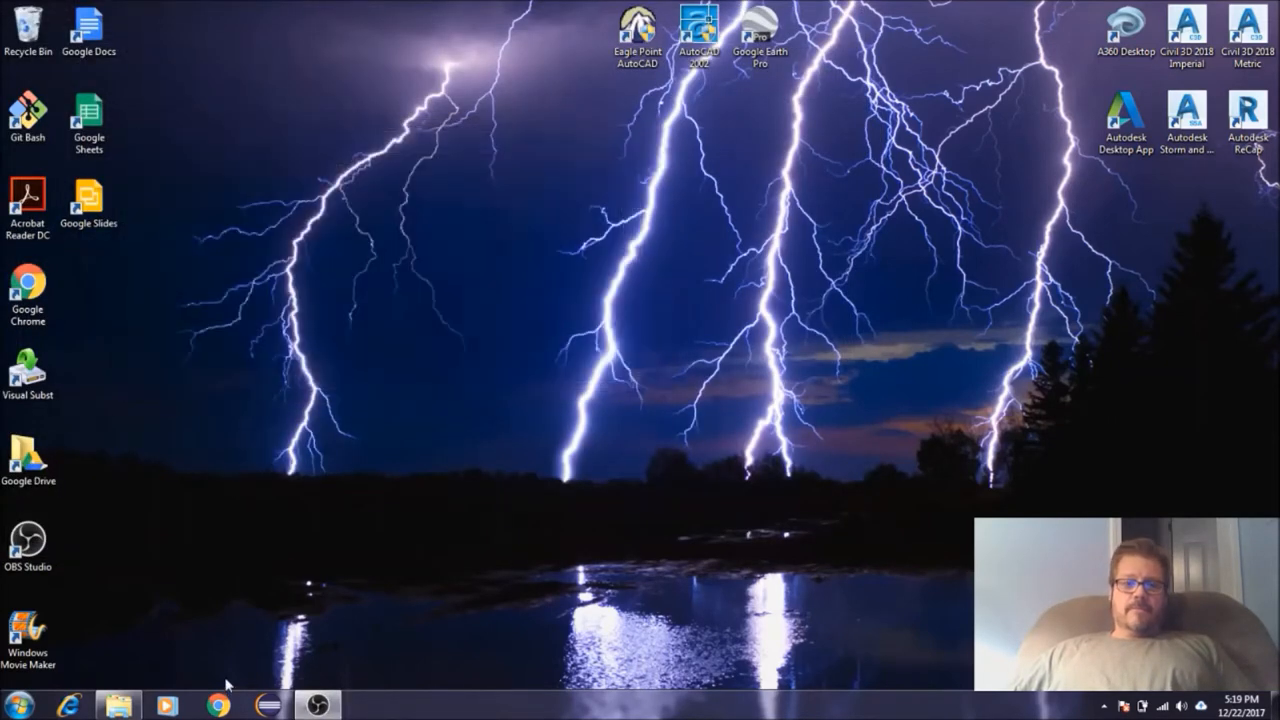
{"action": "left_click", "coordinate": [218, 706]}
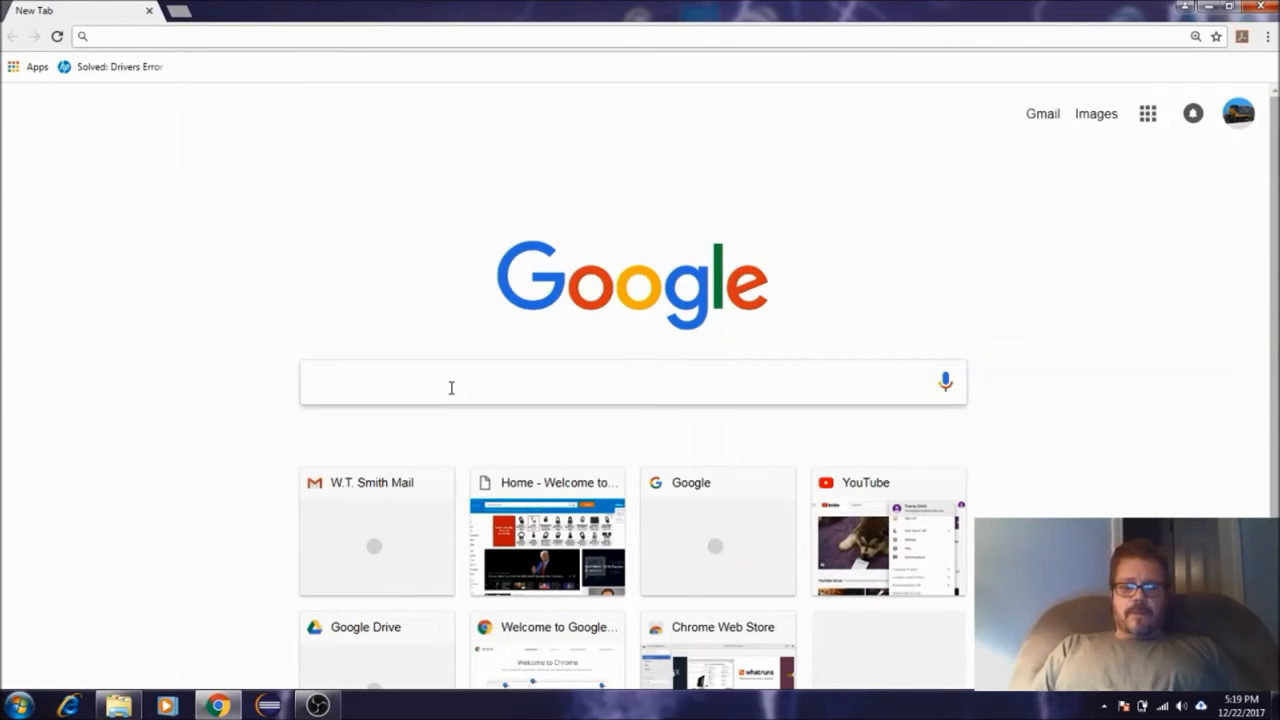
{"action": "type", "text": "google"}
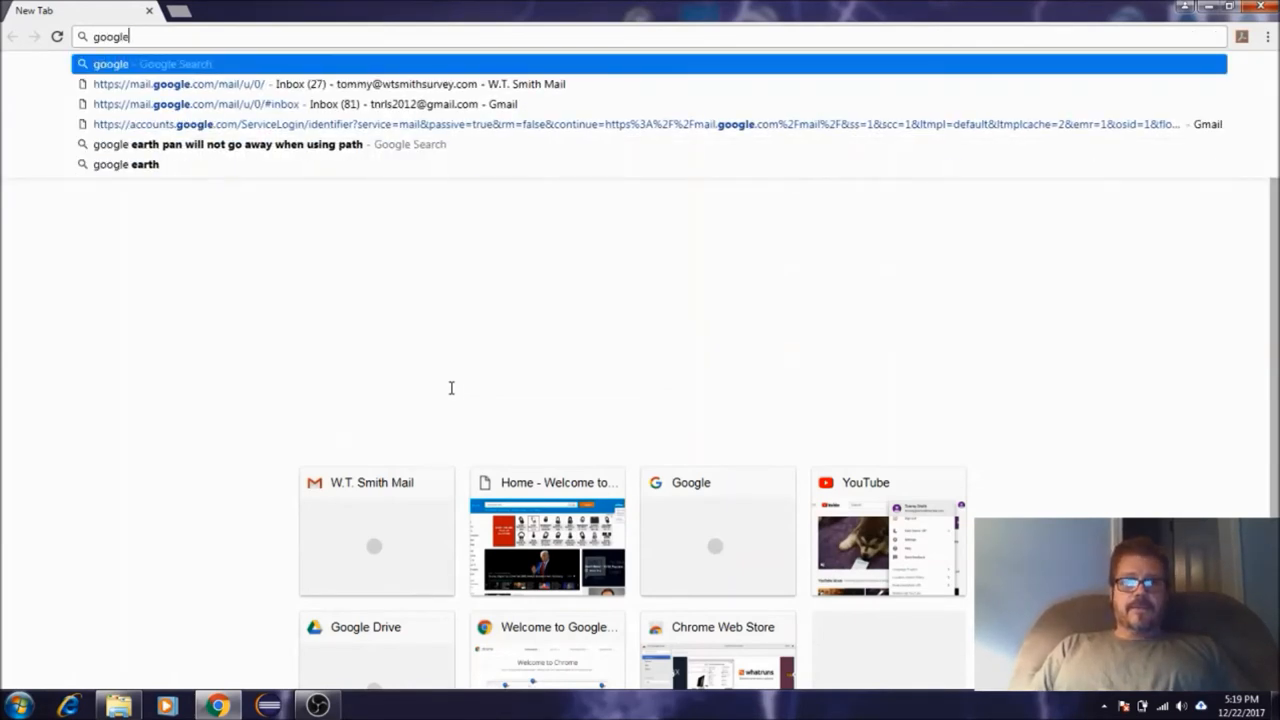
{"action": "type", "text": "earth"}
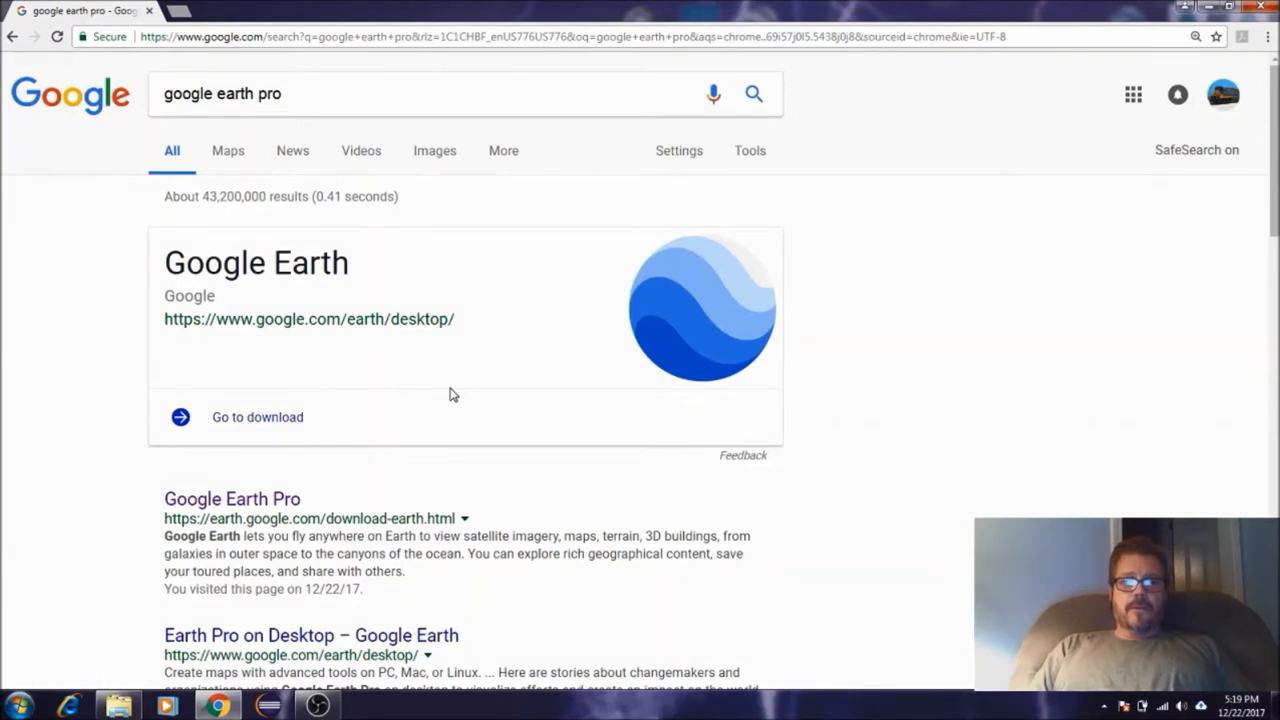
{"action": "mouse_move", "coordinate": [310, 208]}
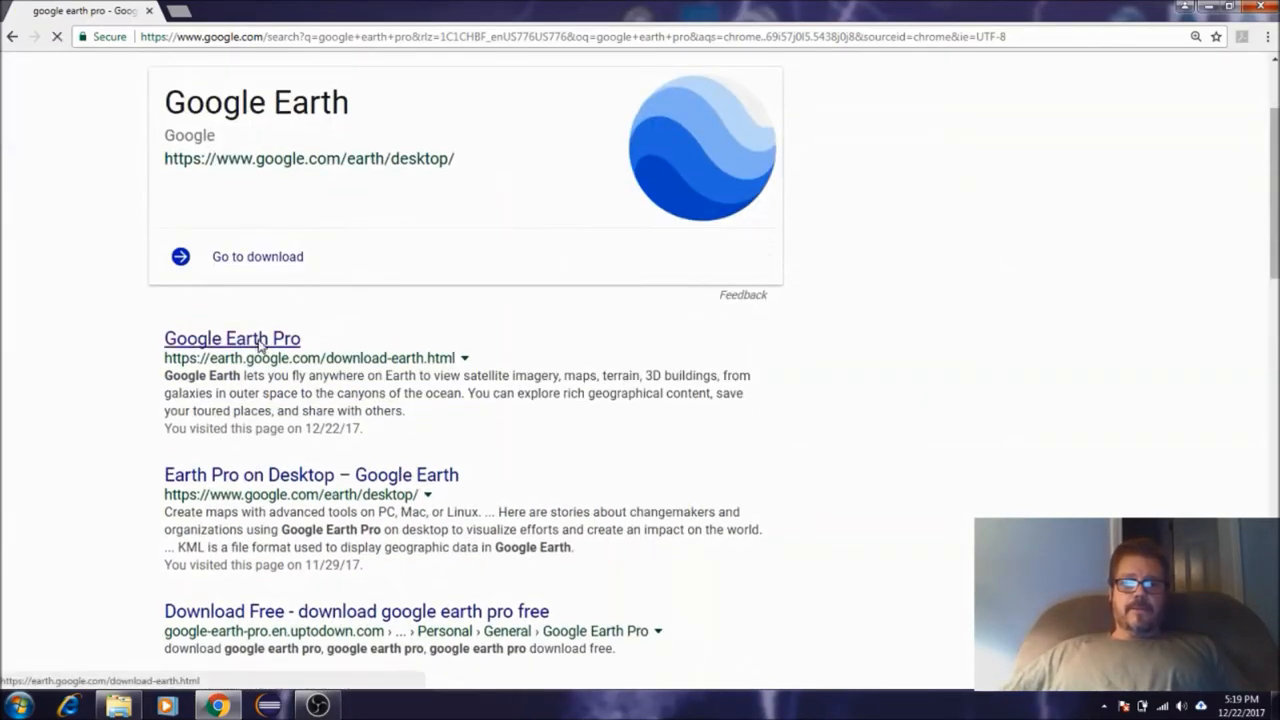
Open the Google Earth Pro page and accept the terms to download it.
{"action": "left_click", "coordinate": [232, 338]}
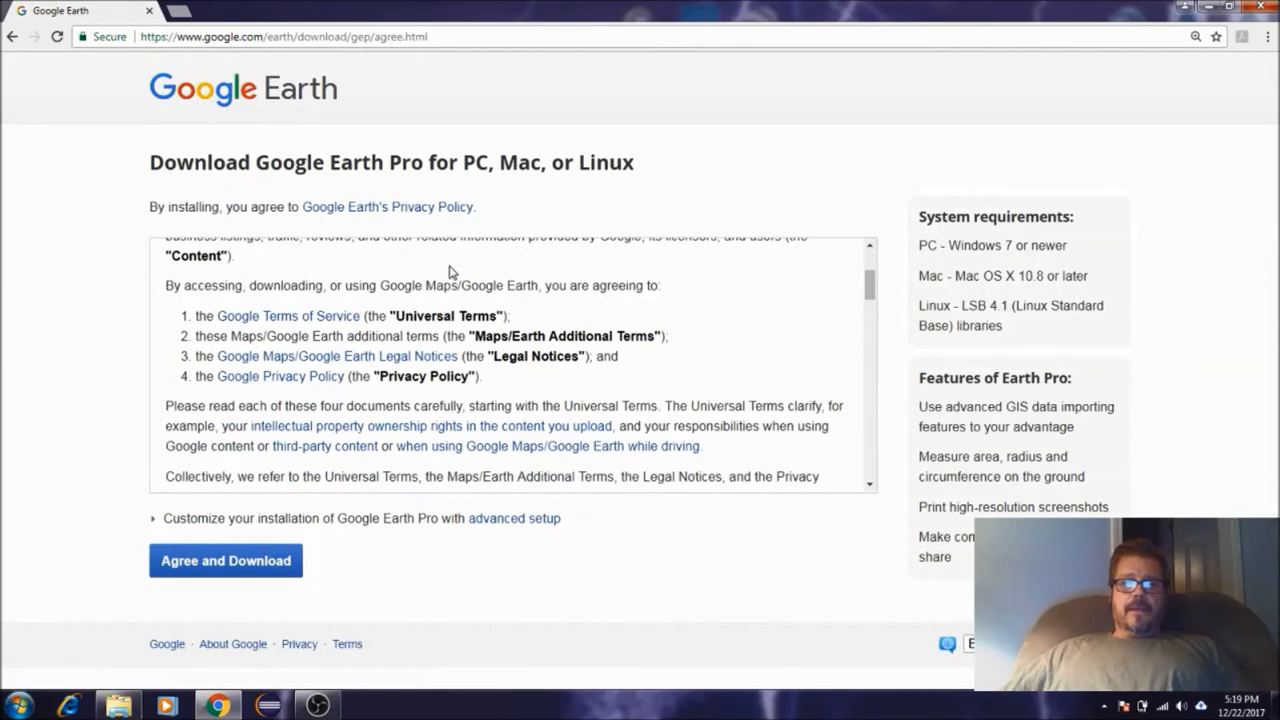
{"action": "scroll", "scroll_direction": "down", "scroll_amount": 3}
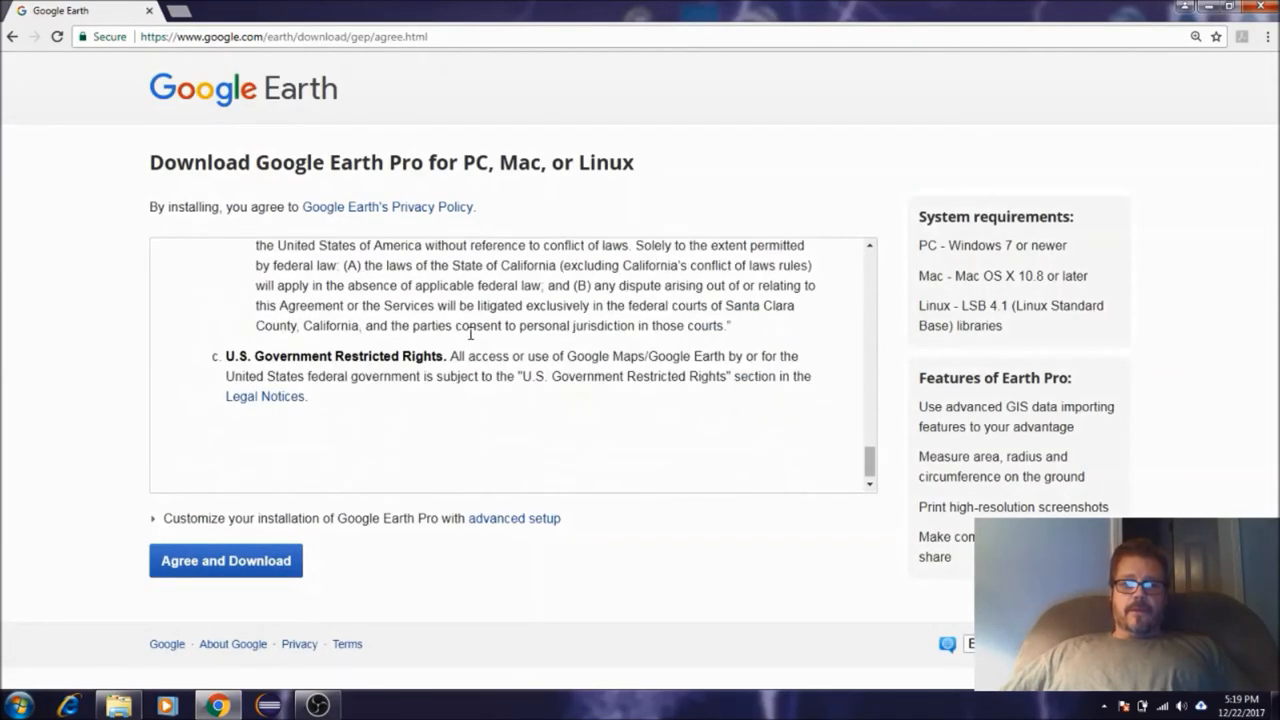
{"action": "left_click", "coordinate": [225, 560]}
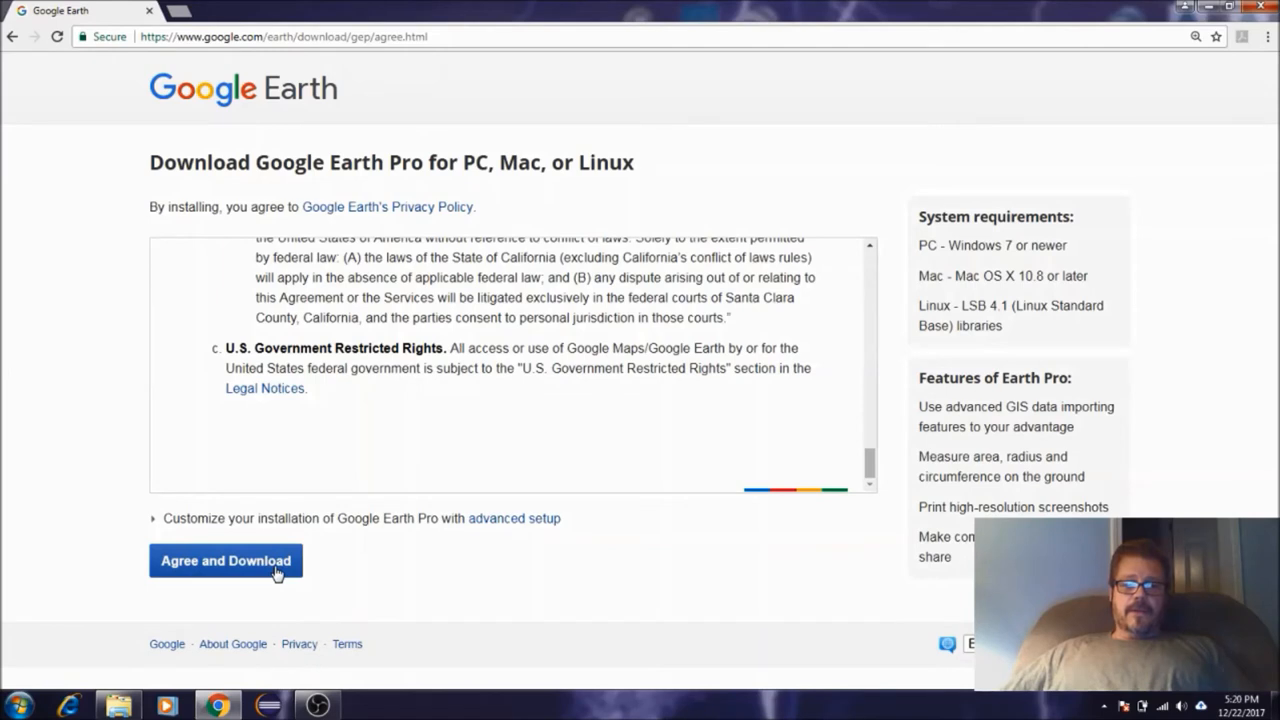
{"action": "left_click", "coordinate": [225, 560]}
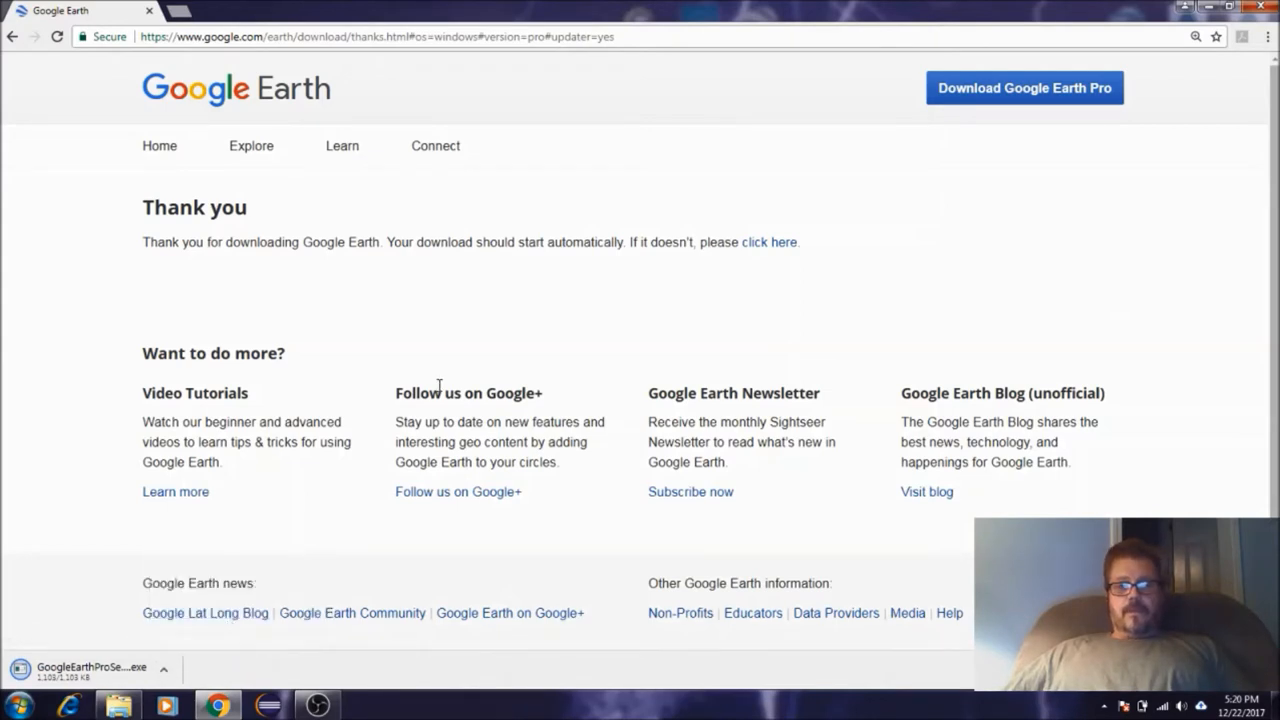
Show the downloaded Google Earth Pro setup file in its folder, then close the folder.
{"action": "left_click", "coordinate": [163, 671]}
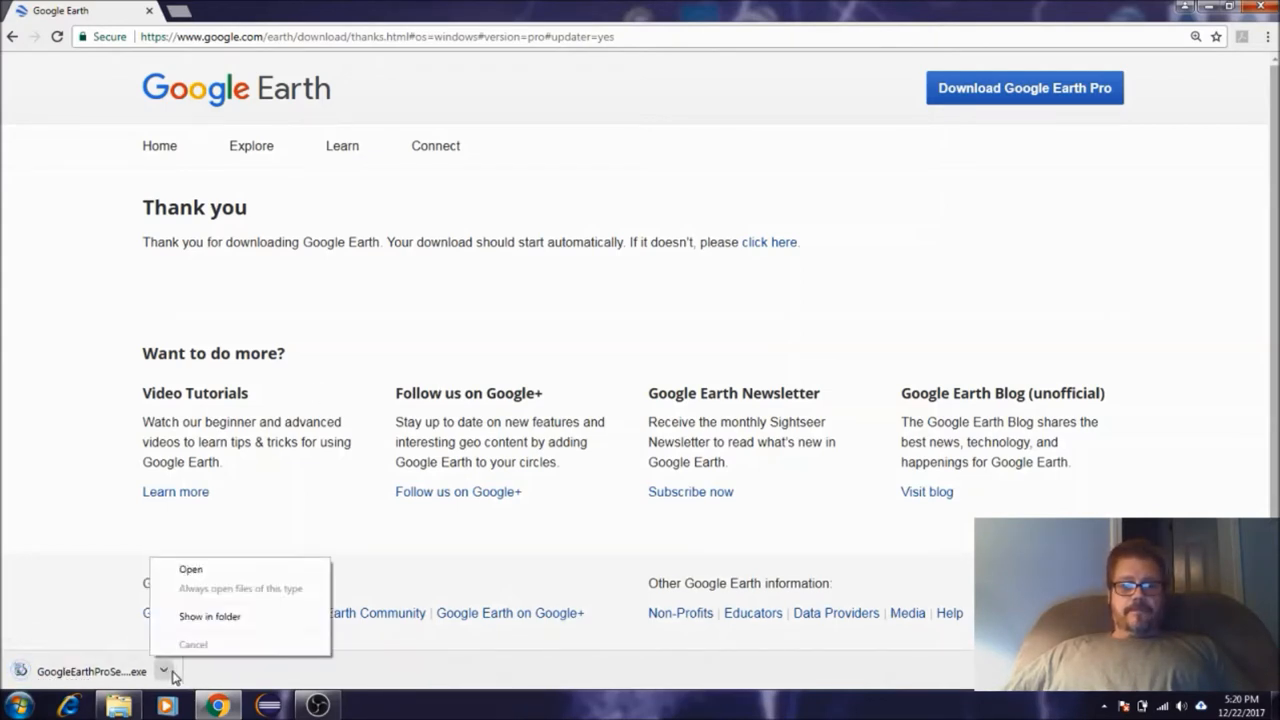
{"action": "left_click", "coordinate": [209, 616]}
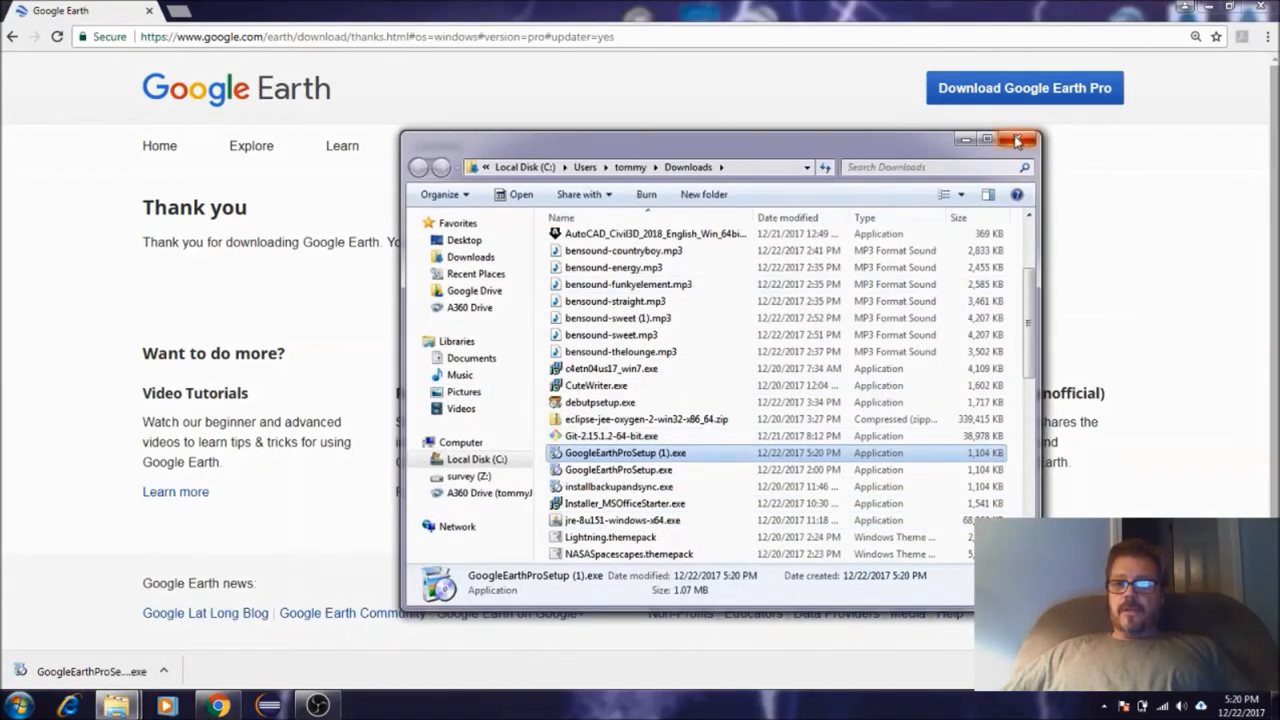
{"action": "left_click", "coordinate": [1018, 139]}
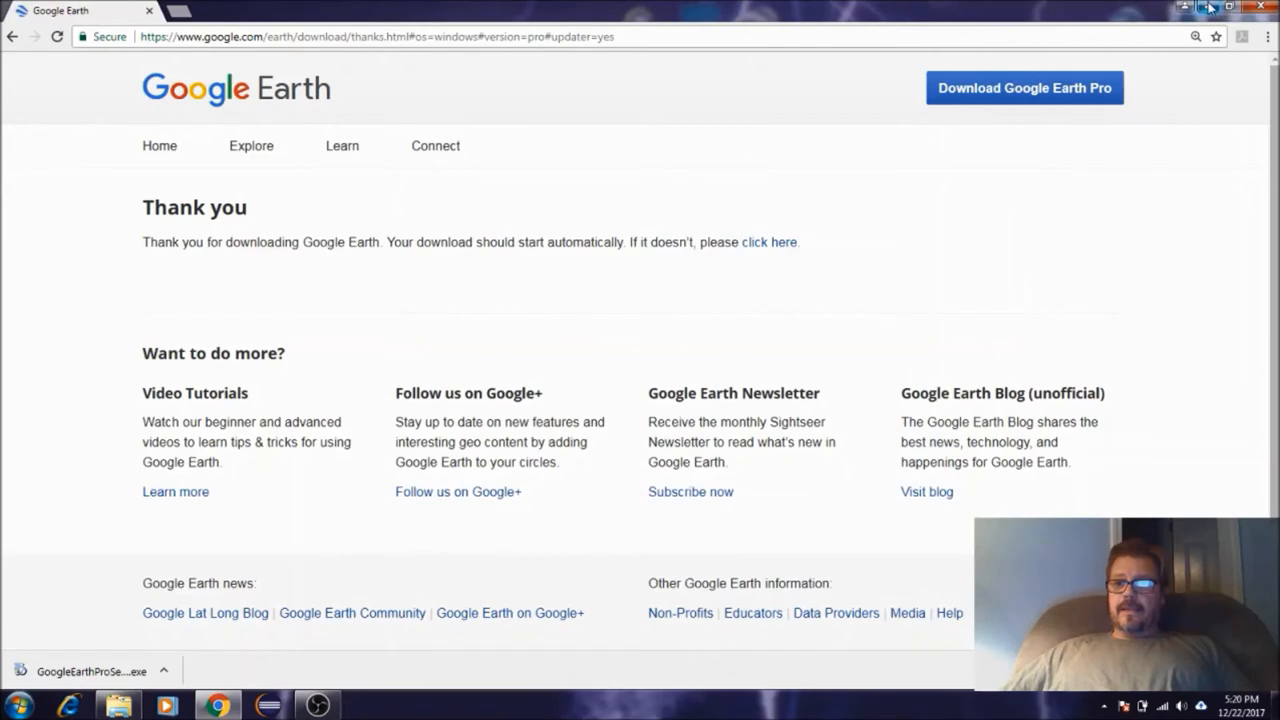
{"action": "left_click", "coordinate": [1211, 7]}
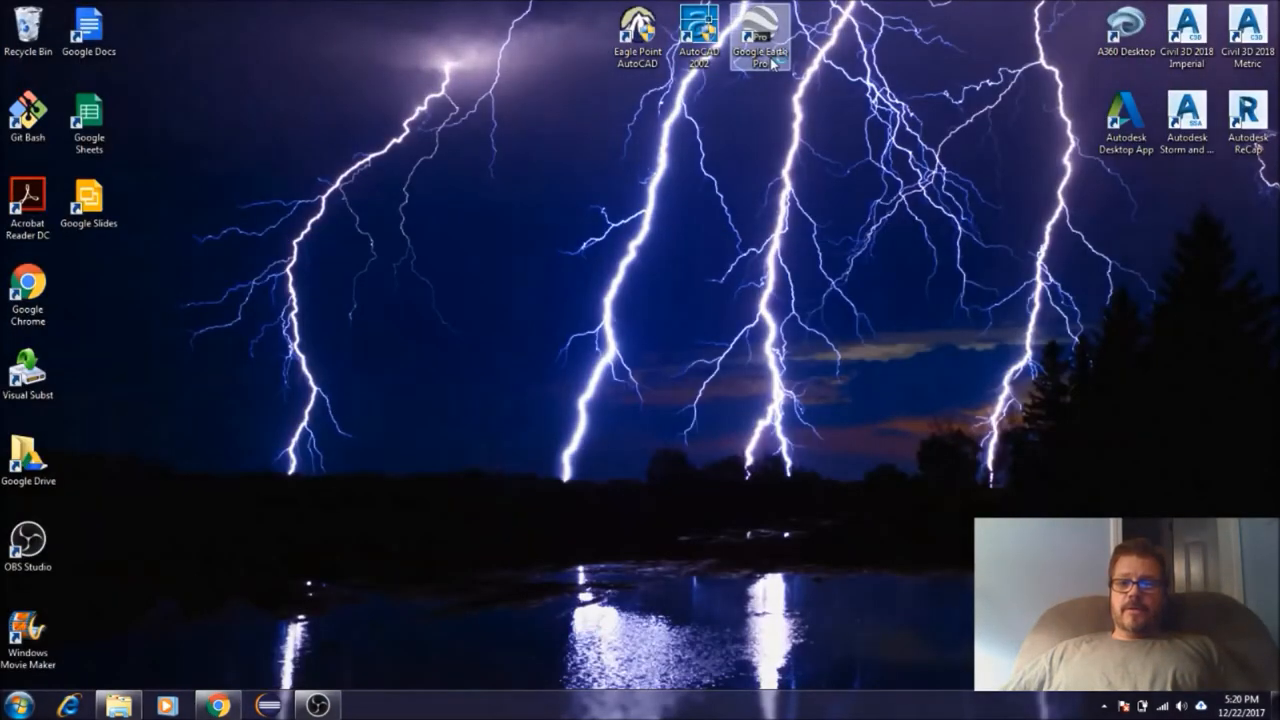
{"action": "double_click", "coordinate": [759, 30]}
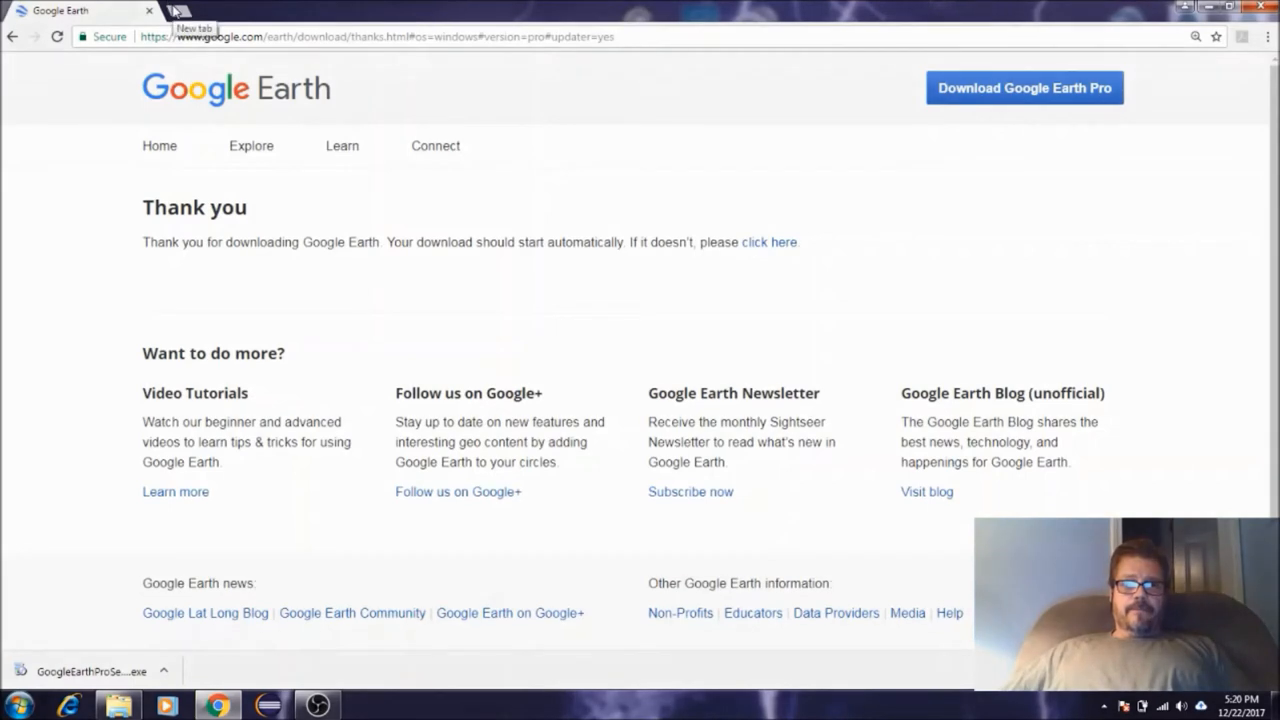
Search 'draftsight' in a new tab and open the DraftSight 2018 website.
{"action": "left_click", "coordinate": [190, 11]}
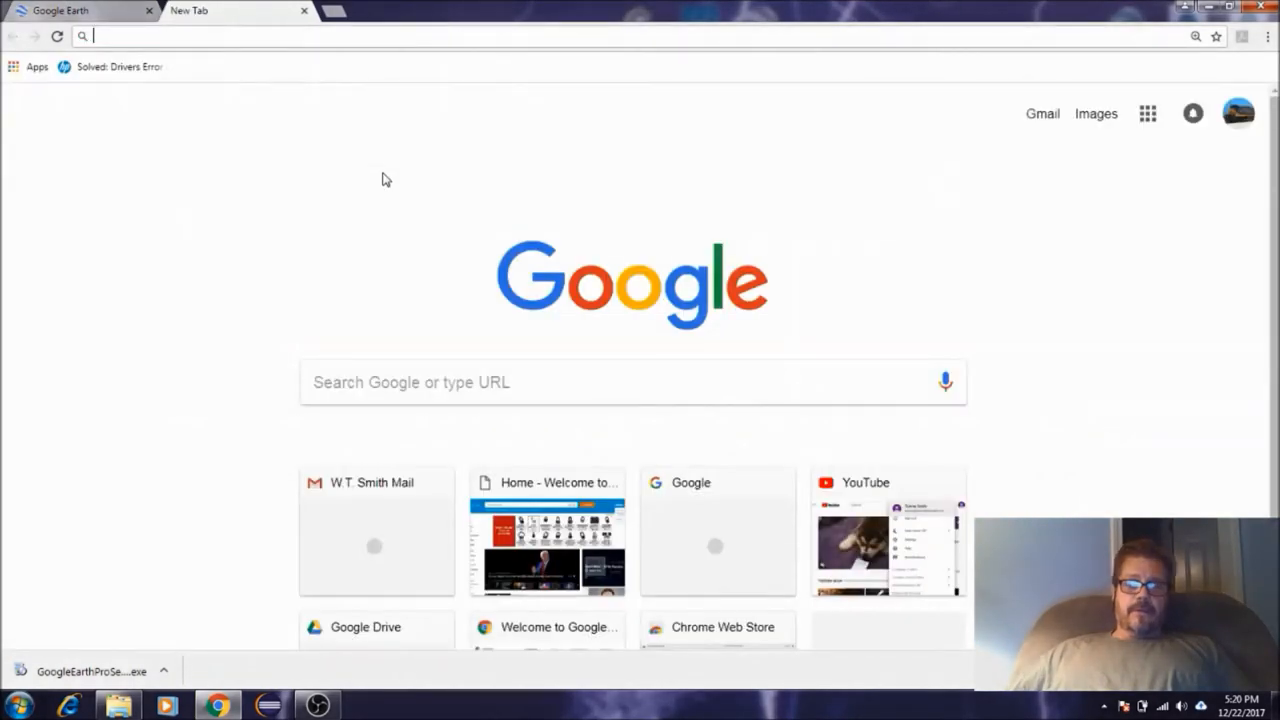
{"action": "type", "text": "draftsight"}
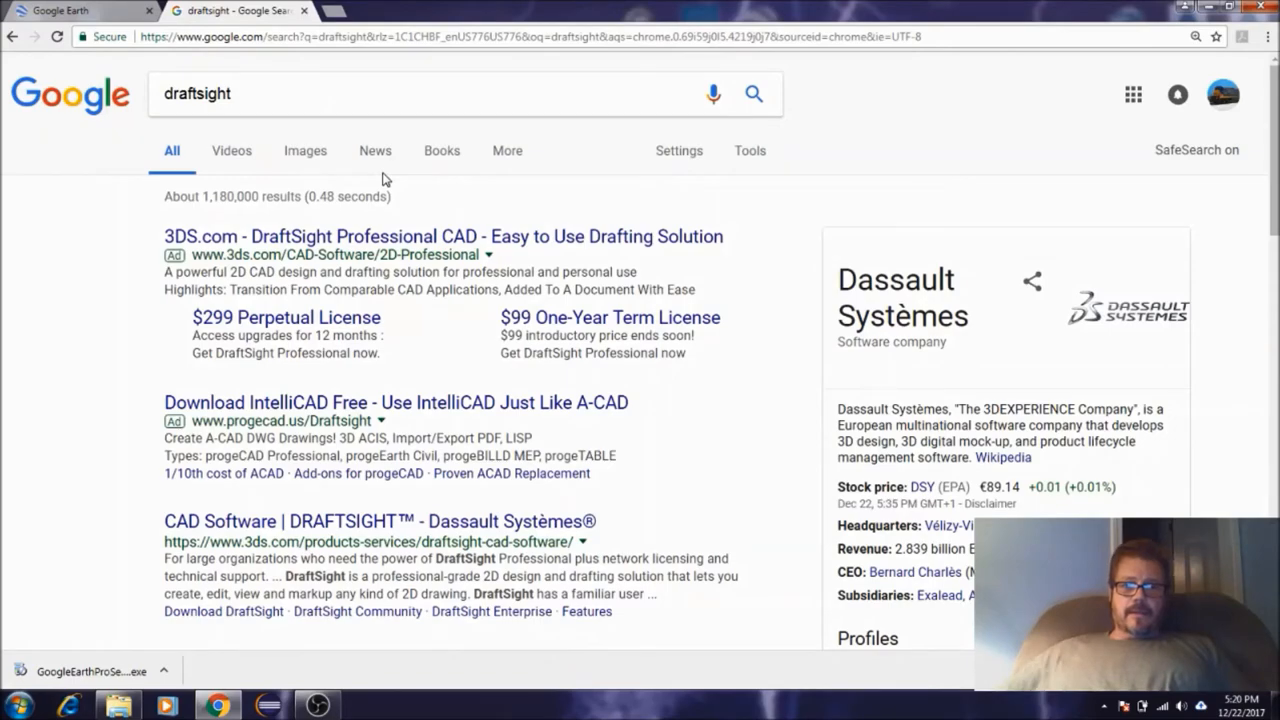
{"action": "scroll", "scroll_direction": "down", "scroll_amount": 3}
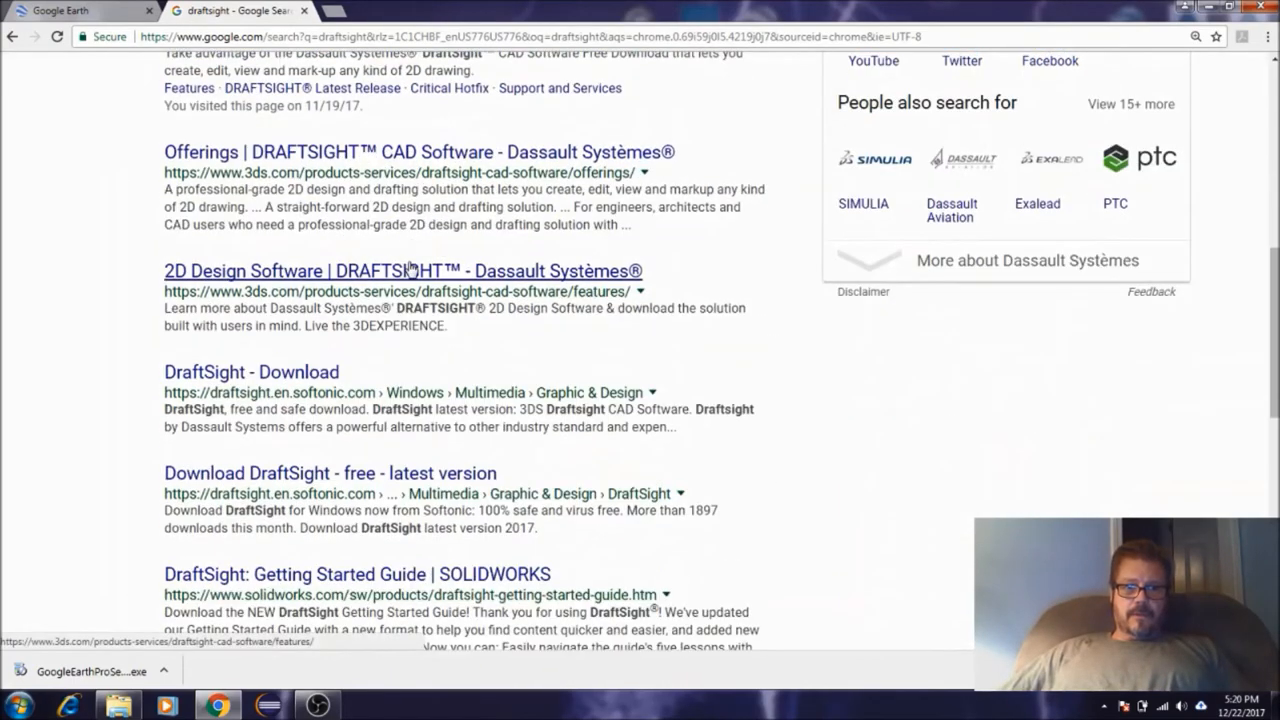
{"action": "scroll", "scroll_direction": "down", "scroll_amount": 3}
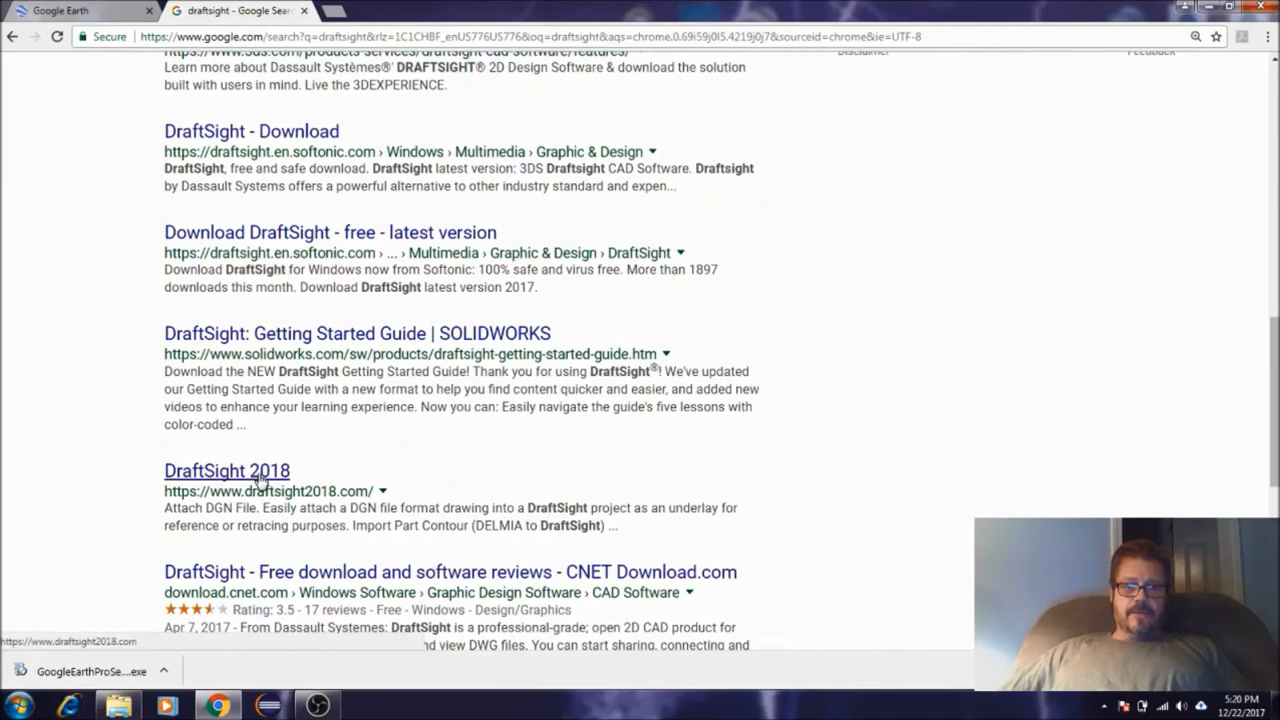
{"action": "left_click", "coordinate": [226, 470]}
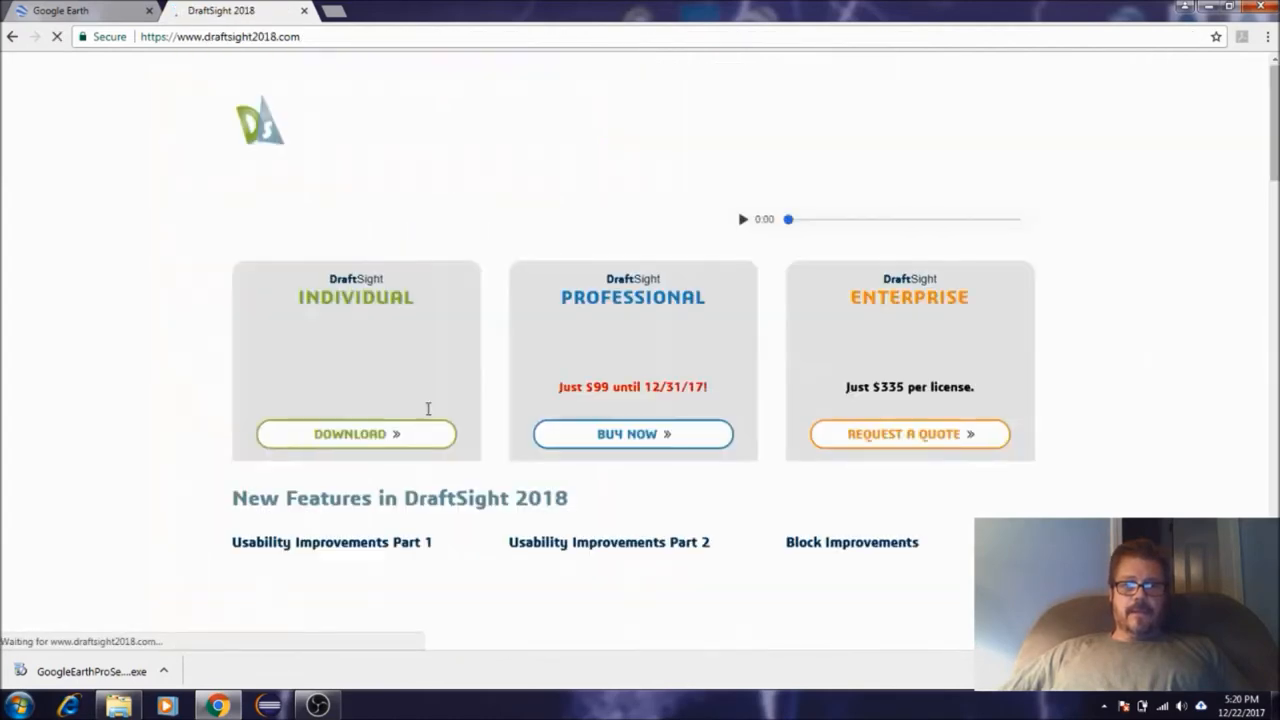
Go to the free Individual edition download page and scroll to the download options.
{"action": "scroll", "scroll_direction": "down", "scroll_amount": 3}
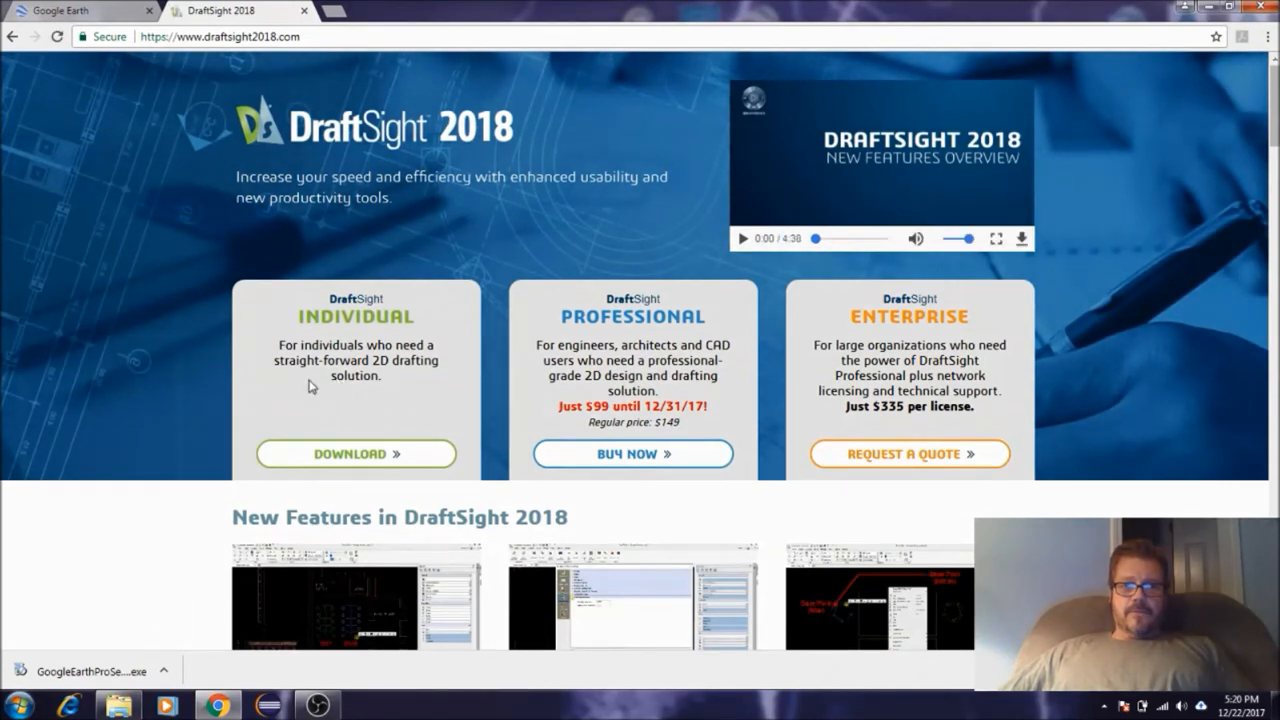
{"action": "mouse_move", "coordinate": [360, 401]}
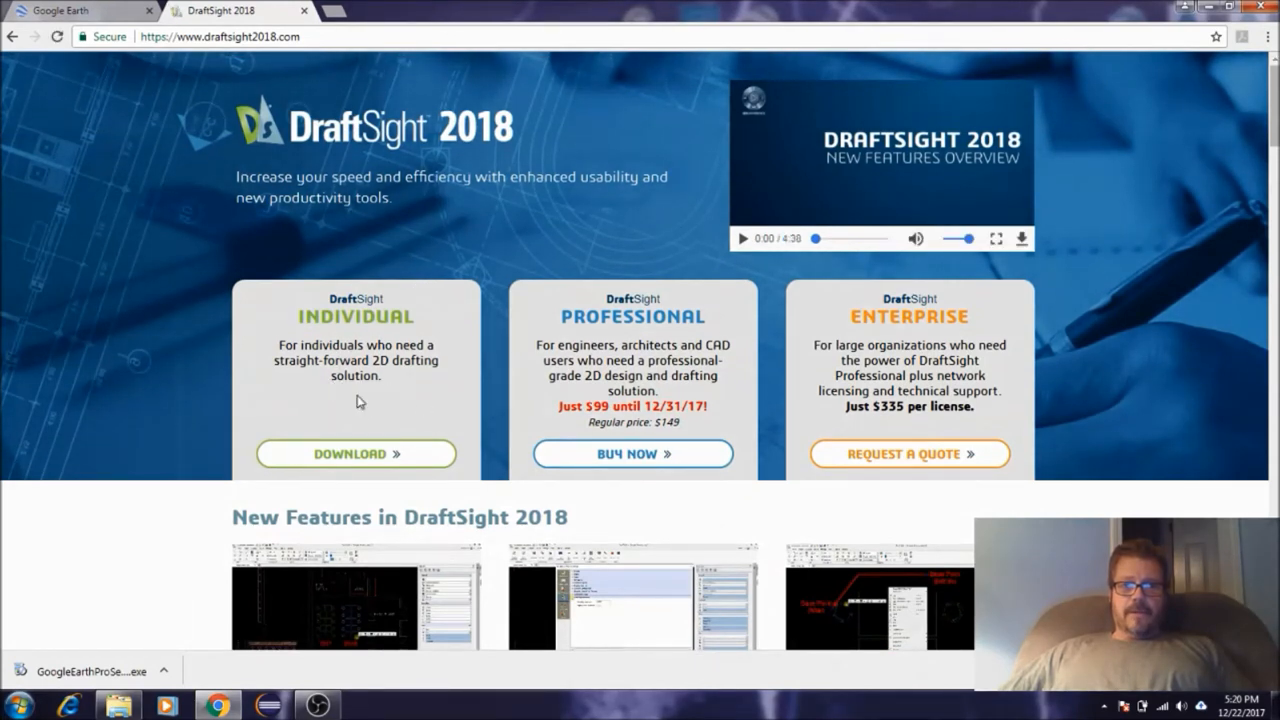
{"action": "mouse_move", "coordinate": [395, 386]}
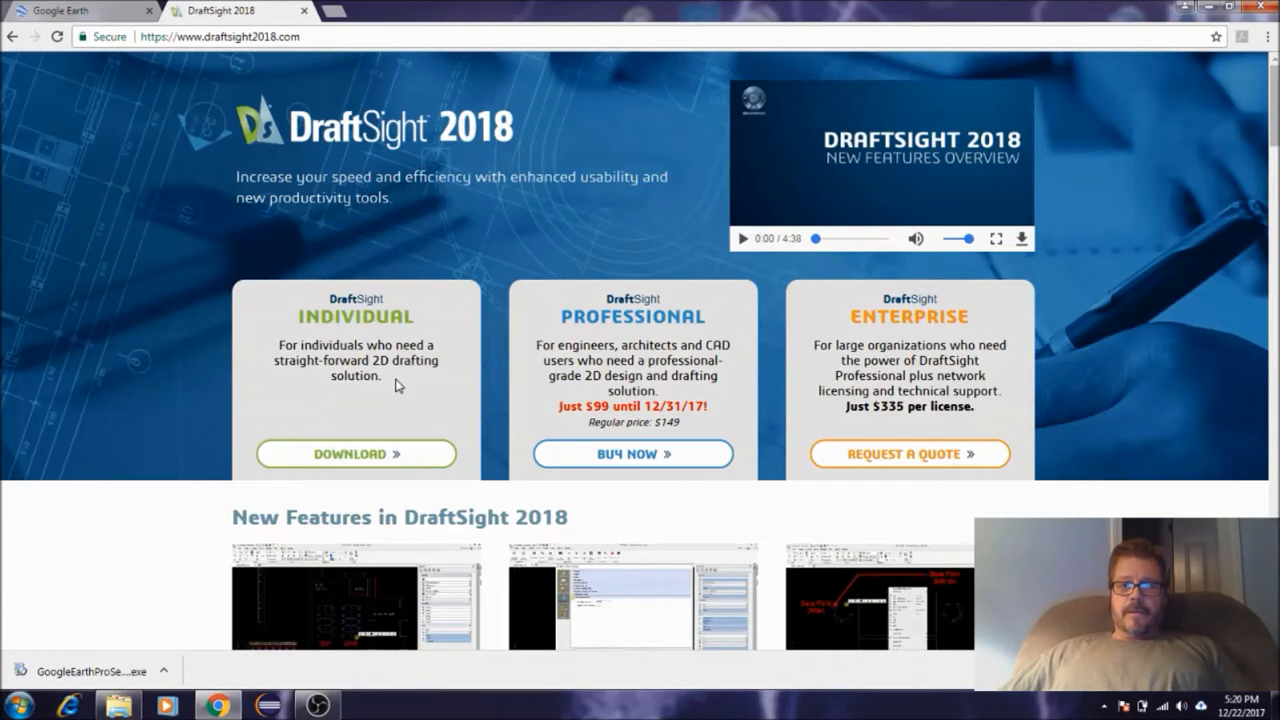
{"action": "mouse_move", "coordinate": [375, 336]}
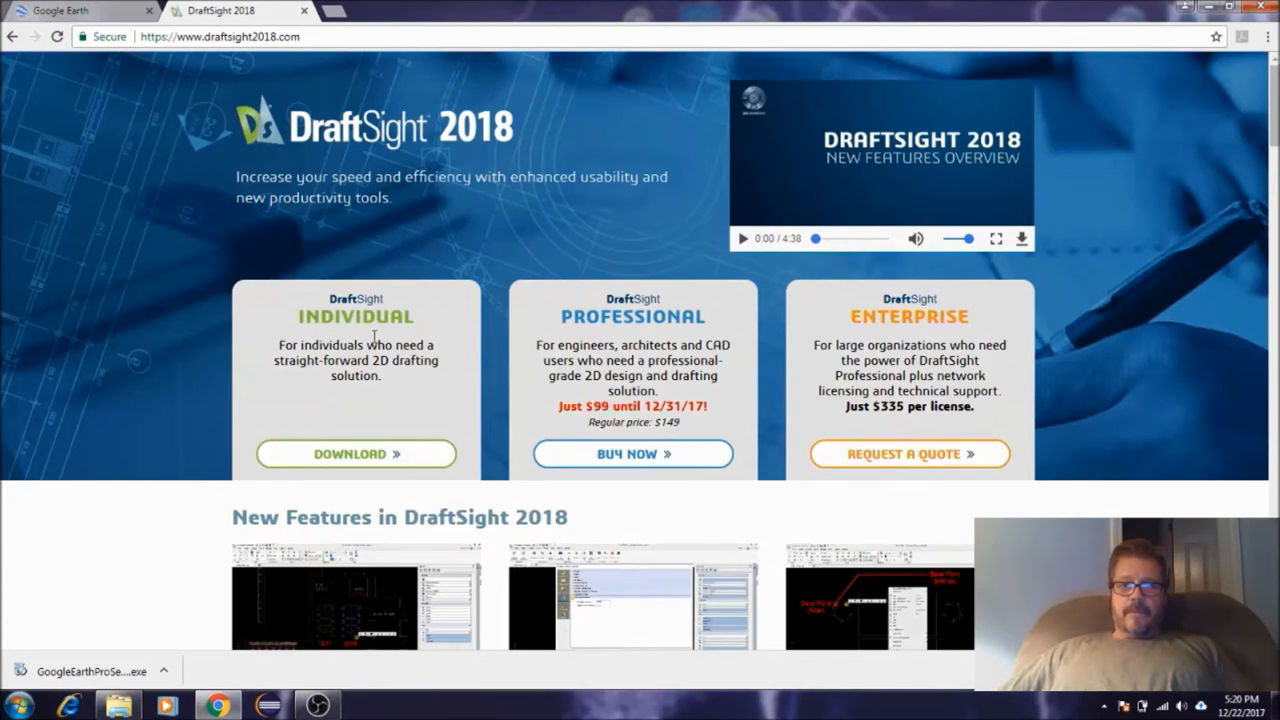
{"action": "mouse_move", "coordinate": [370, 337]}
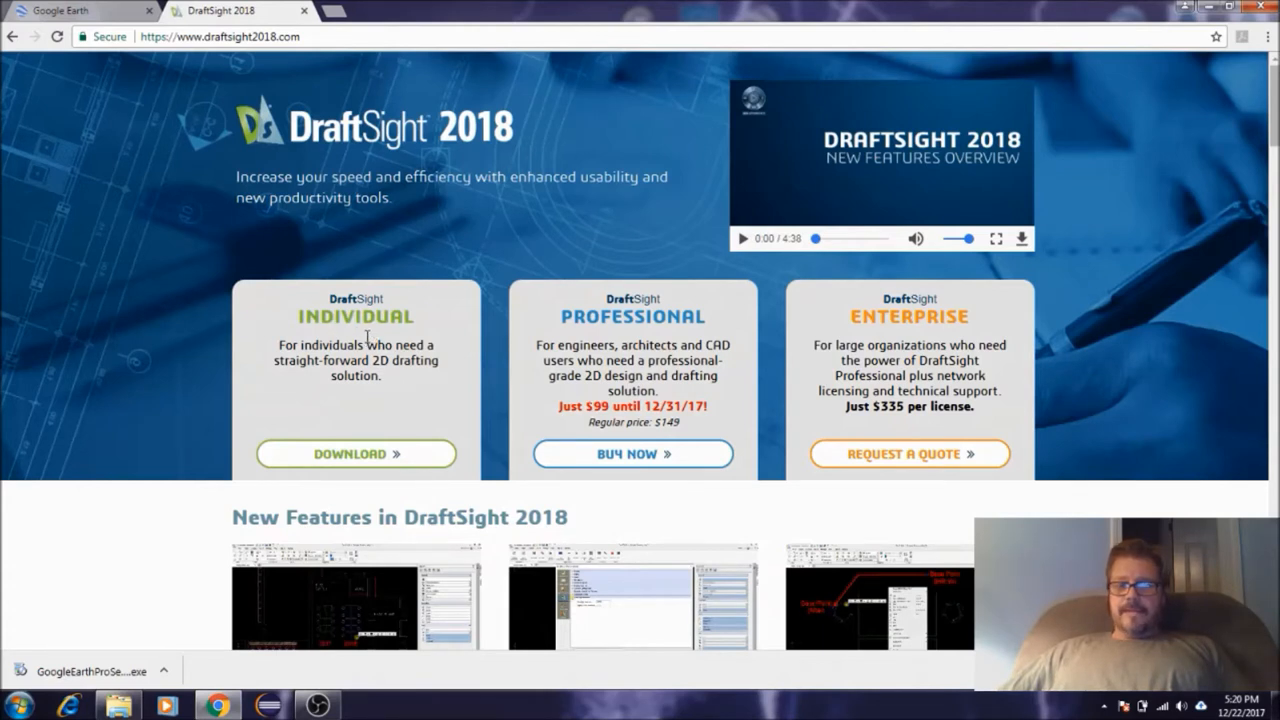
{"action": "mouse_move", "coordinate": [882, 363]}
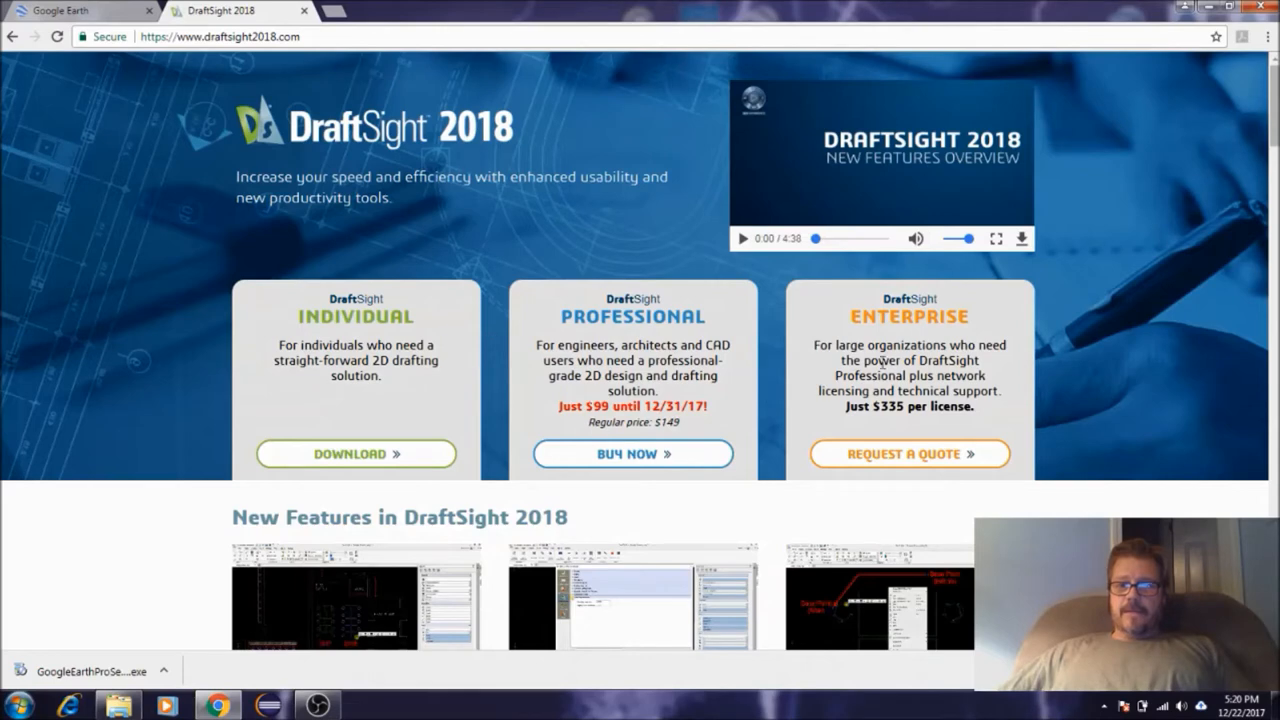
{"action": "scroll", "scroll_direction": "down", "scroll_amount": 3}
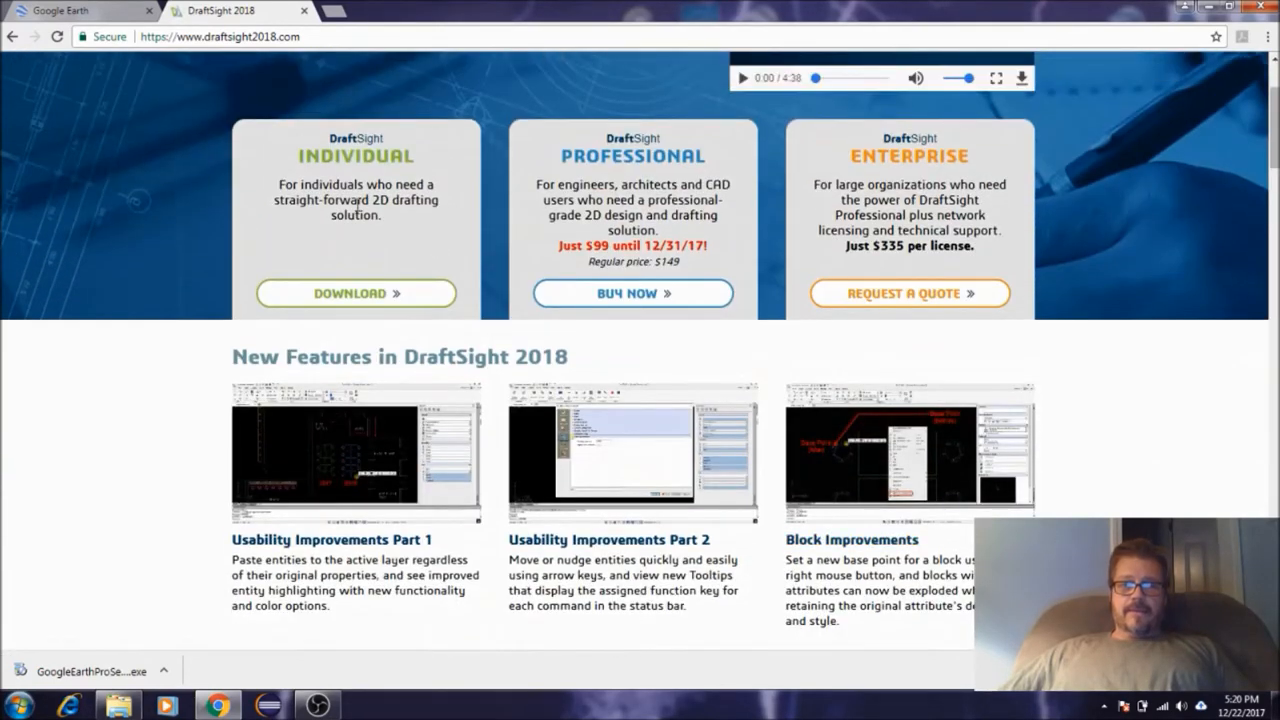
{"action": "left_click", "coordinate": [356, 293]}
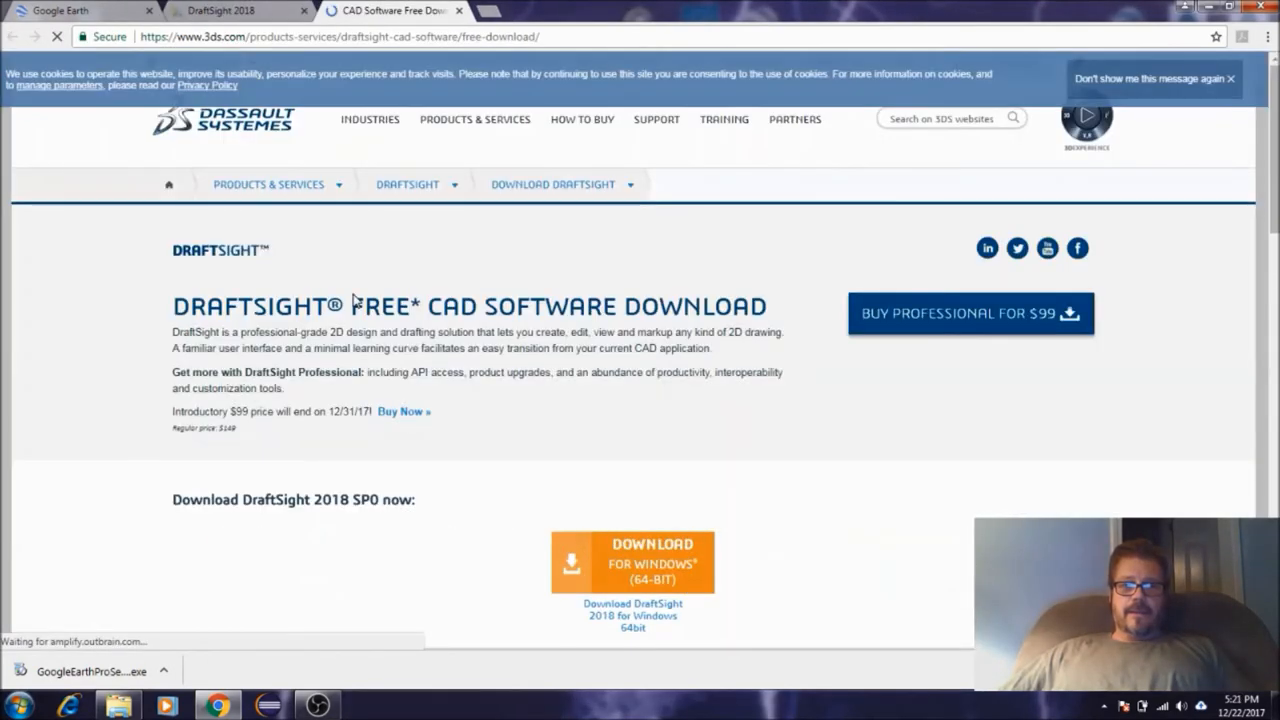
{"action": "scroll", "scroll_direction": "down", "scroll_amount": 3}
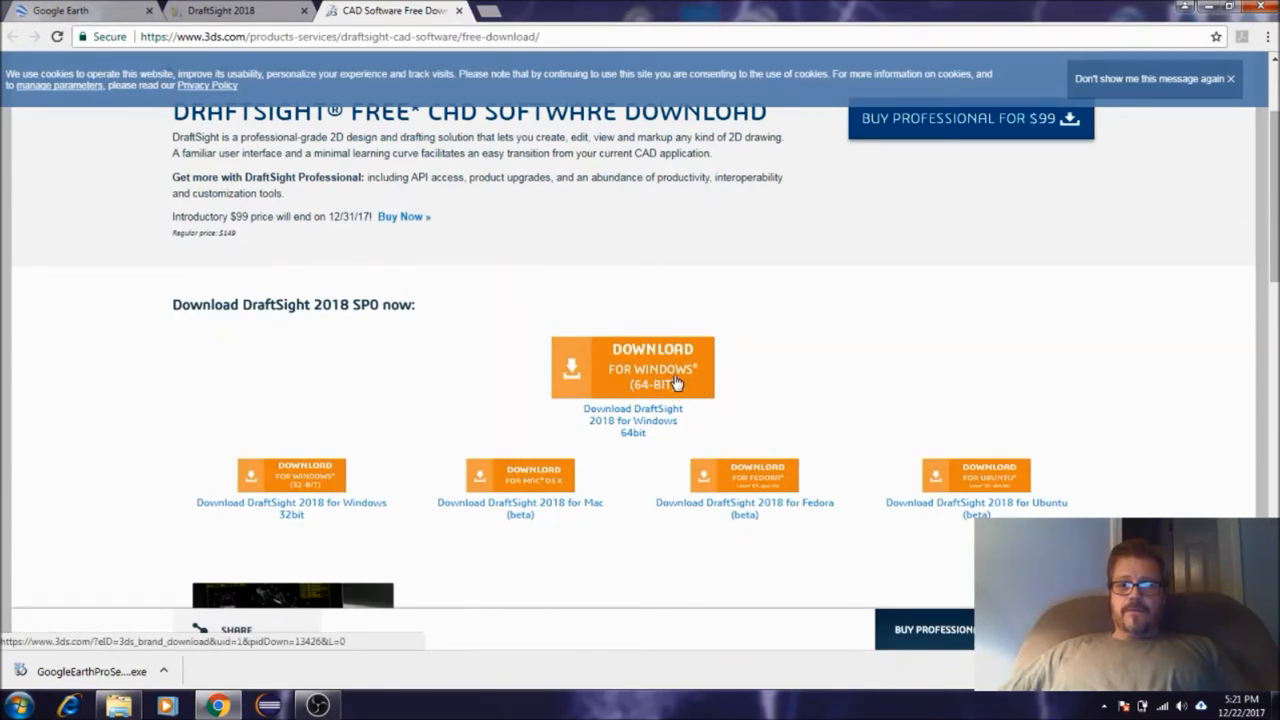
{"action": "mouse_move", "coordinate": [419, 339]}
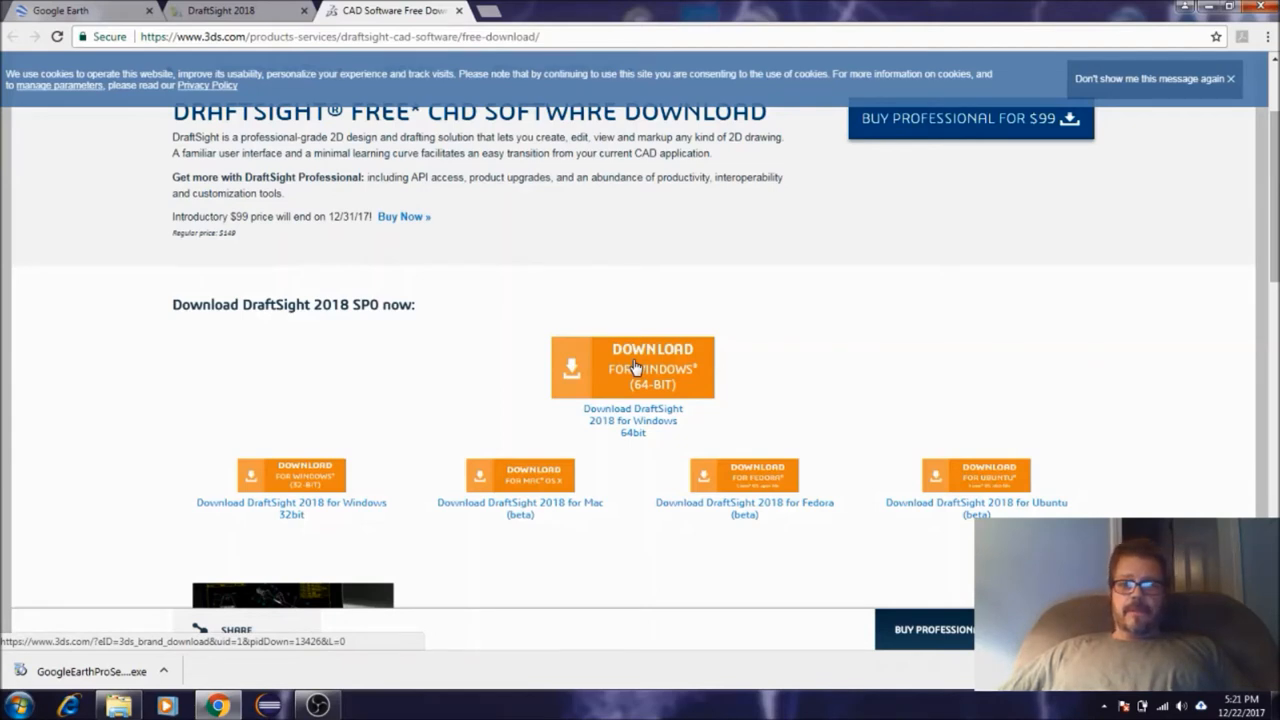
{"action": "left_click", "coordinate": [17, 705]}
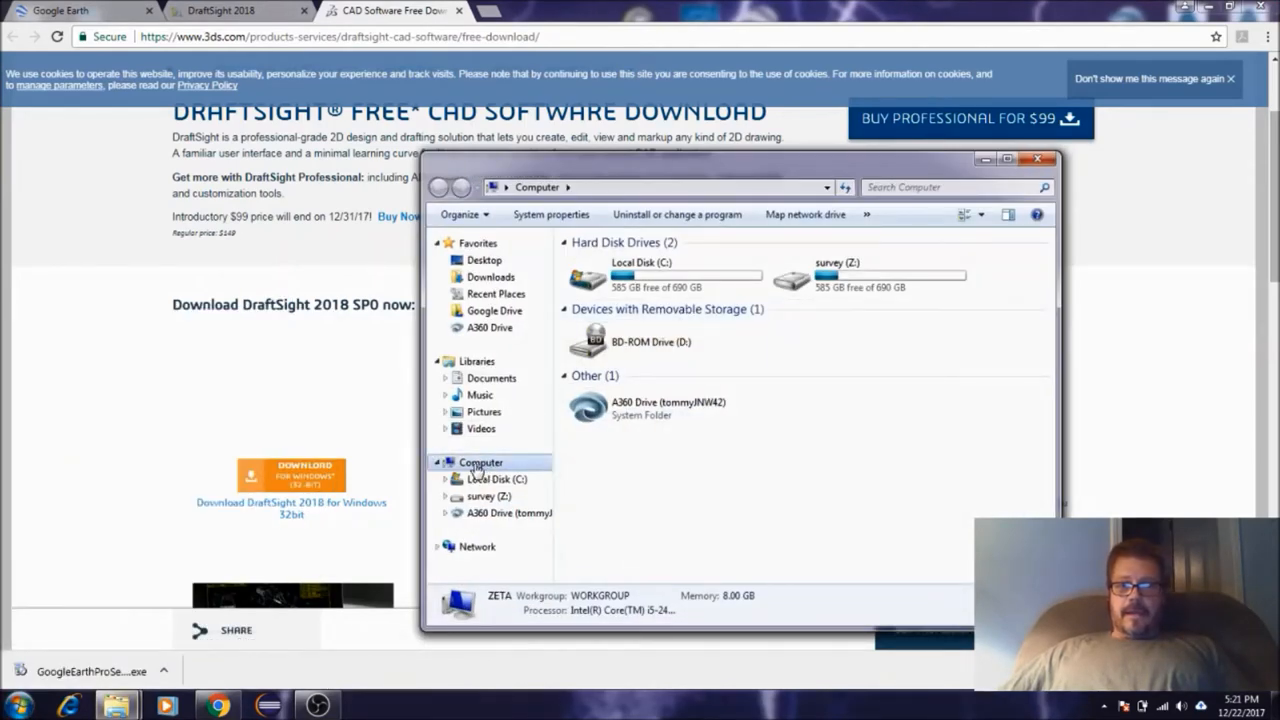
{"action": "right_click", "coordinate": [480, 462]}
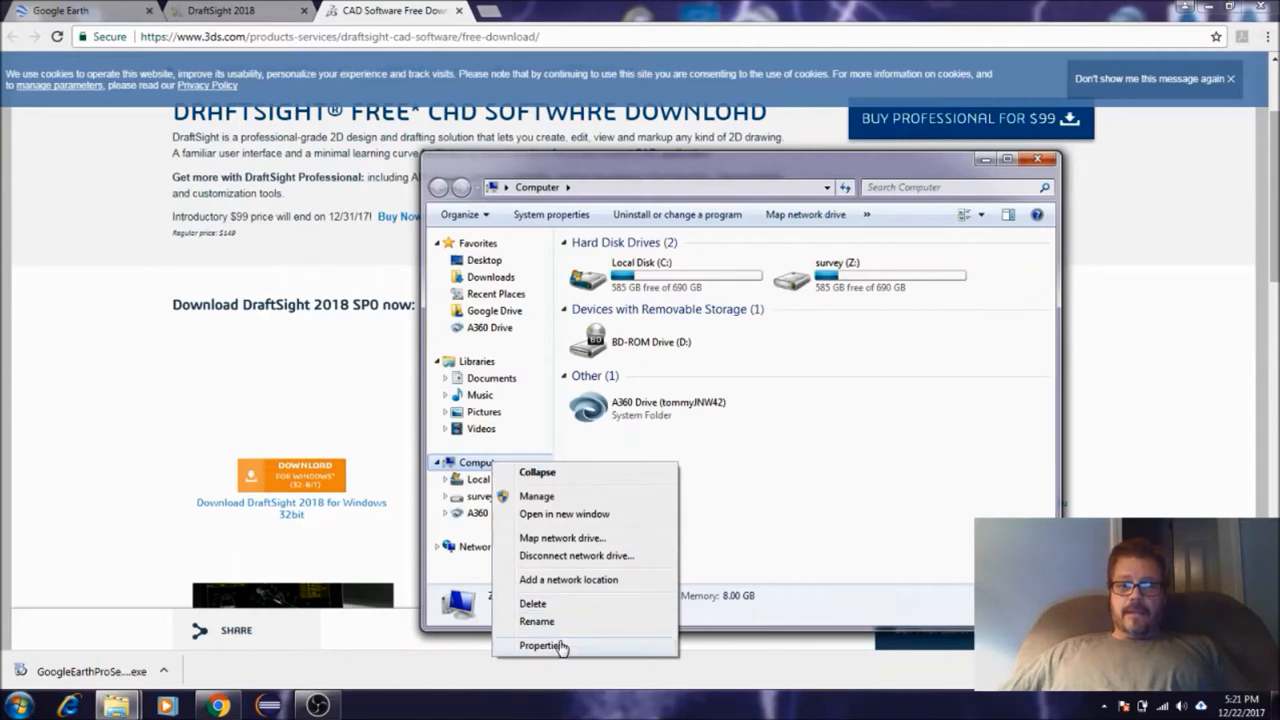
{"action": "left_click", "coordinate": [544, 645]}
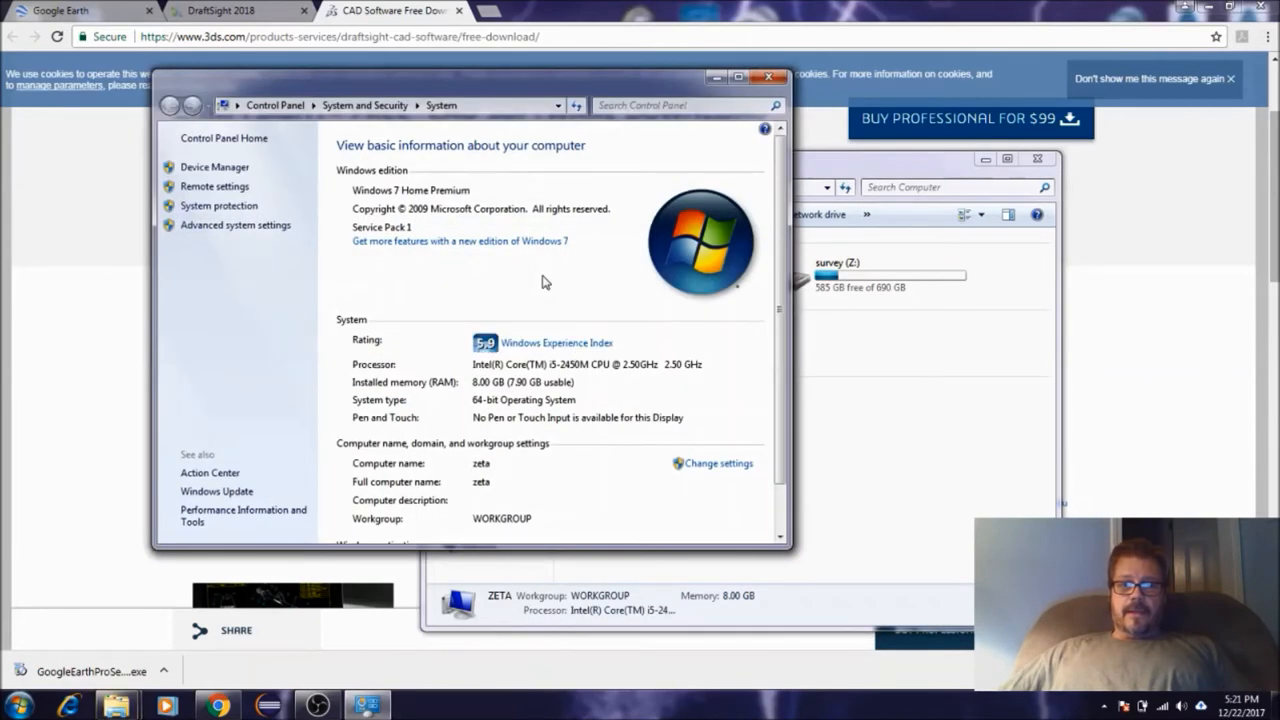
{"action": "mouse_move", "coordinate": [390, 410]}
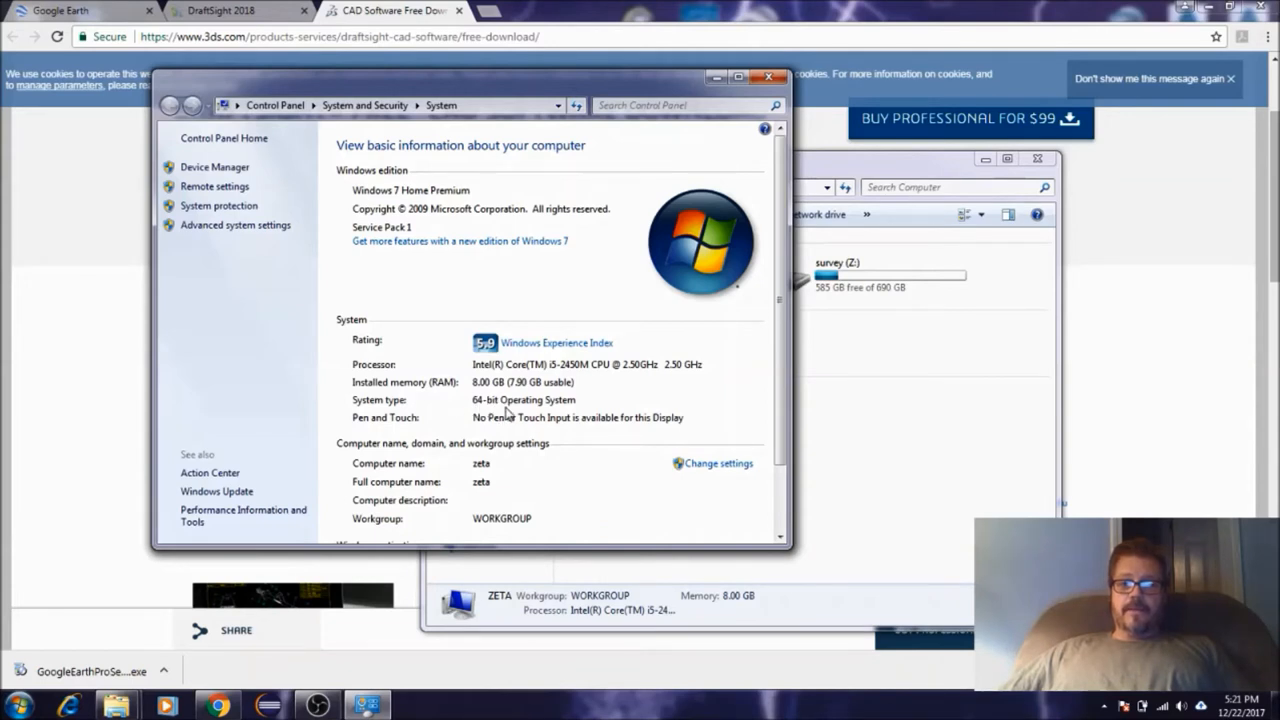
{"action": "mouse_move", "coordinate": [618, 147]}
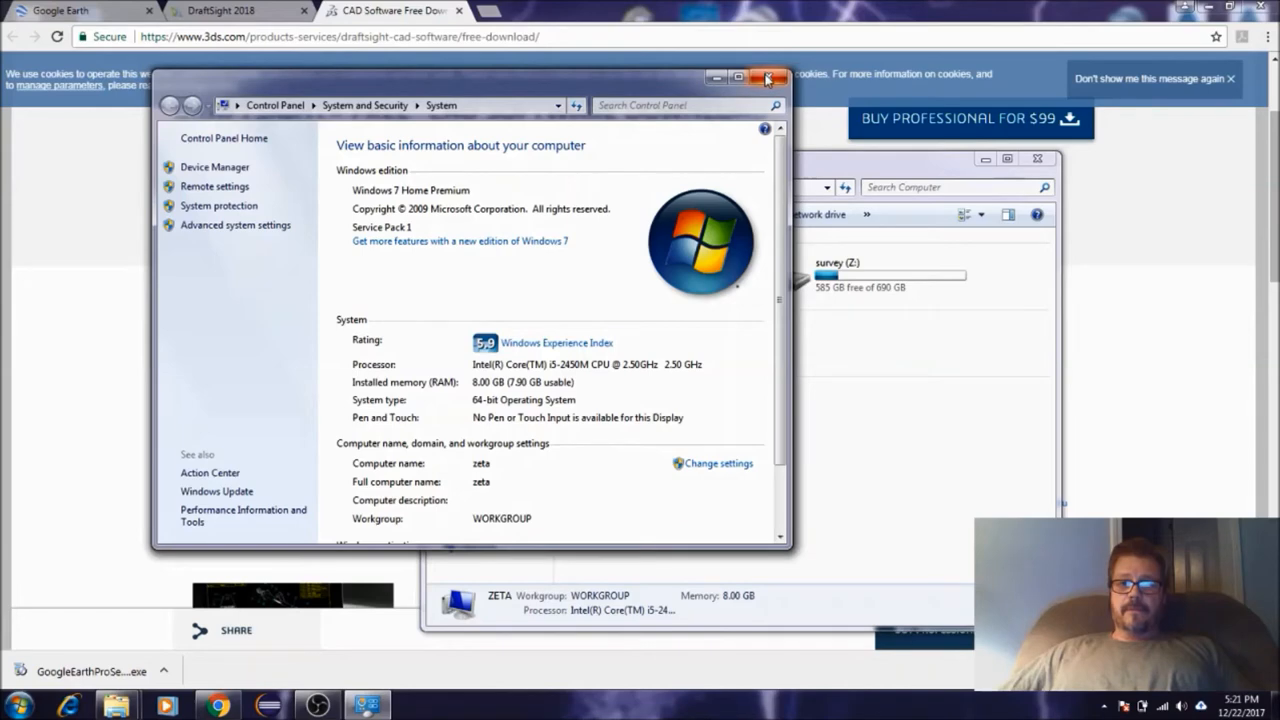
{"action": "left_click", "coordinate": [768, 78]}
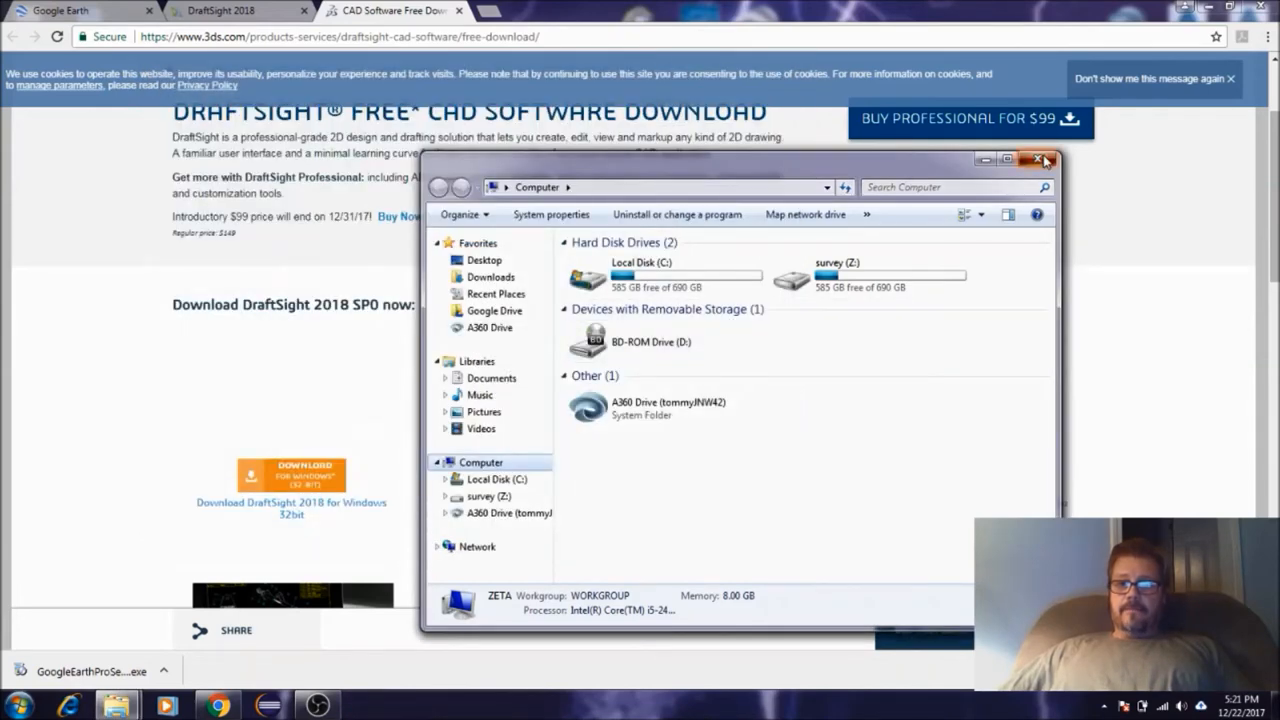
{"action": "left_click", "coordinate": [1044, 160]}
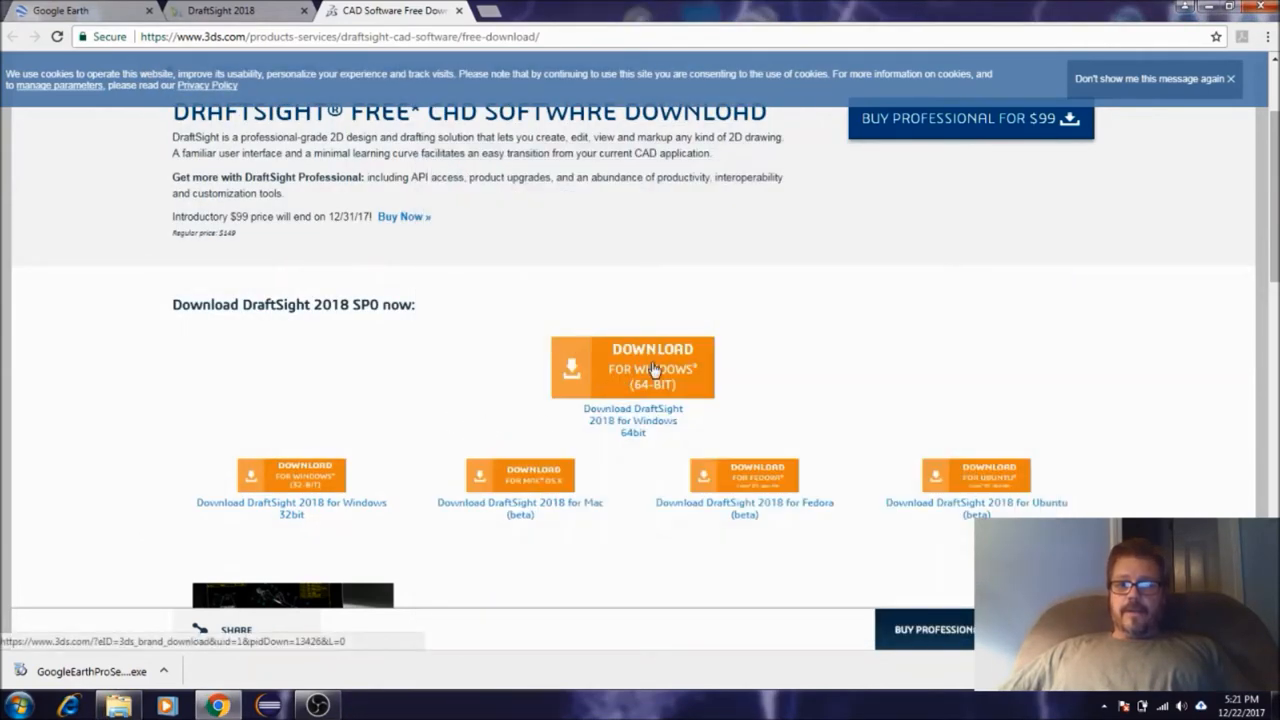
Download DraftSight for Windows 64-bit after accepting the licence agreement.
{"action": "left_click", "coordinate": [632, 367]}
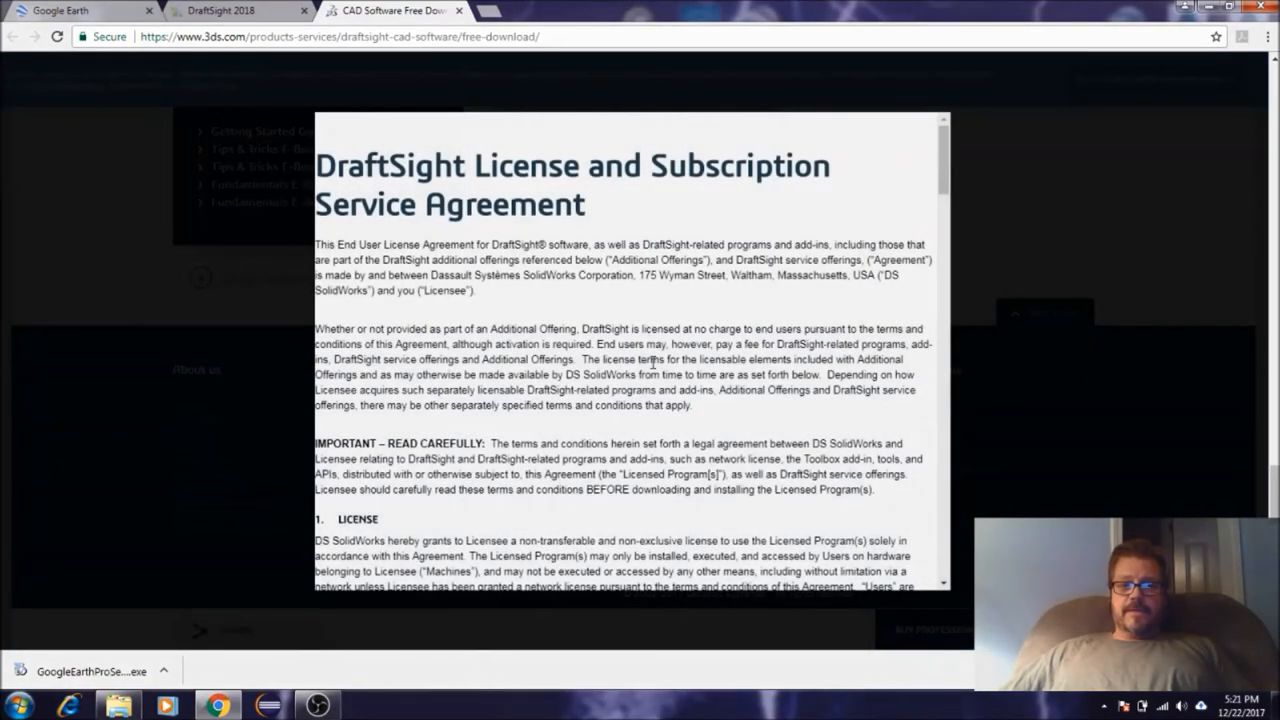
{"action": "scroll", "scroll_direction": "down", "scroll_amount": 3}
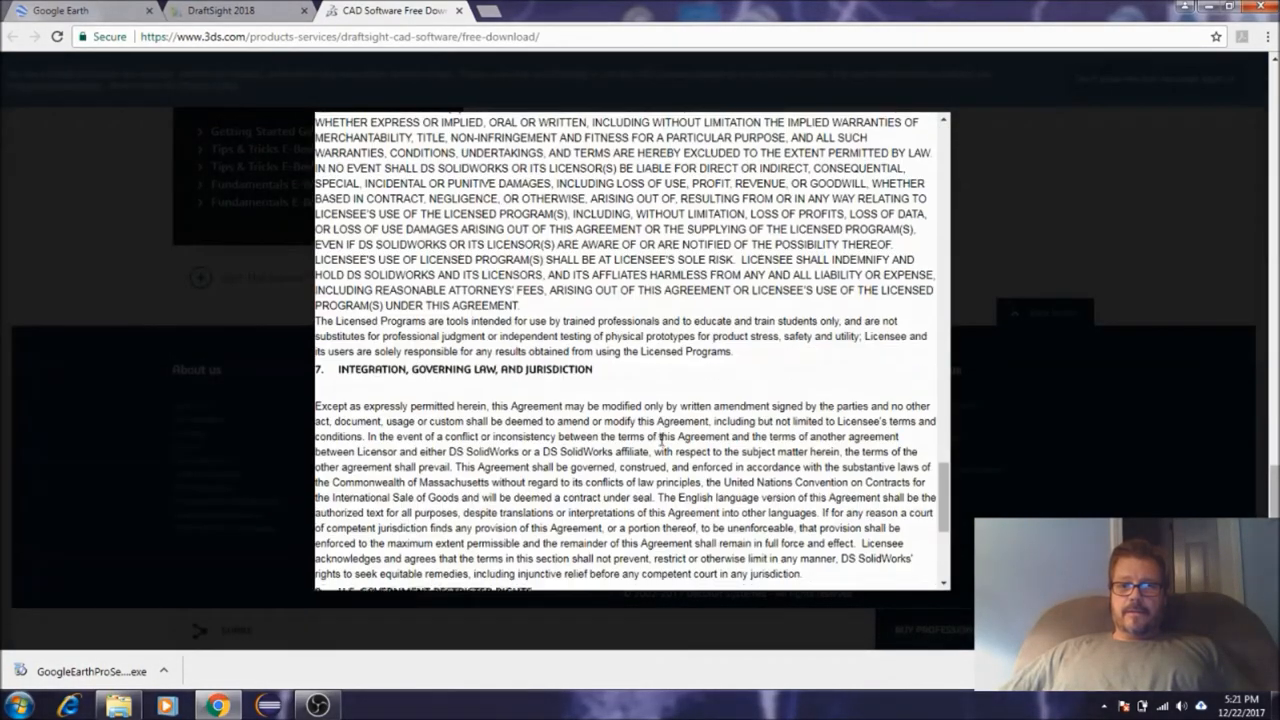
{"action": "scroll", "scroll_direction": "down", "scroll_amount": 3}
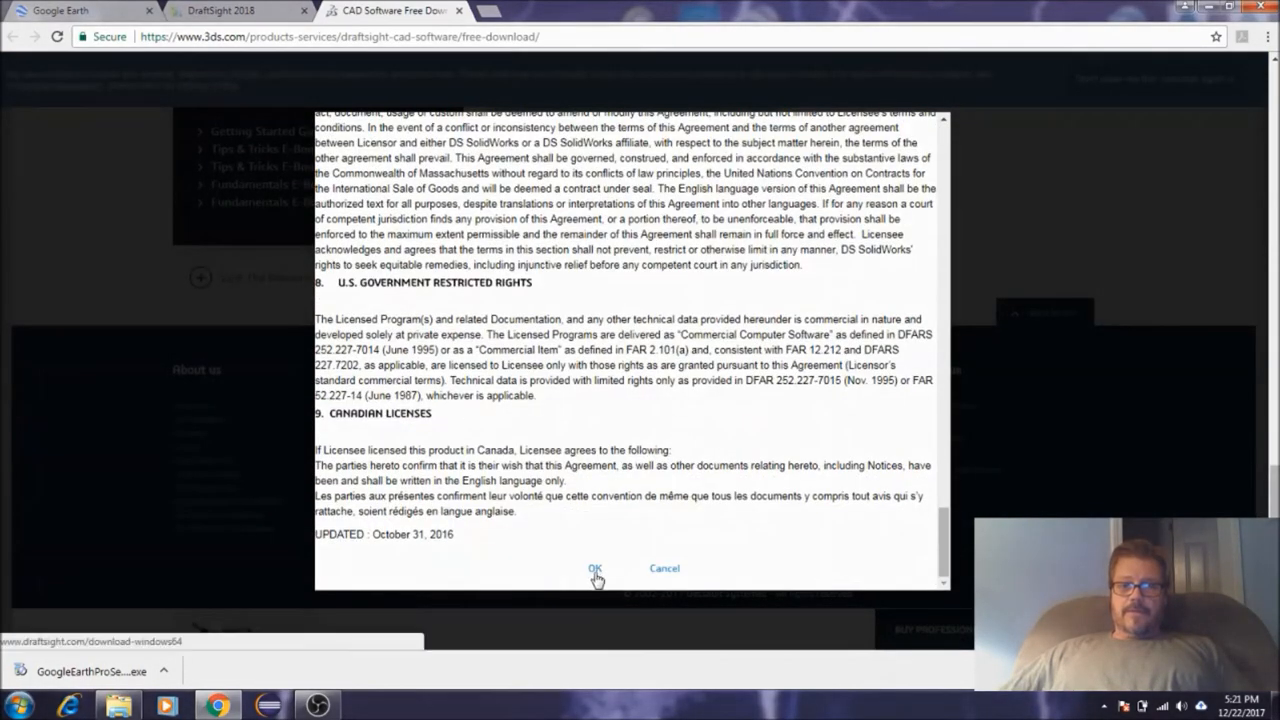
{"action": "left_click", "coordinate": [595, 568]}
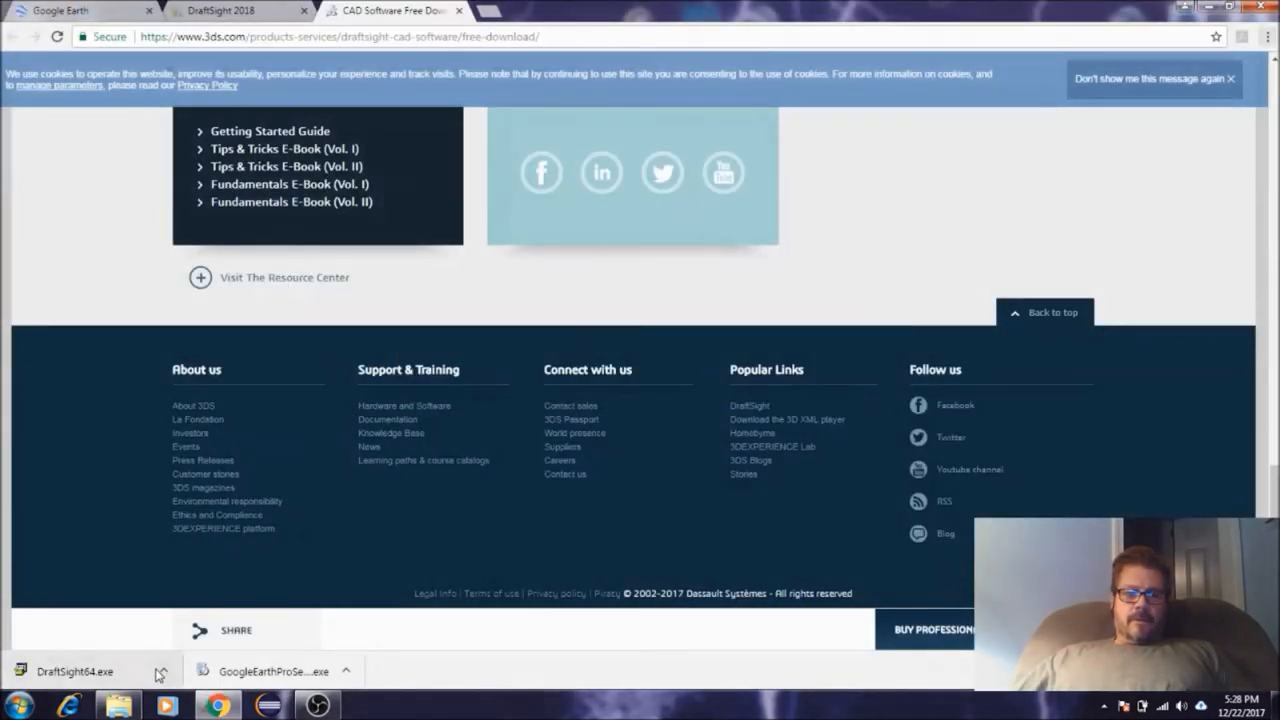
Run DraftSight64.exe from the Downloads folder to start the DraftSight 2018 installer.
{"action": "left_click", "coordinate": [160, 671]}
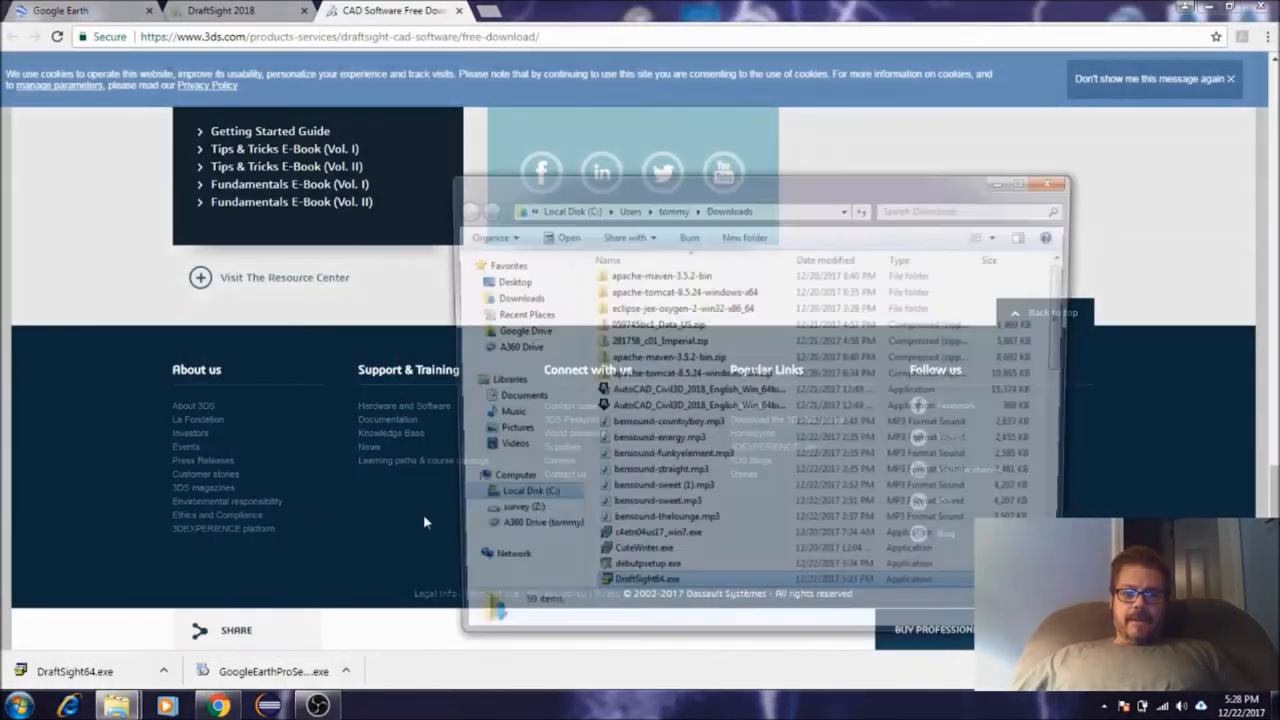
{"action": "left_click", "coordinate": [640, 543]}
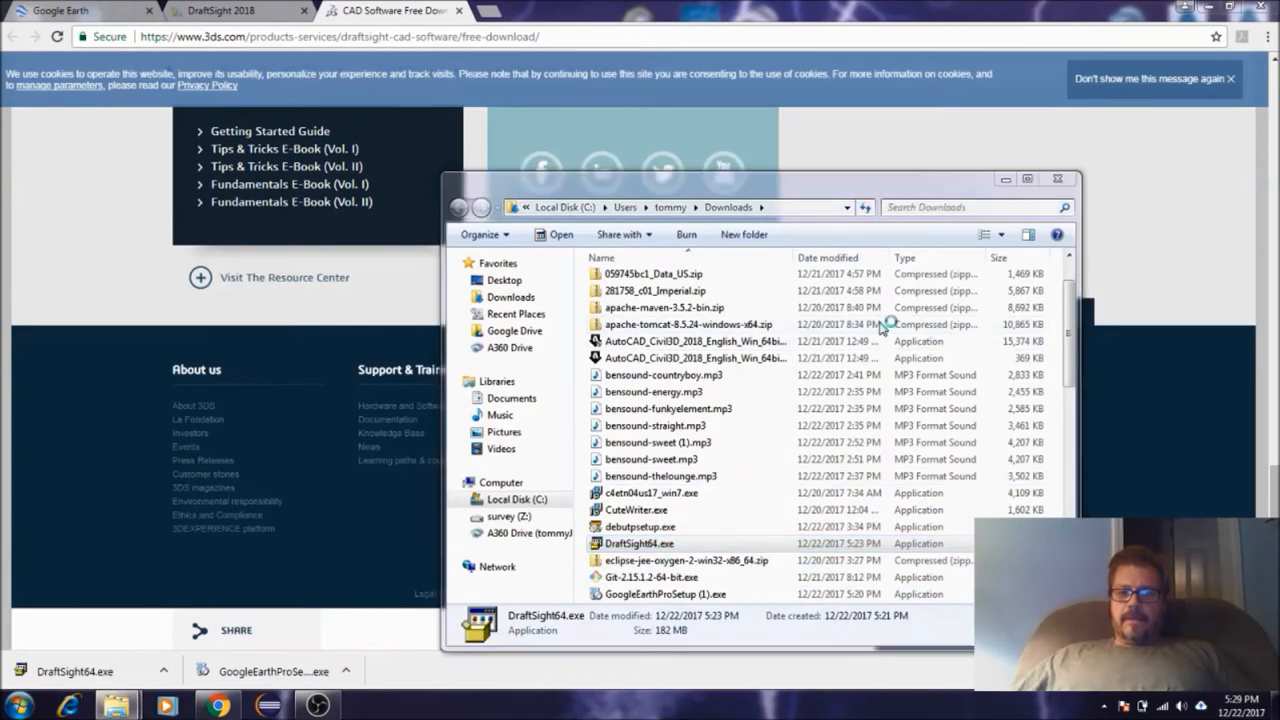
{"action": "double_click", "coordinate": [643, 543]}
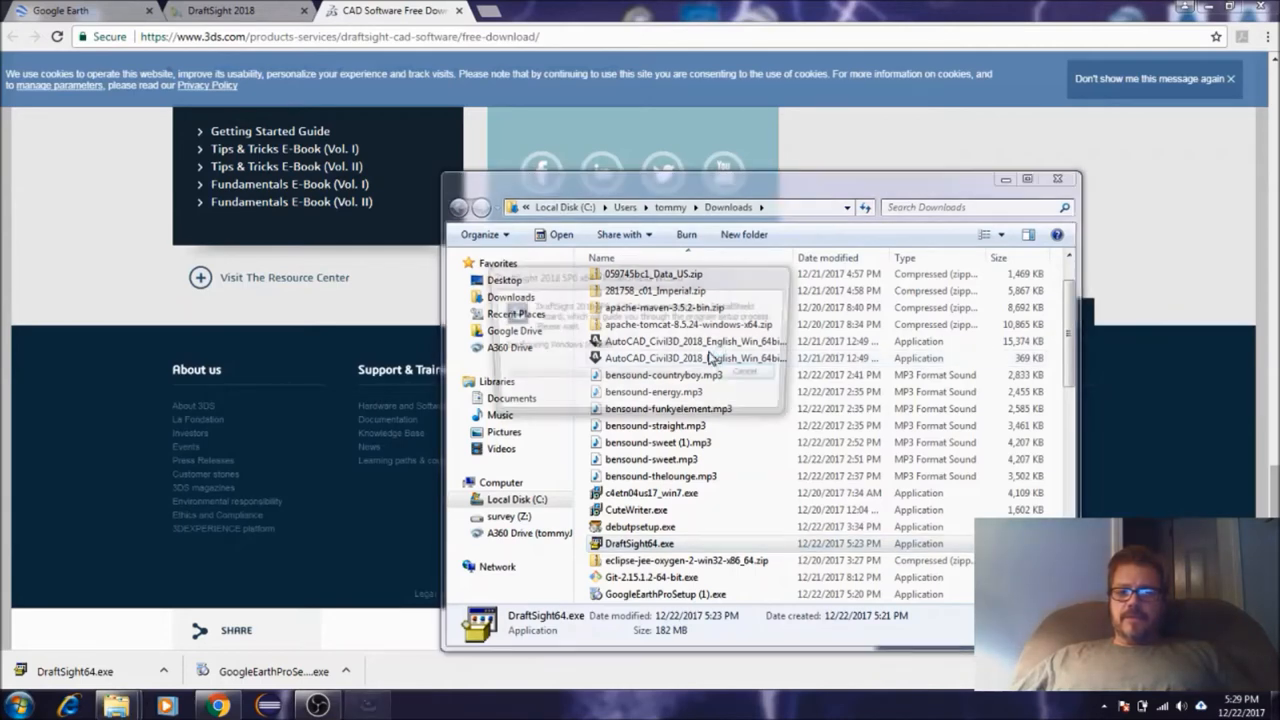
{"action": "double_click", "coordinate": [640, 543]}
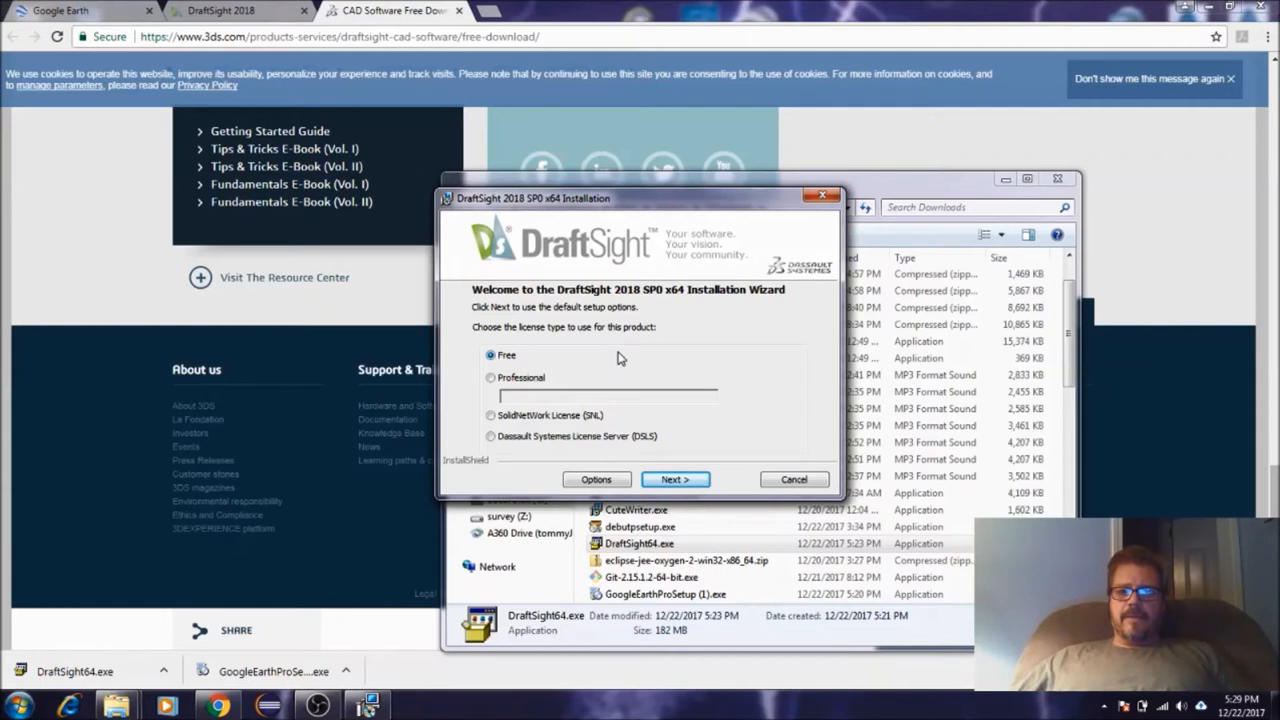
{"action": "mouse_move", "coordinate": [585, 328]}
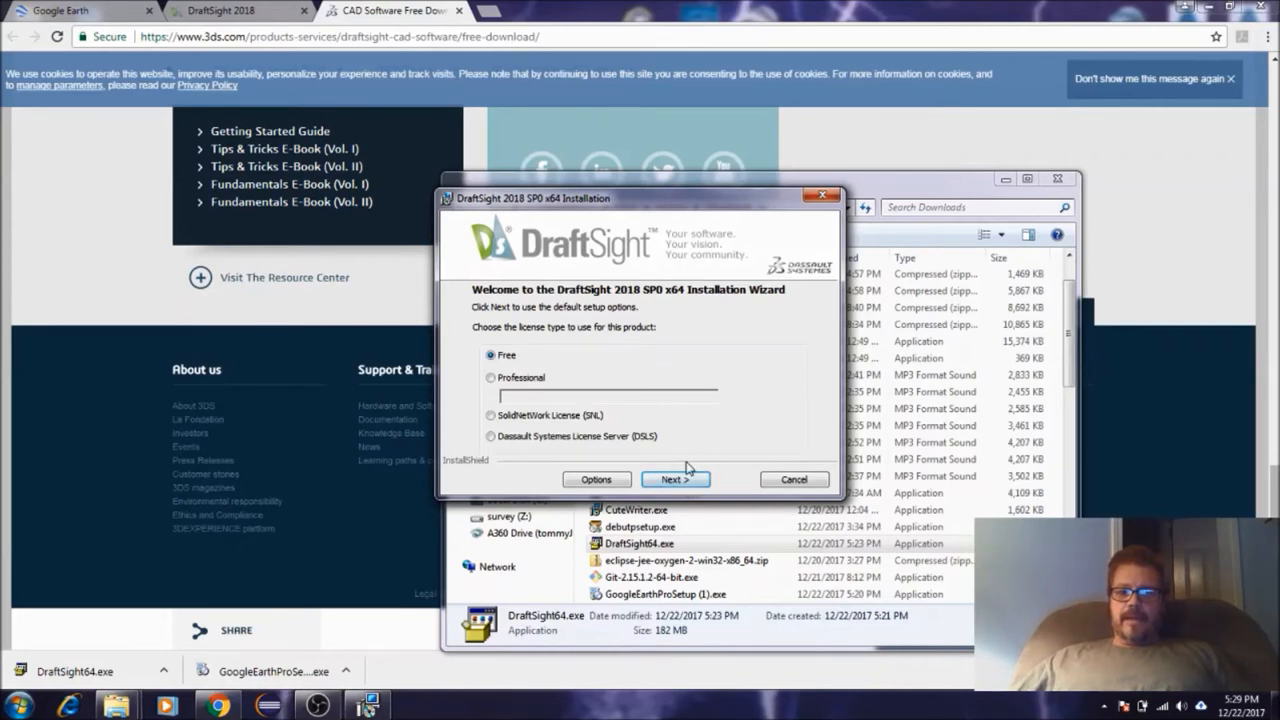
Install DraftSight 2018 with the Free licence and decline the Professional upgrade offer.
{"action": "left_click", "coordinate": [675, 479]}
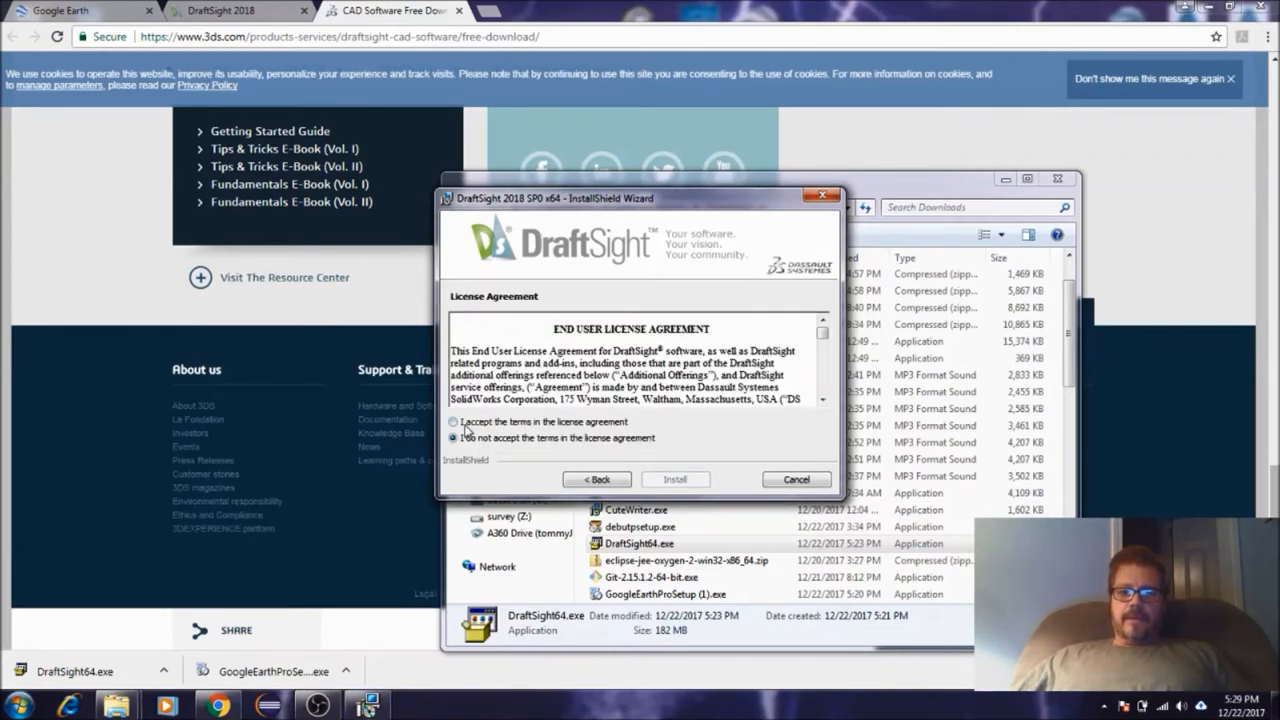
{"action": "left_click", "coordinate": [675, 479]}
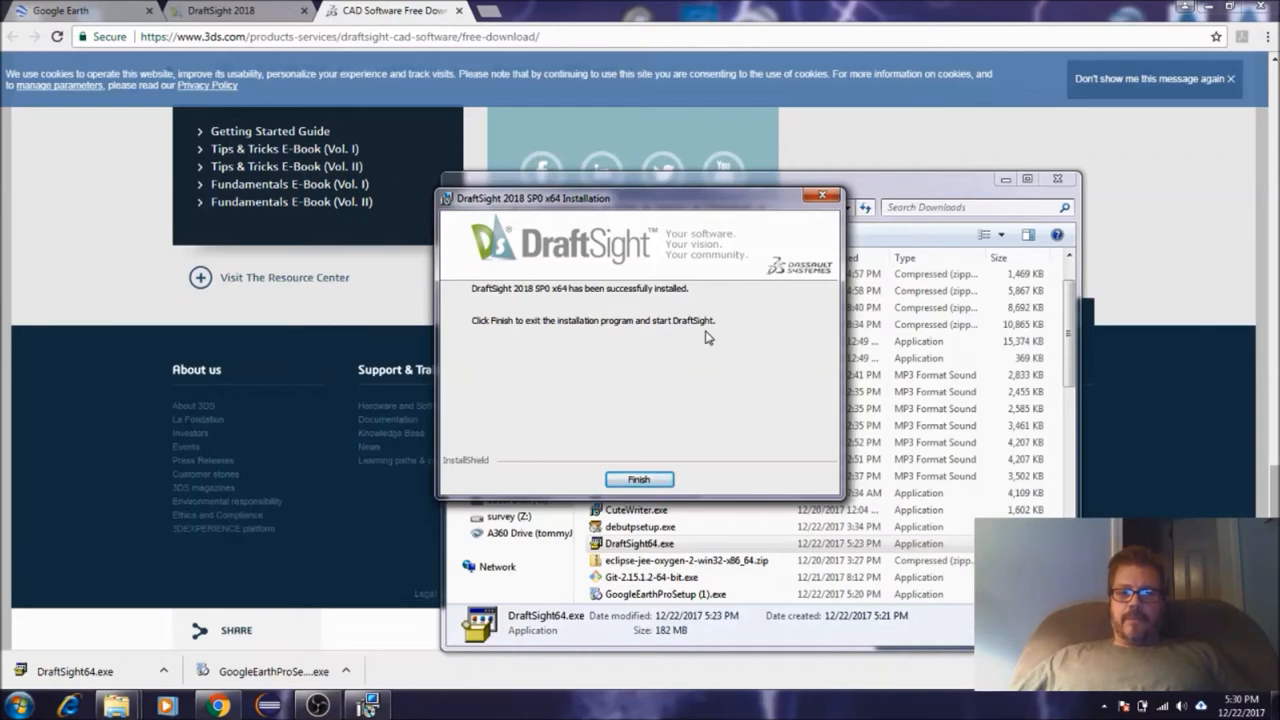
{"action": "left_click", "coordinate": [639, 479]}
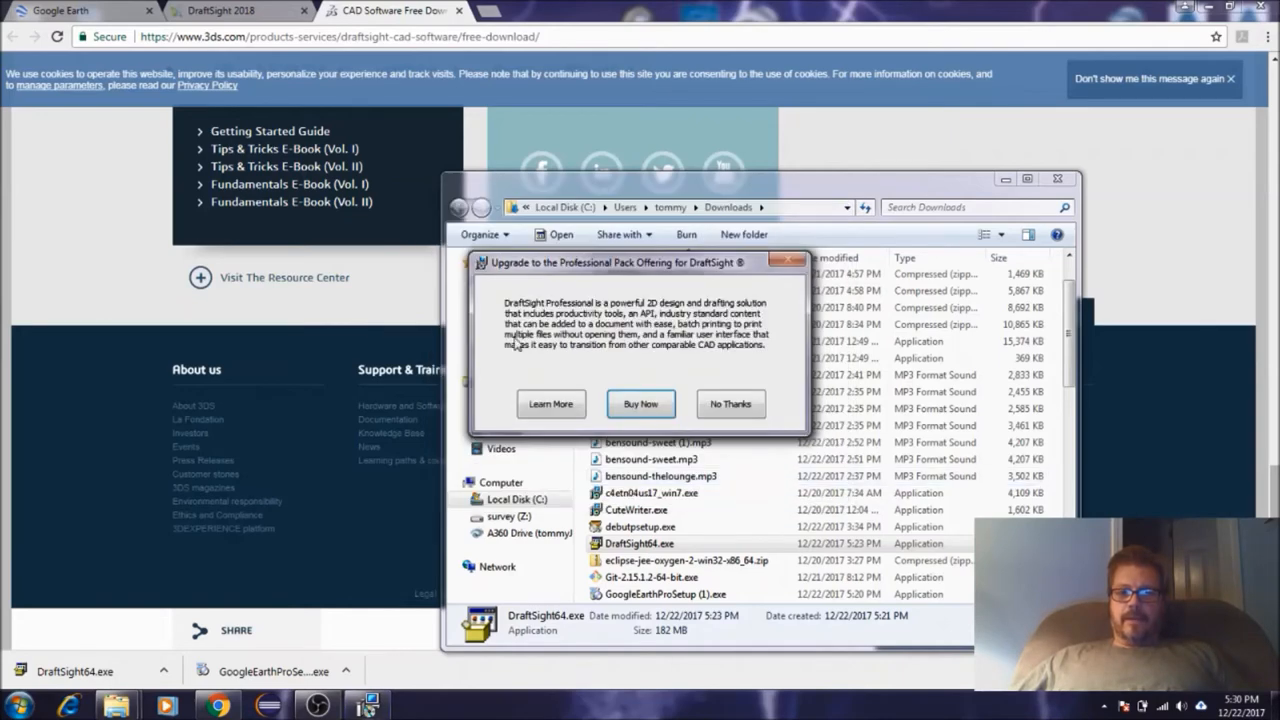
{"action": "left_click", "coordinate": [730, 404]}
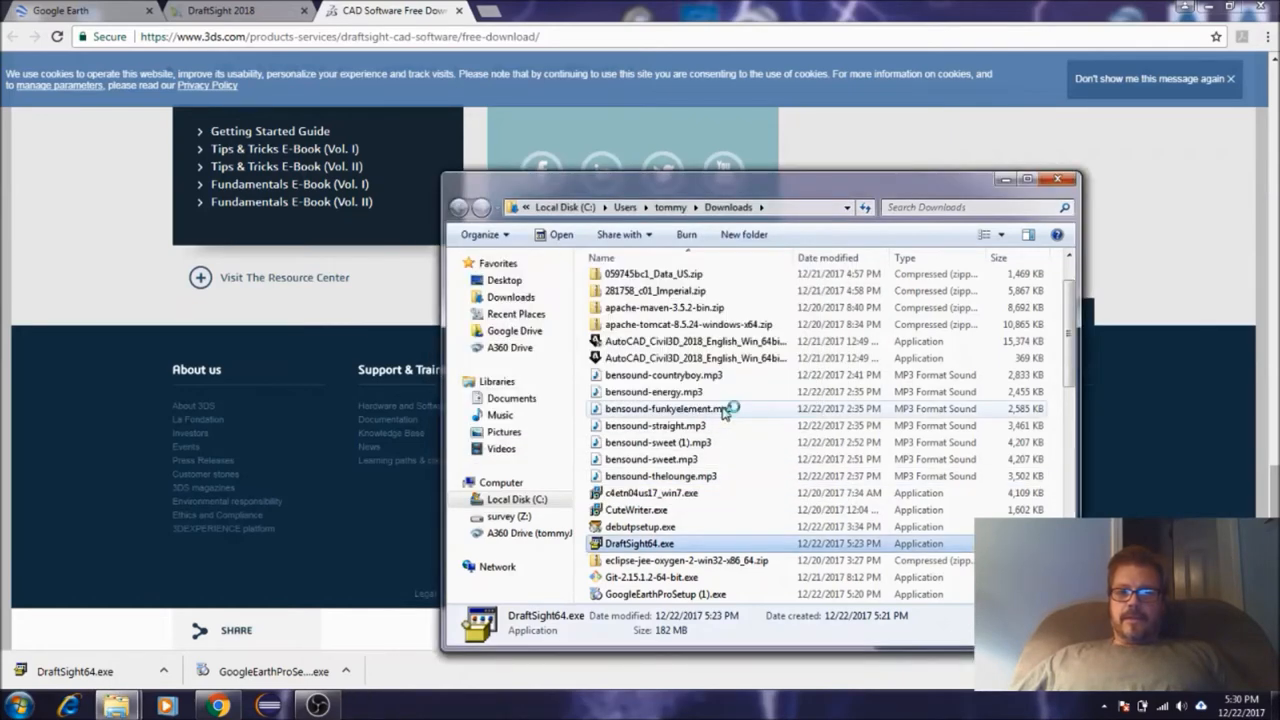
Launch DraftSight and choose Activate in the activation welcome dialog.
{"action": "double_click", "coordinate": [643, 543]}
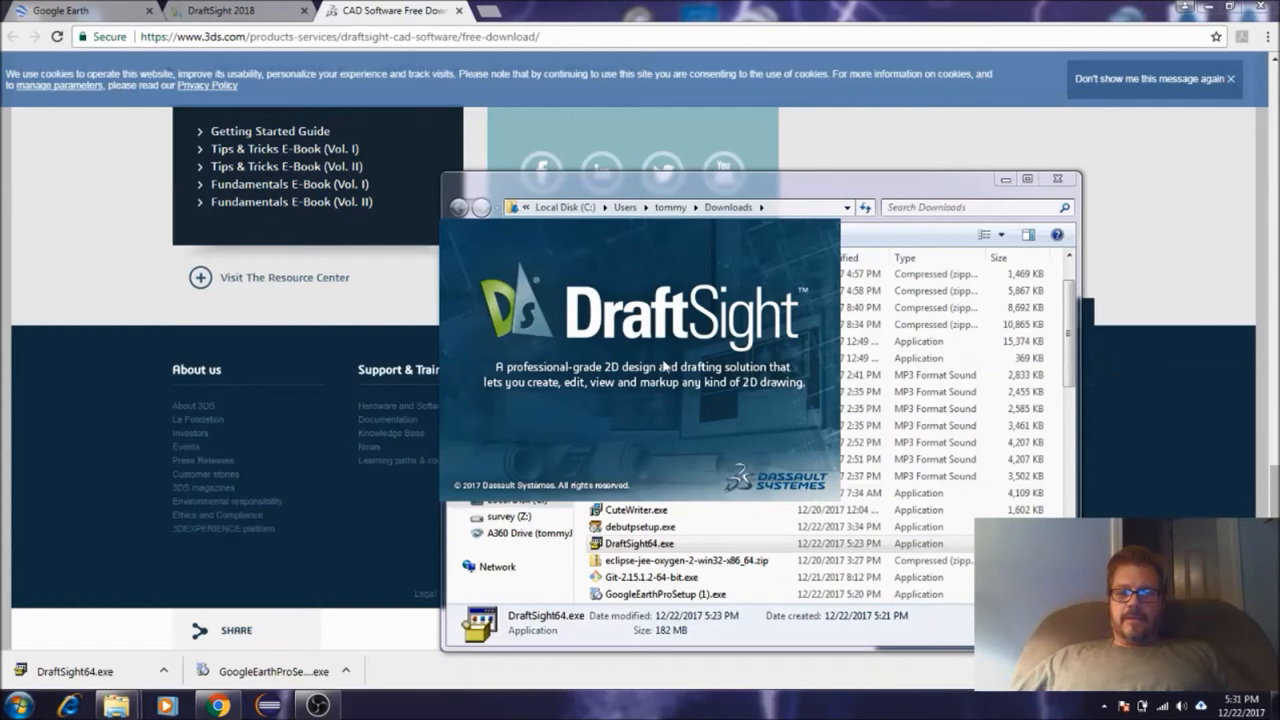
{"action": "mouse_move", "coordinate": [662, 375]}
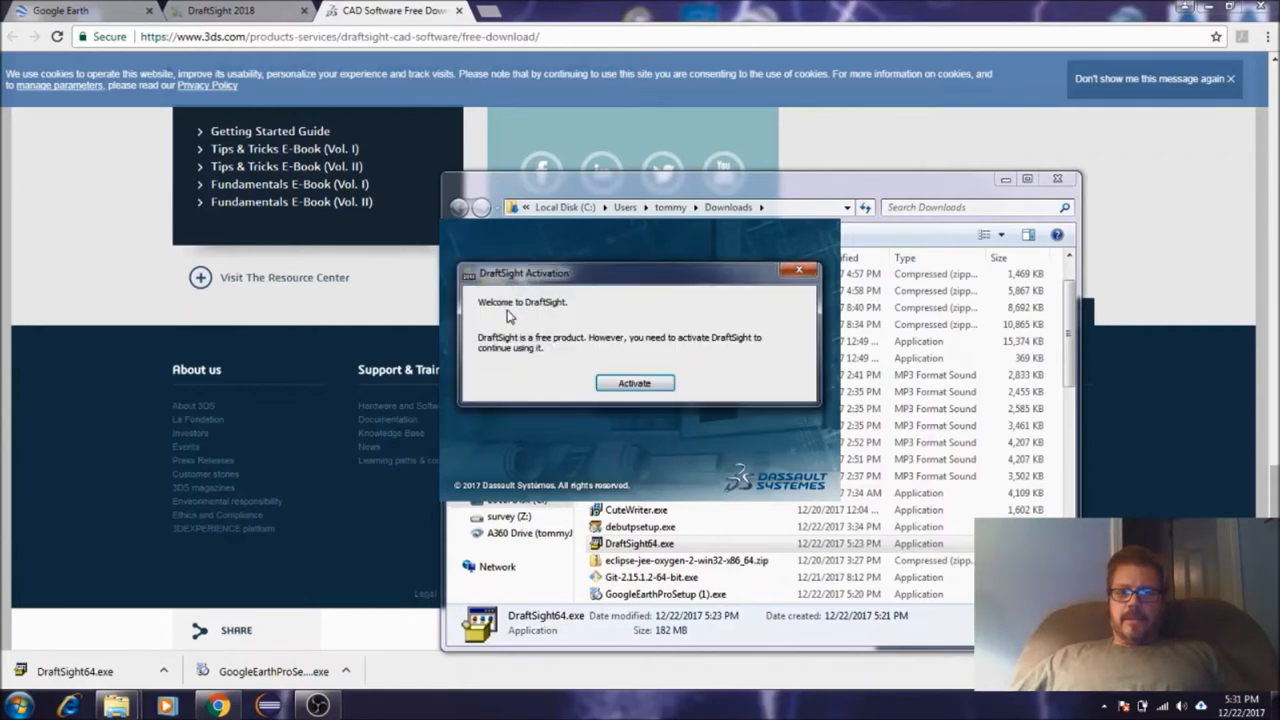
{"action": "mouse_move", "coordinate": [703, 358]}
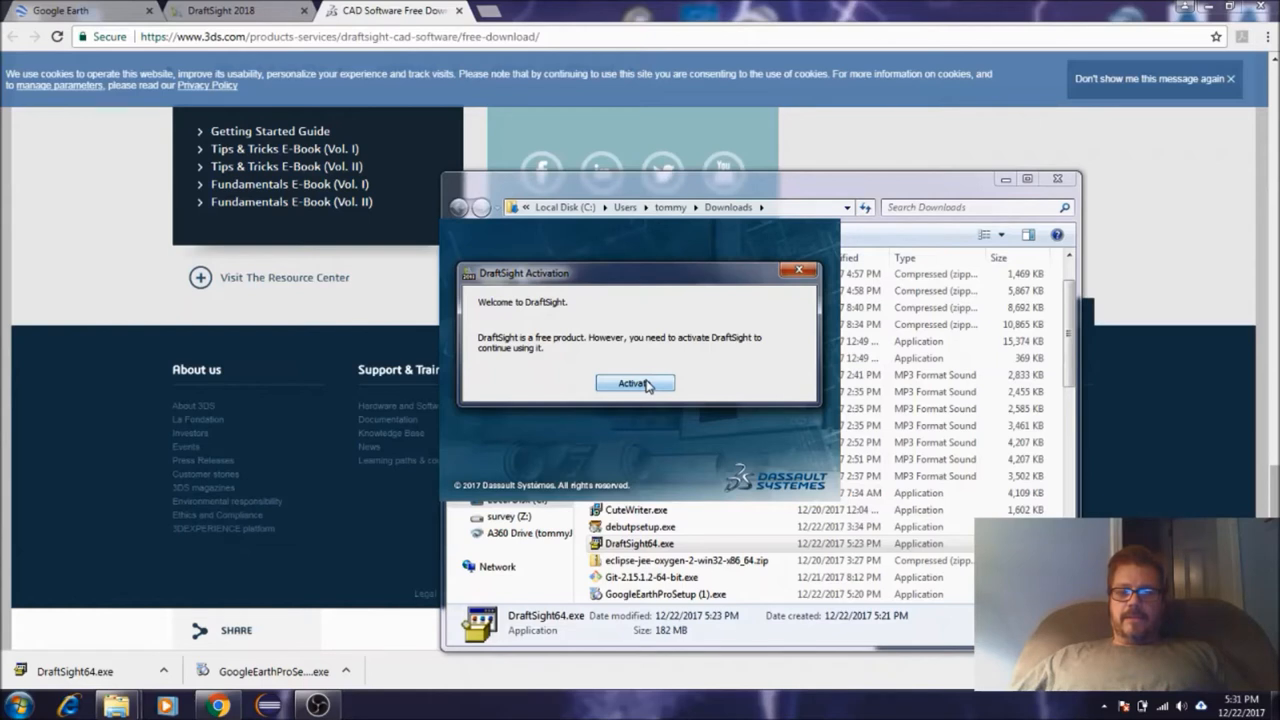
{"action": "left_click", "coordinate": [635, 384]}
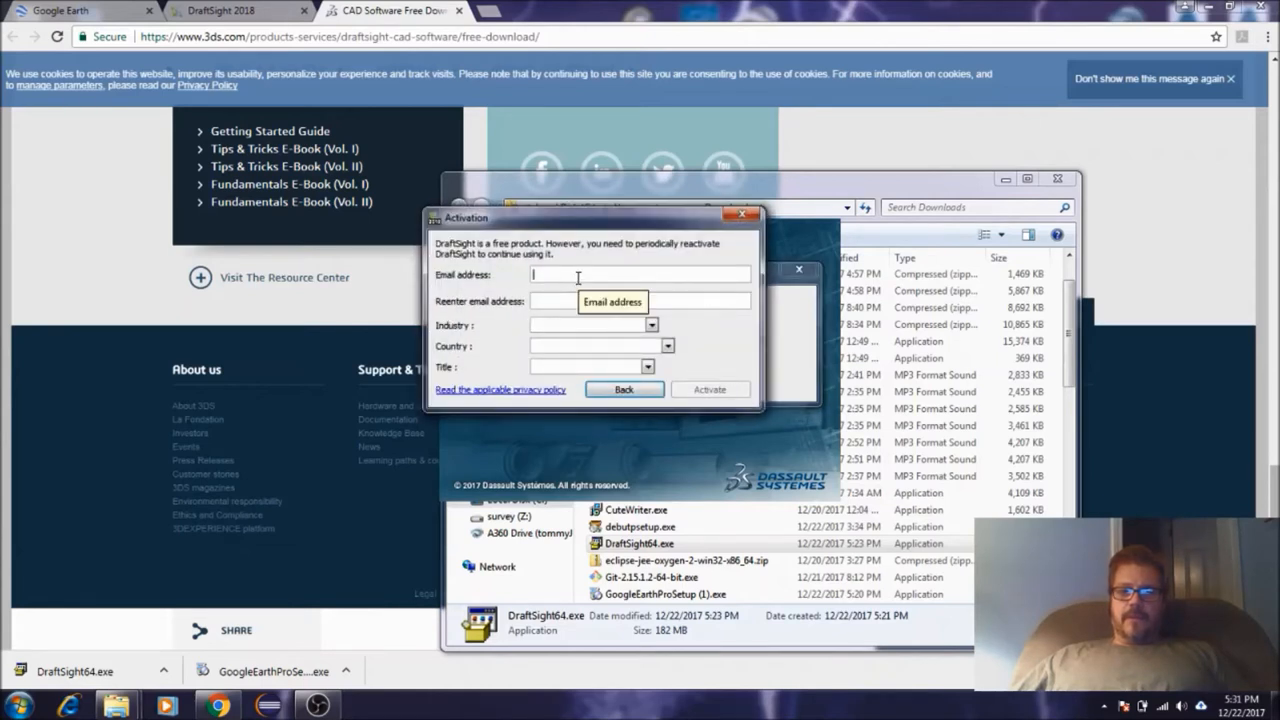
{"action": "mouse_move", "coordinate": [630, 267]}
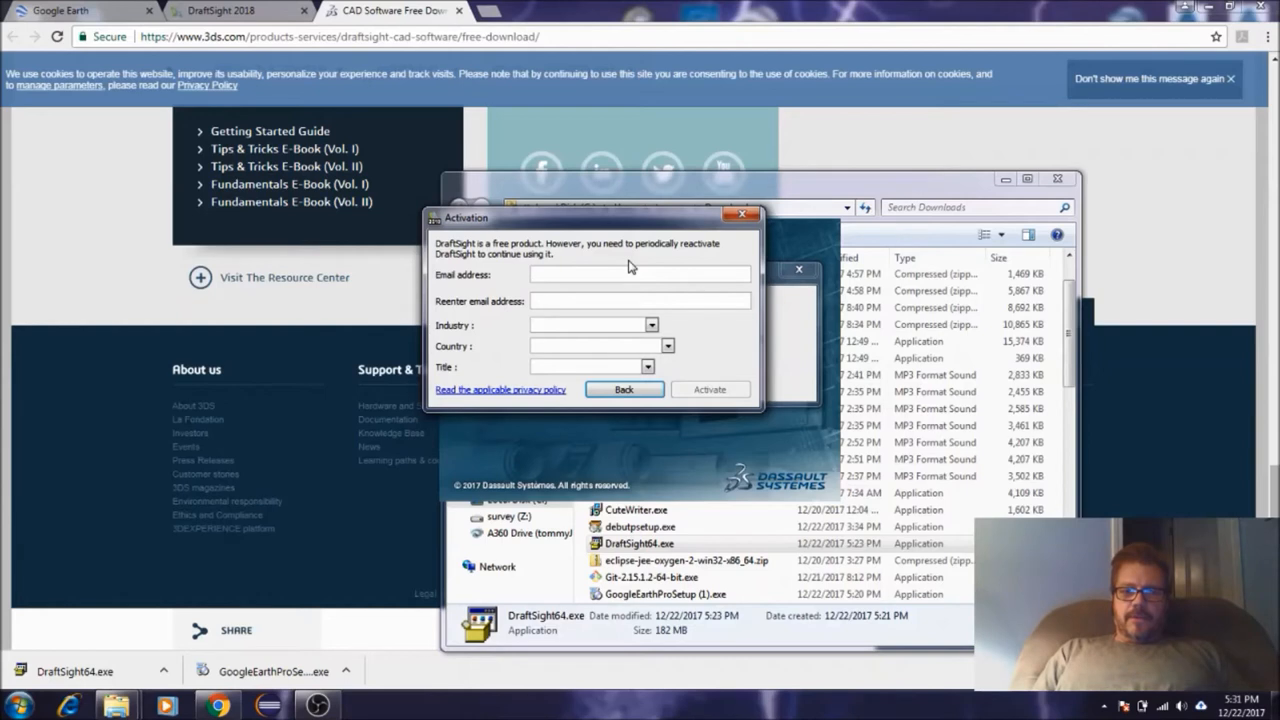
{"action": "type", "text": "n"}
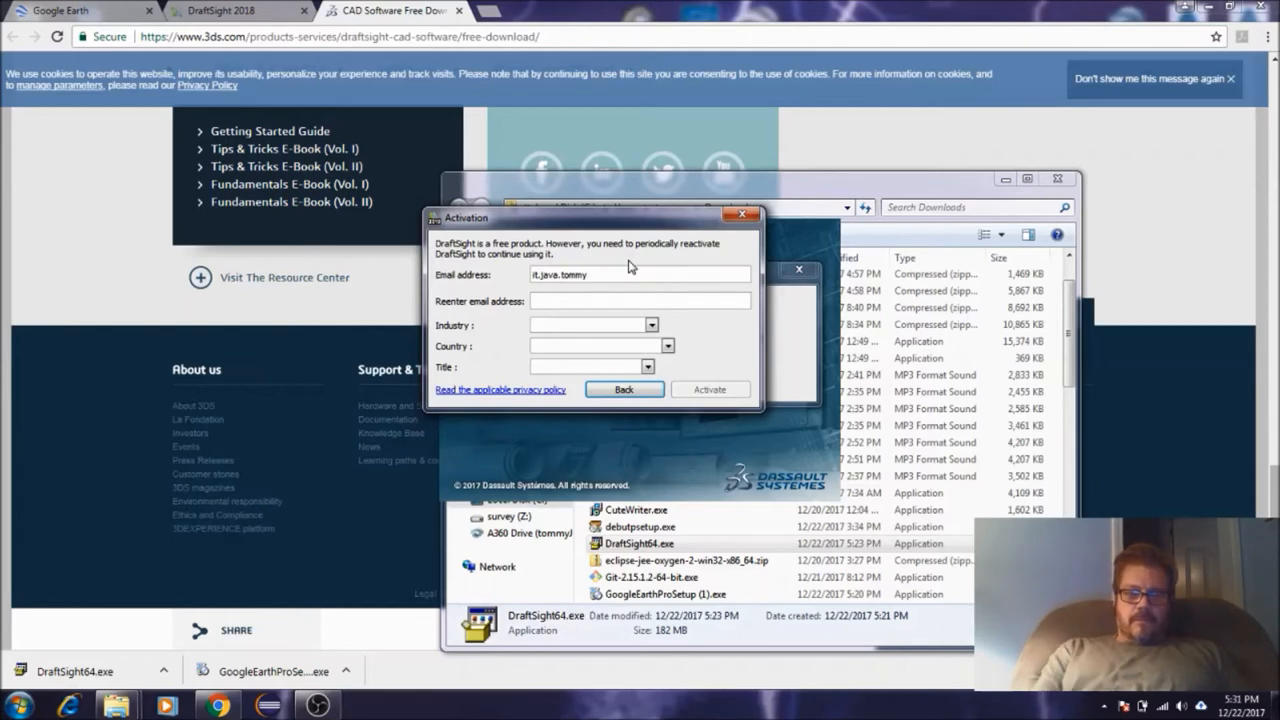
{"action": "type", "text": "@gmail.com"}
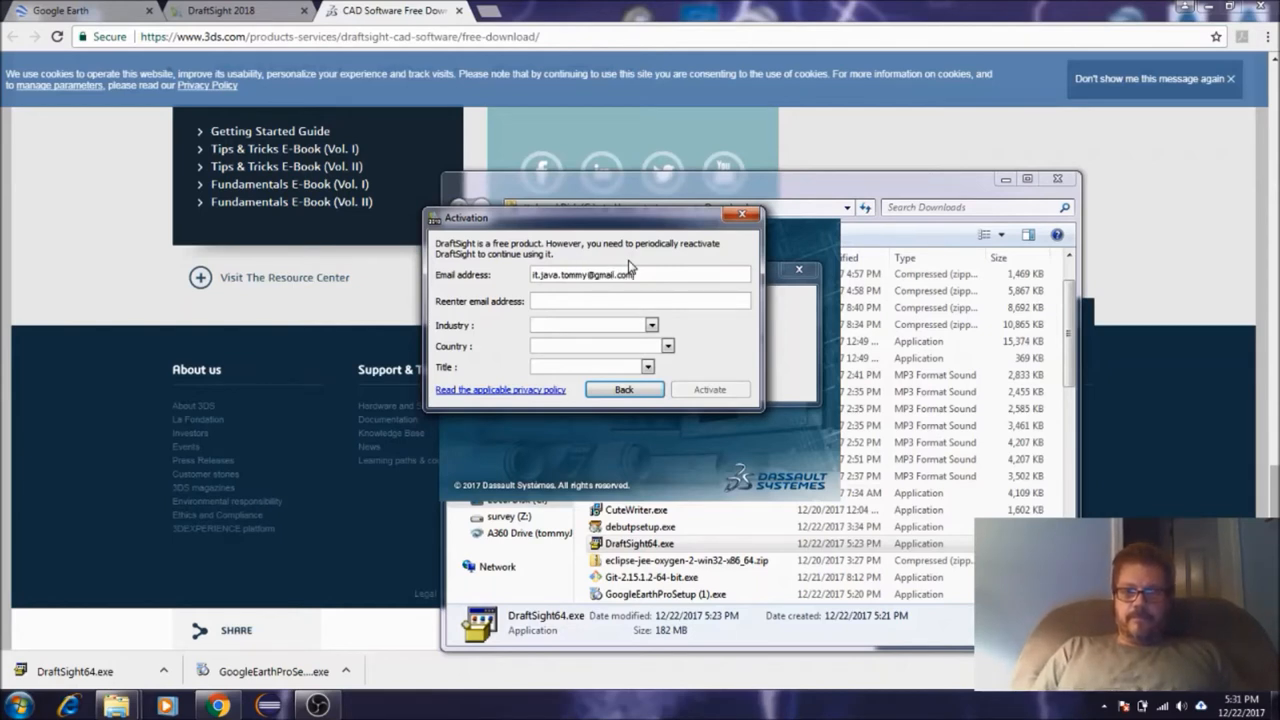
{"action": "left_click", "coordinate": [640, 301]}
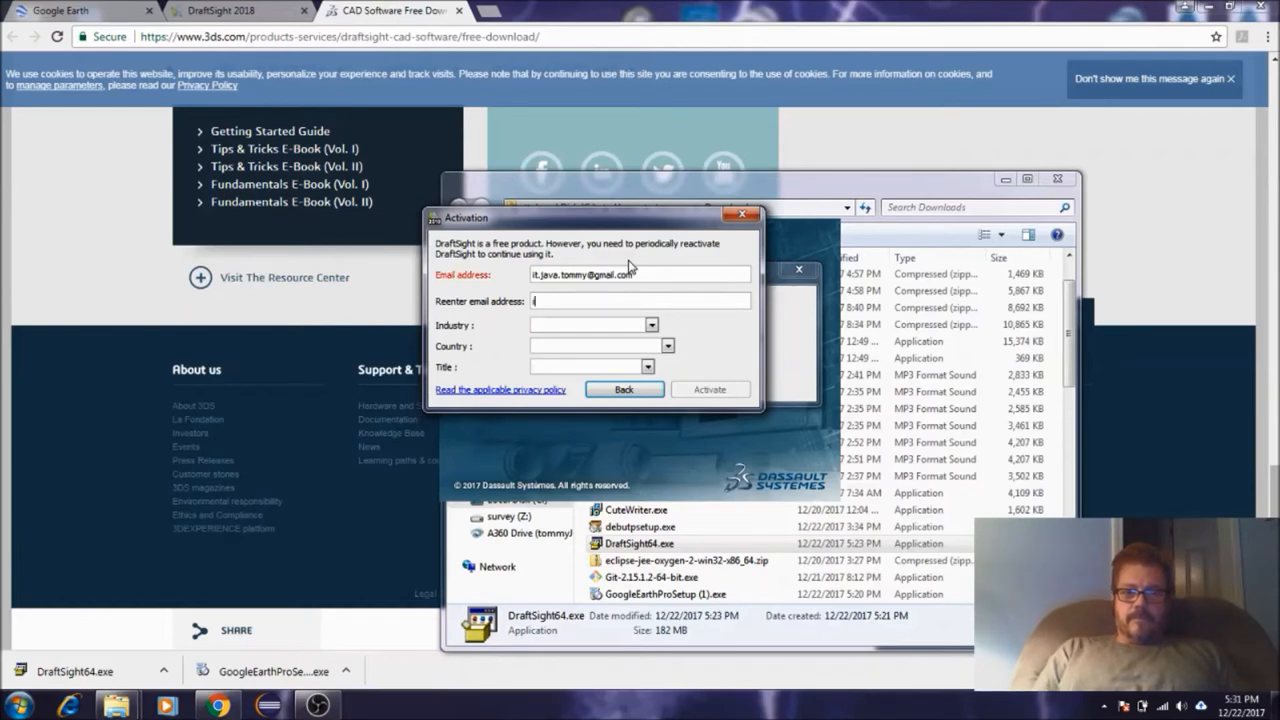
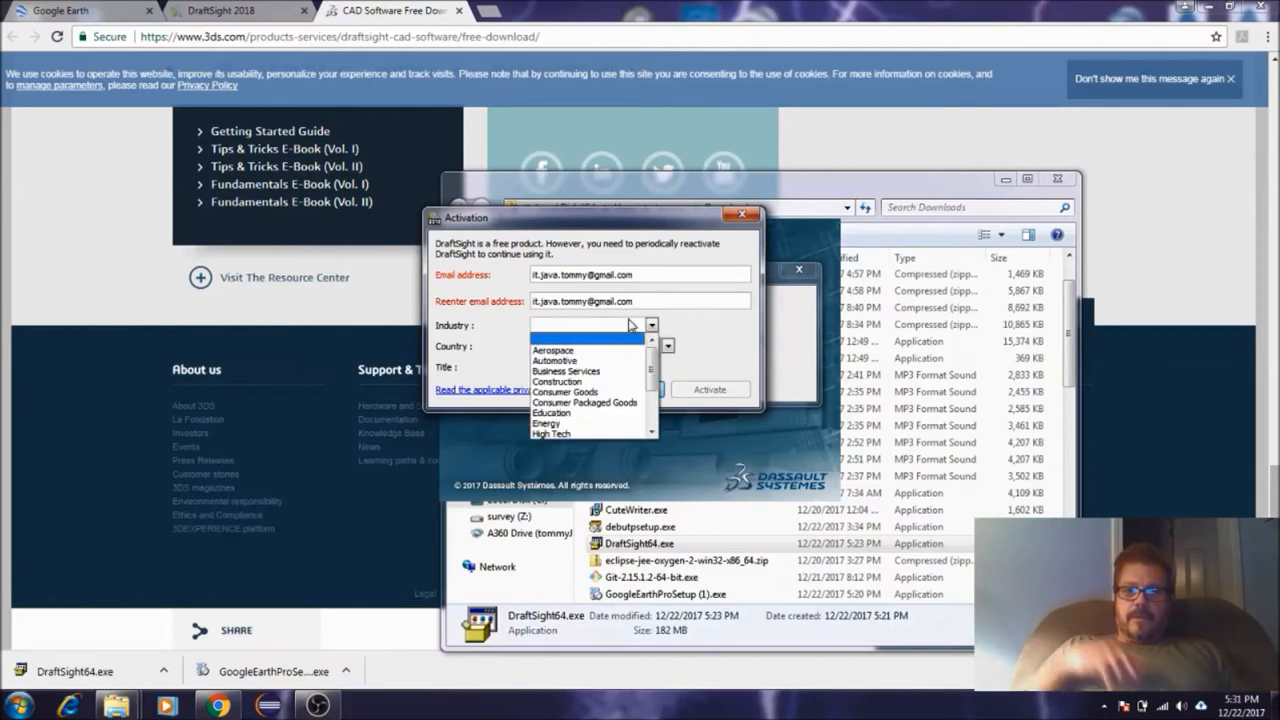
{"action": "mouse_move", "coordinate": [566, 370]}
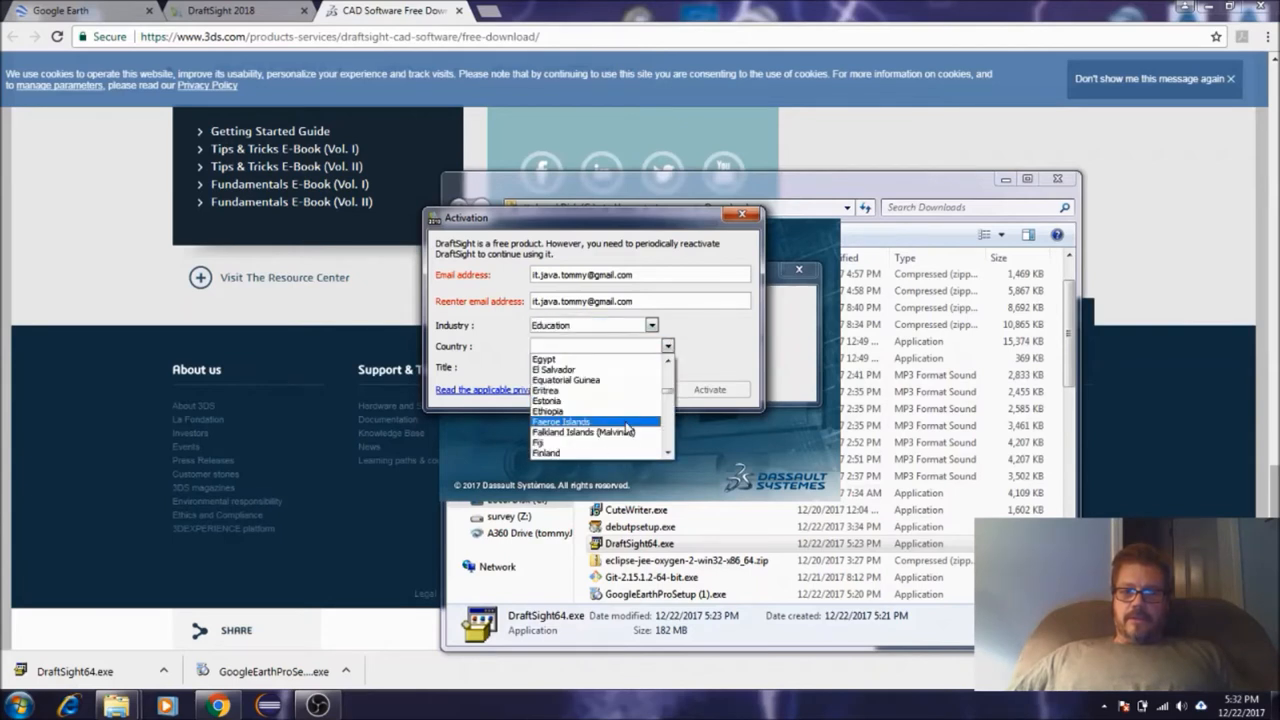
Choose USA, Draftsman and Tennessee, submit activation, and dismiss the emailed-link notice.
{"action": "scroll", "scroll_direction": "down", "scroll_amount": 3}
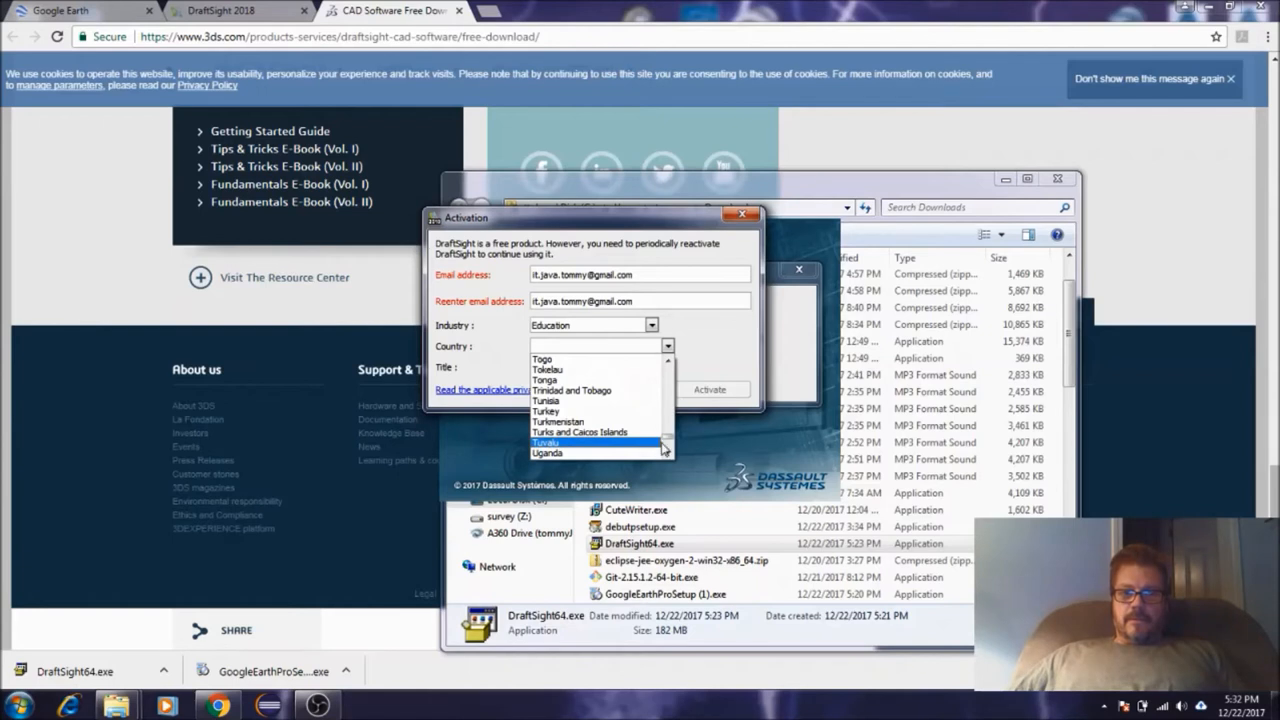
{"action": "scroll", "scroll_direction": "down", "scroll_amount": 3}
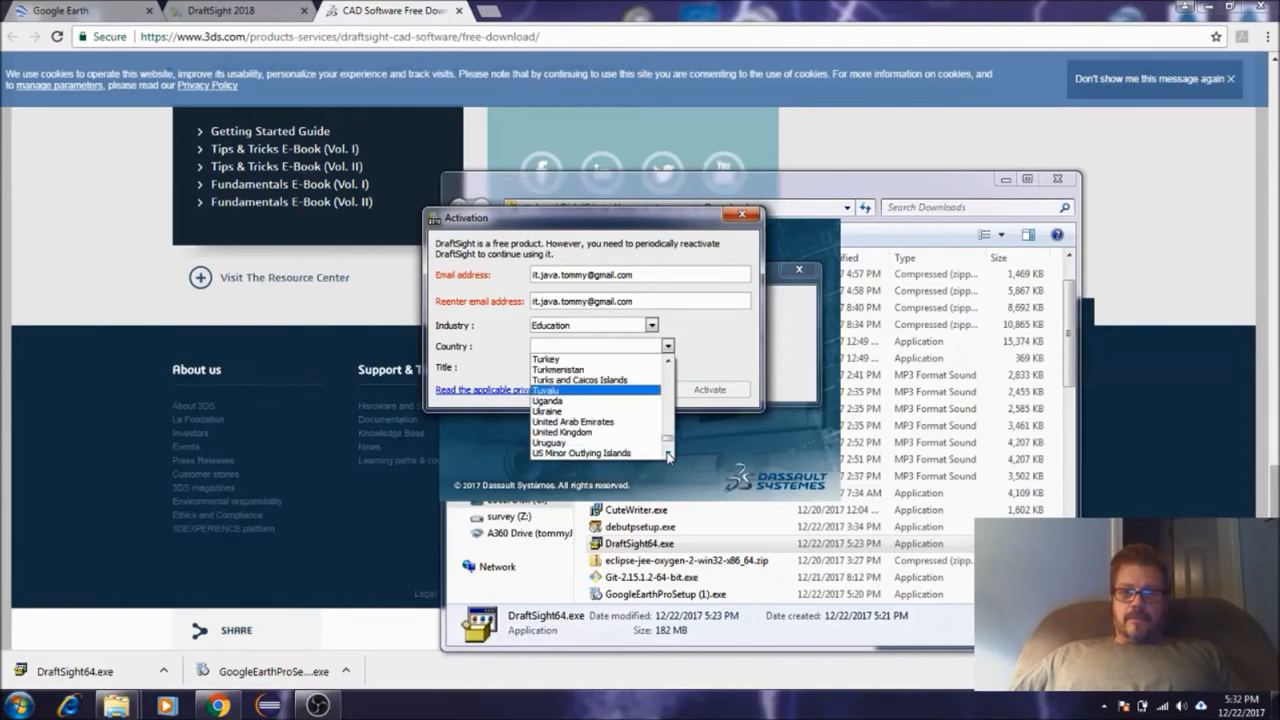
{"action": "left_click", "coordinate": [545, 388]}
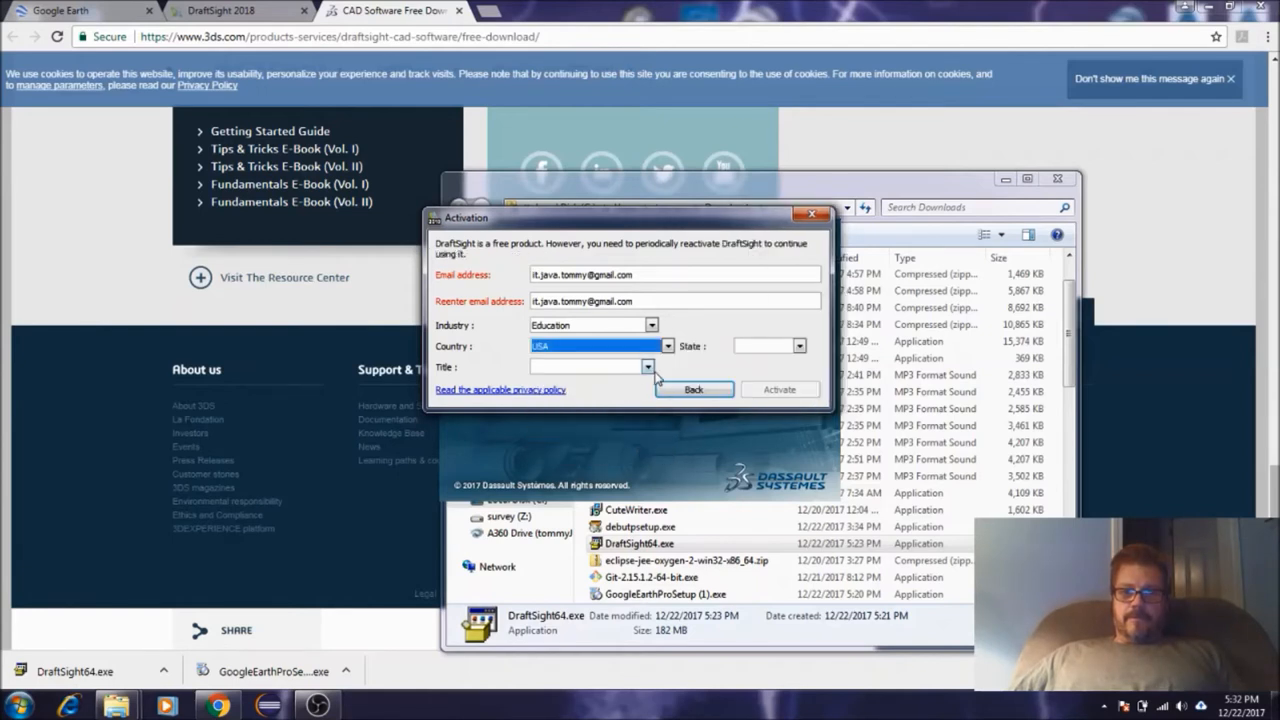
{"action": "left_click", "coordinate": [647, 367]}
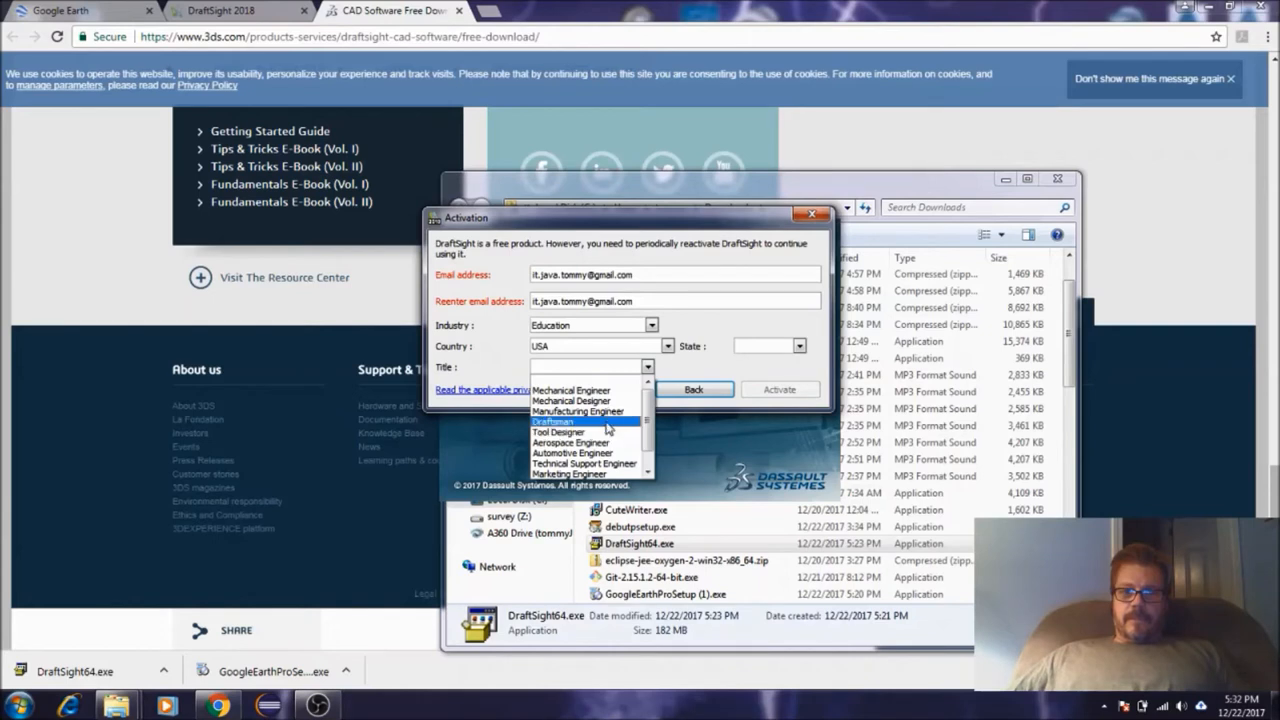
{"action": "left_click", "coordinate": [798, 345]}
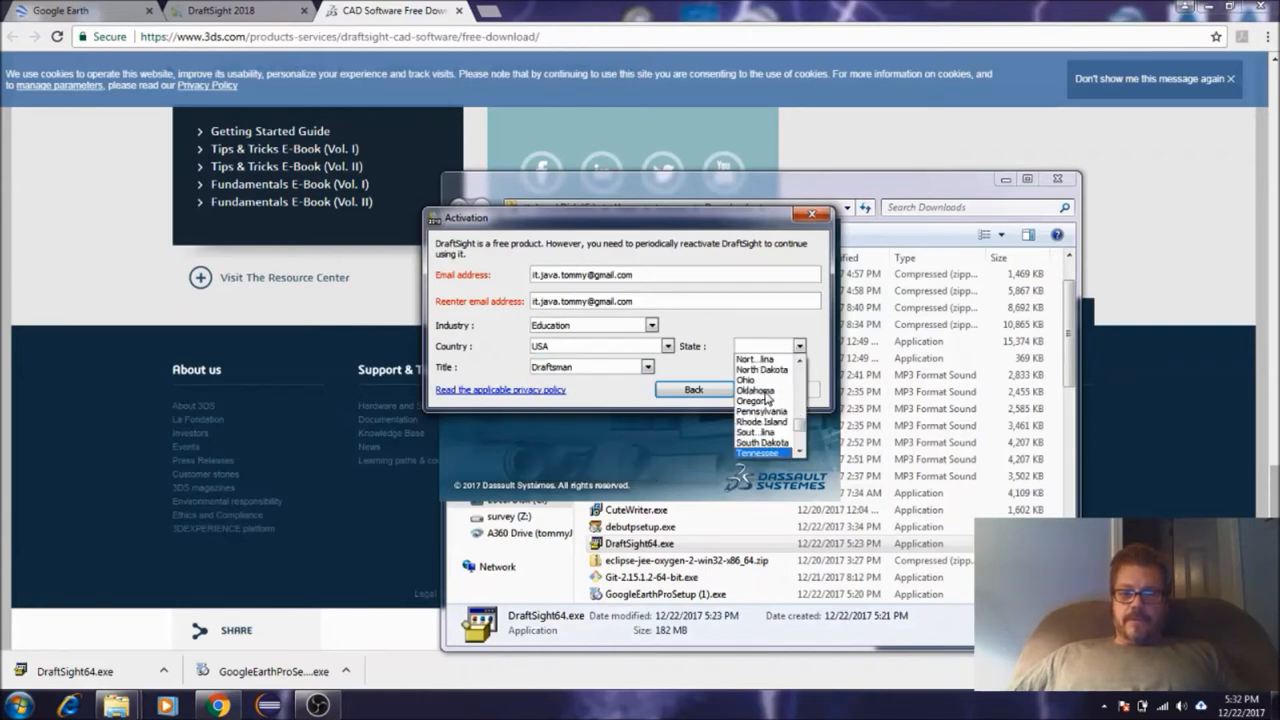
{"action": "left_click", "coordinate": [757, 453]}
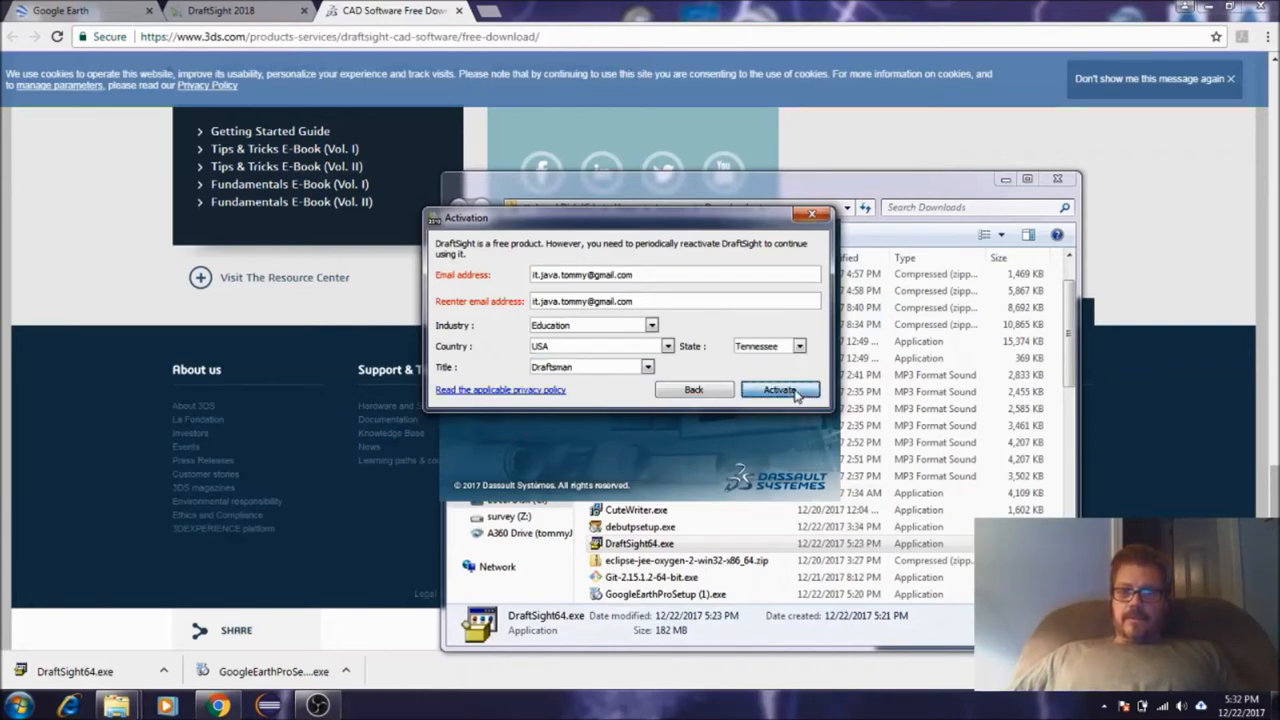
{"action": "left_click", "coordinate": [780, 389]}
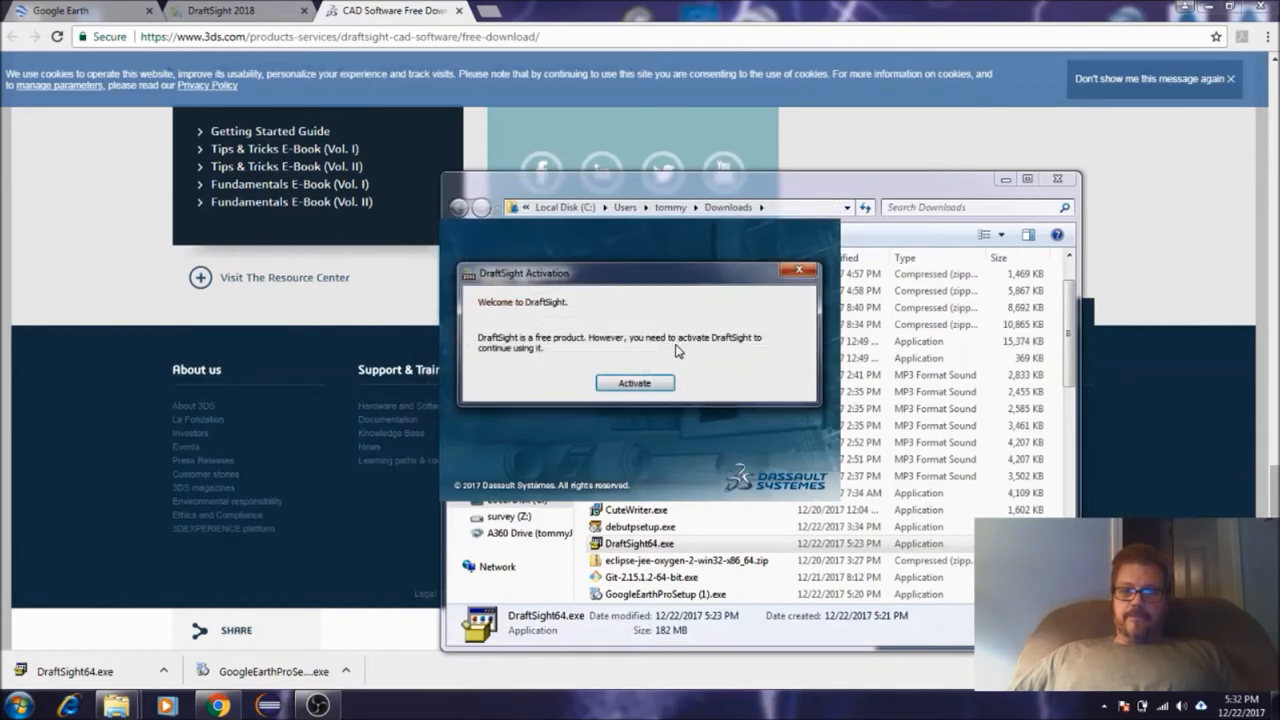
{"action": "left_click", "coordinate": [634, 383]}
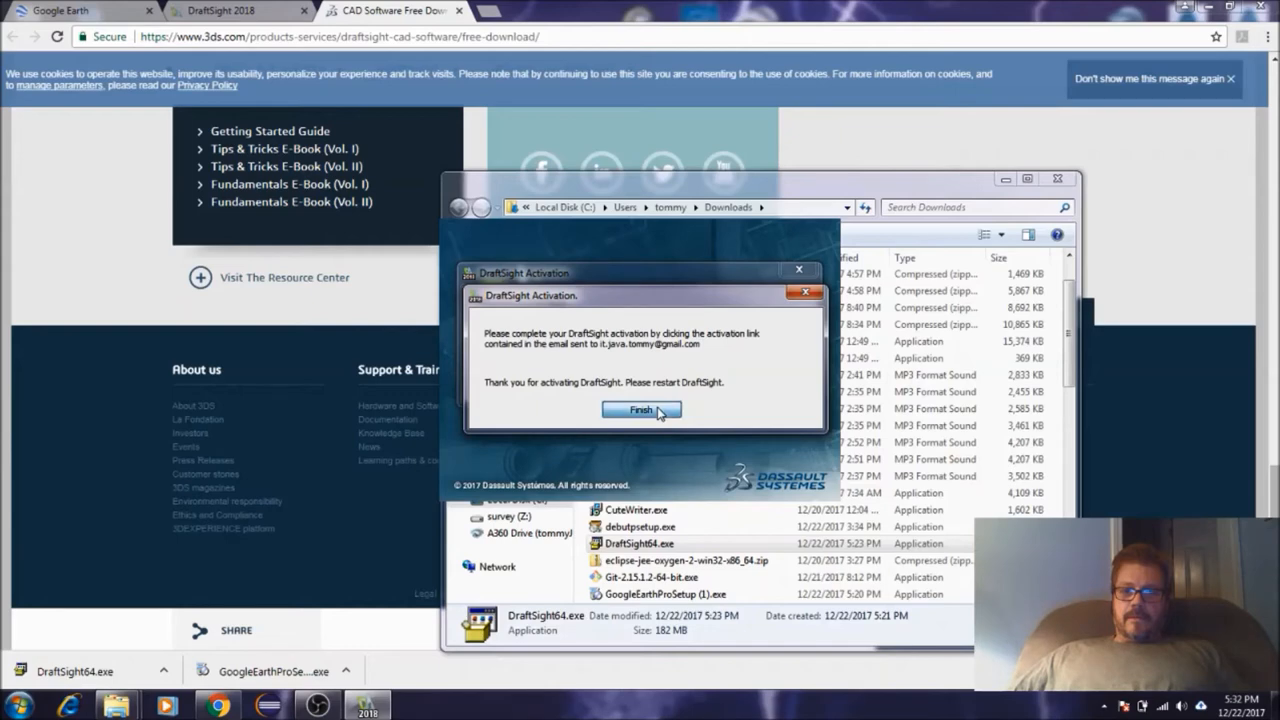
{"action": "left_click", "coordinate": [642, 410]}
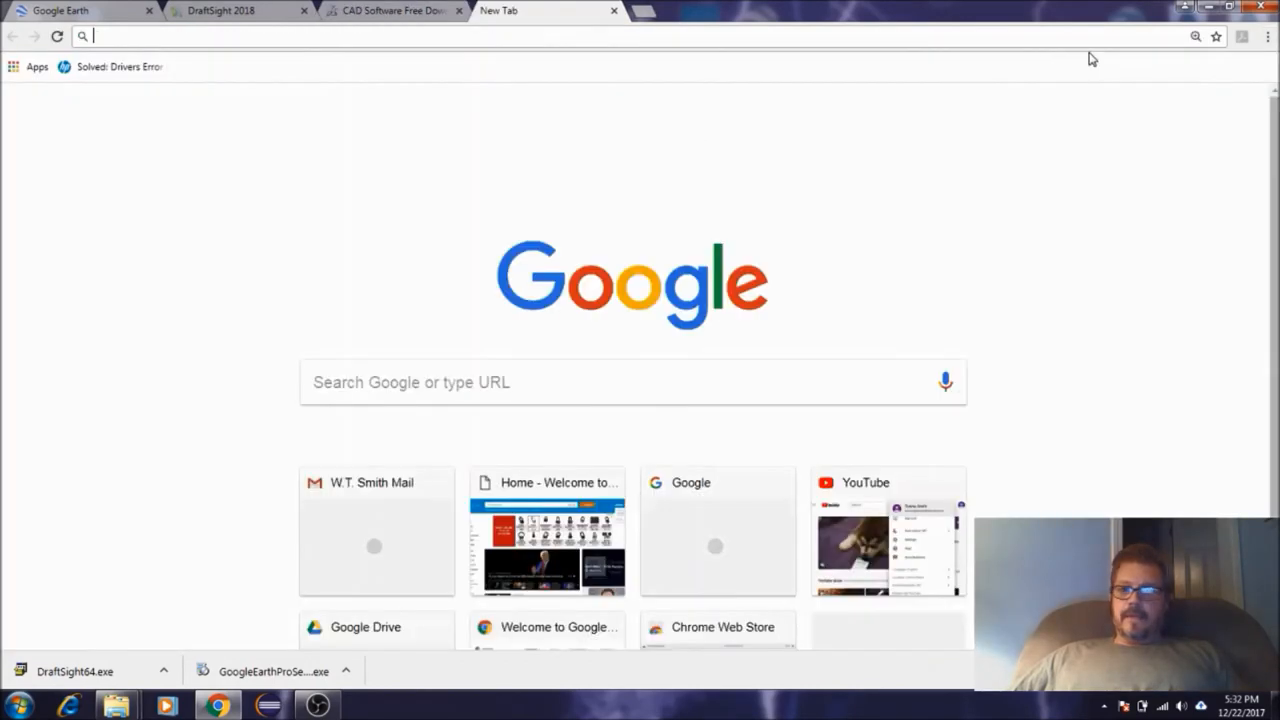
Open the newest DraftSight Activation email in Gmail and follow its activation link.
{"action": "left_click", "coordinate": [1147, 83]}
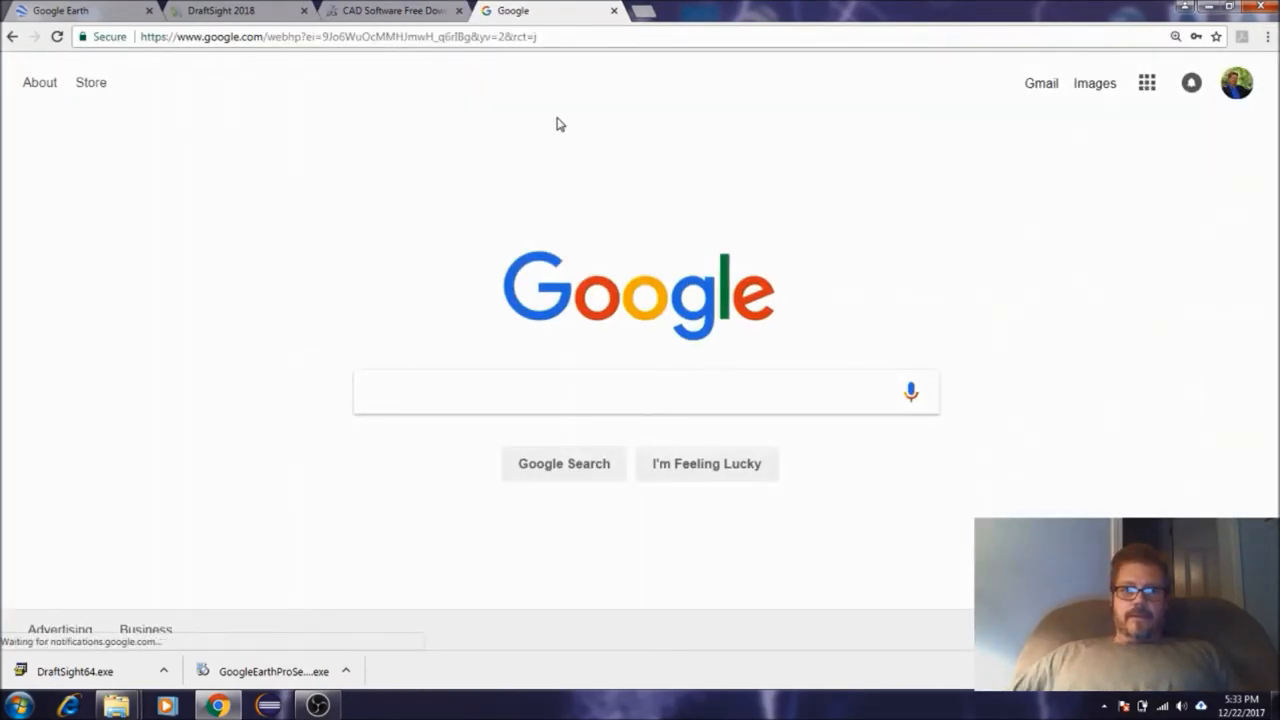
{"action": "left_click", "coordinate": [1040, 83]}
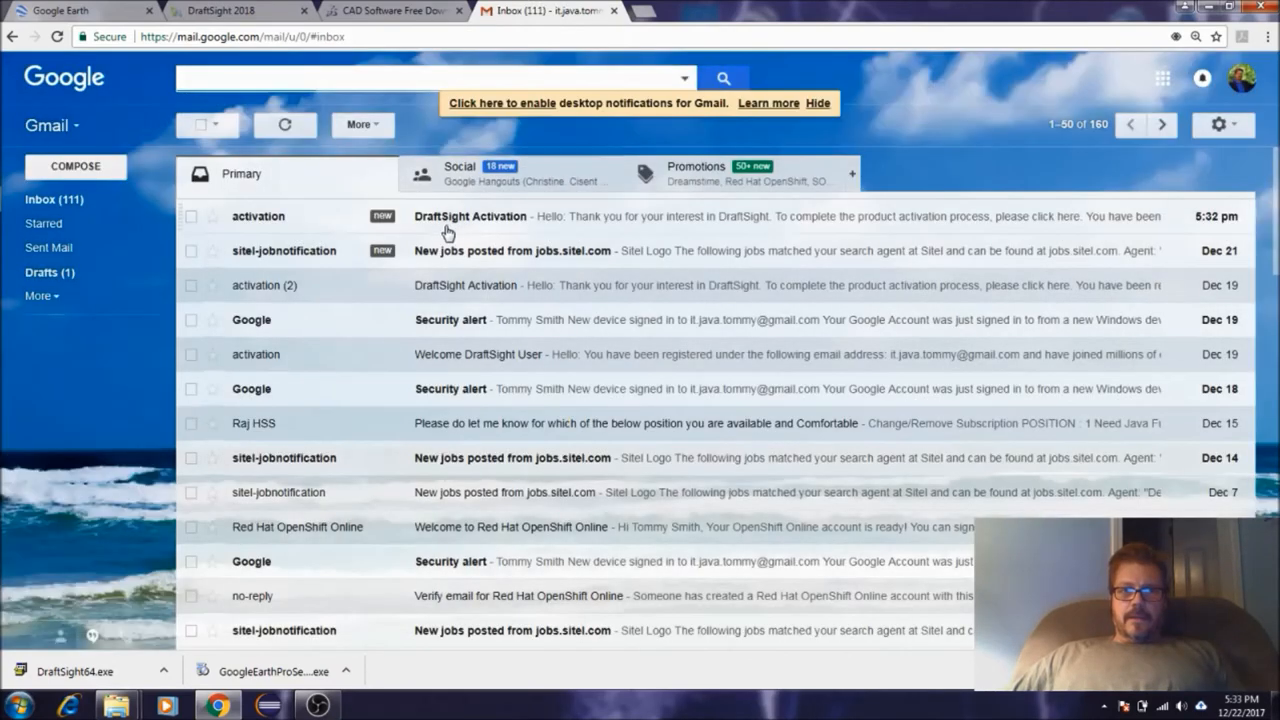
{"action": "left_click", "coordinate": [258, 216]}
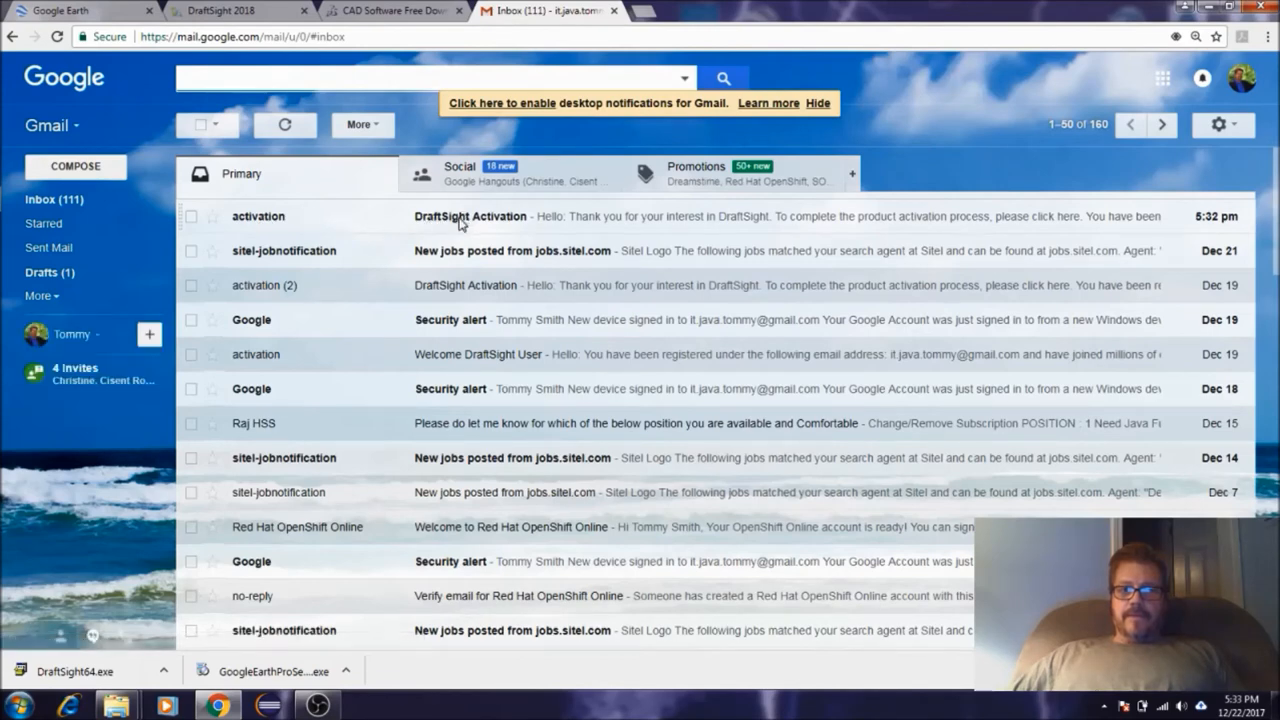
{"action": "left_click", "coordinate": [470, 216]}
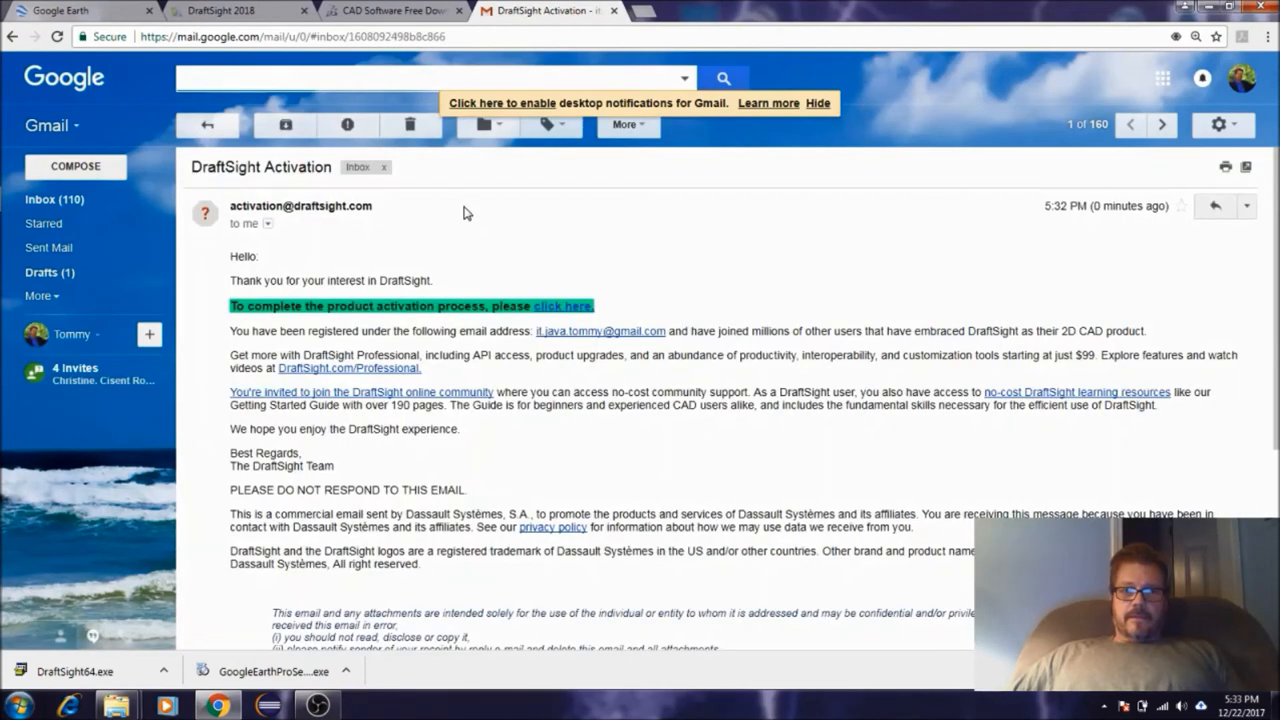
{"action": "left_click", "coordinate": [564, 306]}
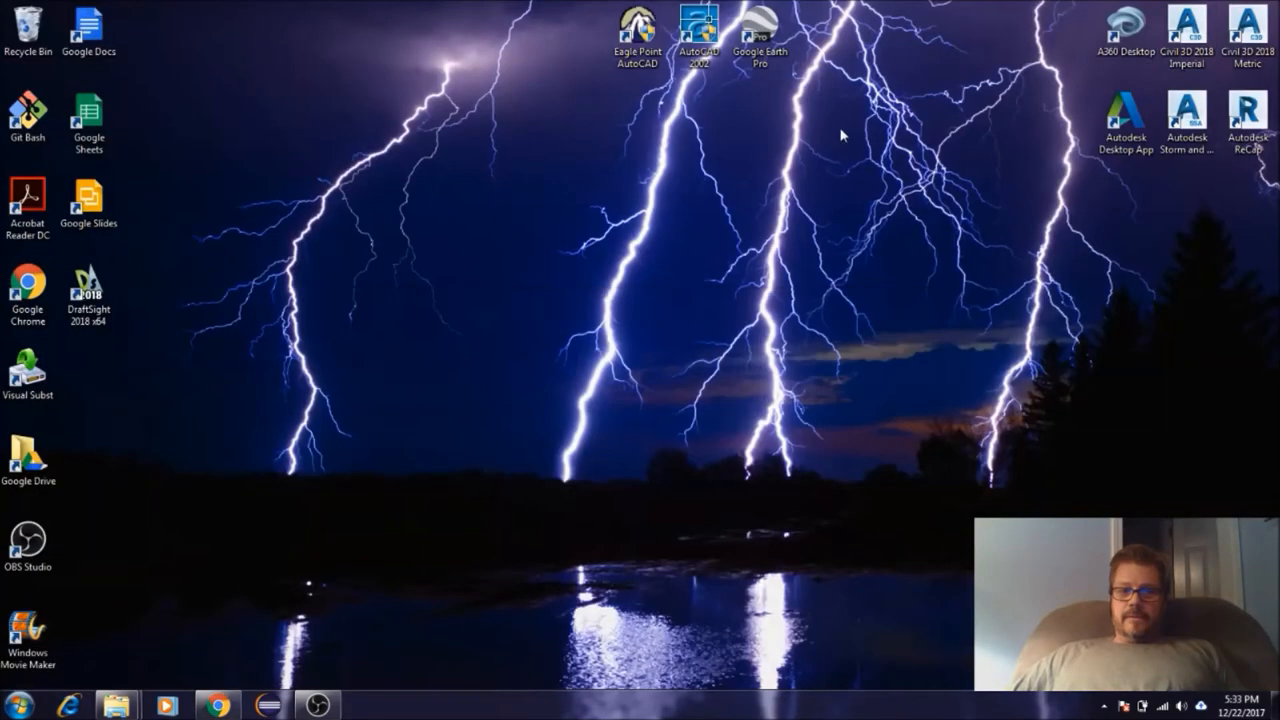
{"action": "mouse_move", "coordinate": [240, 295]}
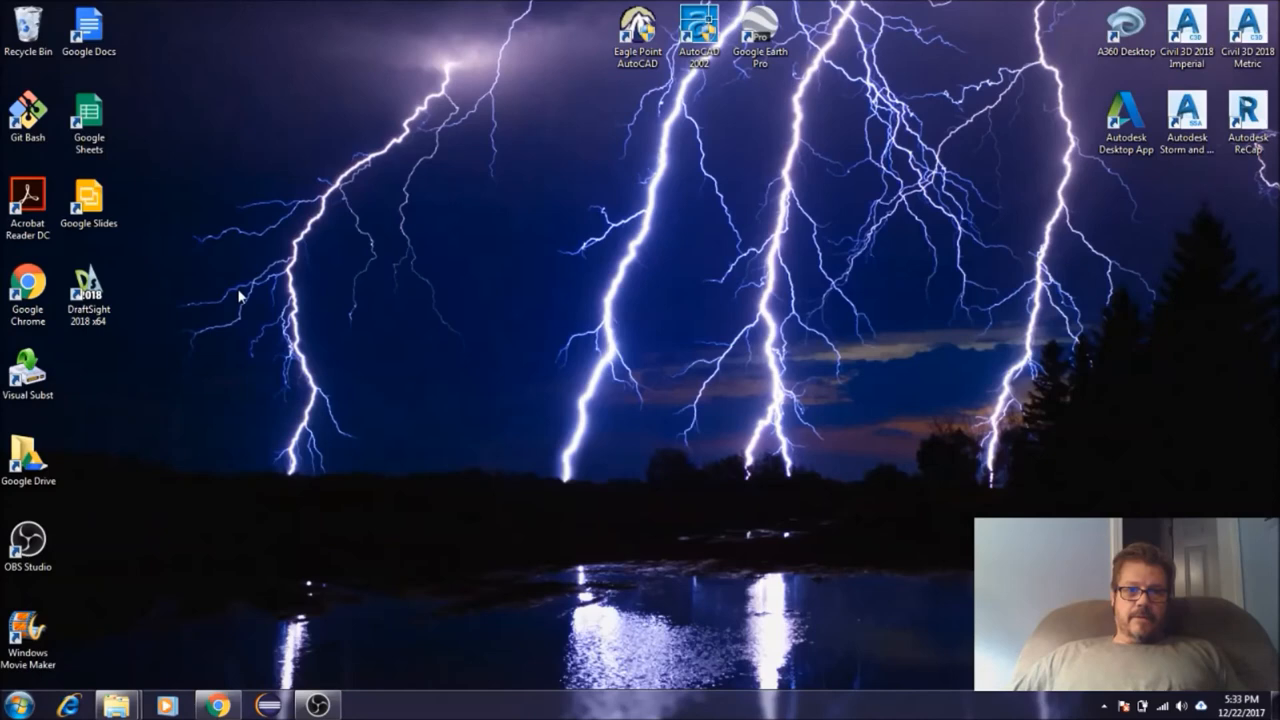
Launch DraftSight 2018 x64 from its desktop shortcut.
{"action": "left_click", "coordinate": [88, 293]}
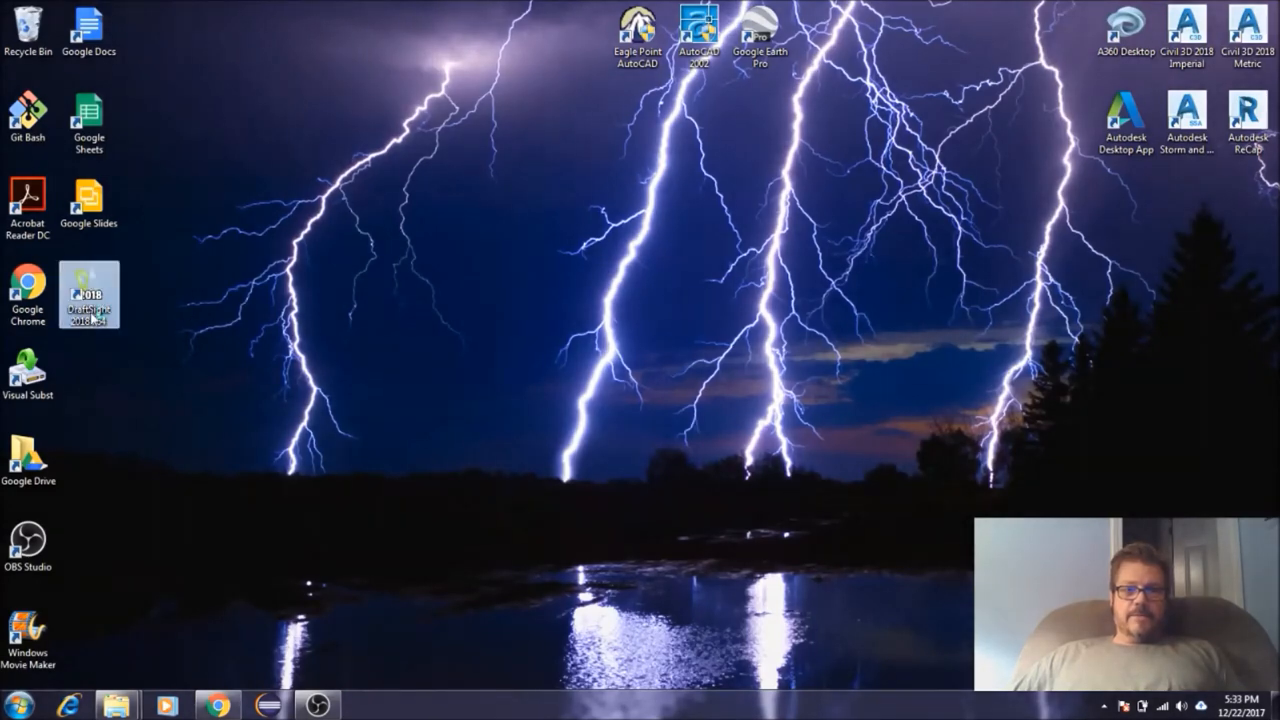
{"action": "double_click", "coordinate": [89, 290]}
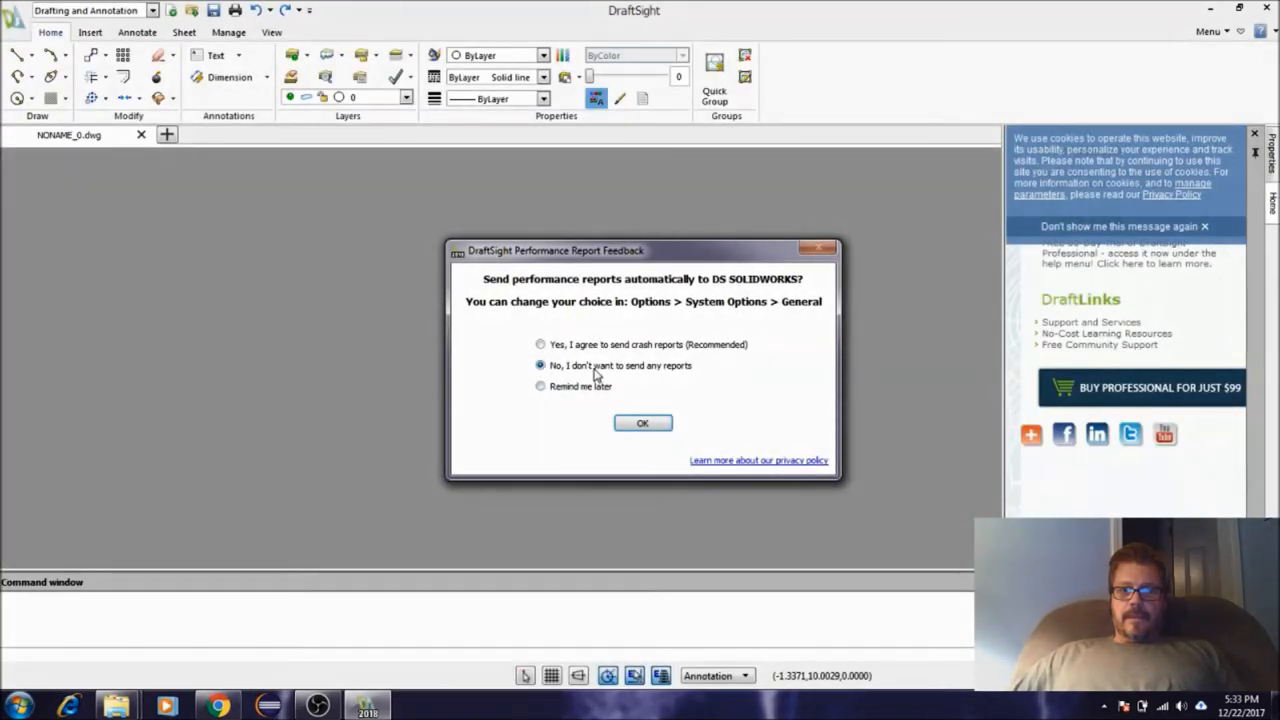
Decline sending any performance reports, leaving the blank NONAME_0.dwg drawing.
{"action": "left_click", "coordinate": [642, 422]}
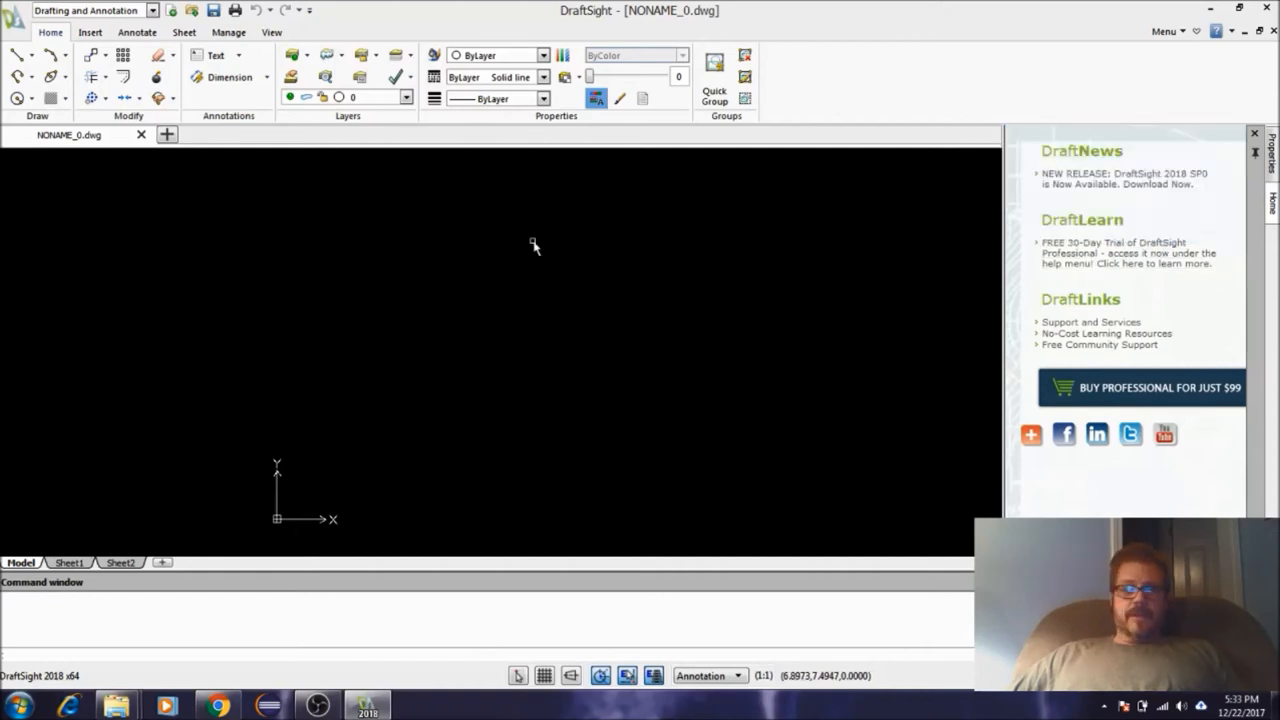
{"action": "mouse_move", "coordinate": [517, 315]}
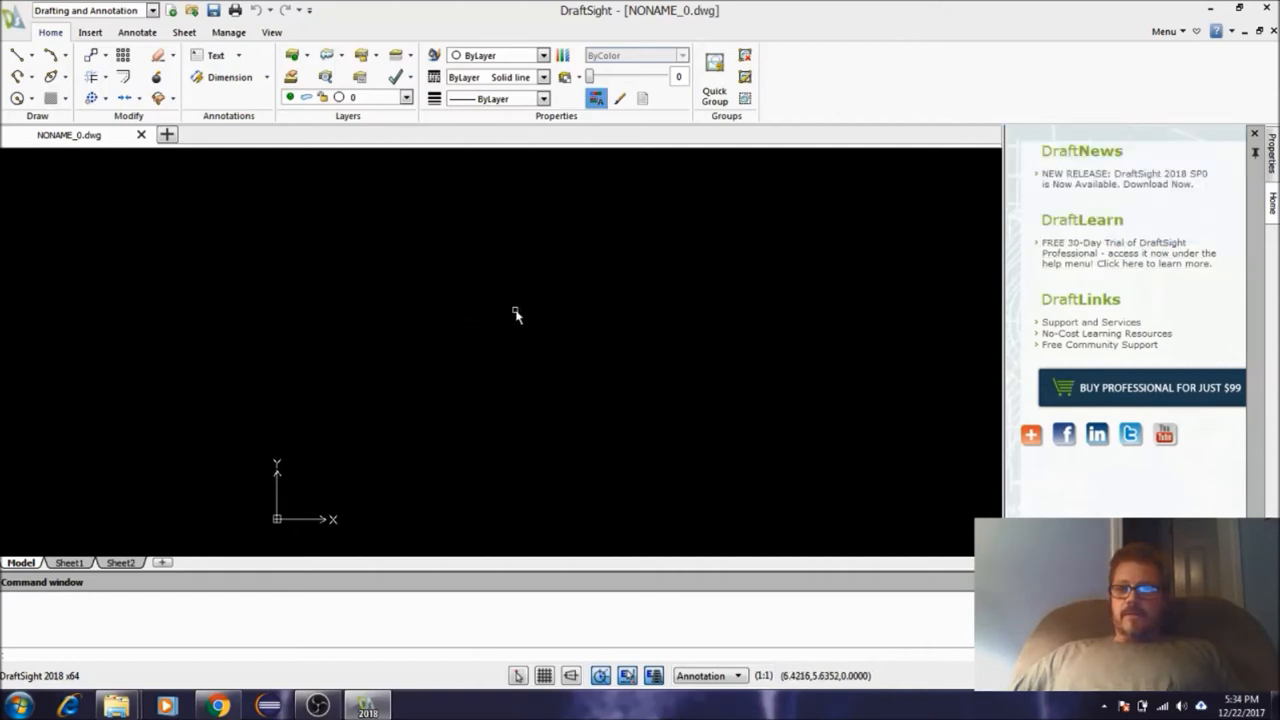
{"action": "mouse_move", "coordinate": [485, 315]}
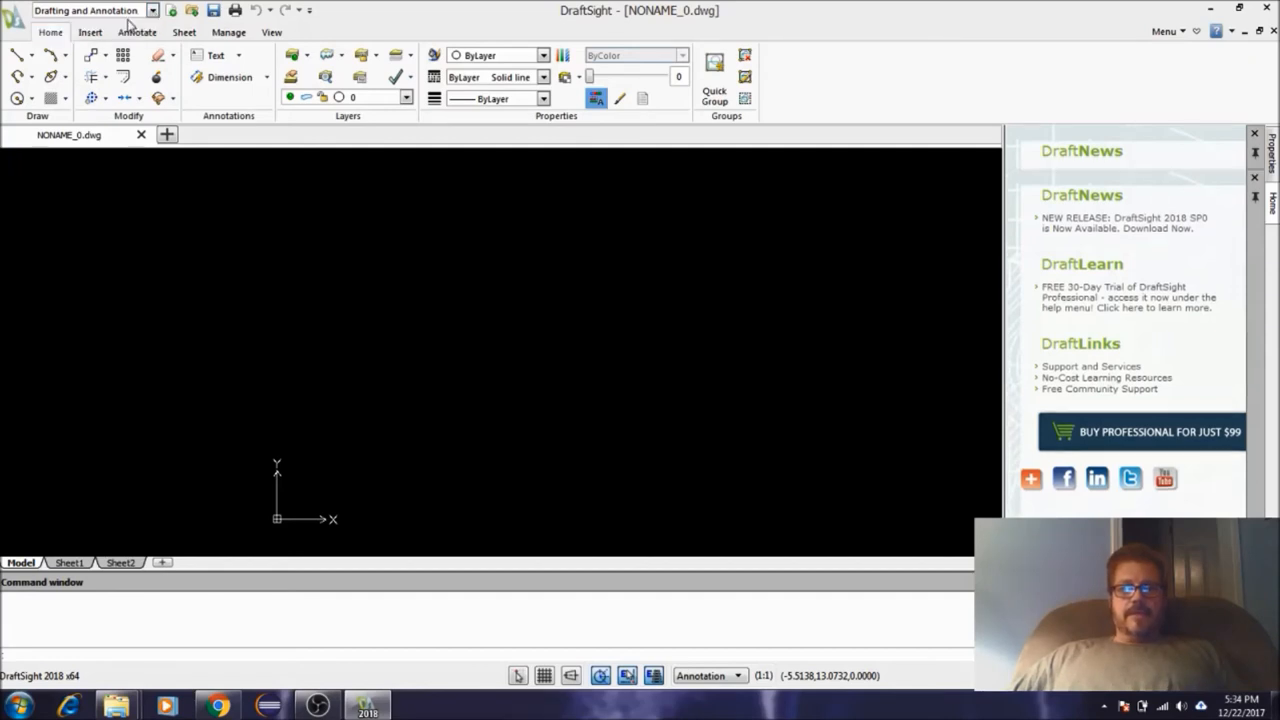
{"action": "left_click", "coordinate": [95, 10]}
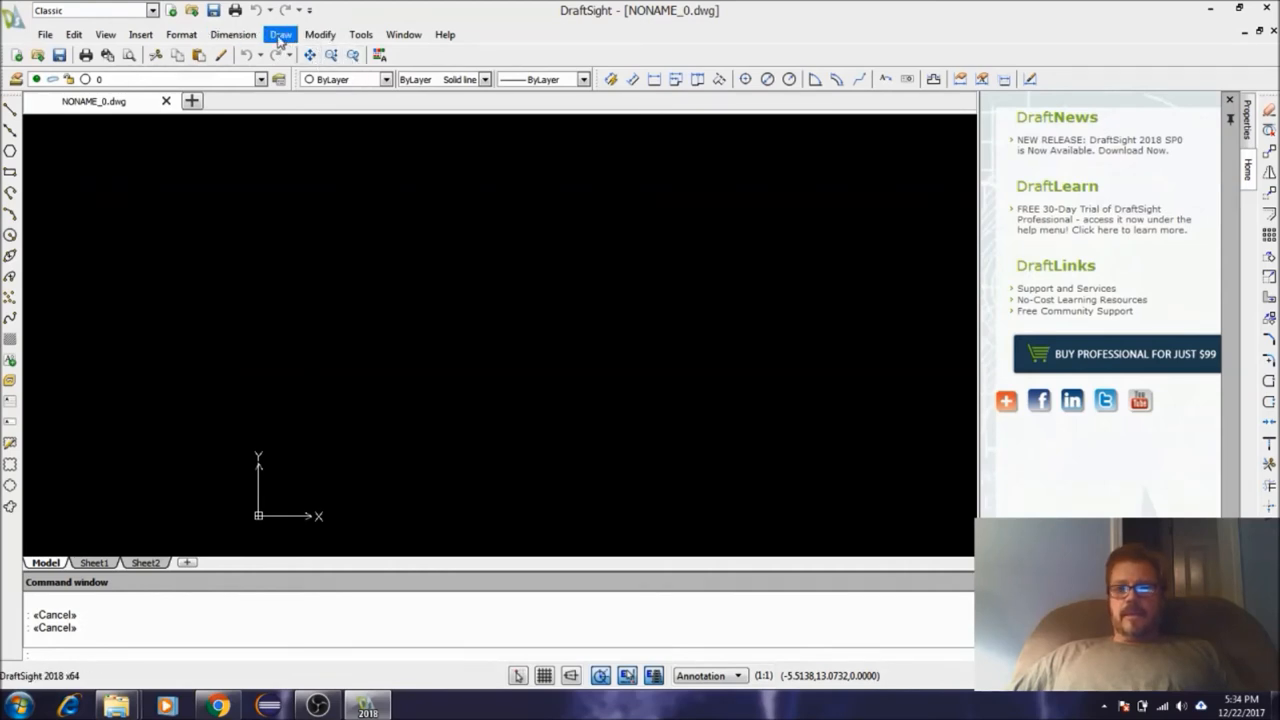
{"action": "mouse_move", "coordinate": [181, 34]}
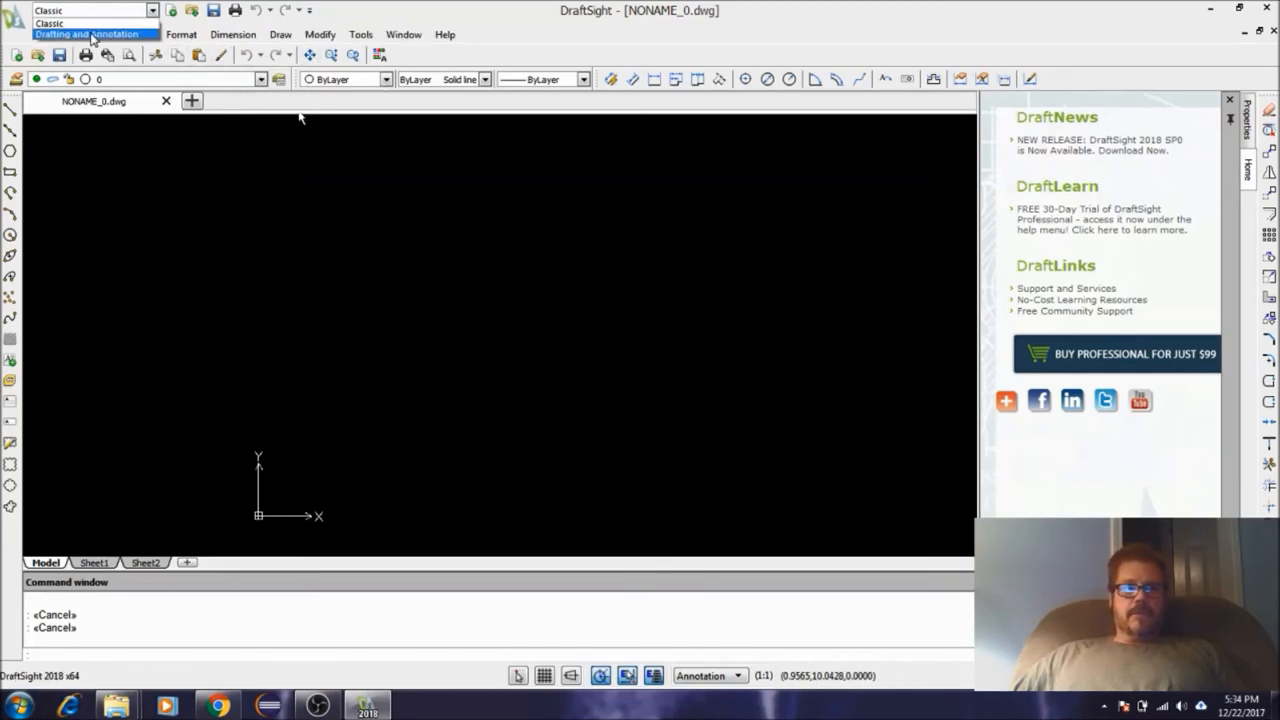
Keep the Classic workspace, then leave DraftSight for the activation success page.
{"action": "left_click", "coordinate": [87, 34]}
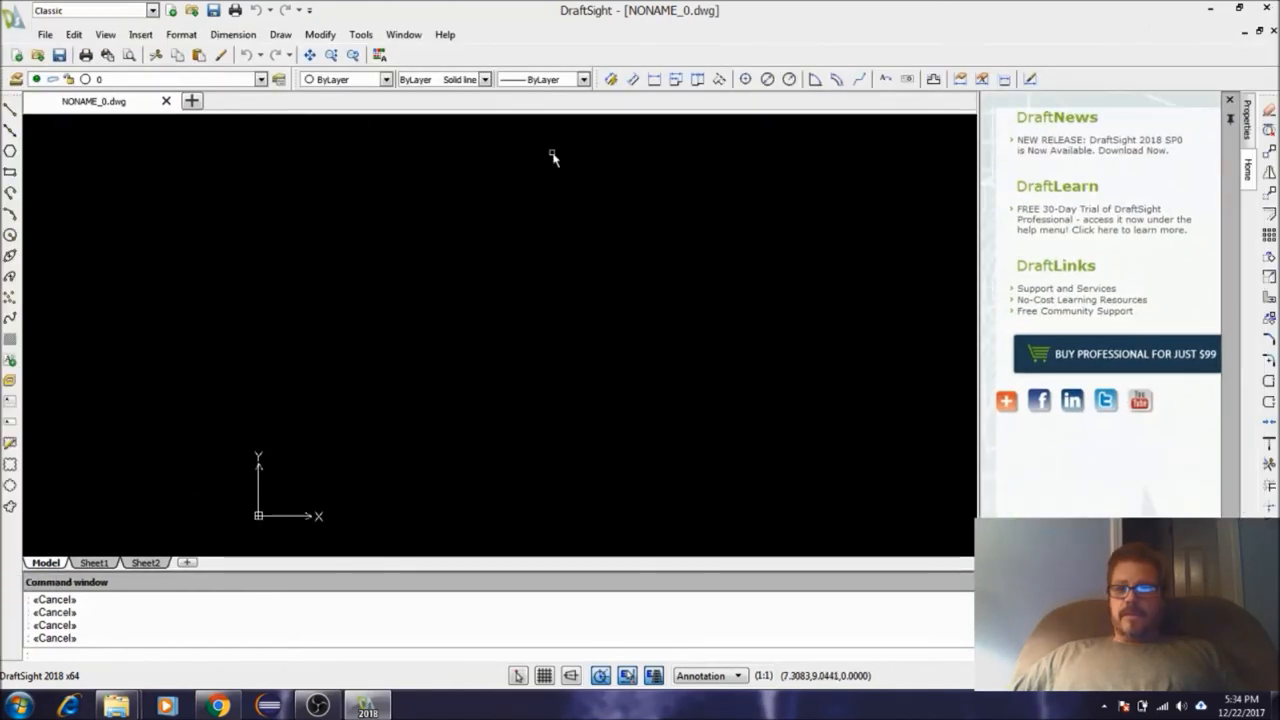
{"action": "mouse_move", "coordinate": [600, 120]}
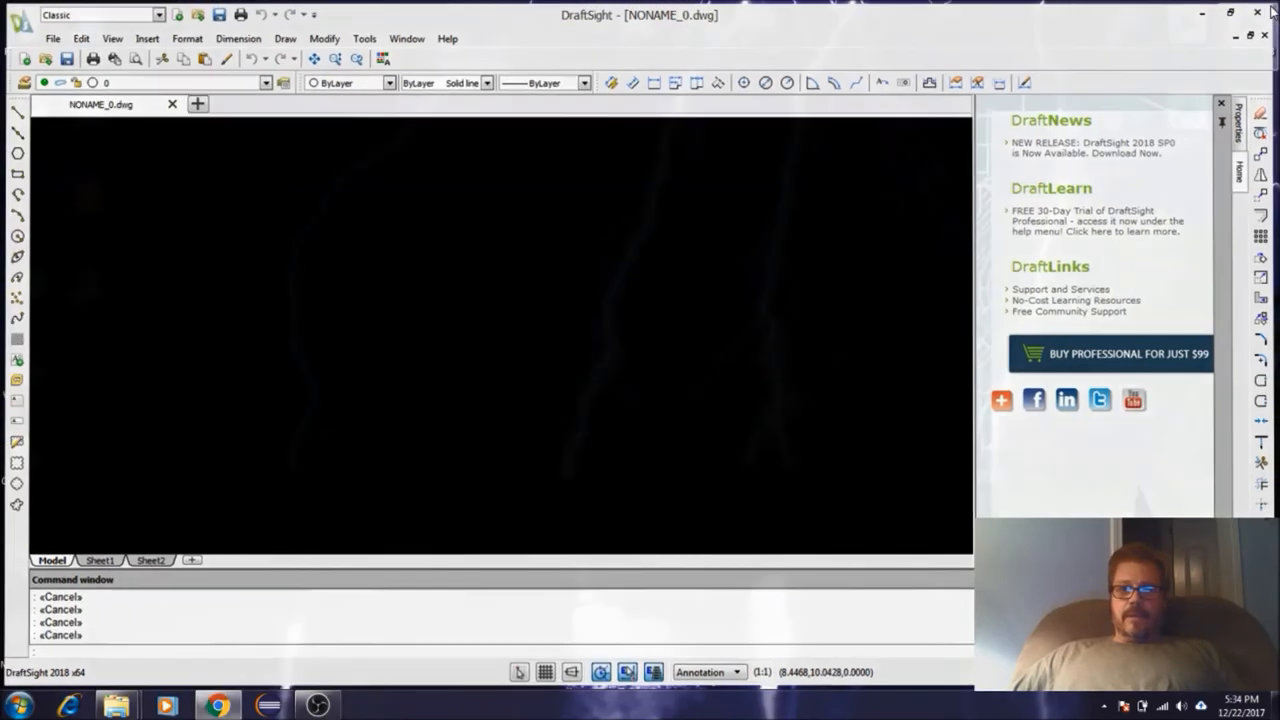
{"action": "key", "text": "alt+tab"}
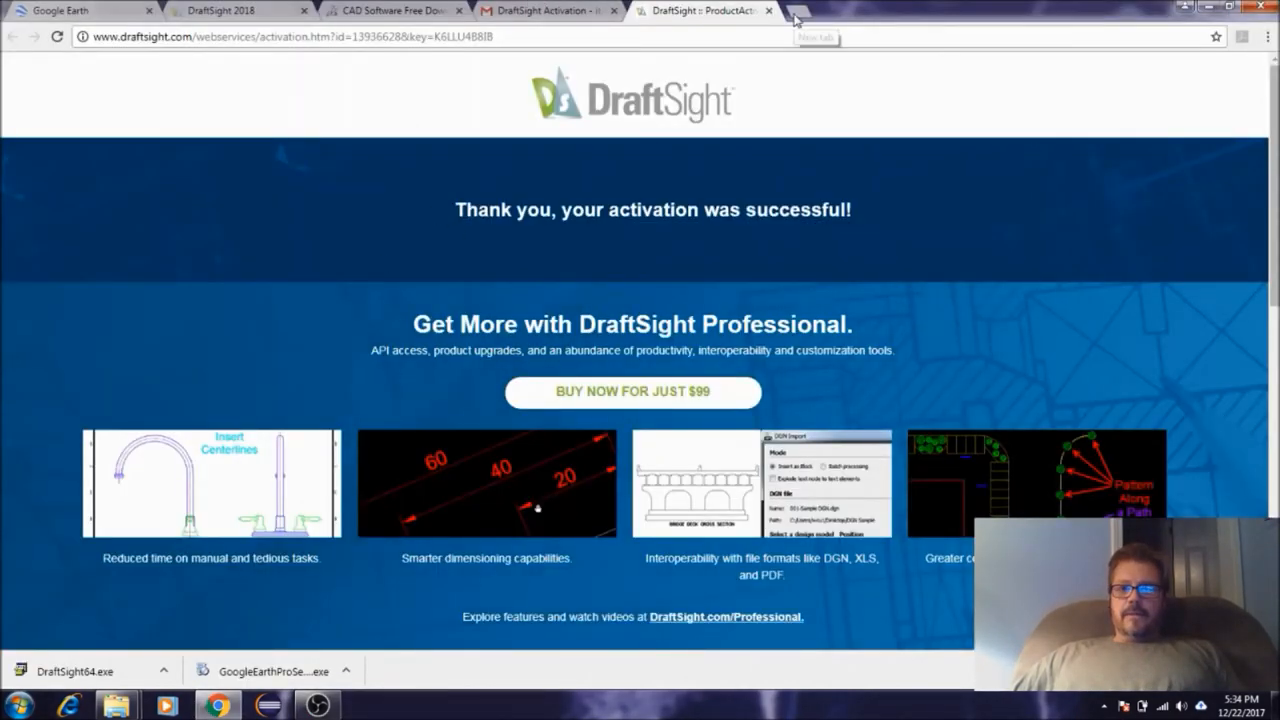
Search Google in a new tab for 'xtracks model railroad software'.
{"action": "left_click", "coordinate": [795, 18]}
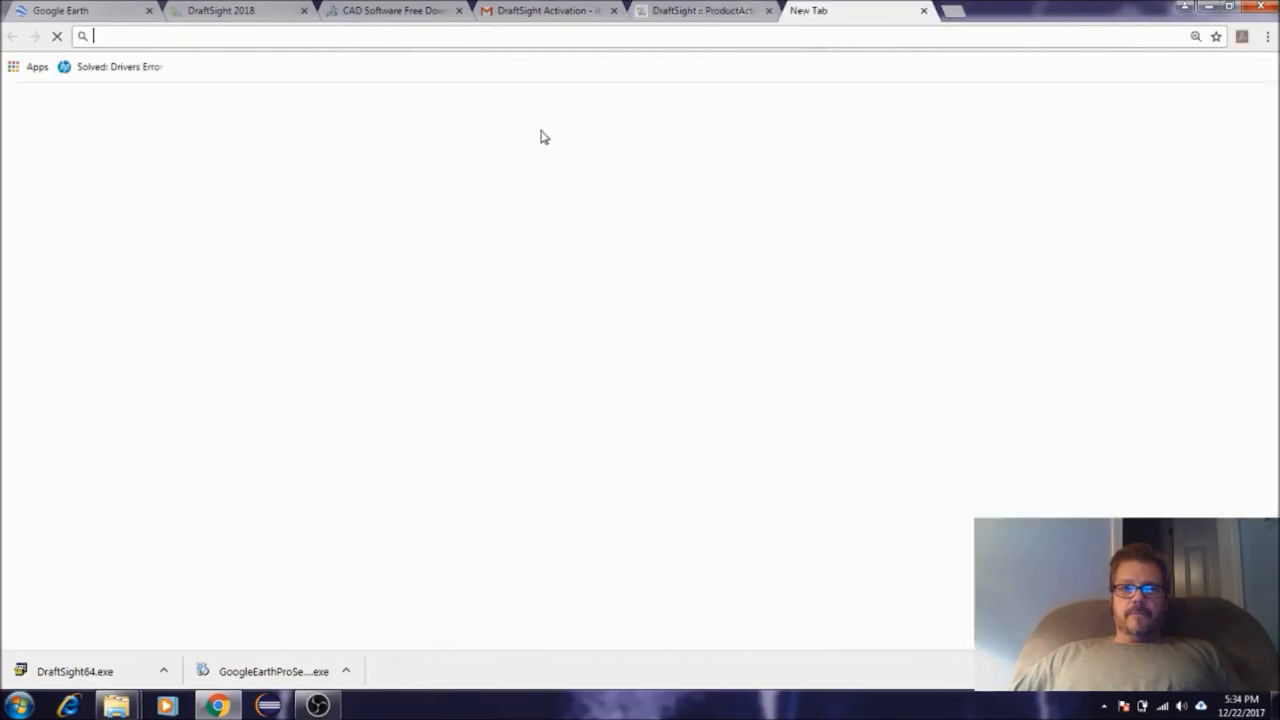
{"action": "type", "text": "x"}
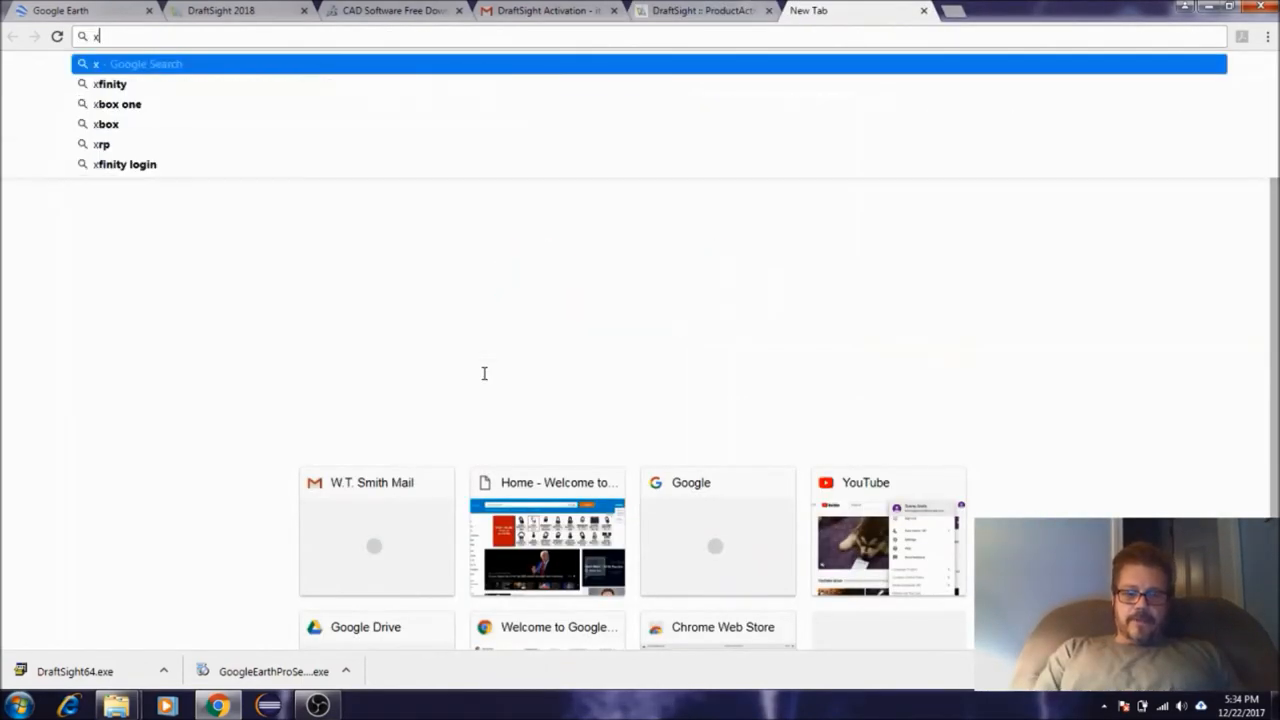
{"action": "type", "text": "xtracks model railroad software"}
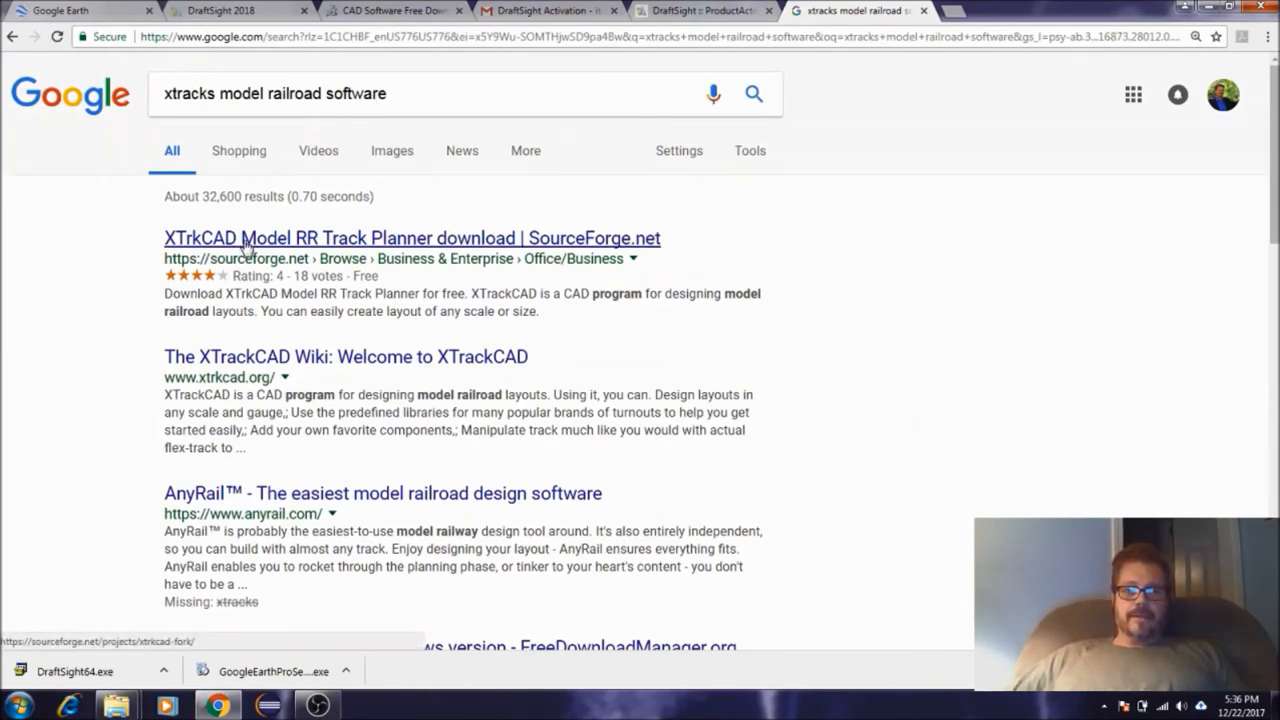
{"action": "mouse_move", "coordinate": [388, 253]}
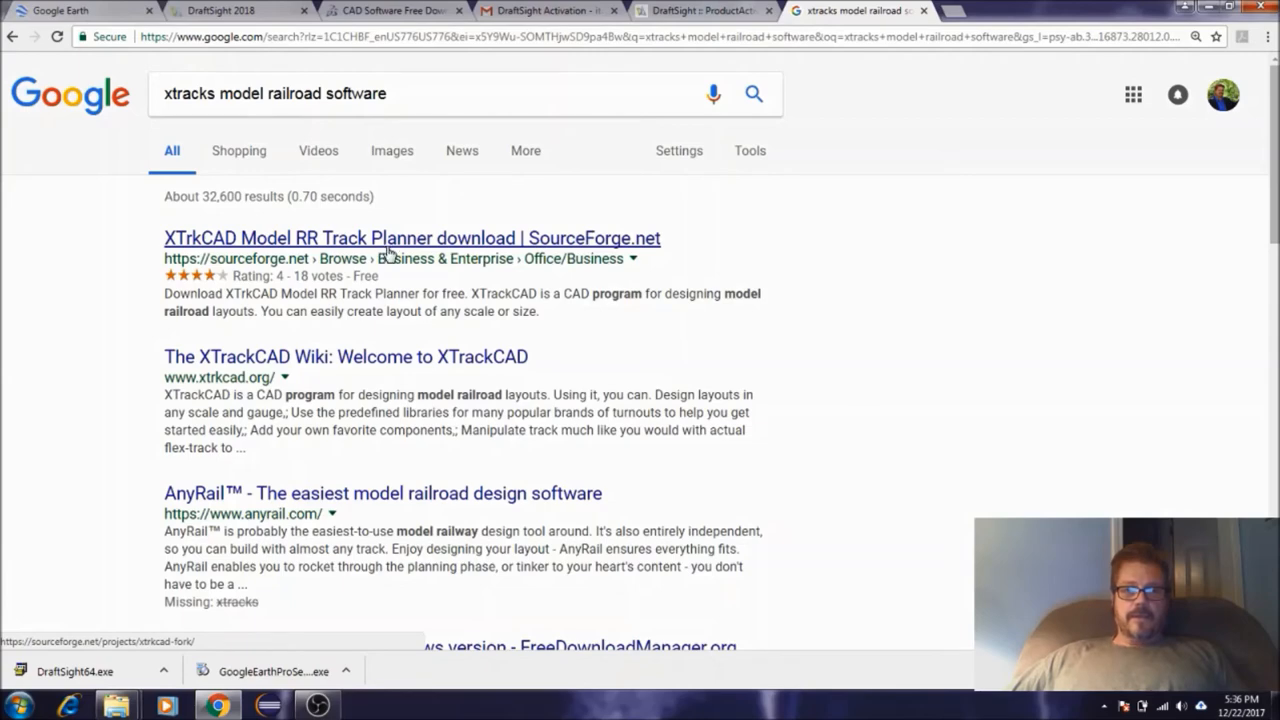
{"action": "scroll", "scroll_direction": "down", "scroll_amount": 3}
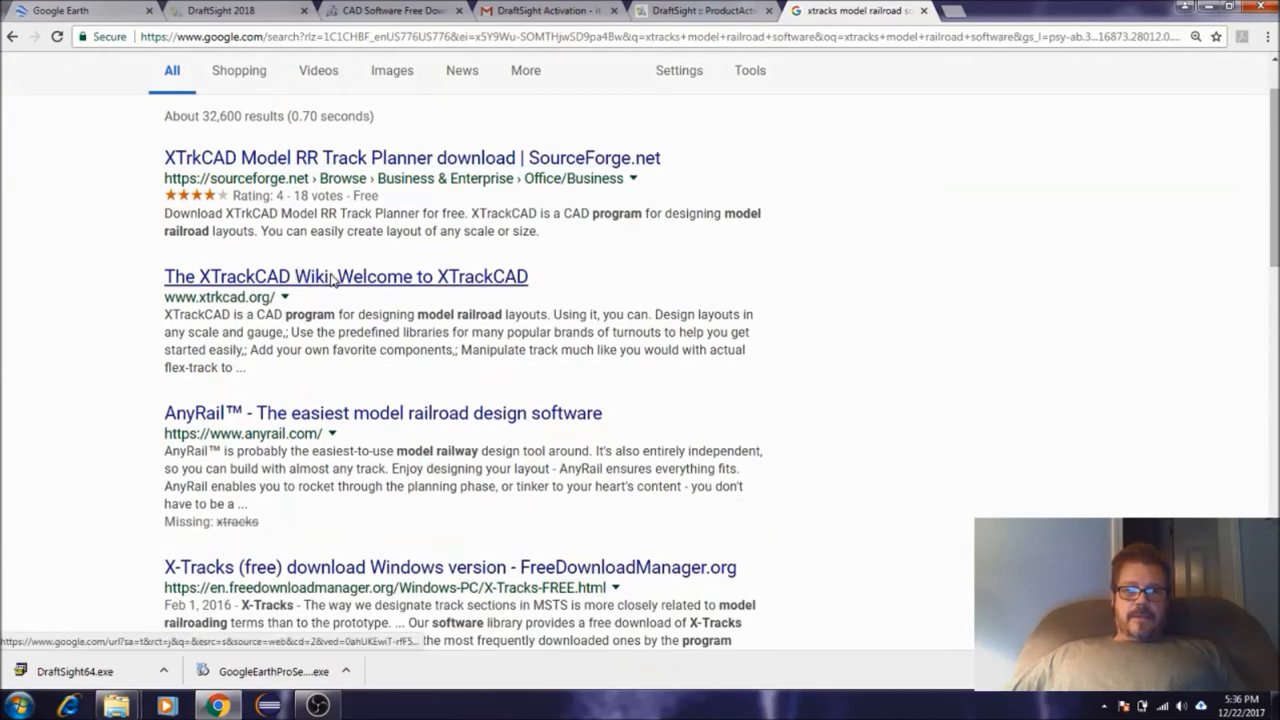
Open The XTrackCAD Wiki result and follow its Download XTrackCAD link.
{"action": "left_click", "coordinate": [345, 276]}
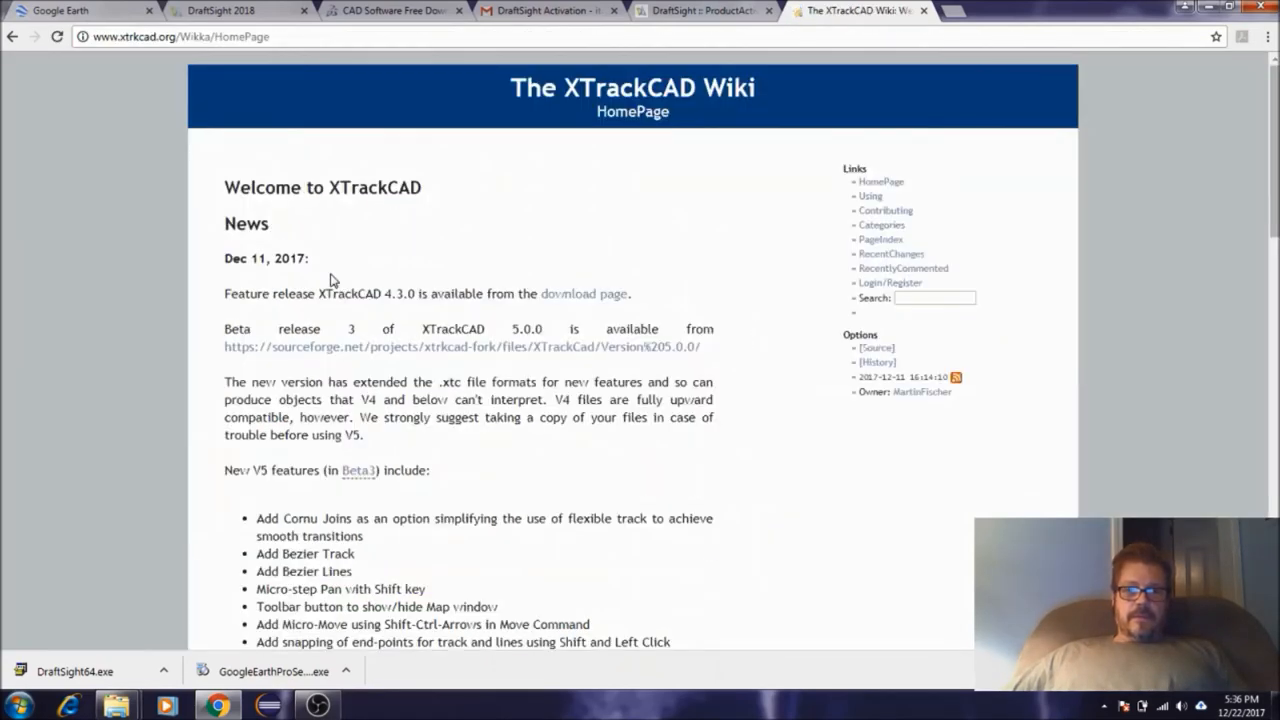
{"action": "scroll", "scroll_direction": "down", "scroll_amount": 3}
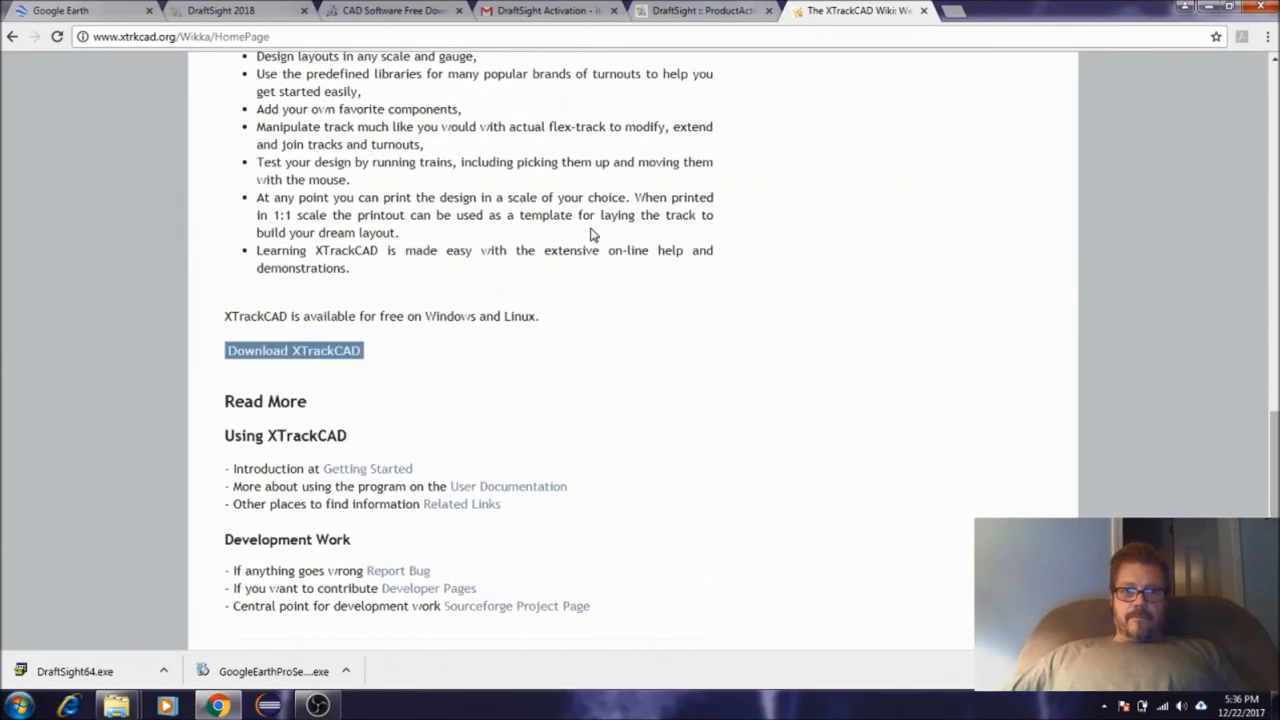
{"action": "scroll", "scroll_direction": "up", "scroll_amount": 3}
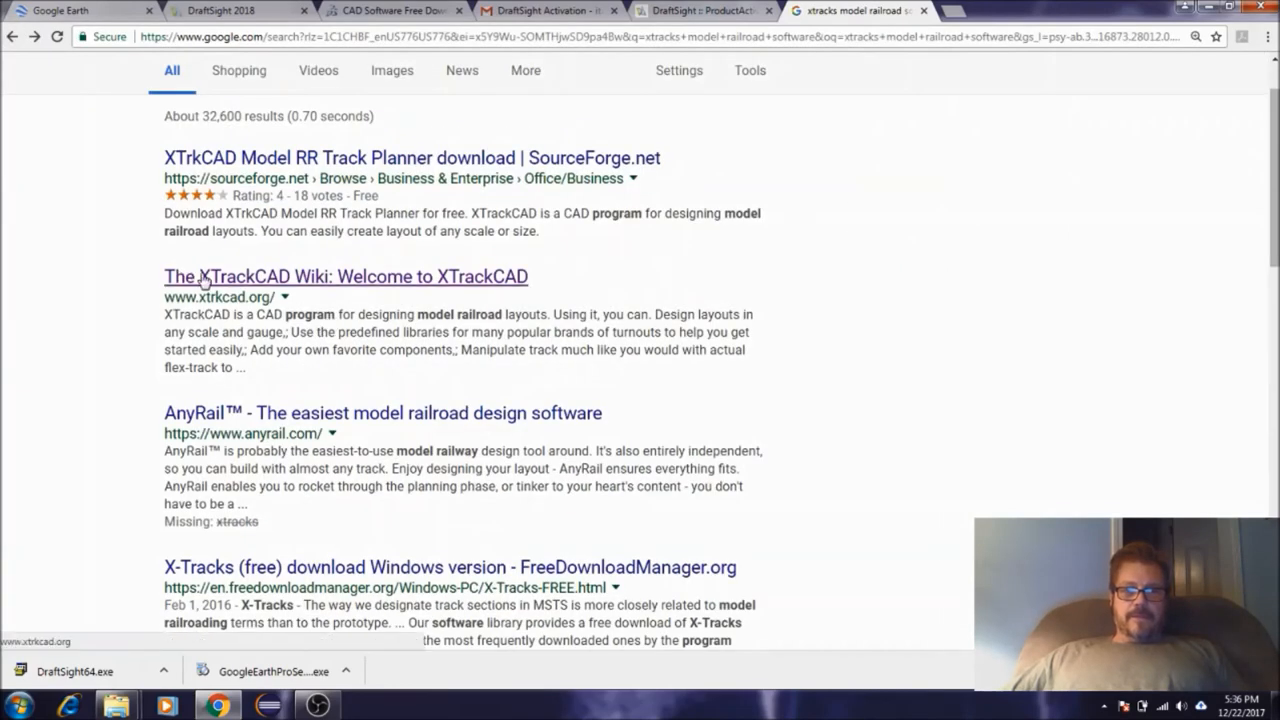
{"action": "mouse_move", "coordinate": [398, 288]}
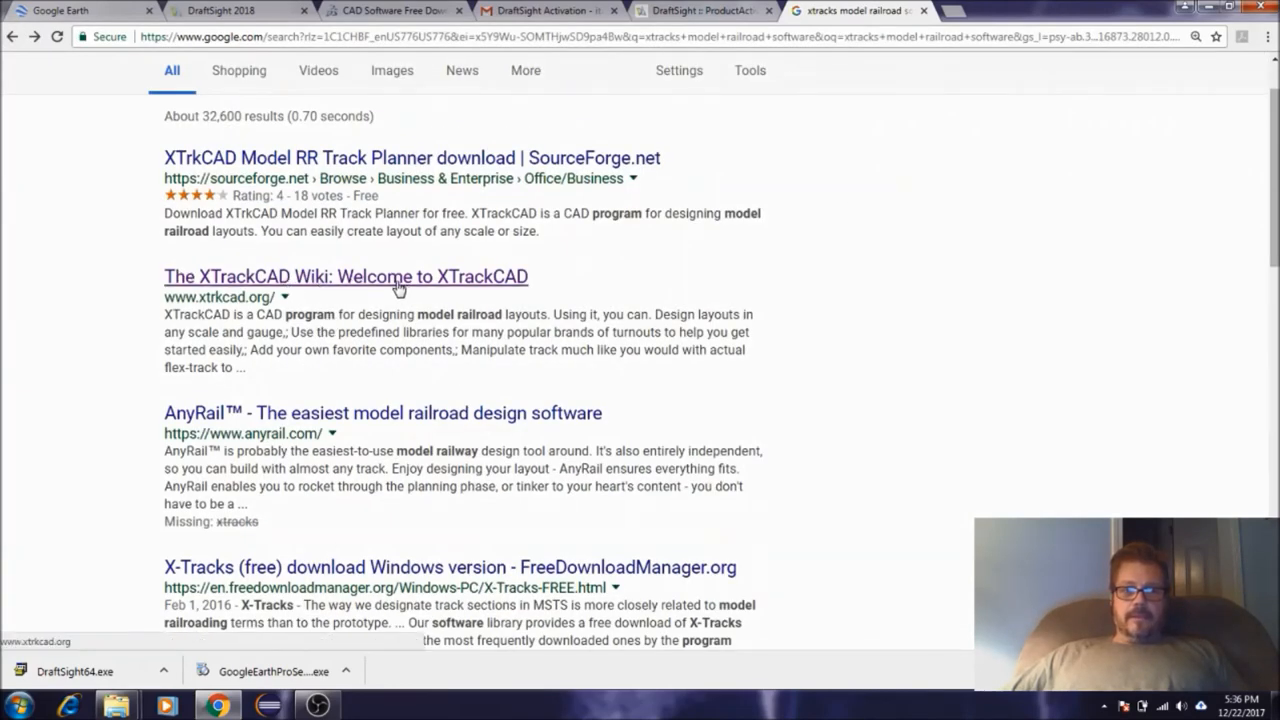
{"action": "scroll", "scroll_direction": "down", "scroll_amount": 3}
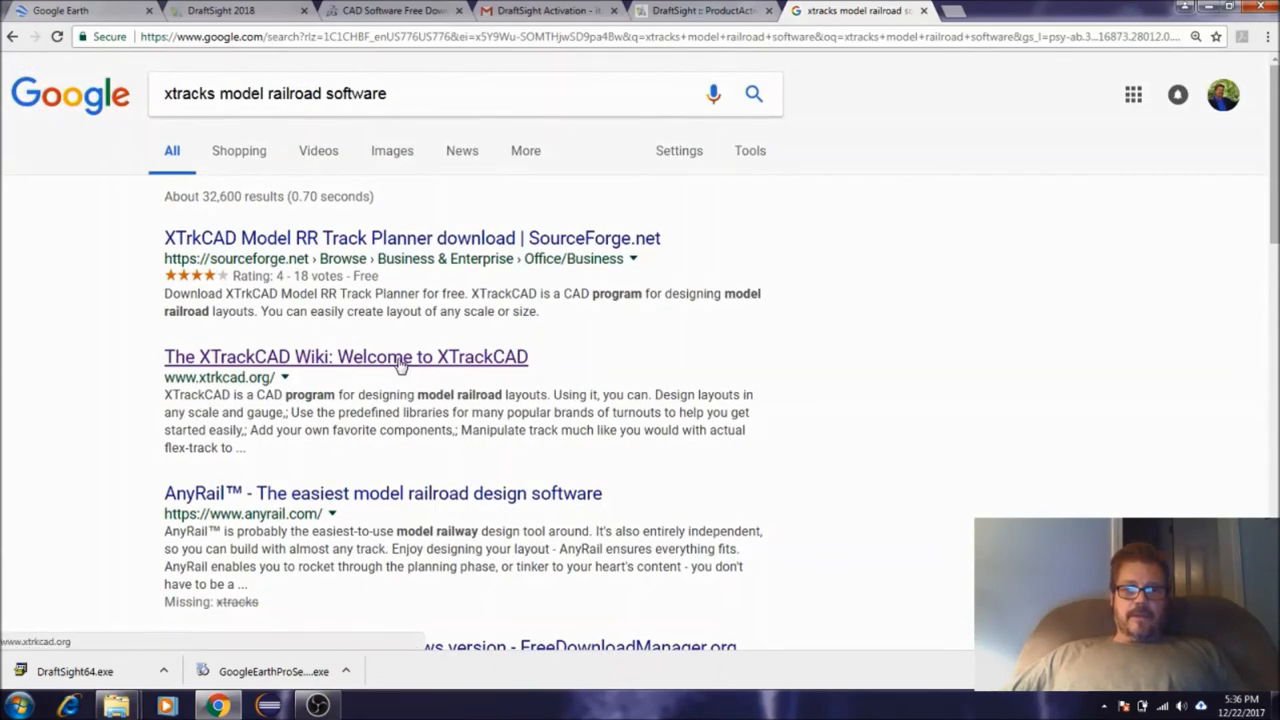
{"action": "left_click", "coordinate": [345, 356]}
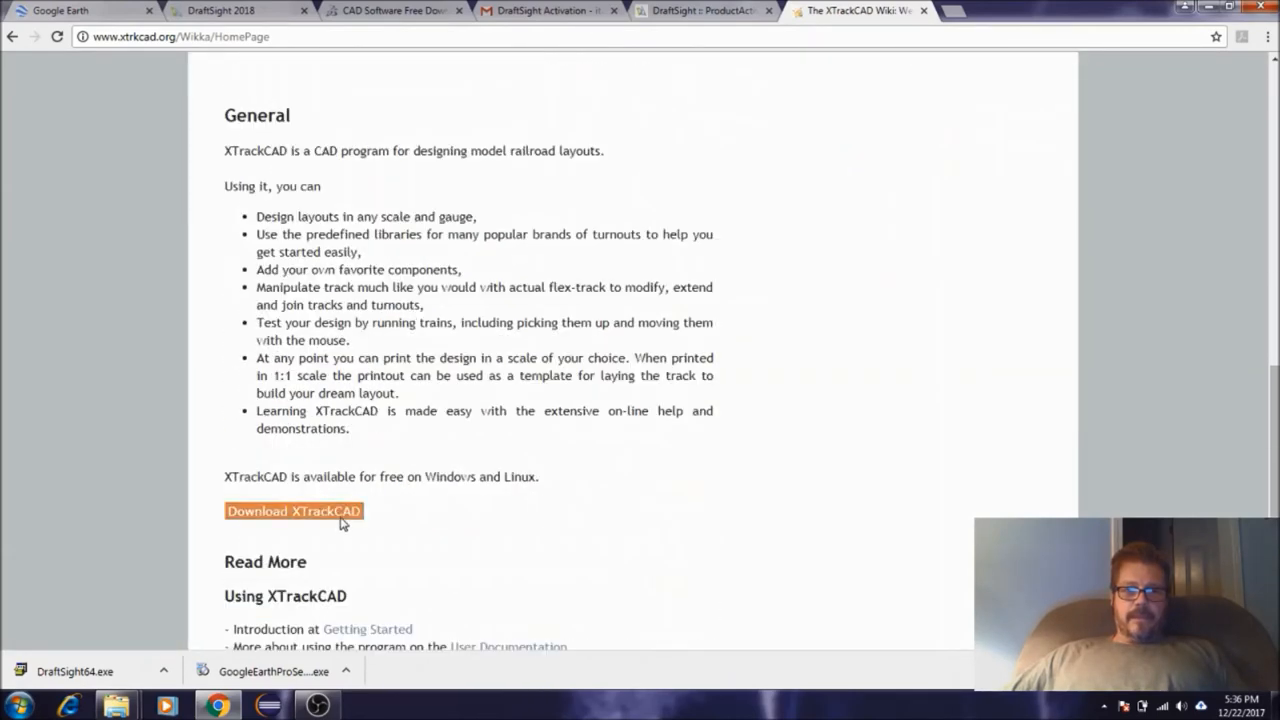
{"action": "left_click", "coordinate": [293, 511]}
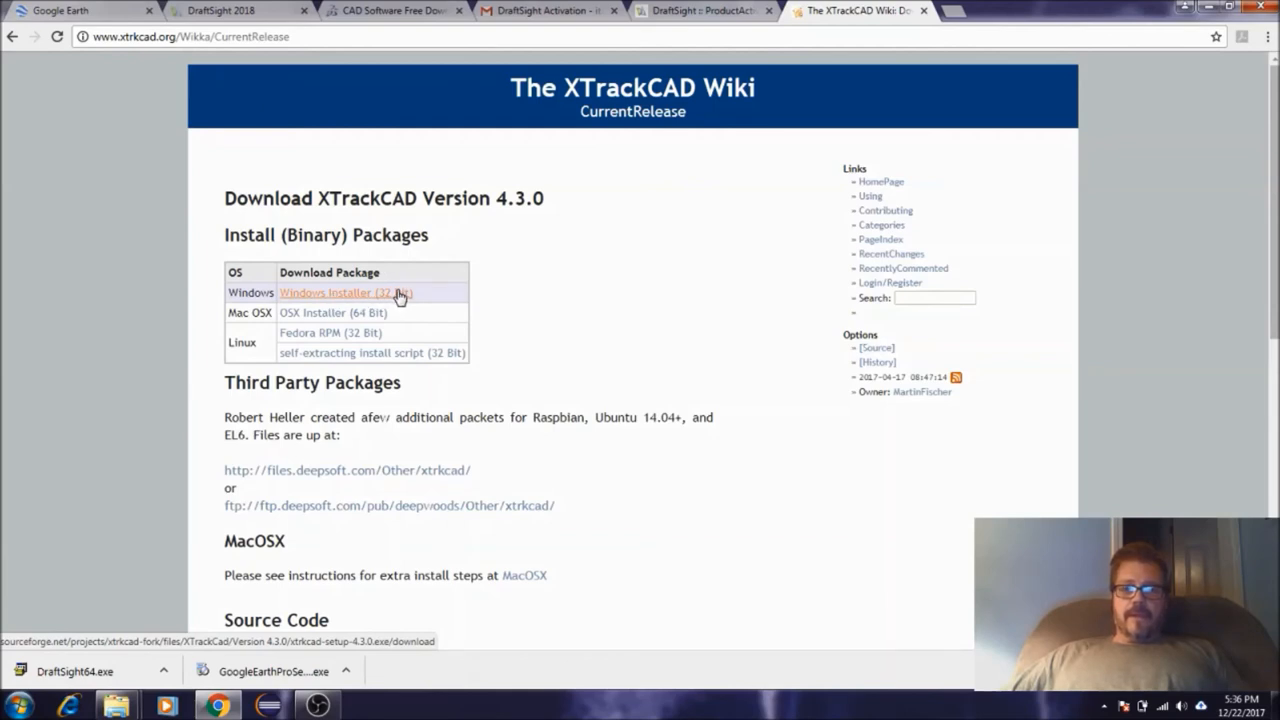
{"action": "mouse_move", "coordinate": [398, 312]}
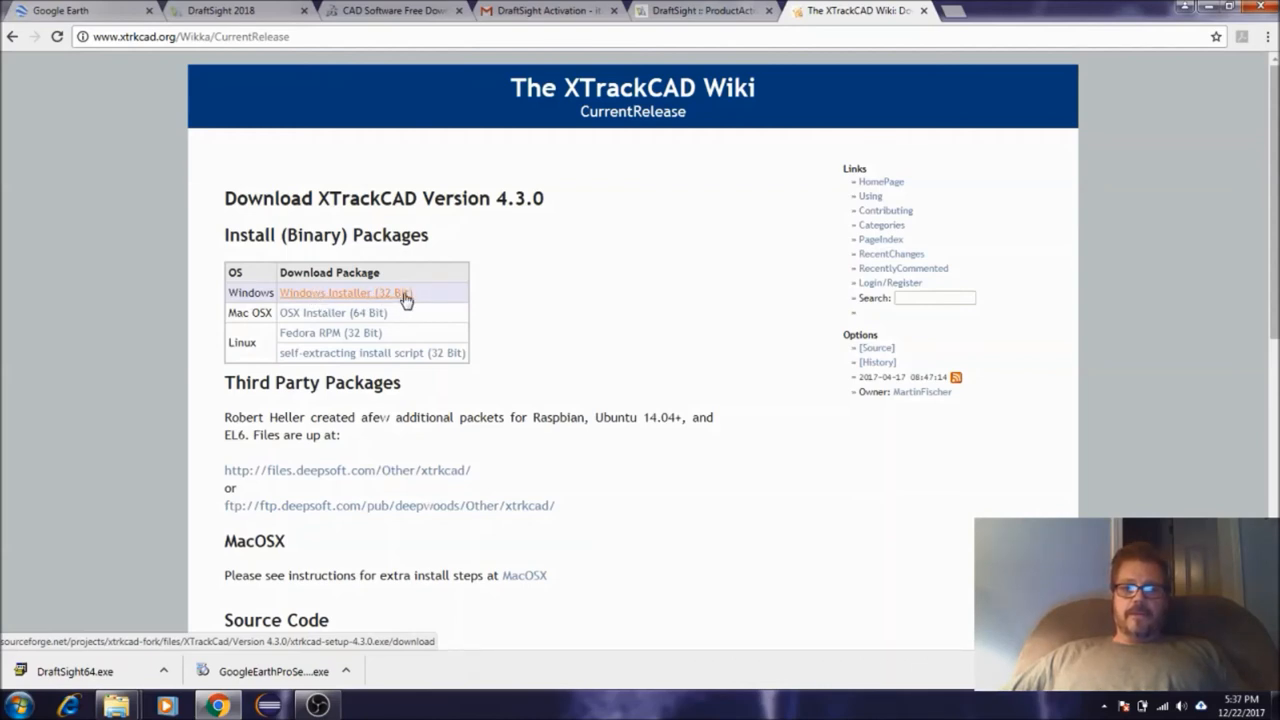
Download the Windows Installer (32 Bit) package from the download table.
{"action": "left_click", "coordinate": [345, 292]}
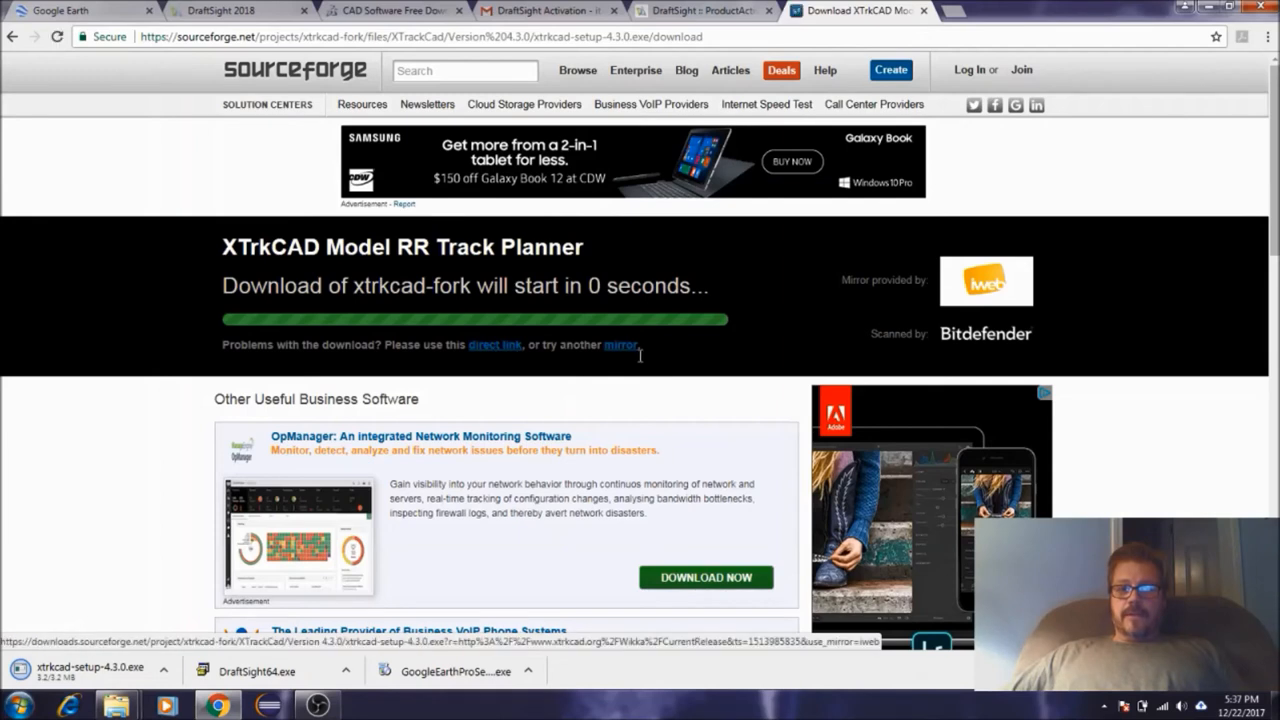
{"action": "mouse_move", "coordinate": [620, 345]}
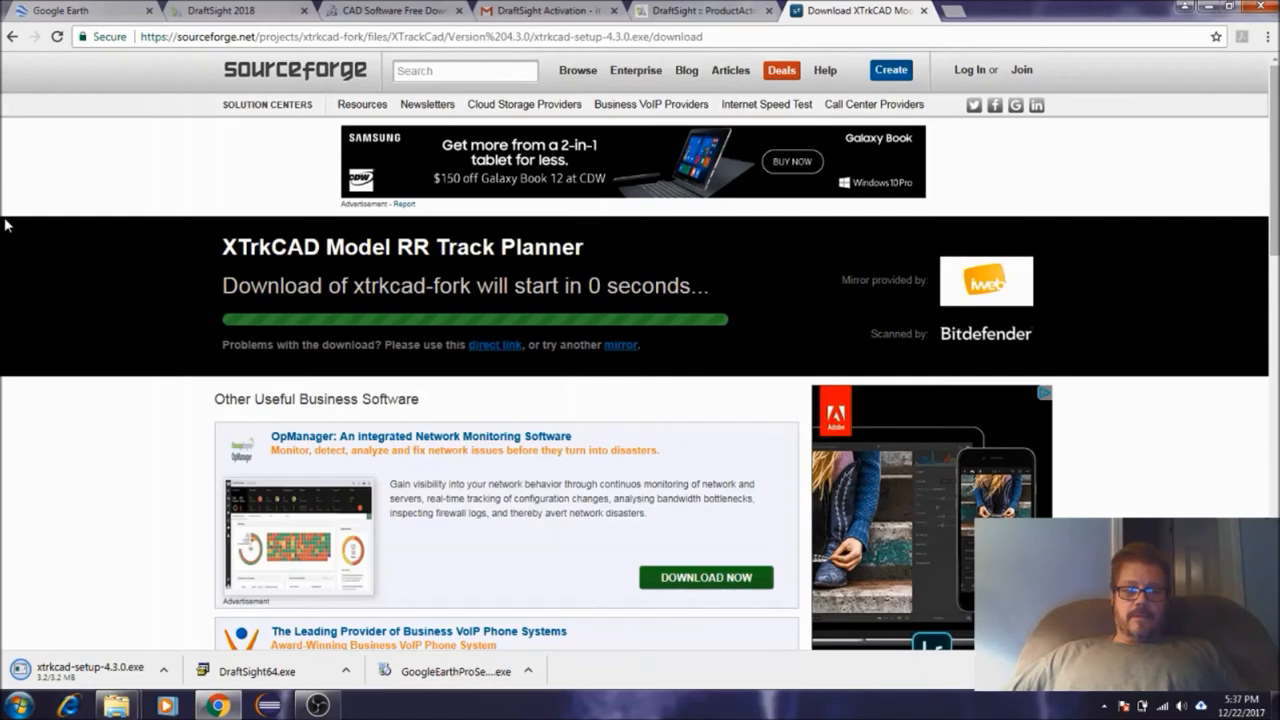
{"action": "mouse_move", "coordinate": [70, 214]}
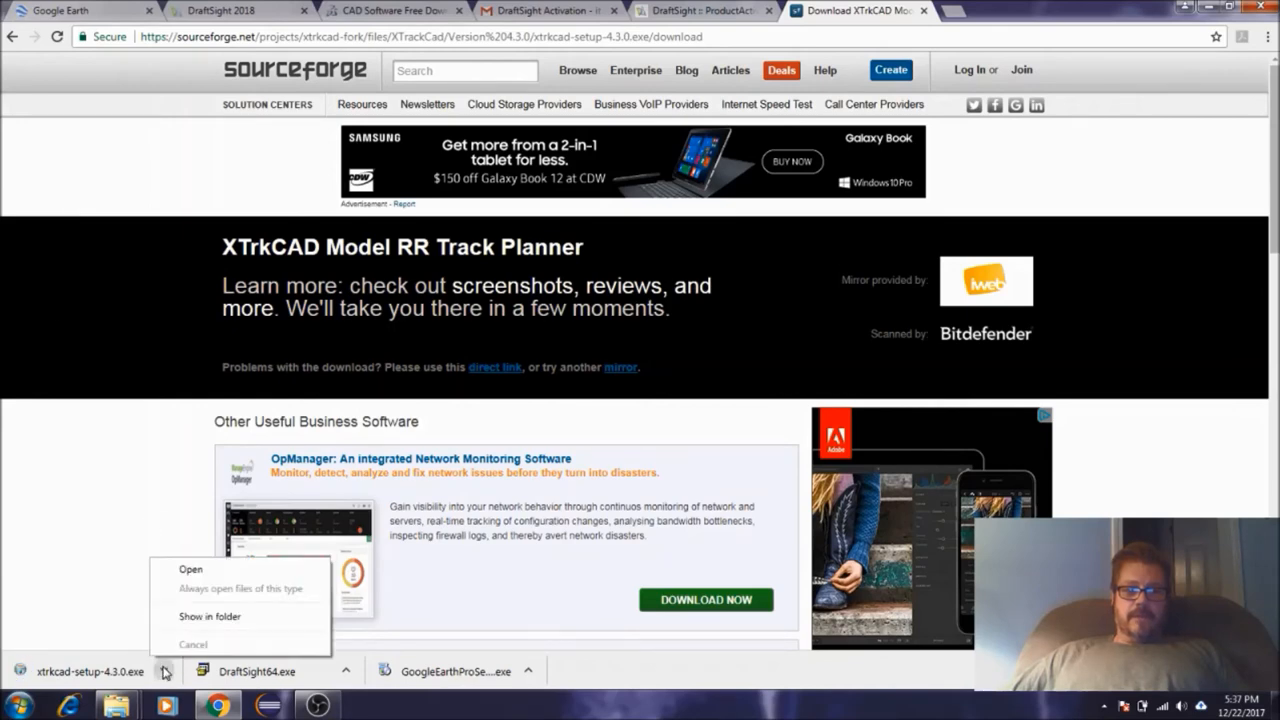
Show the finished xtrkcad-setup-4.3.0.exe download in its Downloads folder.
{"action": "left_click", "coordinate": [209, 616]}
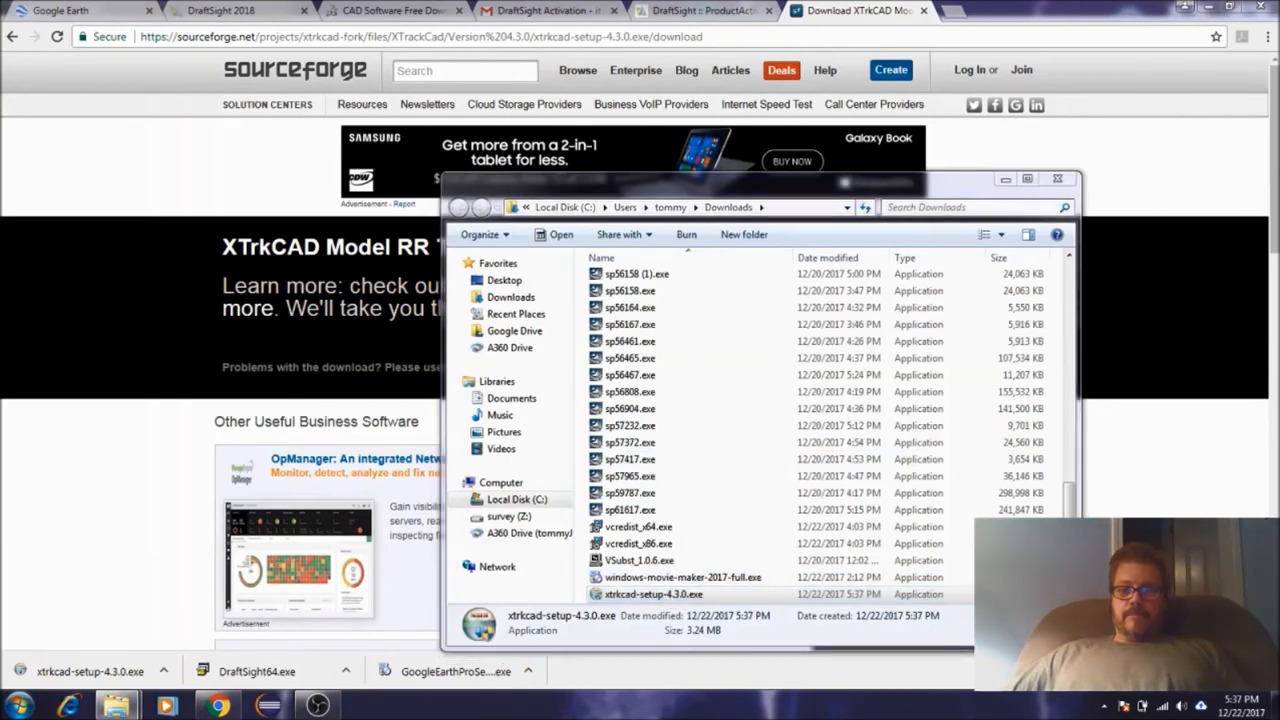
Run xtrkcad-setup-4.3.0.exe and install XTrkCAD 4.3.0 with the default folder and shortcuts.
{"action": "double_click", "coordinate": [651, 594]}
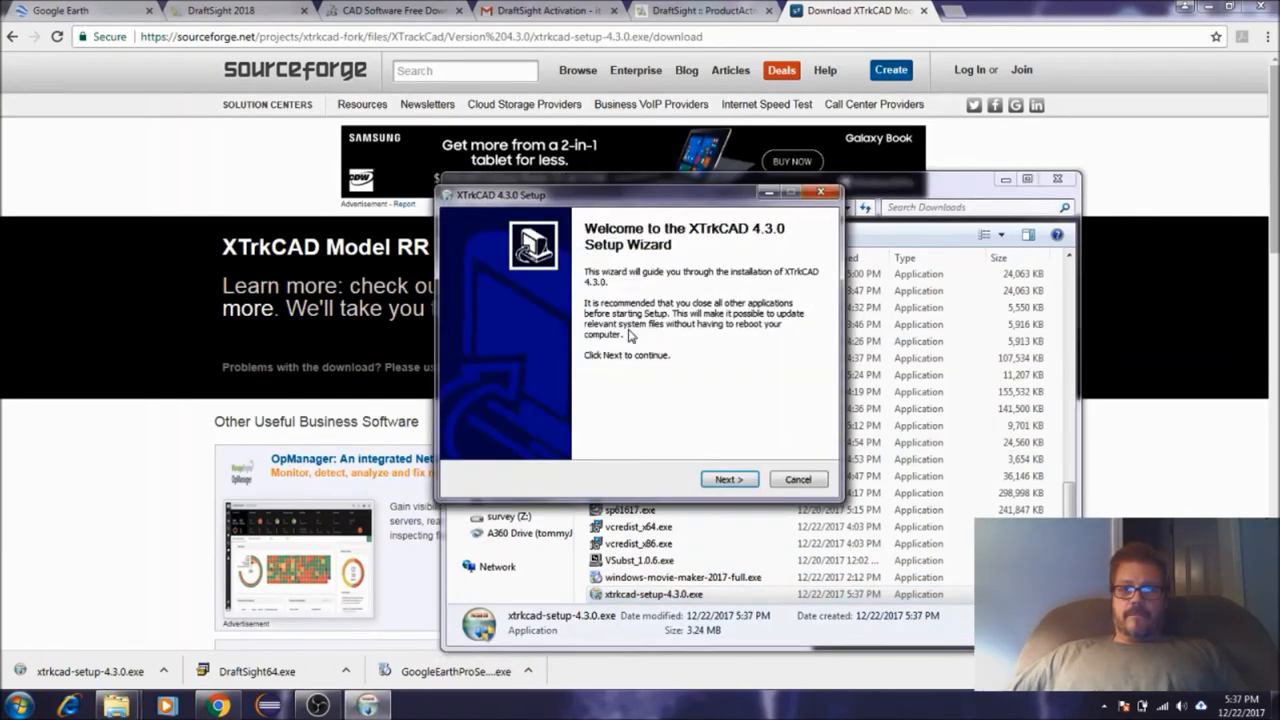
{"action": "left_click", "coordinate": [729, 479]}
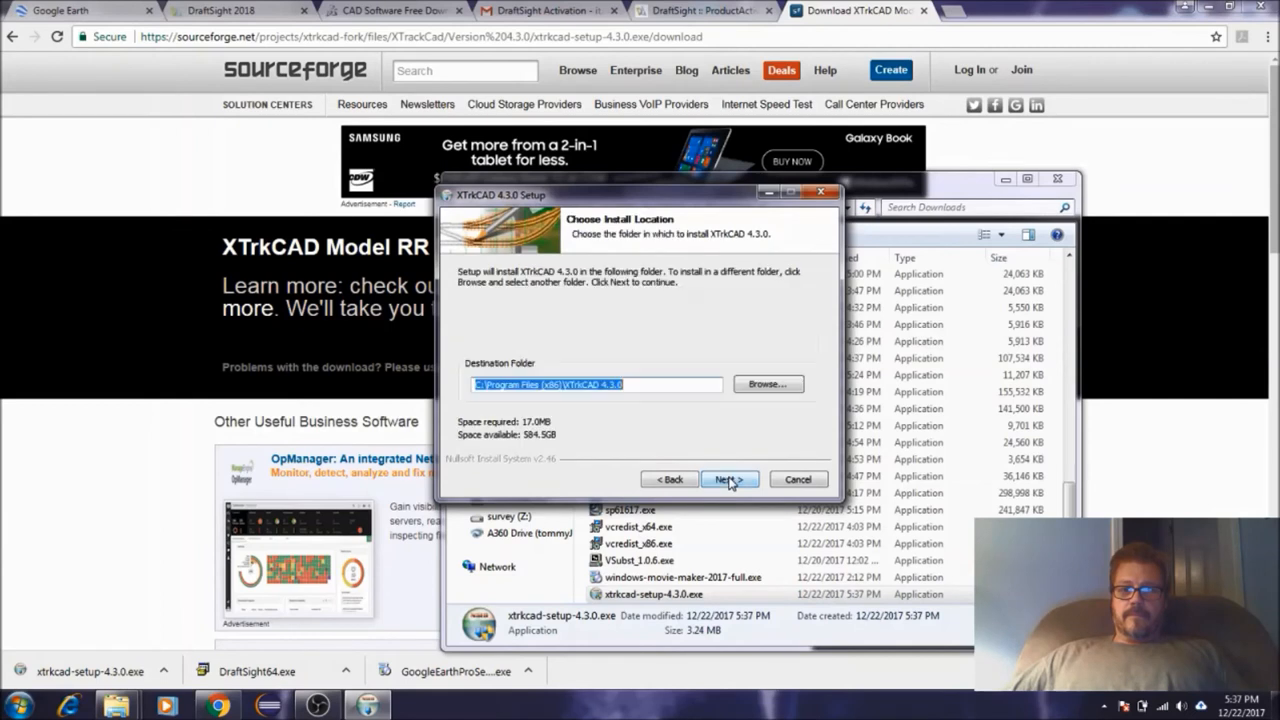
{"action": "left_click", "coordinate": [729, 479]}
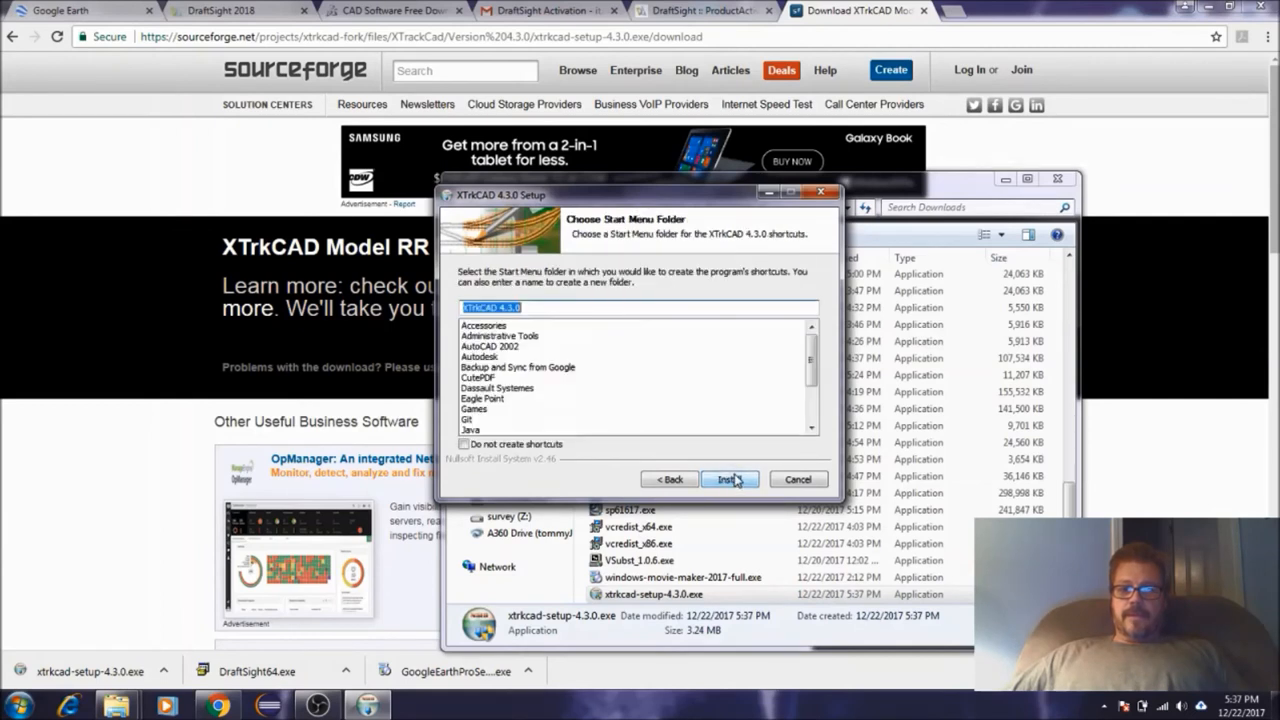
{"action": "left_click", "coordinate": [729, 479]}
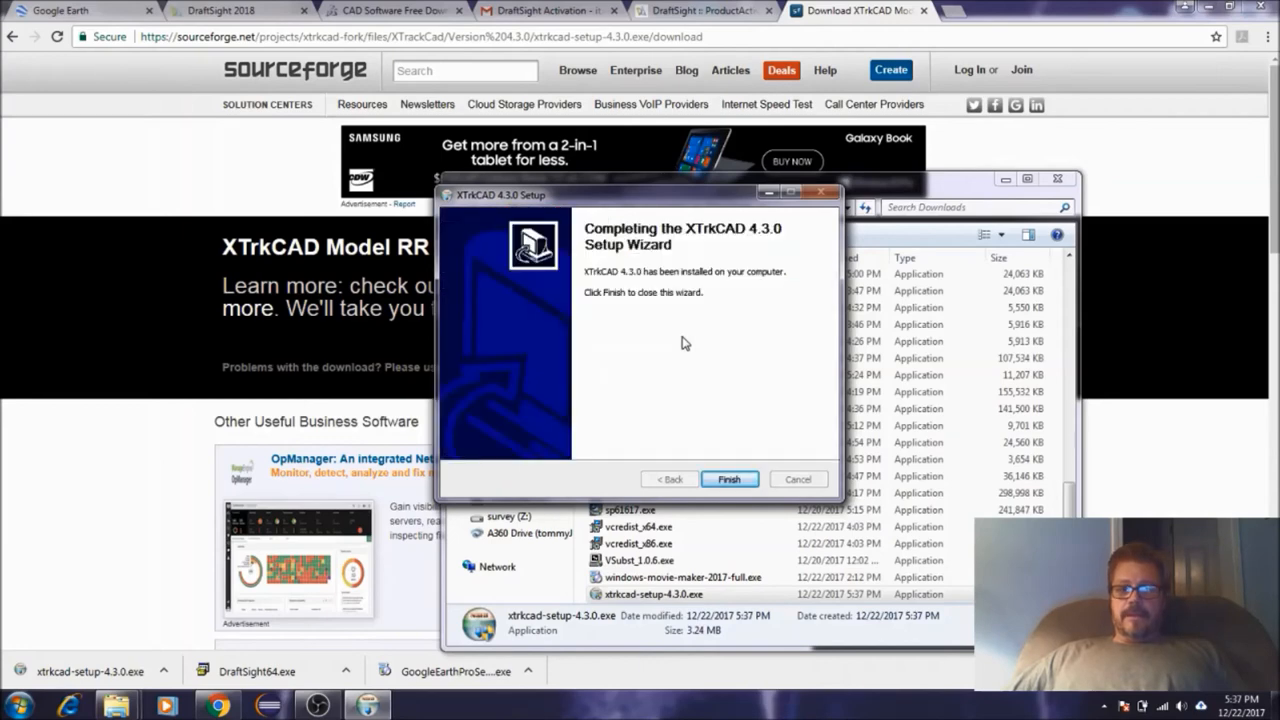
{"action": "left_click", "coordinate": [729, 479]}
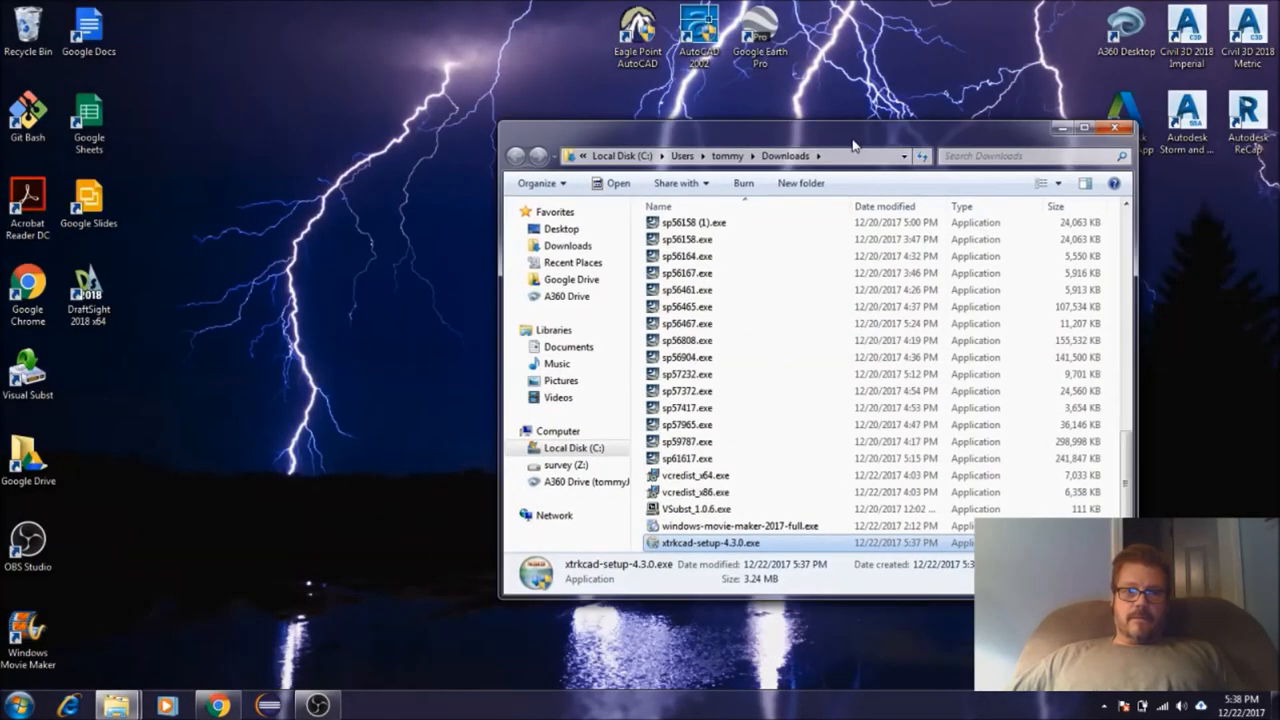
Launch XTrackCAD 4.3.0 from Start search, turn off startup tips and dismiss the tip of the day.
{"action": "left_click", "coordinate": [18, 705]}
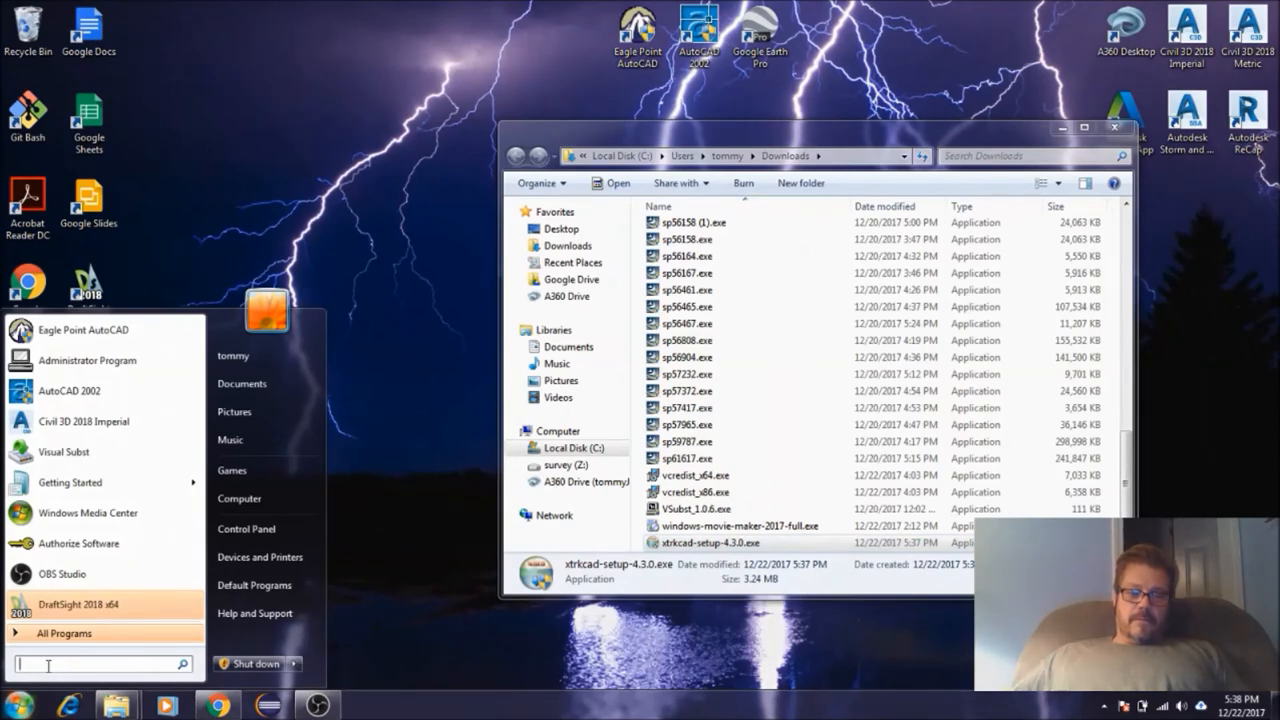
{"action": "type", "text": "xtr"}
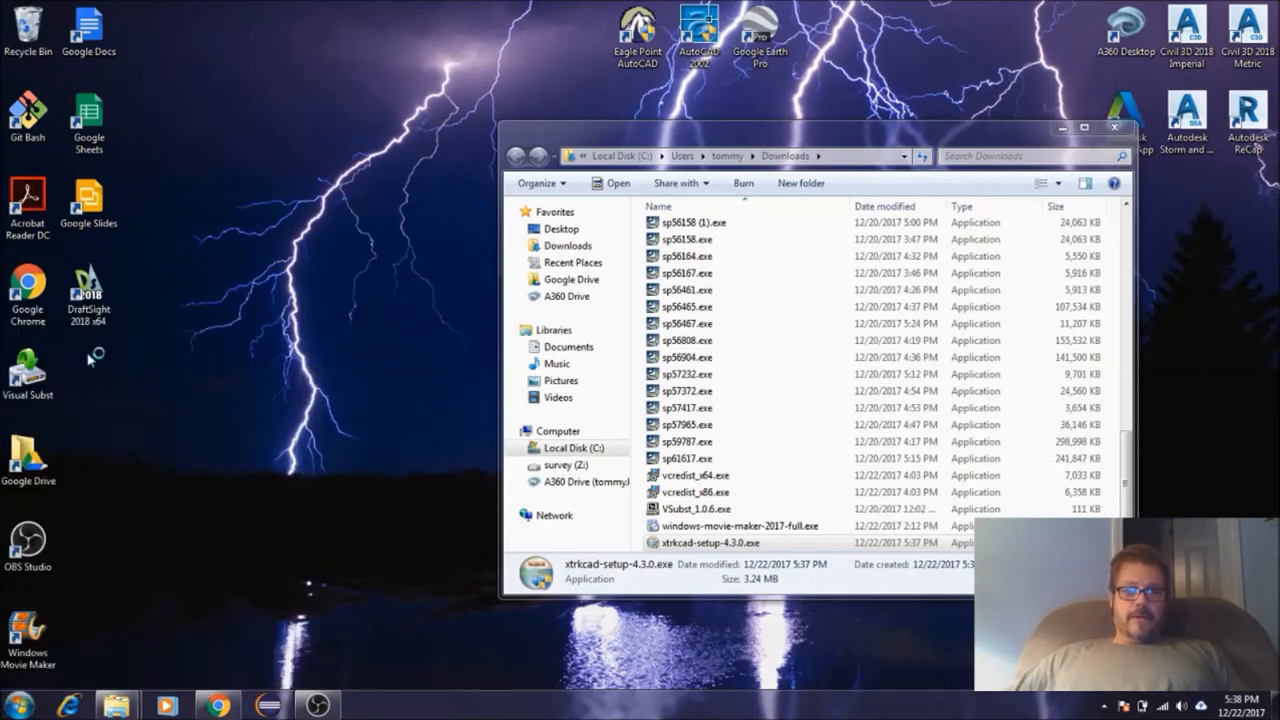
{"action": "double_click", "coordinate": [710, 542]}
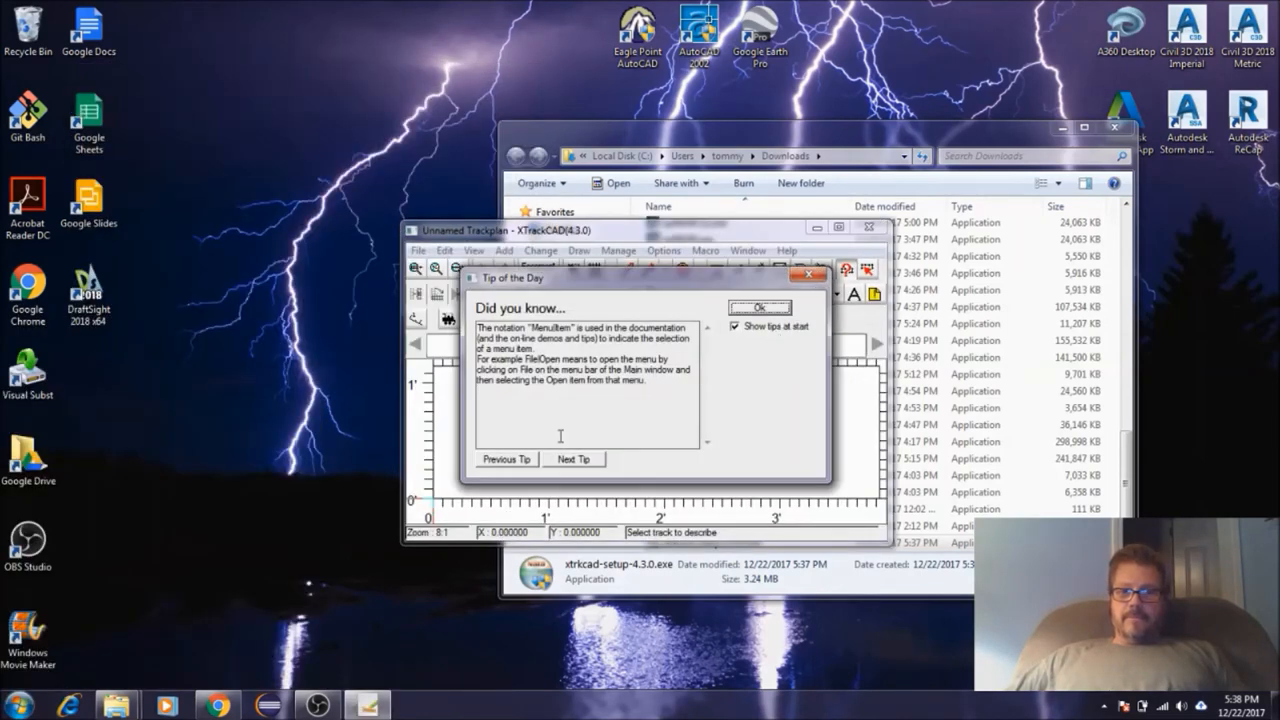
{"action": "left_click", "coordinate": [735, 326]}
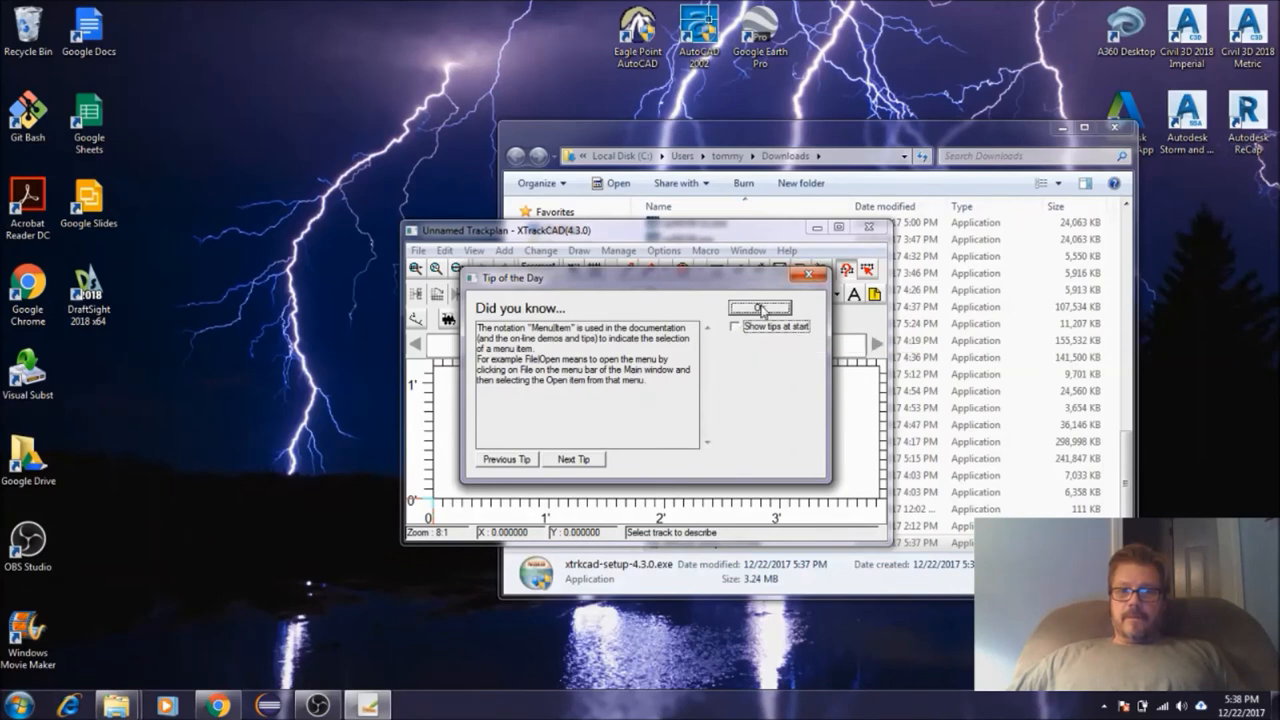
{"action": "left_click", "coordinate": [760, 307]}
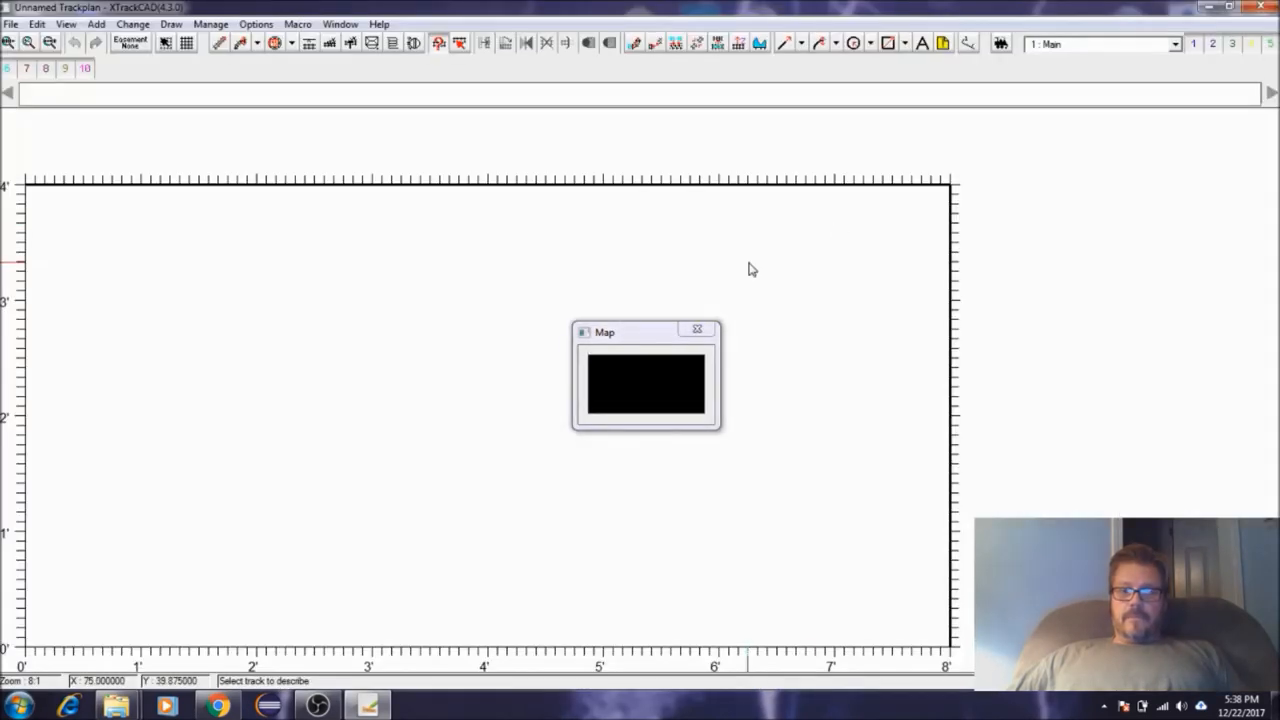
{"action": "left_click_drag", "start_coordinate": [604, 331], "coordinate": [909, 182]}
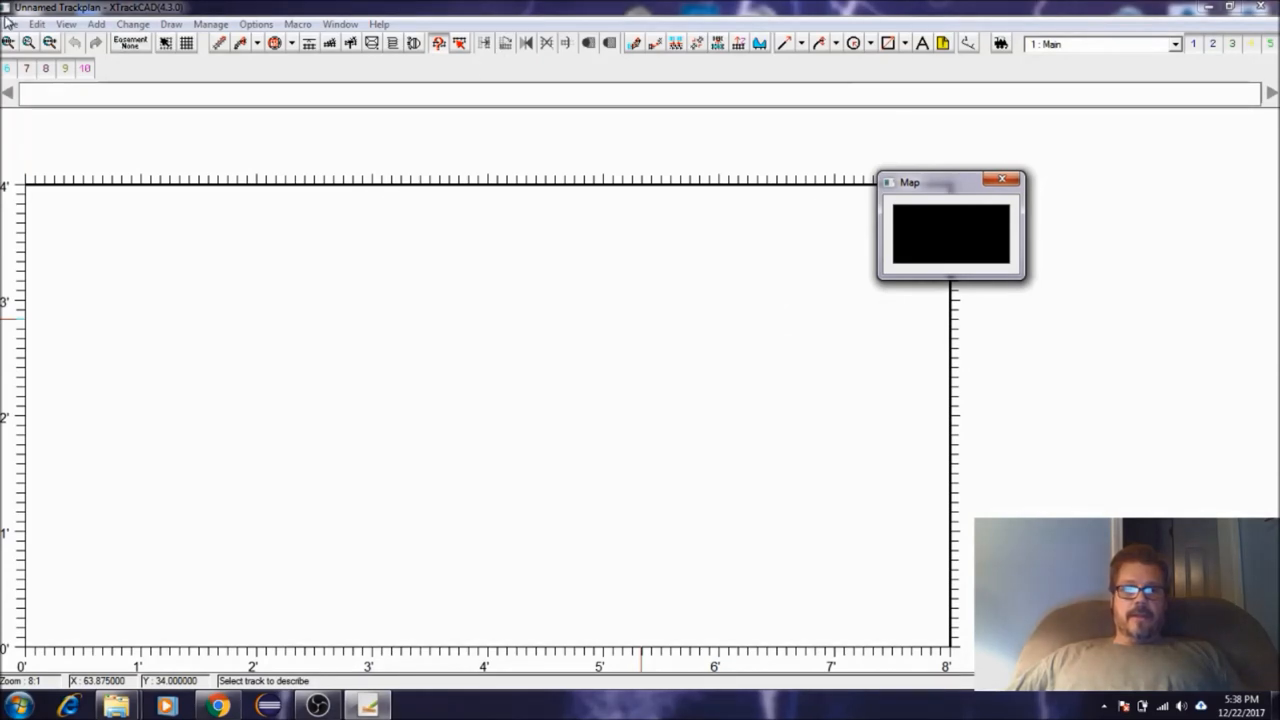
Load atlaseho.xtp (Atlas HO Scale Diesel Engines) from the params folder via Parameter Files.
{"action": "left_click", "coordinate": [11, 24]}
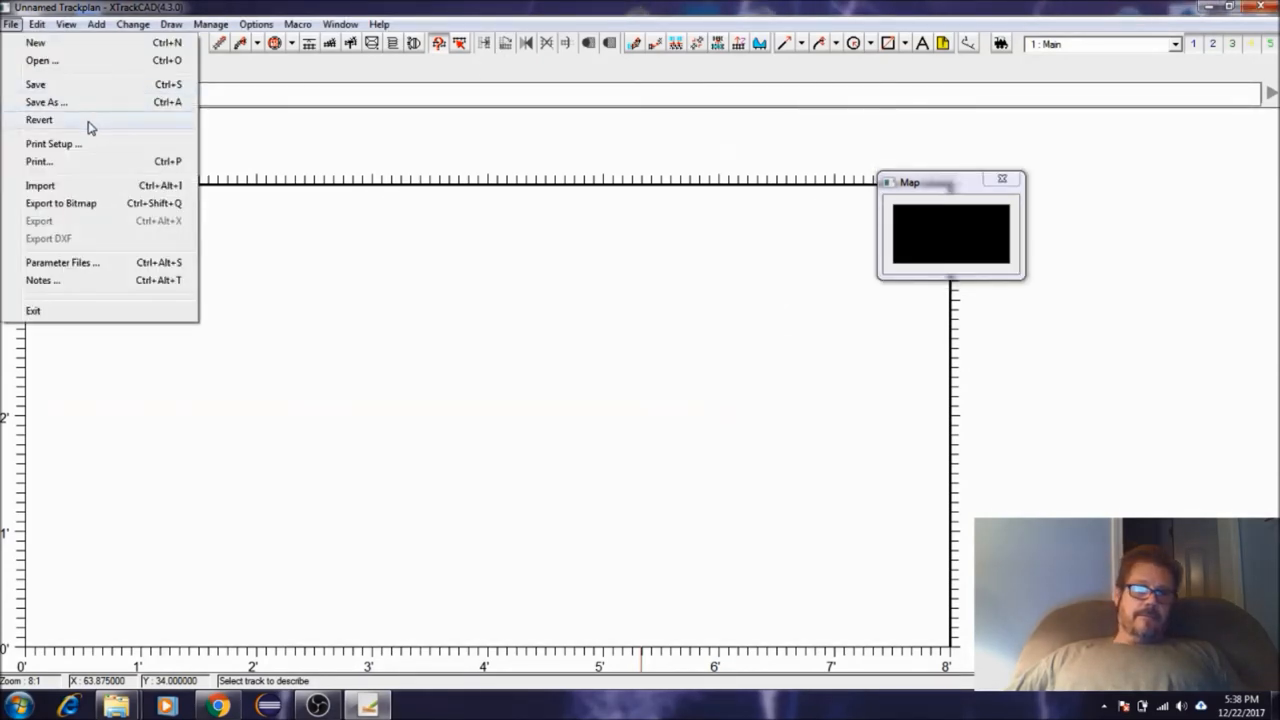
{"action": "mouse_move", "coordinate": [62, 262]}
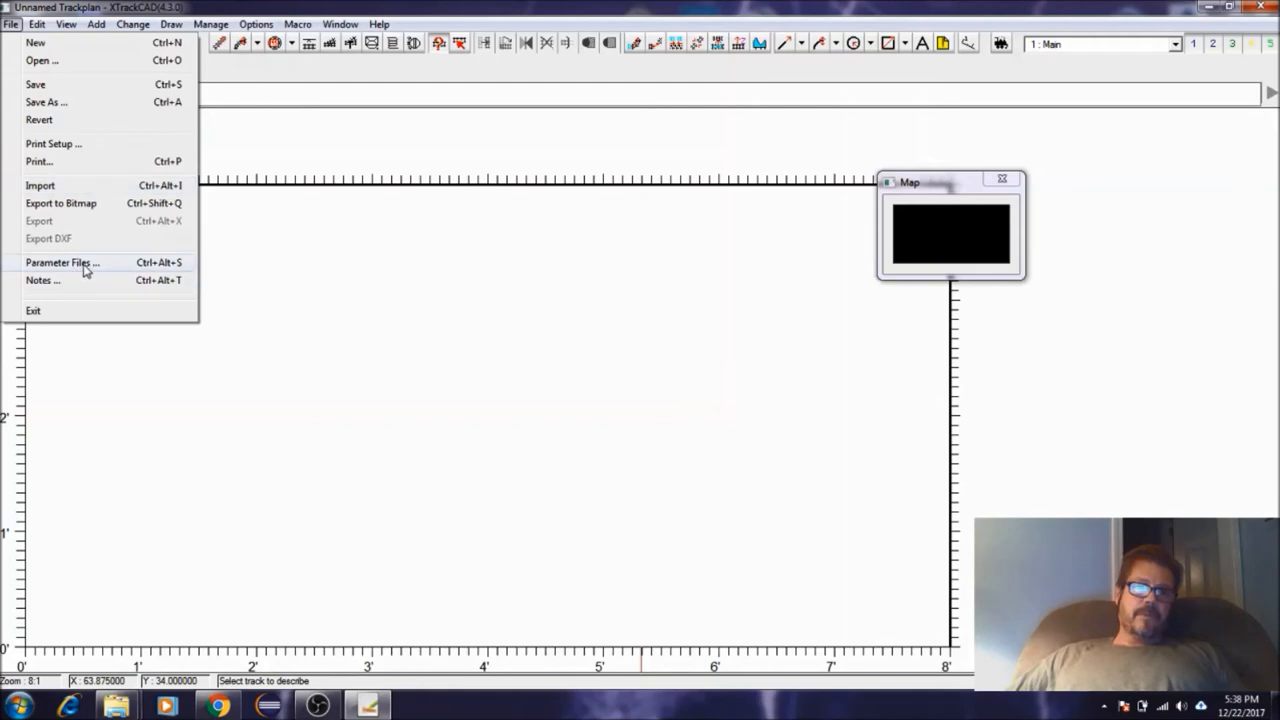
{"action": "left_click", "coordinate": [60, 262]}
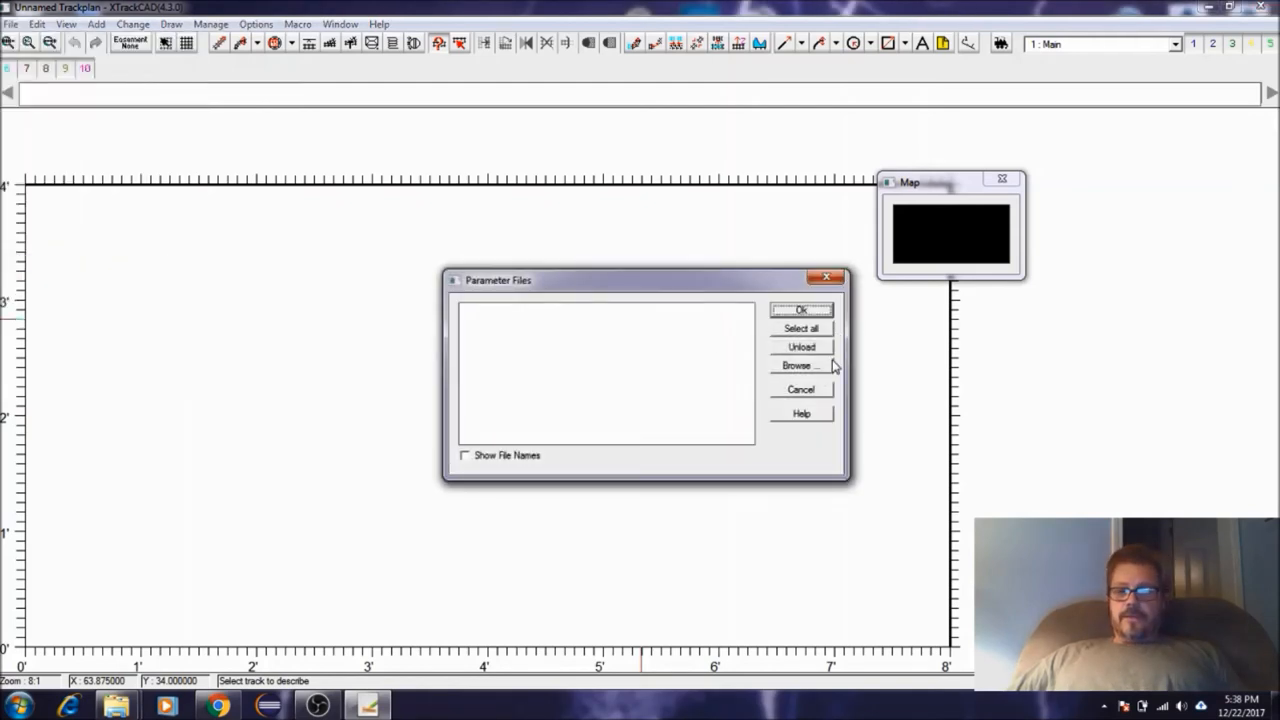
{"action": "mouse_move", "coordinate": [770, 404]}
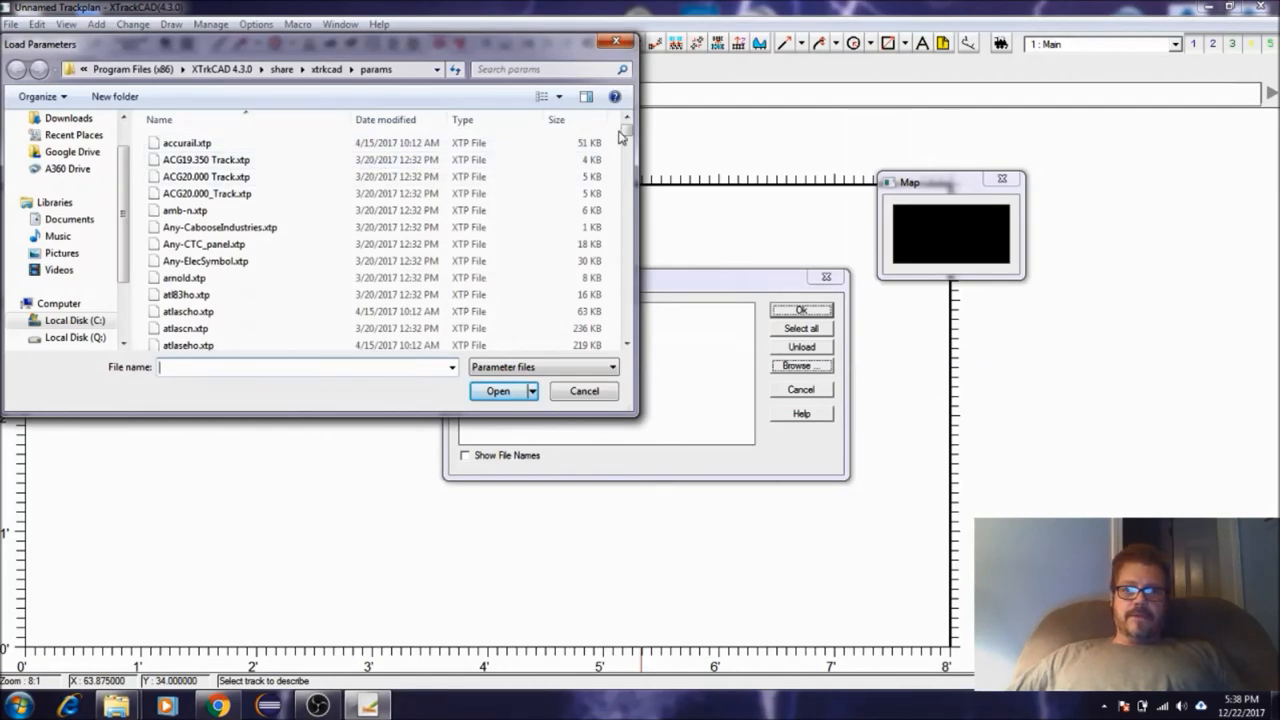
{"action": "left_click", "coordinate": [218, 227]}
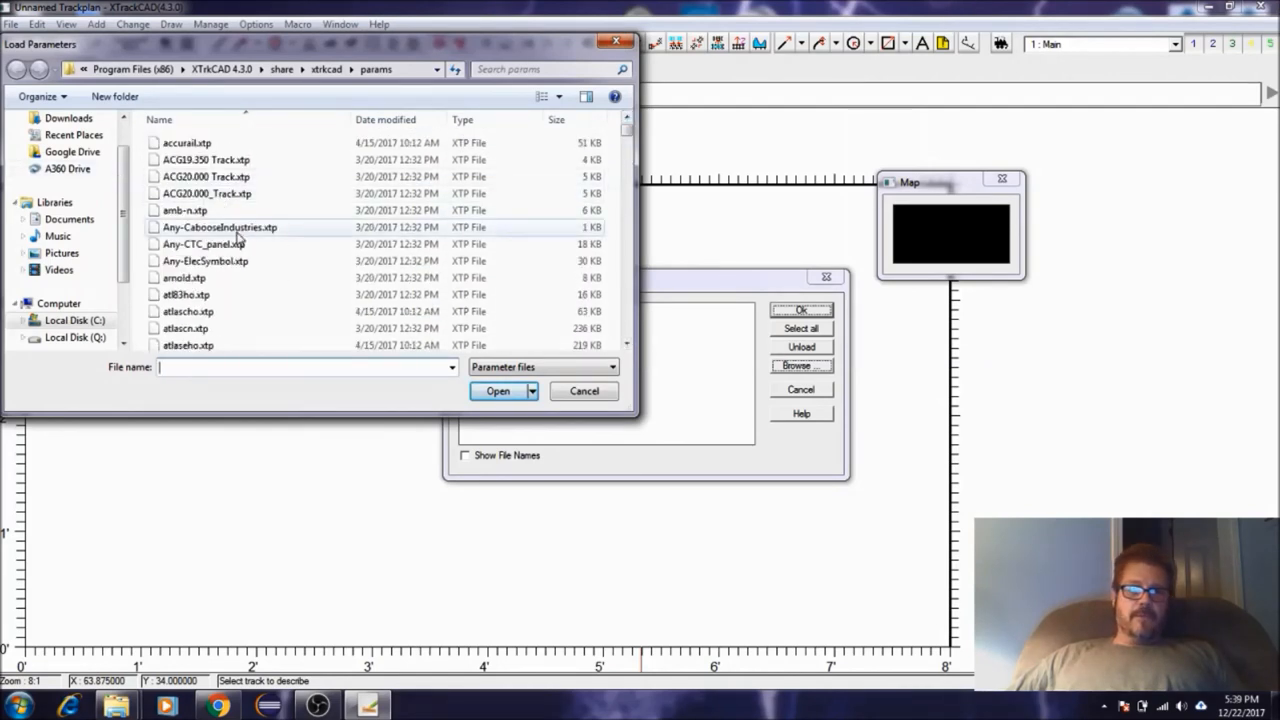
{"action": "mouse_move", "coordinate": [360, 330]}
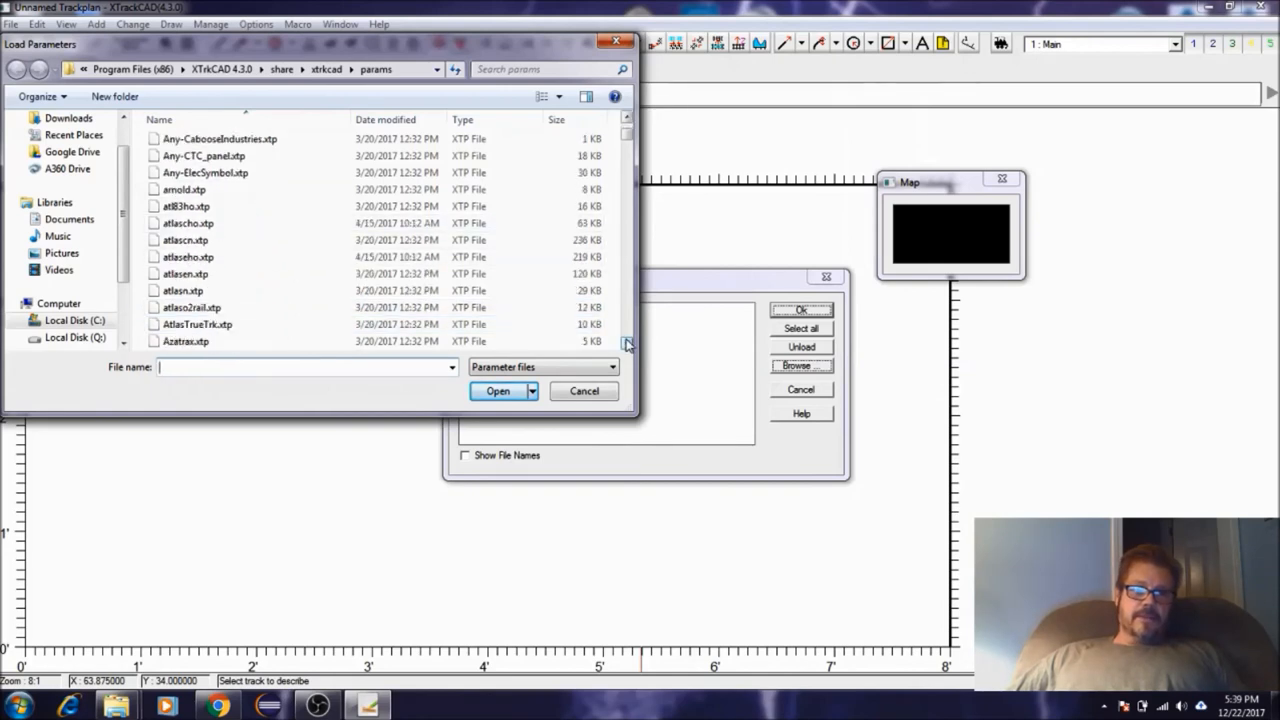
{"action": "left_click", "coordinate": [185, 240]}
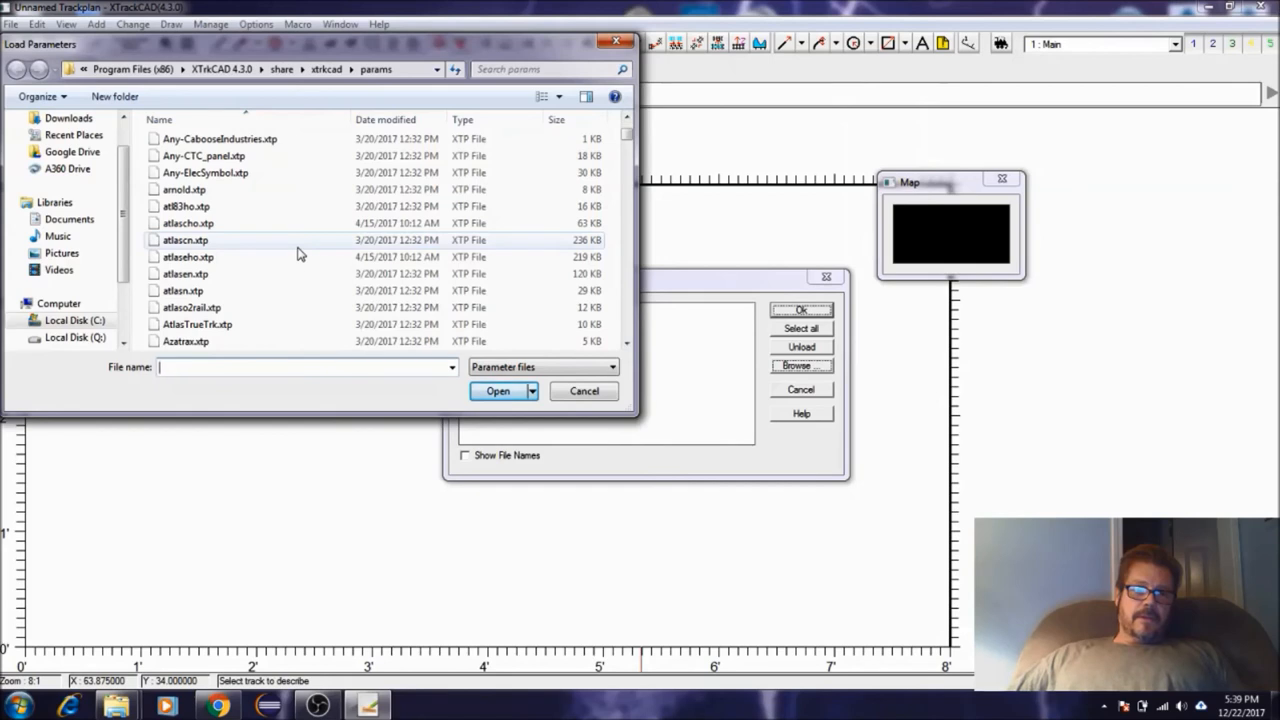
{"action": "mouse_move", "coordinate": [300, 250]}
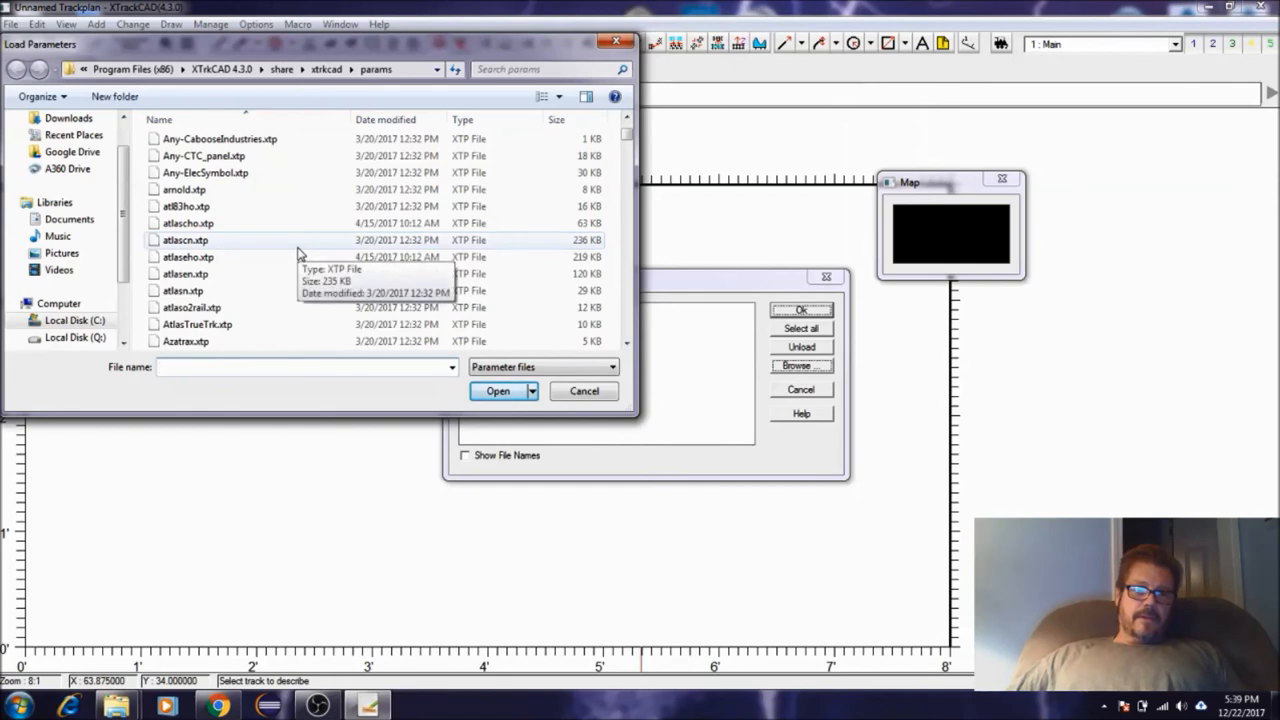
{"action": "left_click", "coordinate": [188, 257]}
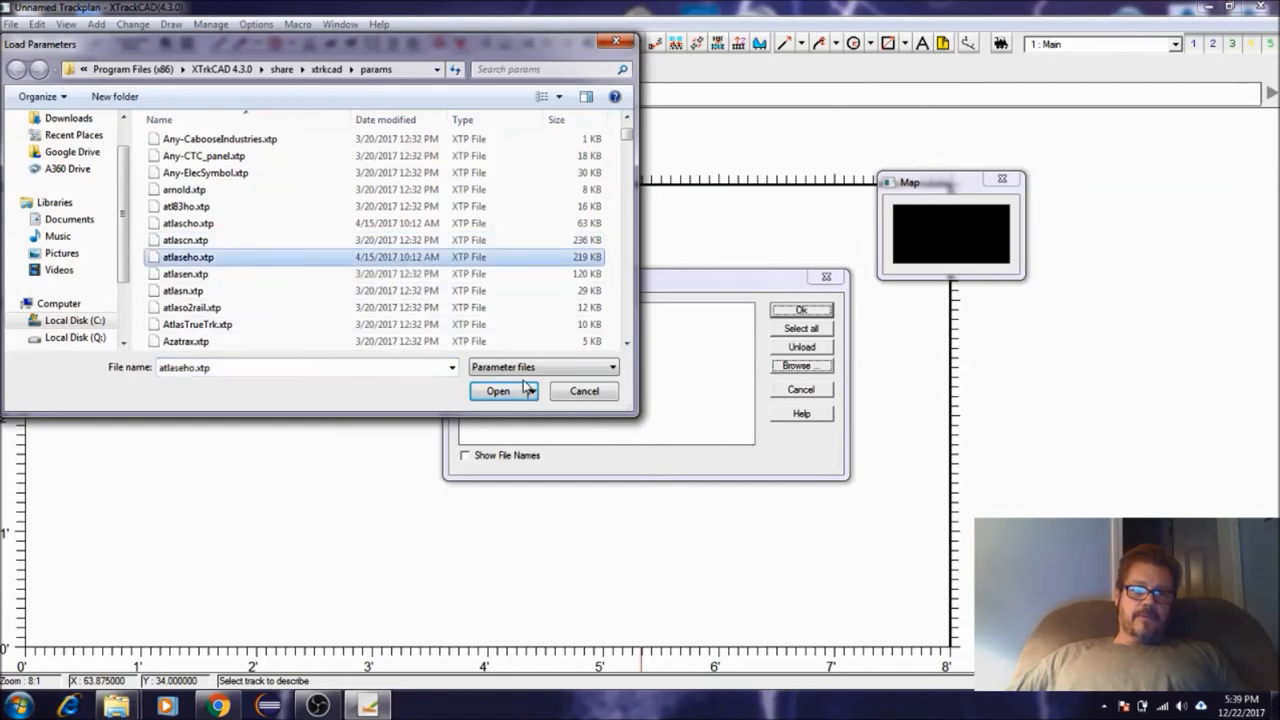
{"action": "left_click", "coordinate": [497, 391]}
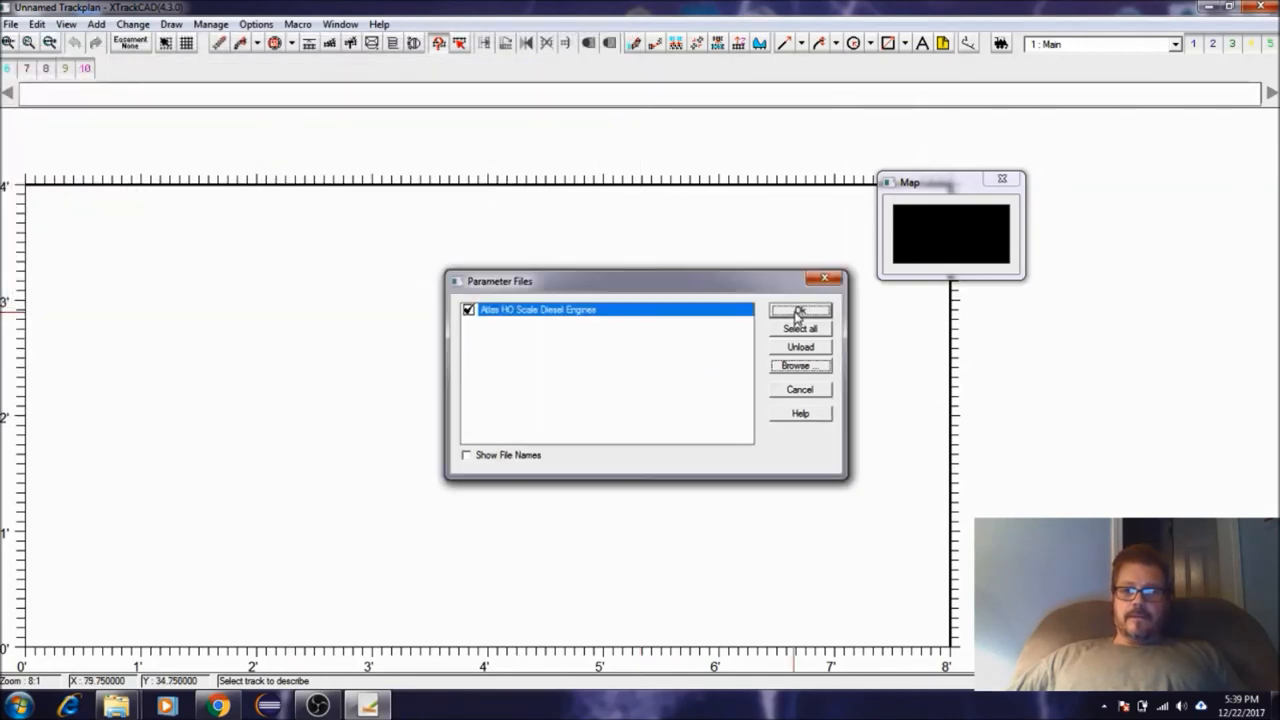
{"action": "left_click", "coordinate": [799, 310]}
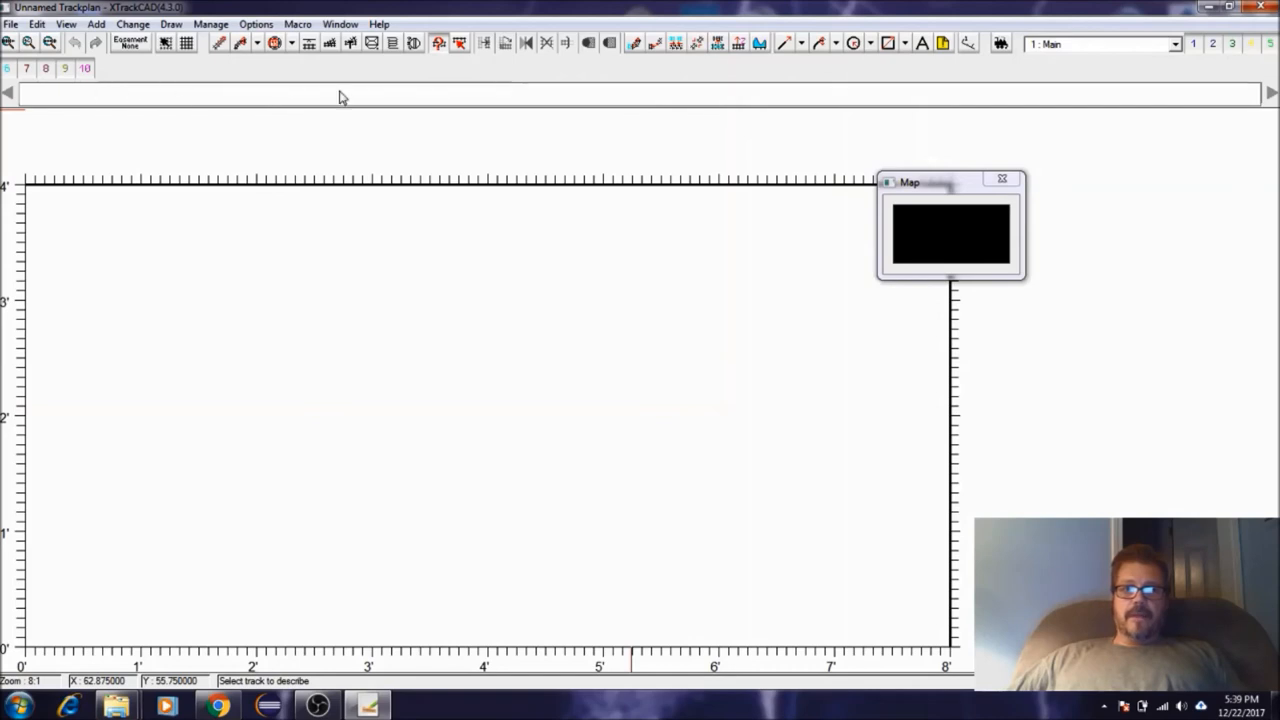
Load atlaso2rail.xtp (Atlas O 2 Rail), continuing past the parameter error, and confirm both files.
{"action": "left_click", "coordinate": [11, 23]}
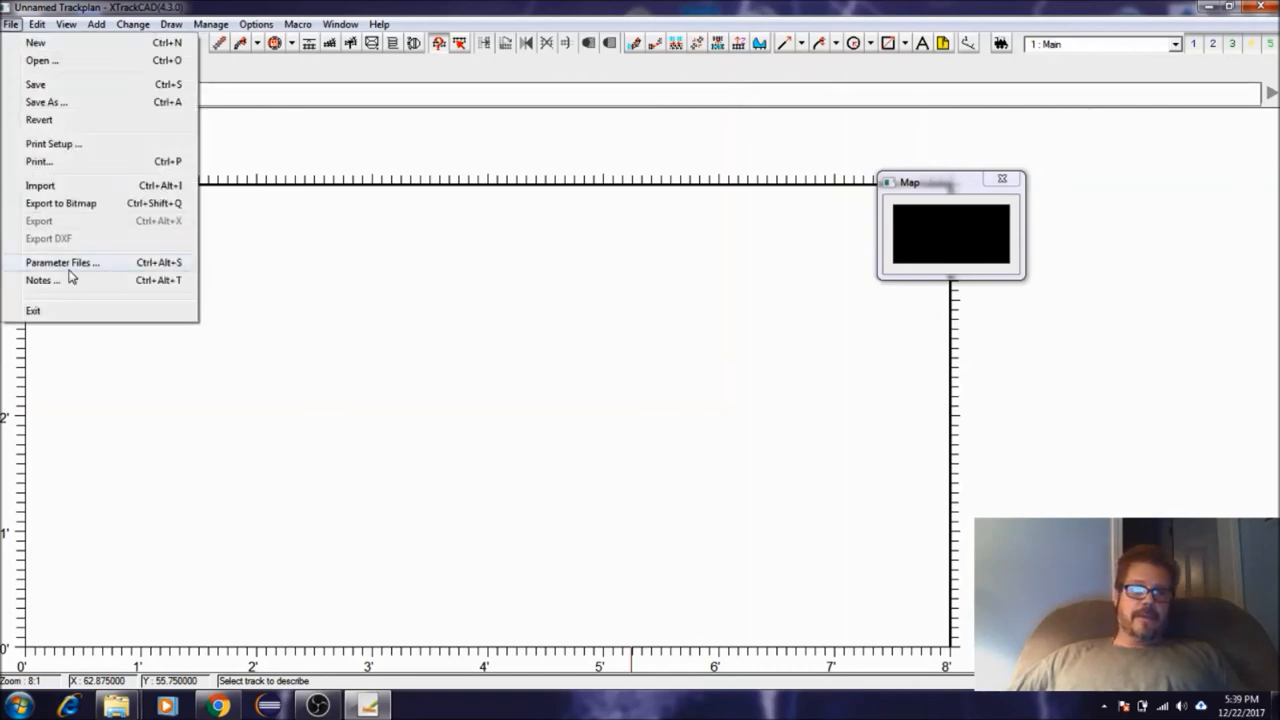
{"action": "left_click", "coordinate": [62, 262]}
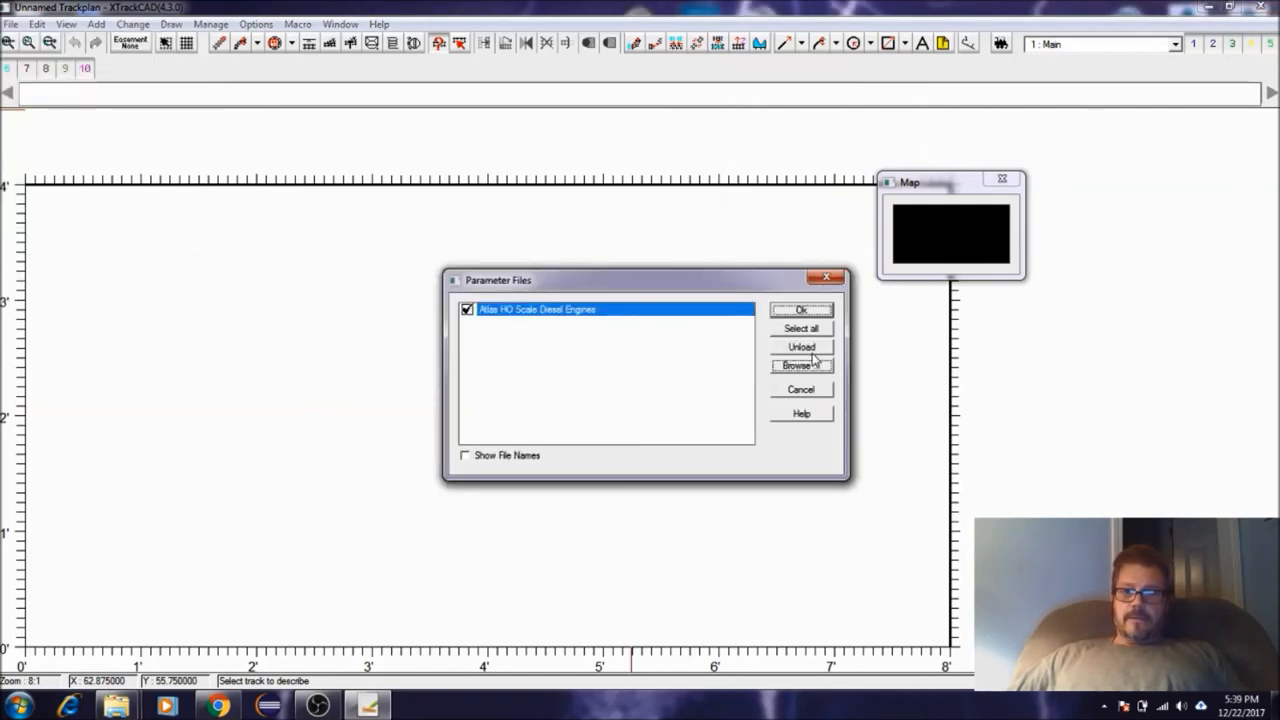
{"action": "left_click", "coordinate": [801, 365]}
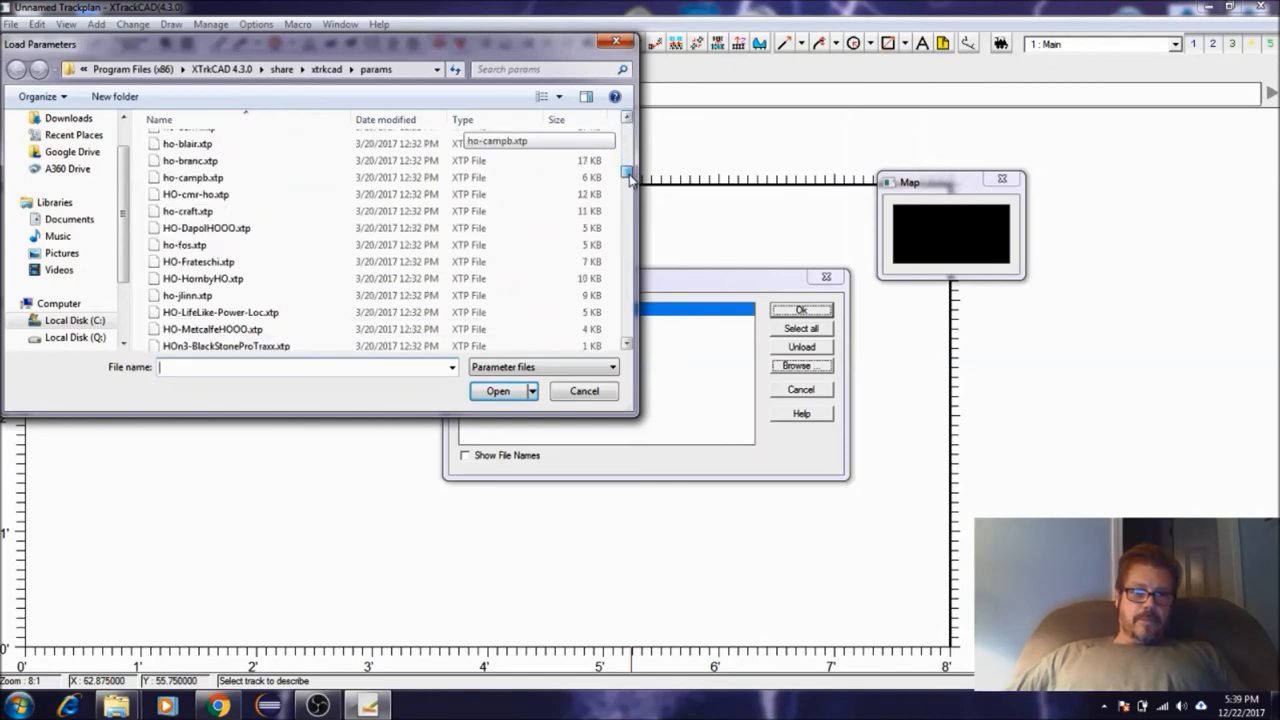
{"action": "scroll", "scroll_direction": "down", "scroll_amount": 3}
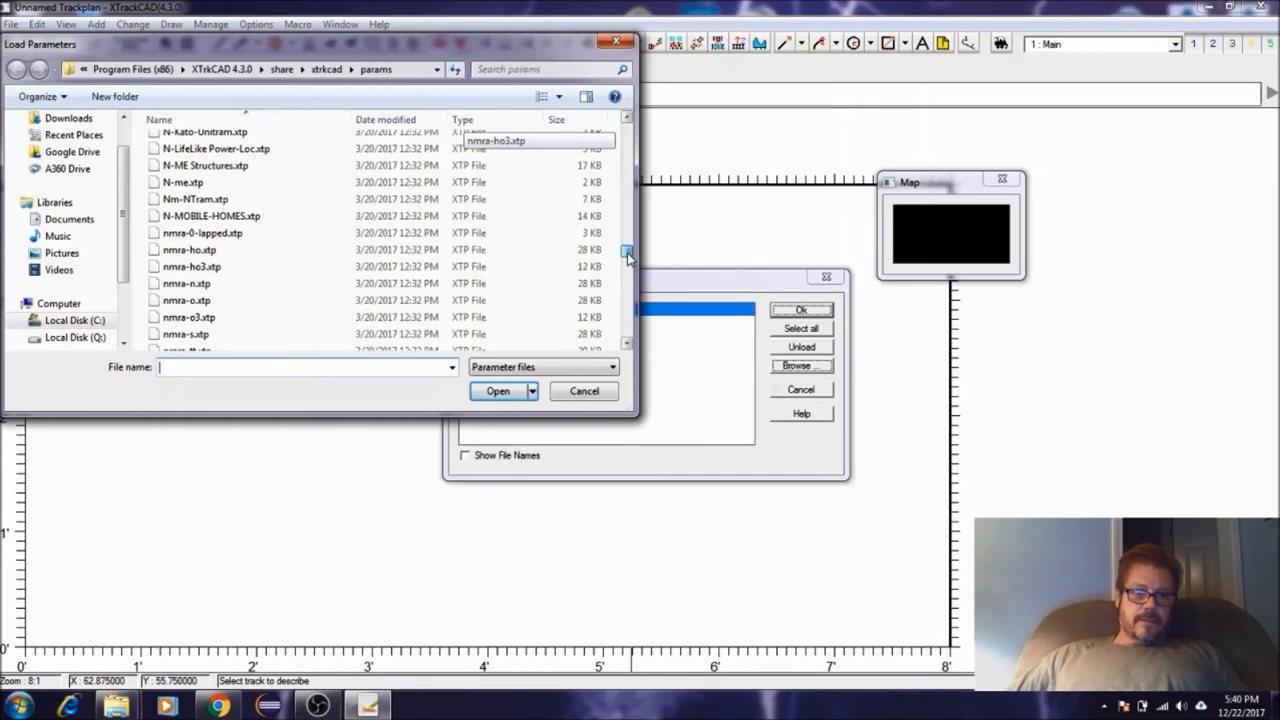
{"action": "scroll", "scroll_direction": "down", "scroll_amount": 3}
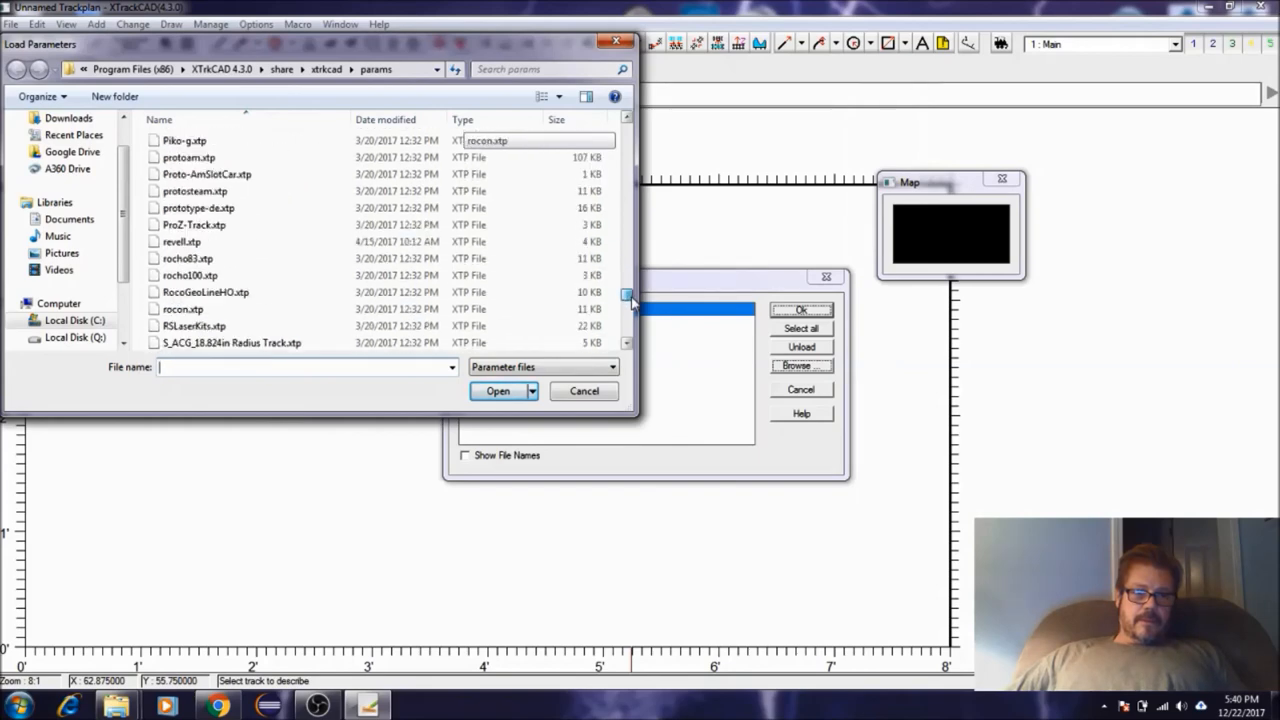
{"action": "scroll", "scroll_direction": "down", "scroll_amount": 3}
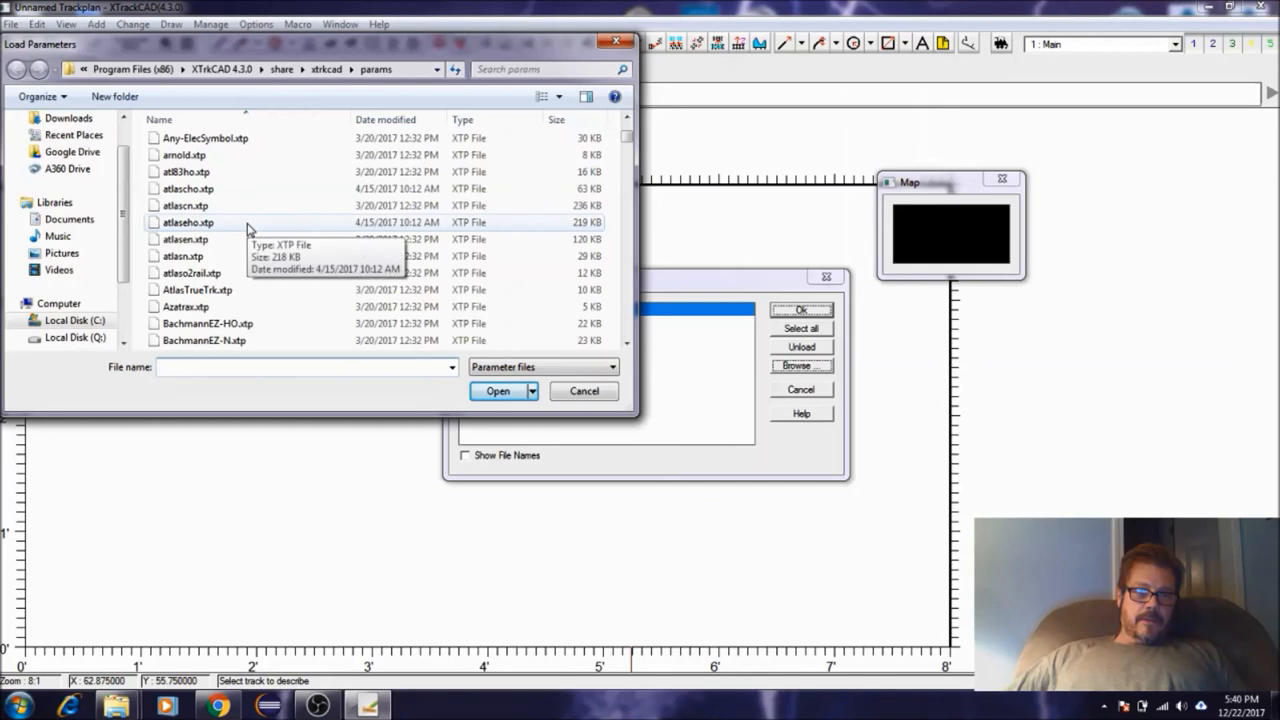
{"action": "left_click", "coordinate": [191, 273]}
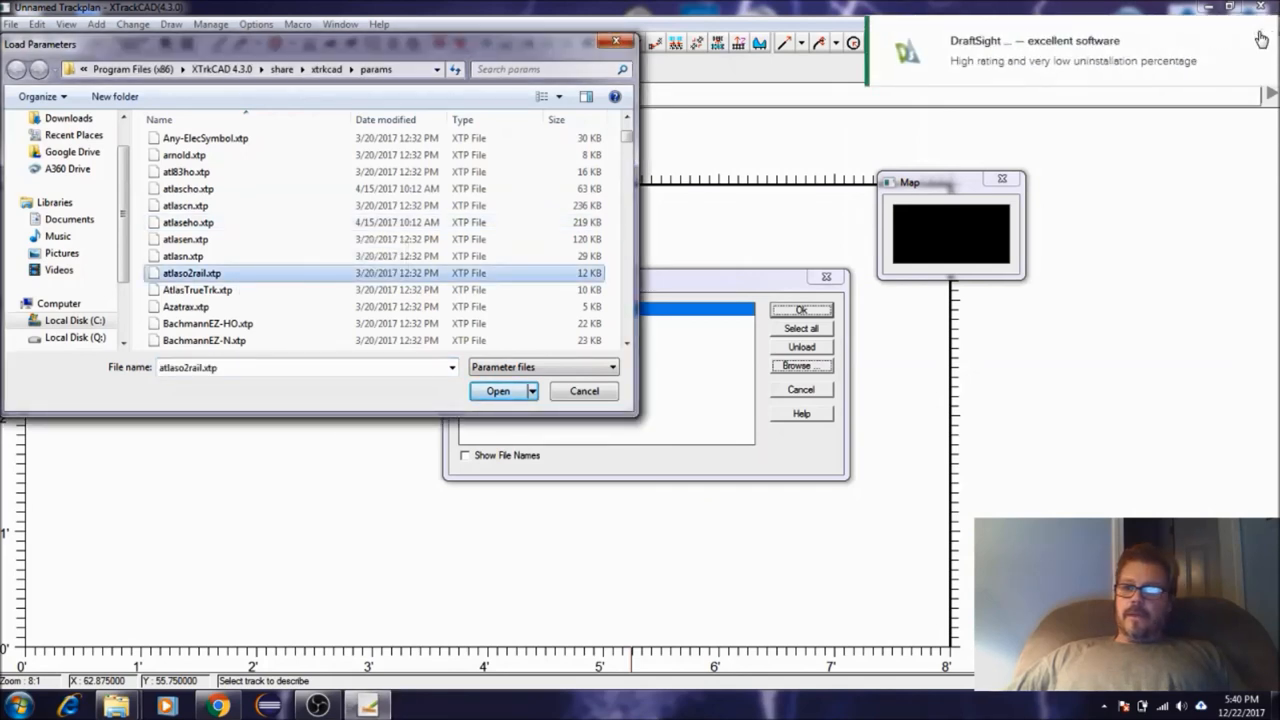
{"action": "left_click", "coordinate": [497, 391]}
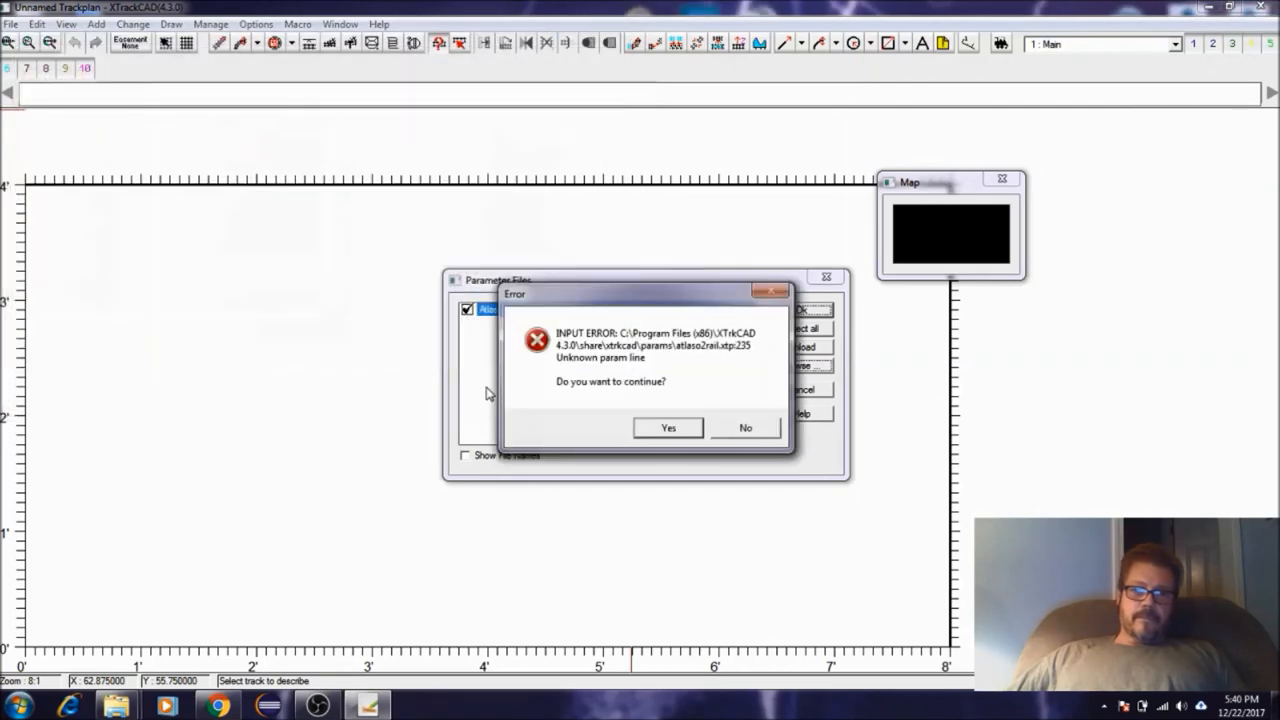
{"action": "left_click", "coordinate": [668, 427]}
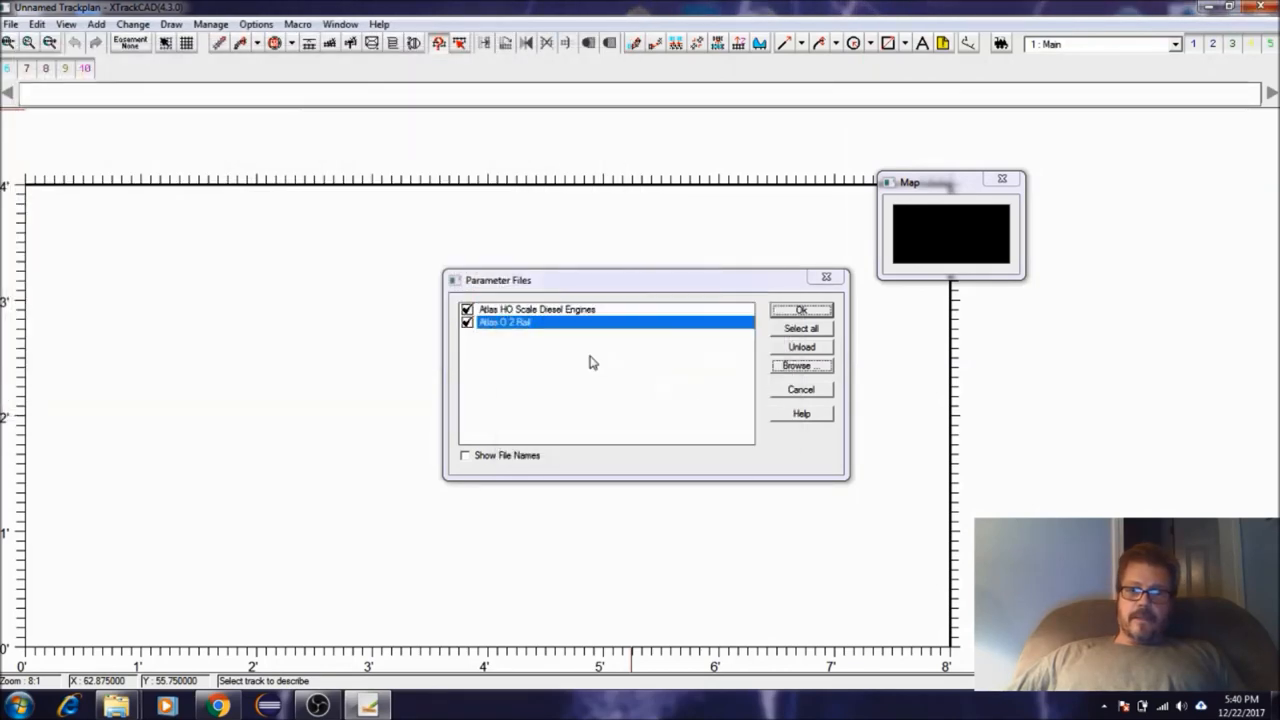
{"action": "left_click", "coordinate": [800, 309]}
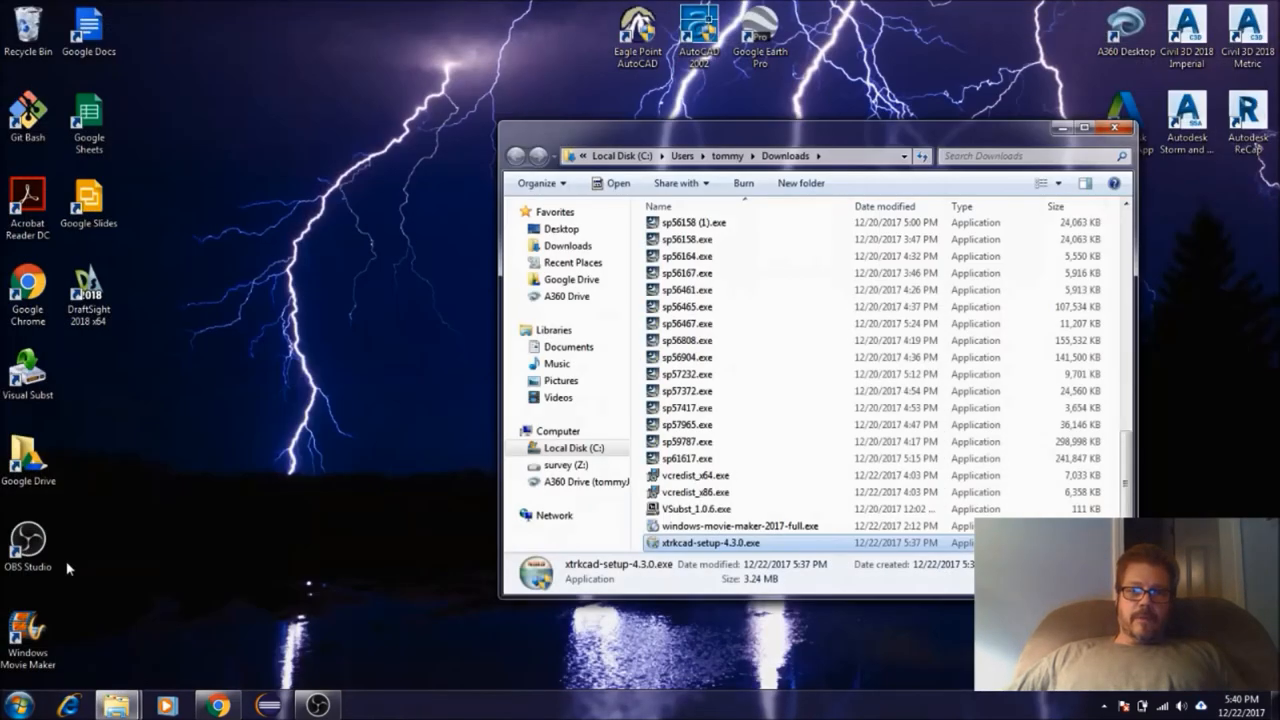
Relaunch XTrkCAD 4.3.0 from Start search, accept the Atlas O 2 Rail error, then select the DraftSight shortcut.
{"action": "left_click", "coordinate": [15, 705]}
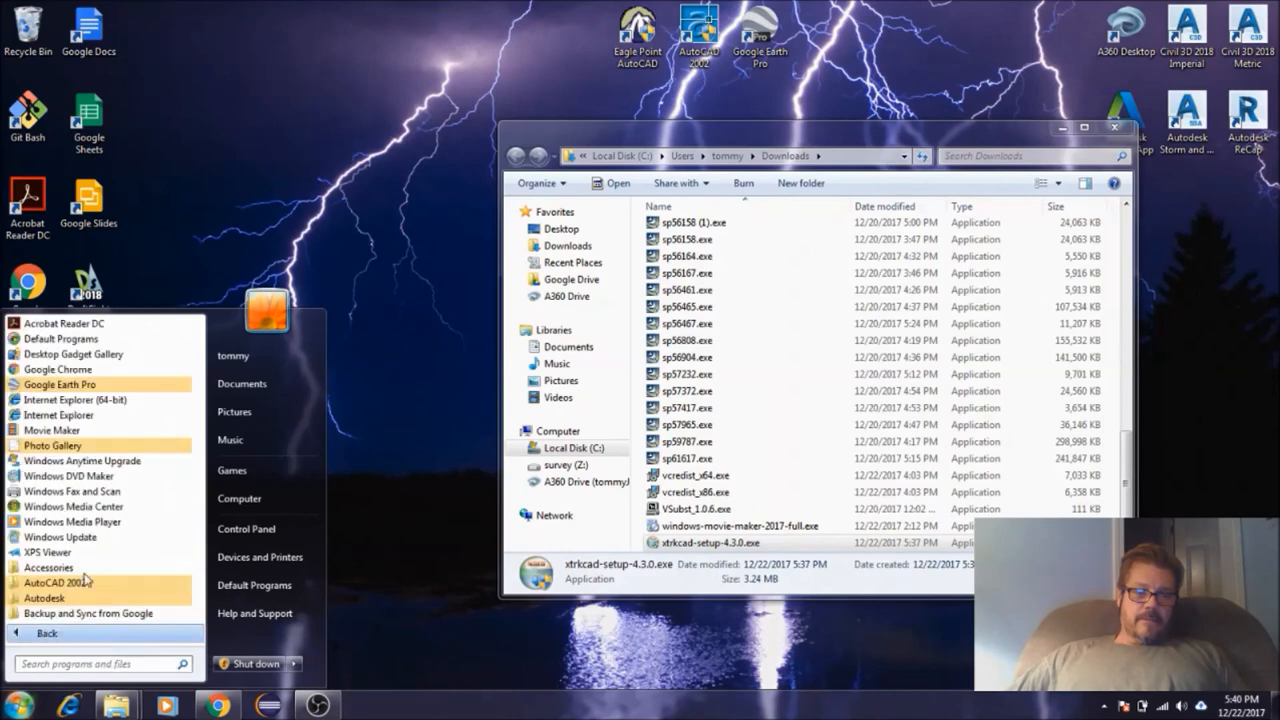
{"action": "mouse_move", "coordinate": [73, 660]}
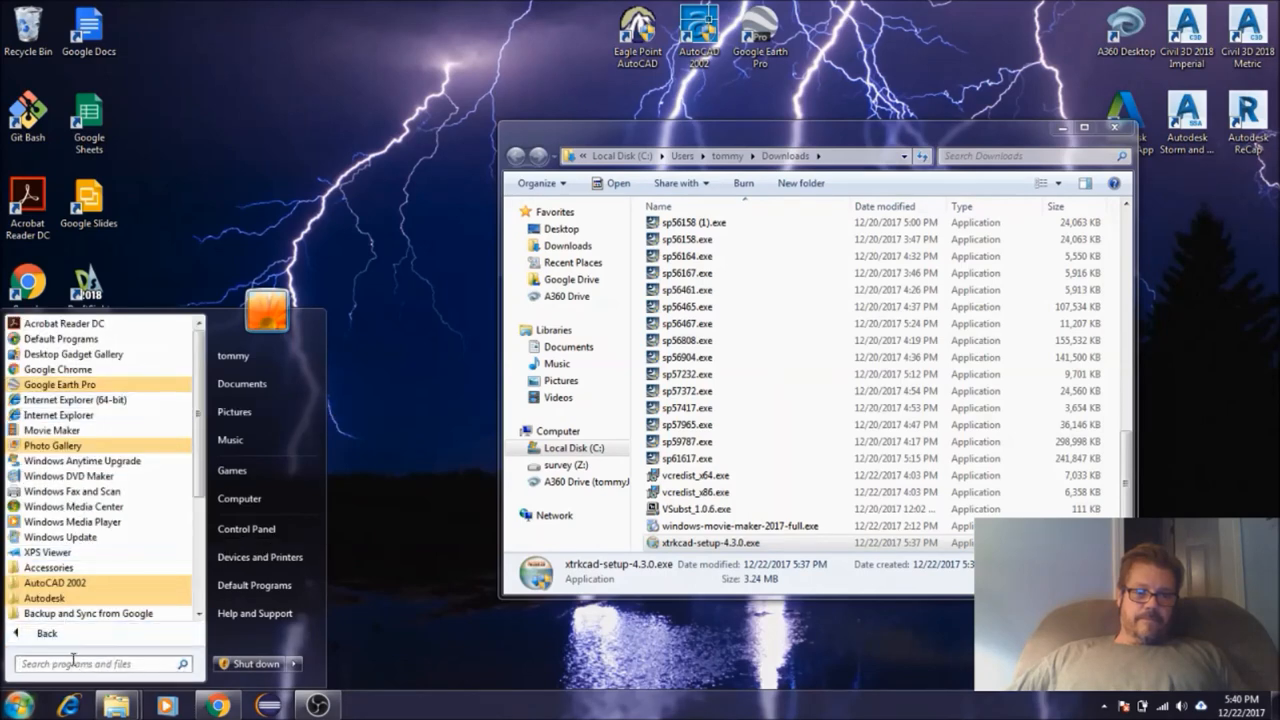
{"action": "type", "text": "xt"}
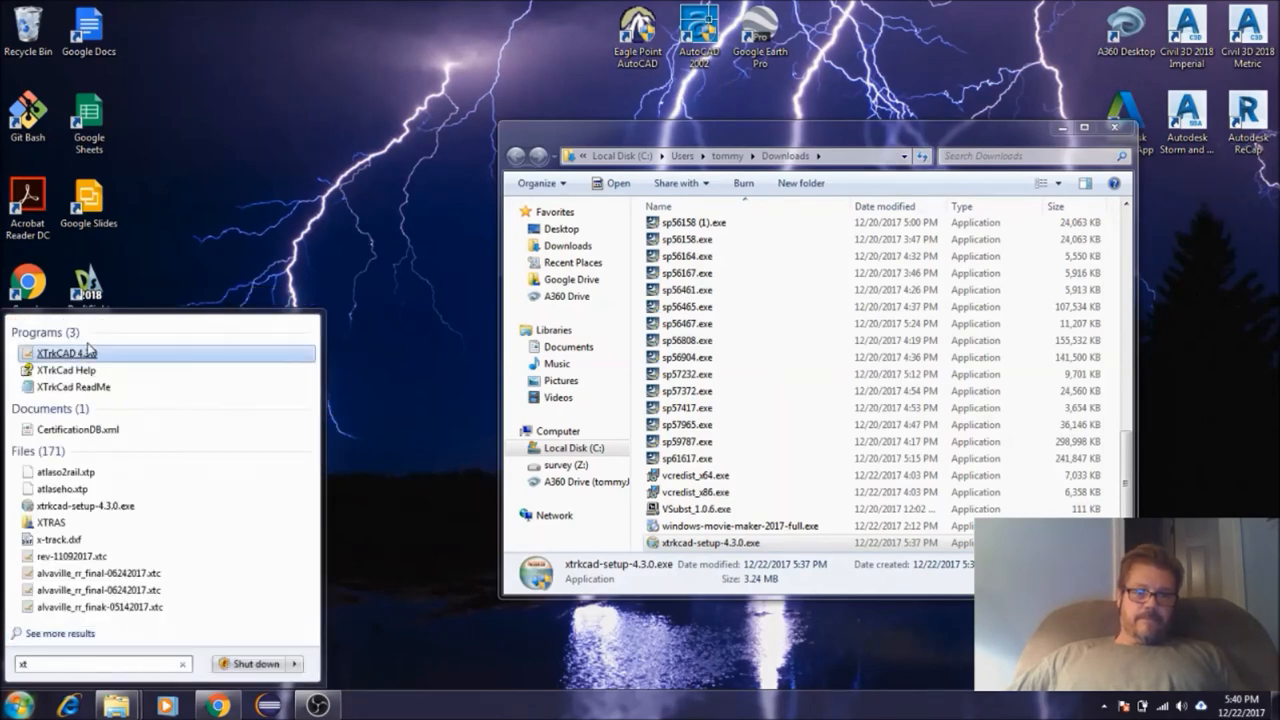
{"action": "left_click", "coordinate": [60, 353]}
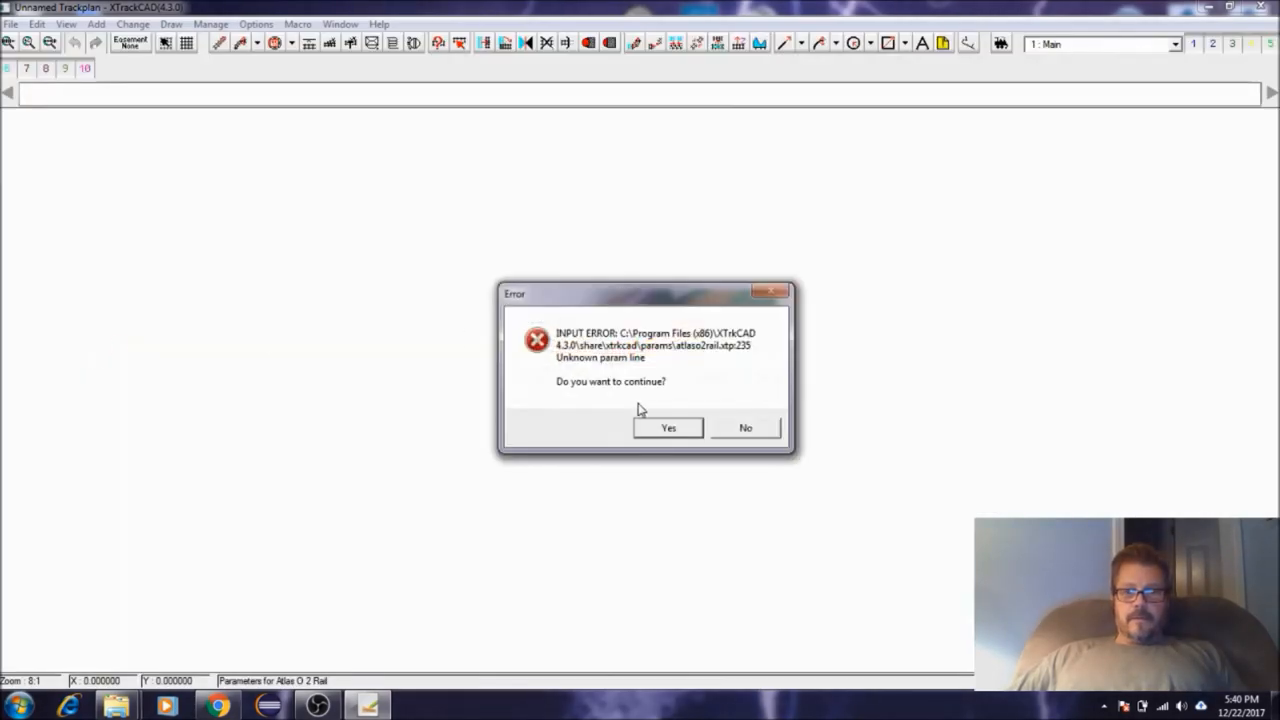
{"action": "left_click", "coordinate": [667, 427]}
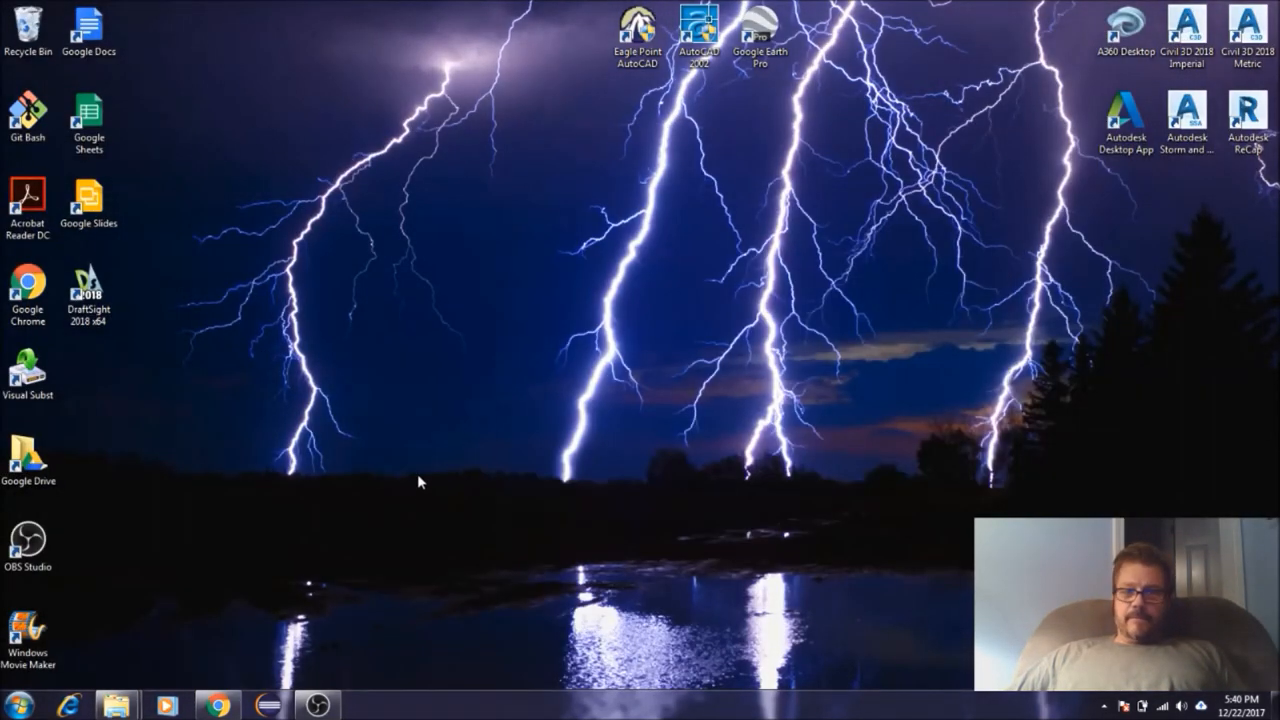
{"action": "mouse_move", "coordinate": [475, 301]}
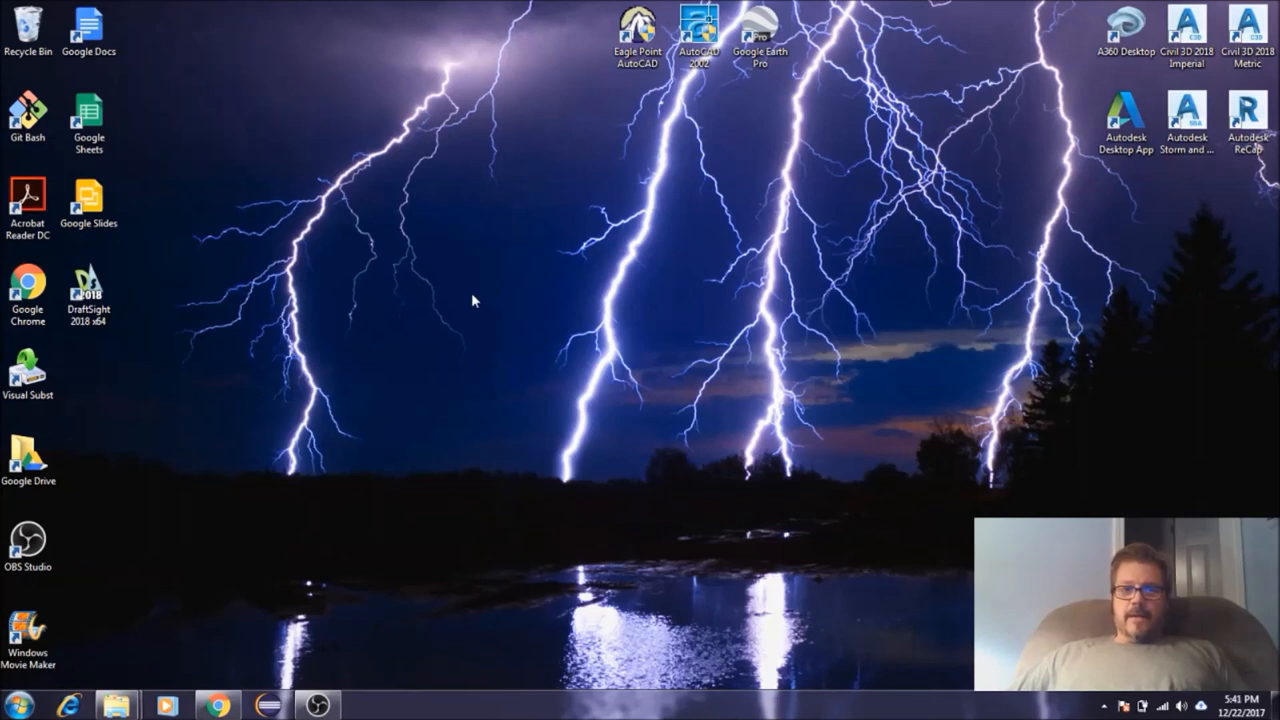
{"action": "left_click", "coordinate": [88, 293]}
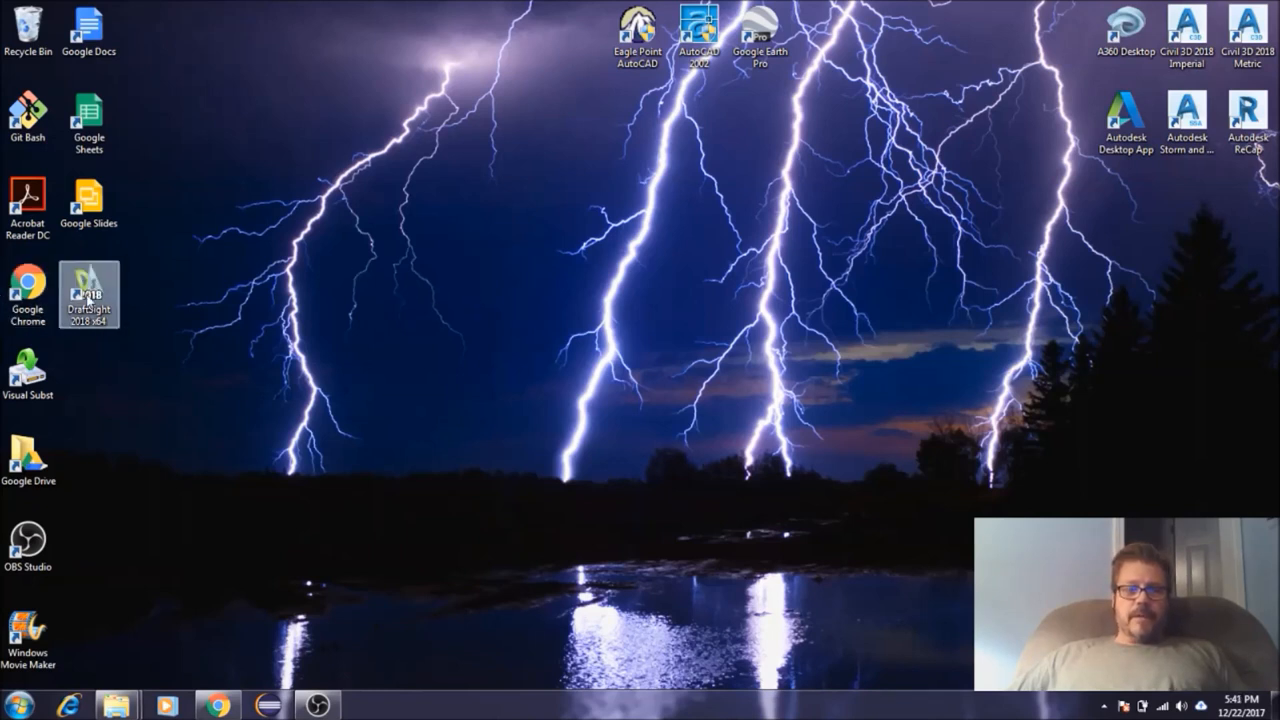